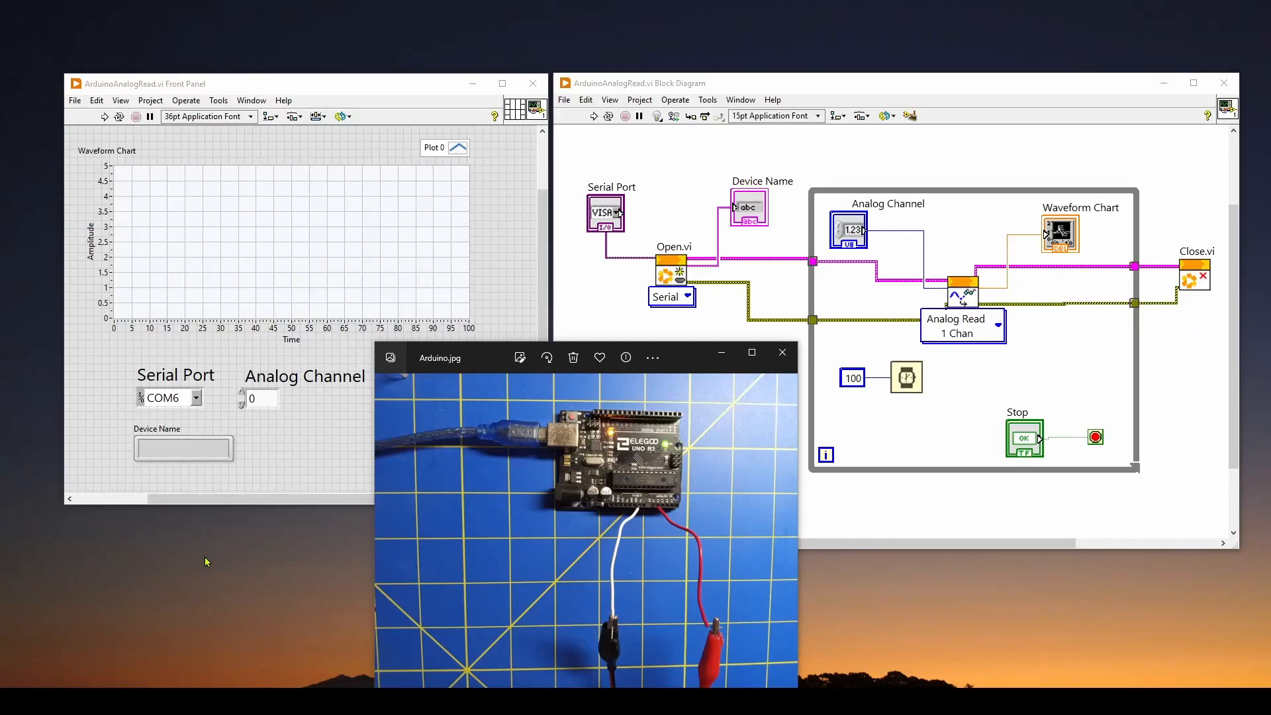
mouse_move(207, 563)
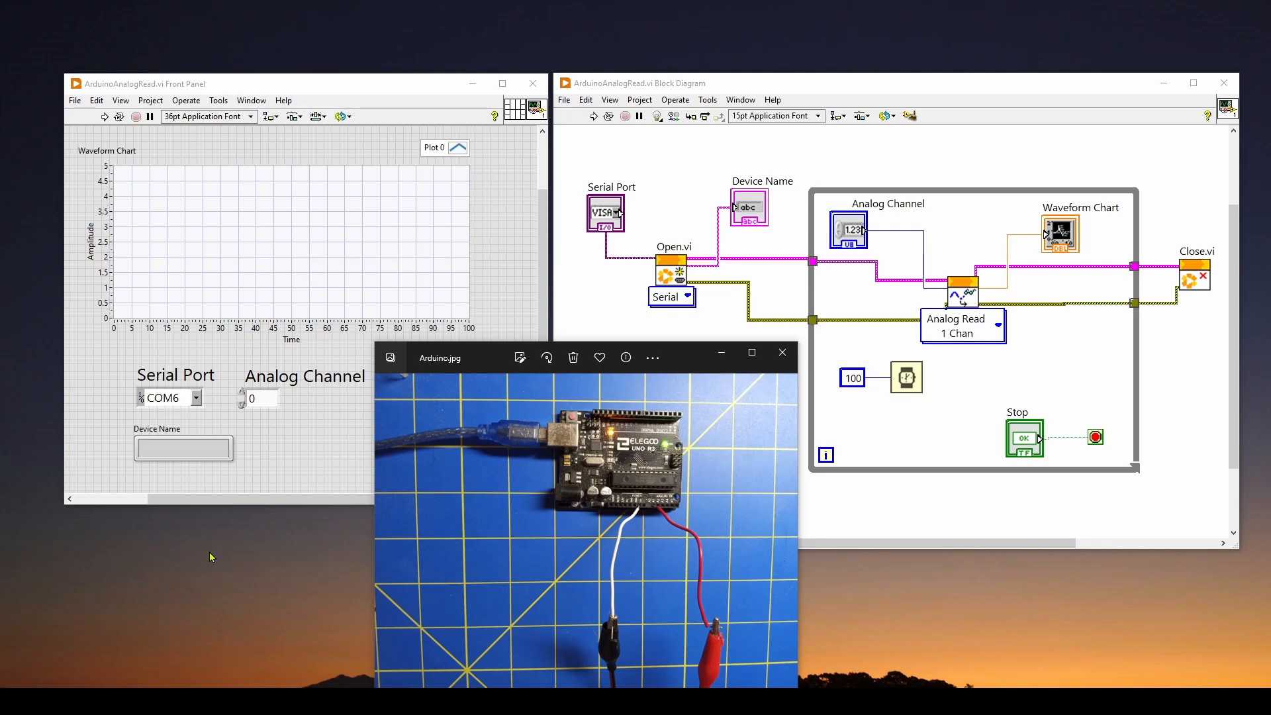
mouse_move(266, 549)
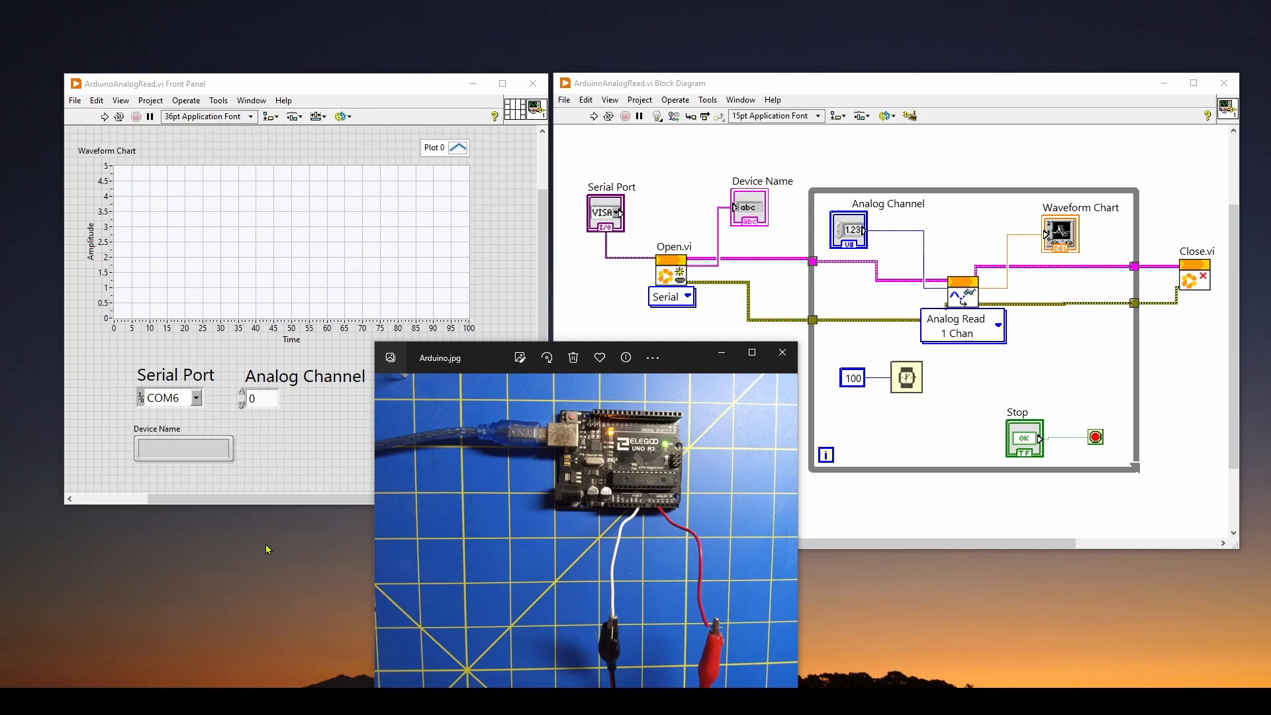
mouse_move(300, 532)
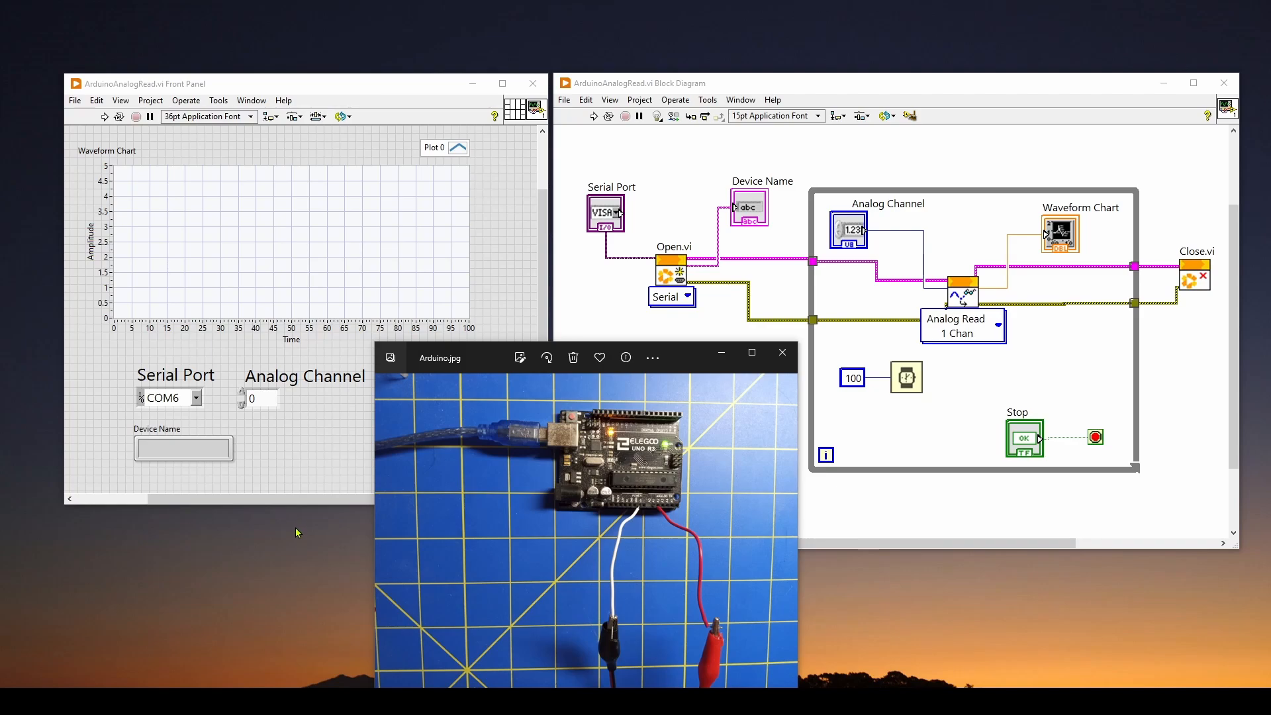
mouse_move(306, 523)
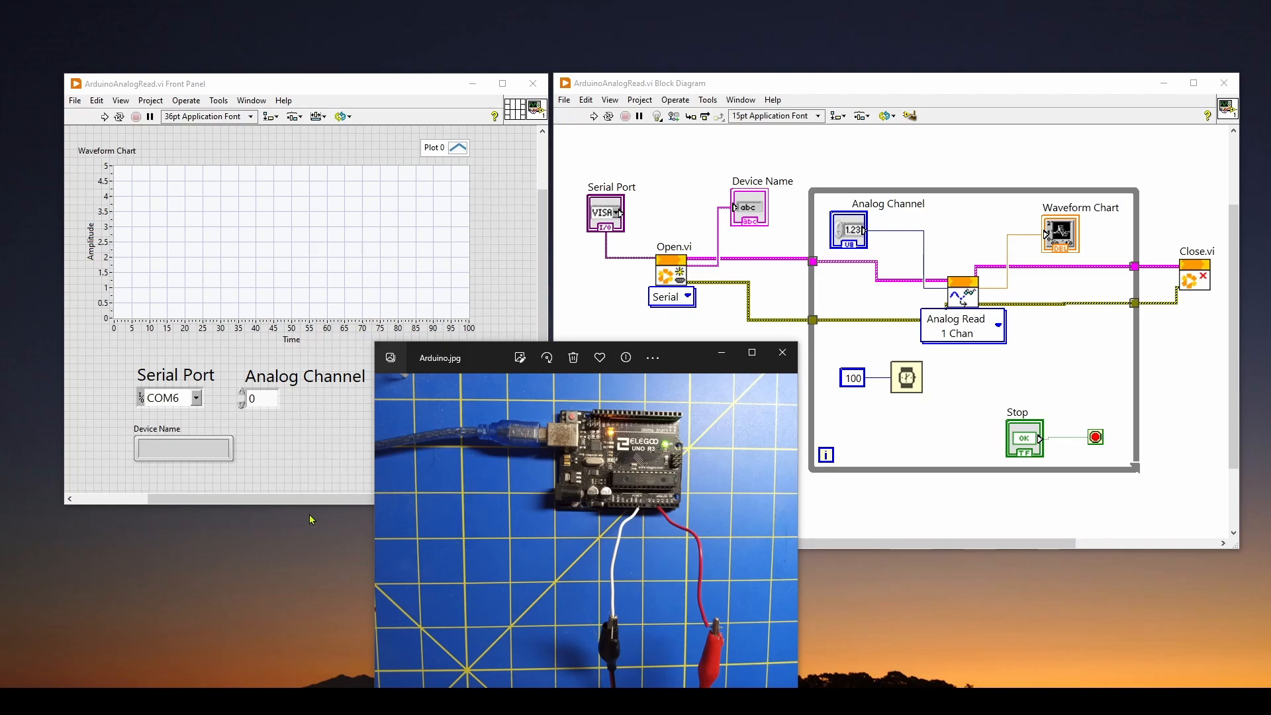
mouse_move(300, 519)
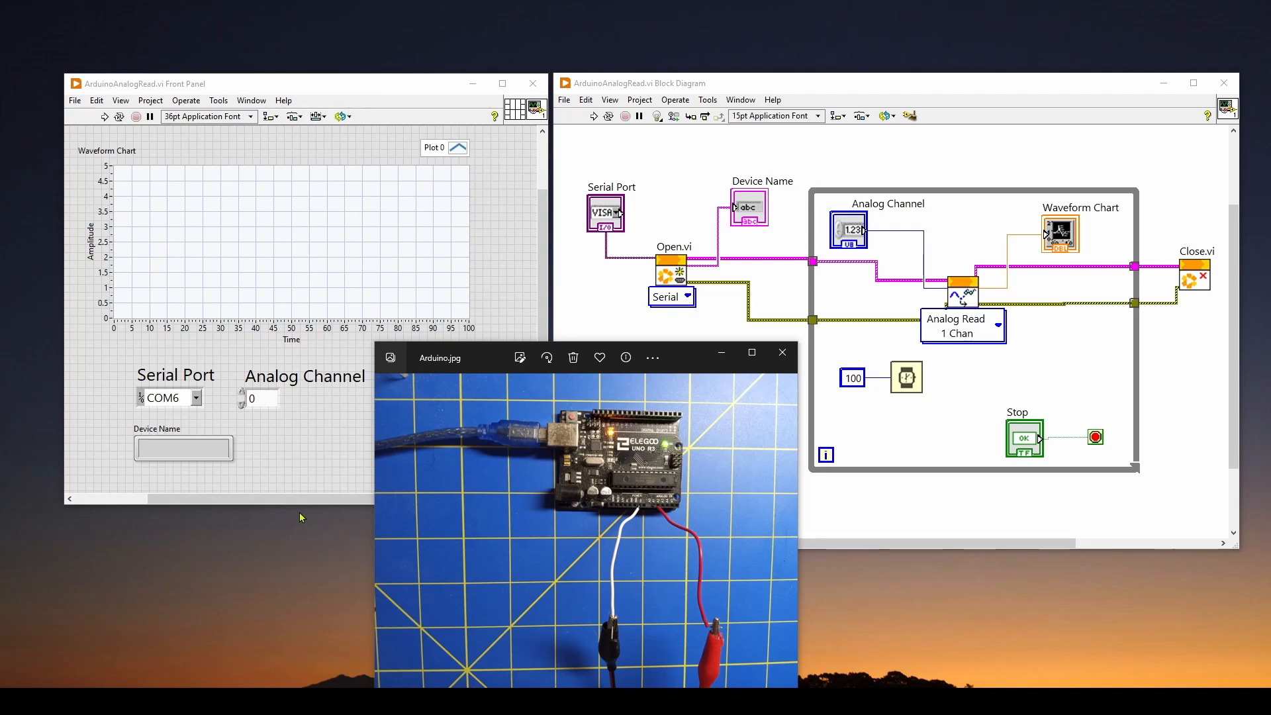
mouse_move(310, 545)
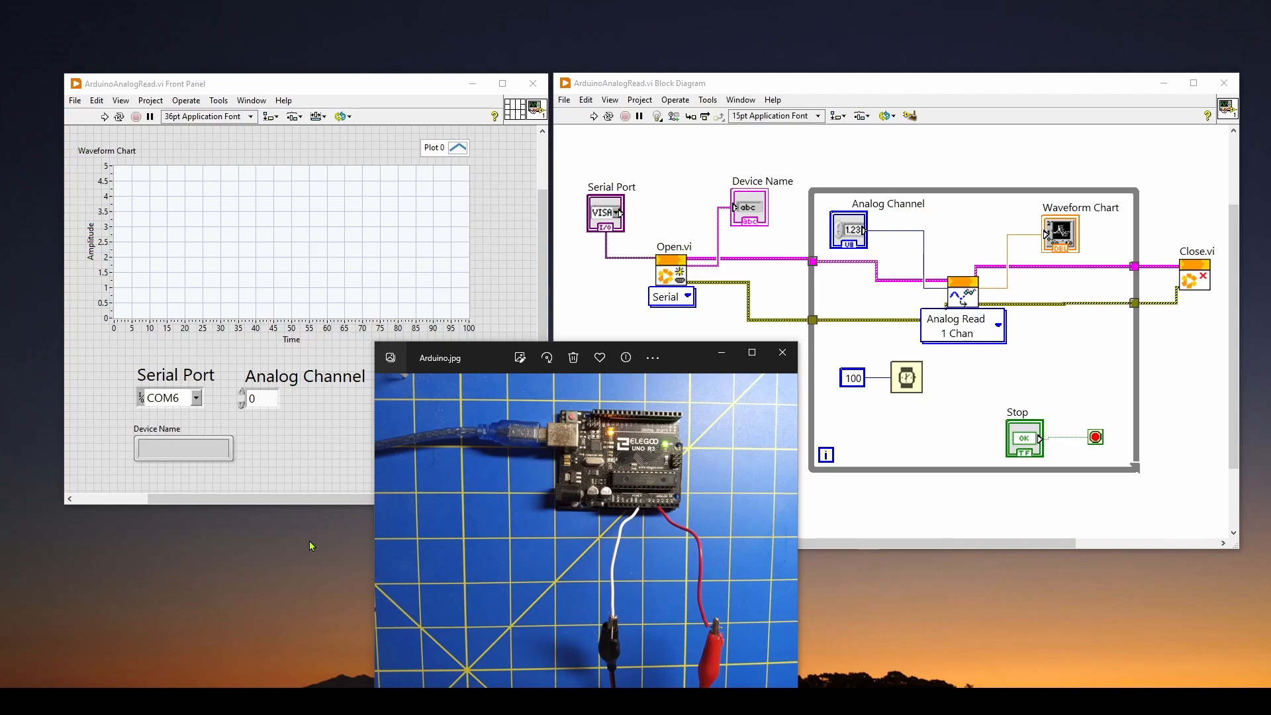
mouse_move(308, 535)
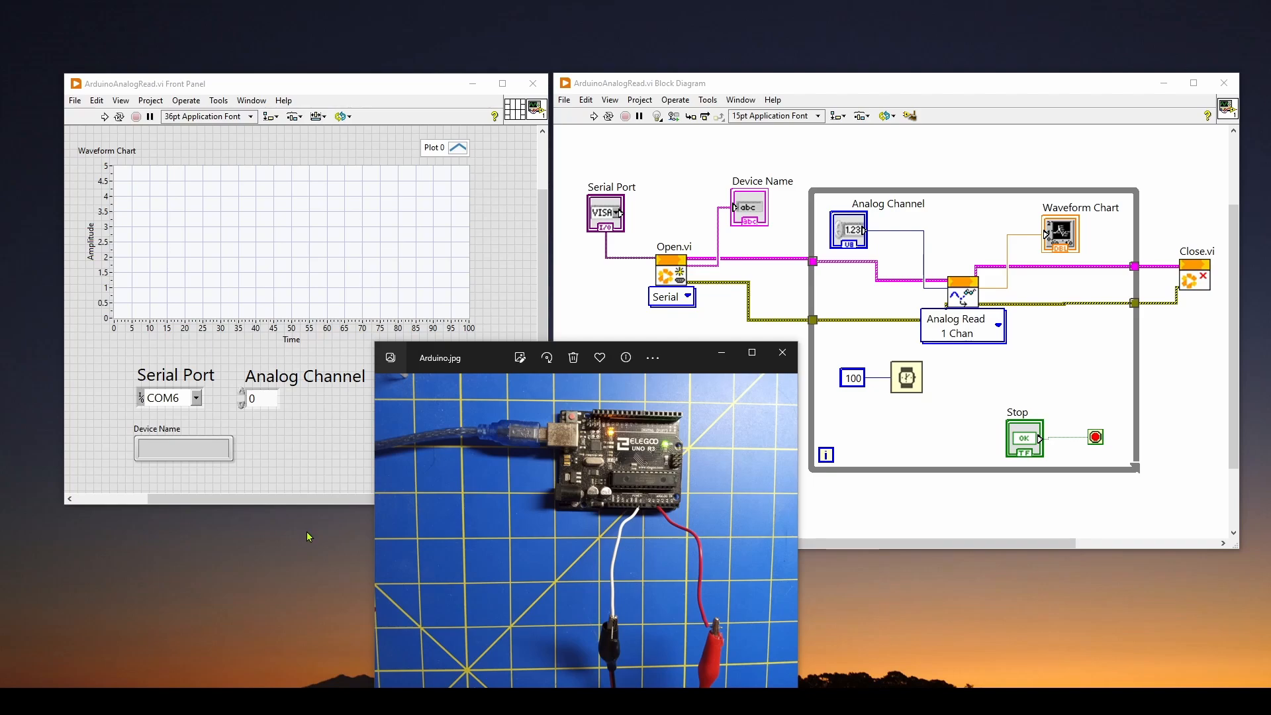
mouse_move(325, 539)
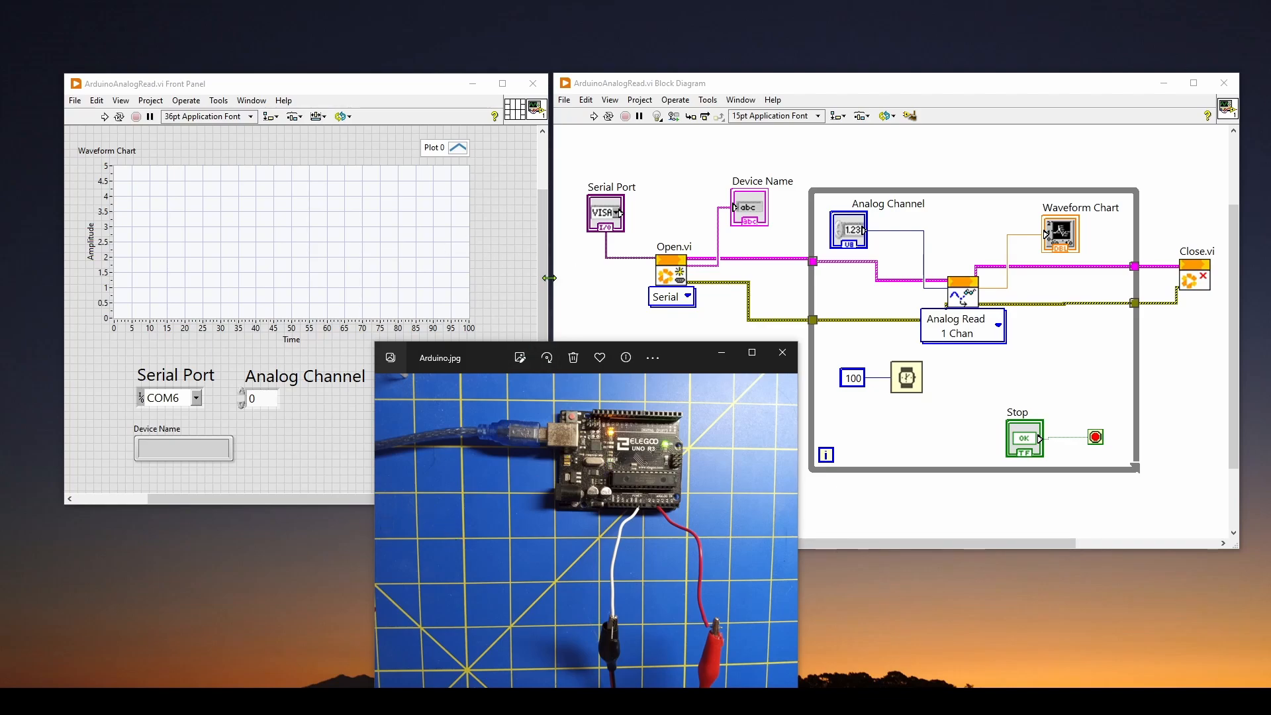
mouse_move(542, 284)
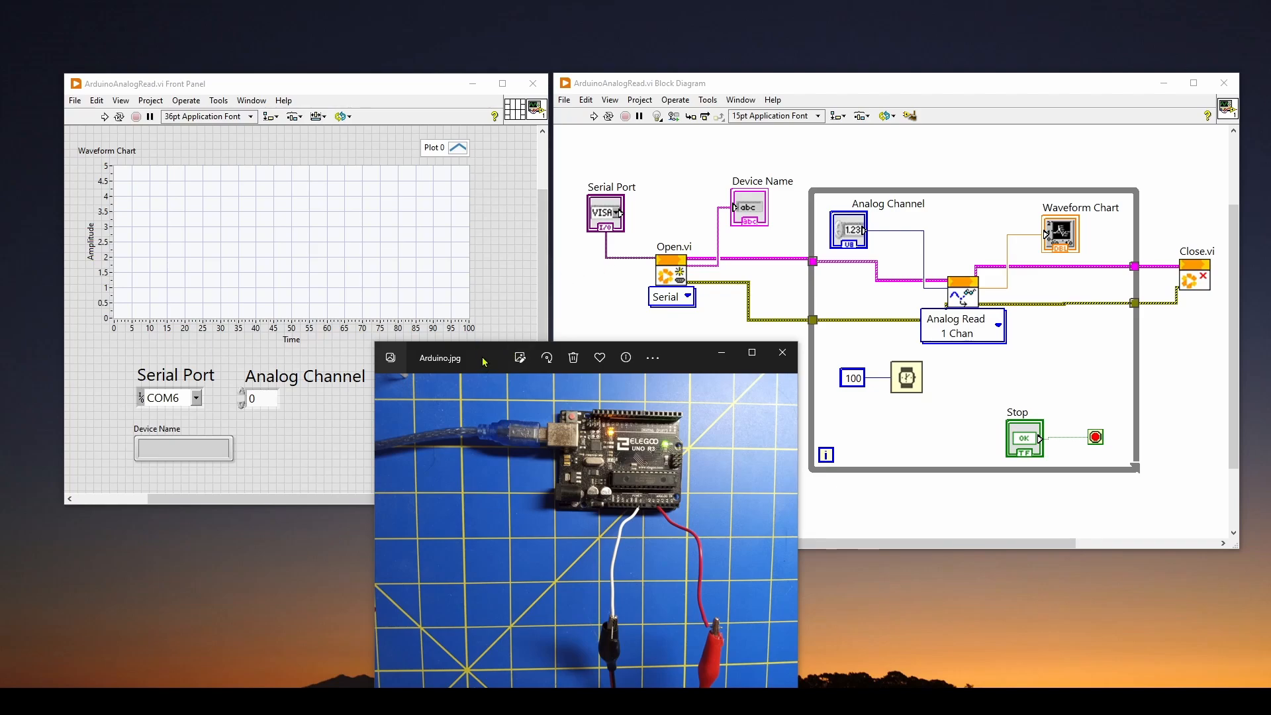
mouse_move(620, 466)
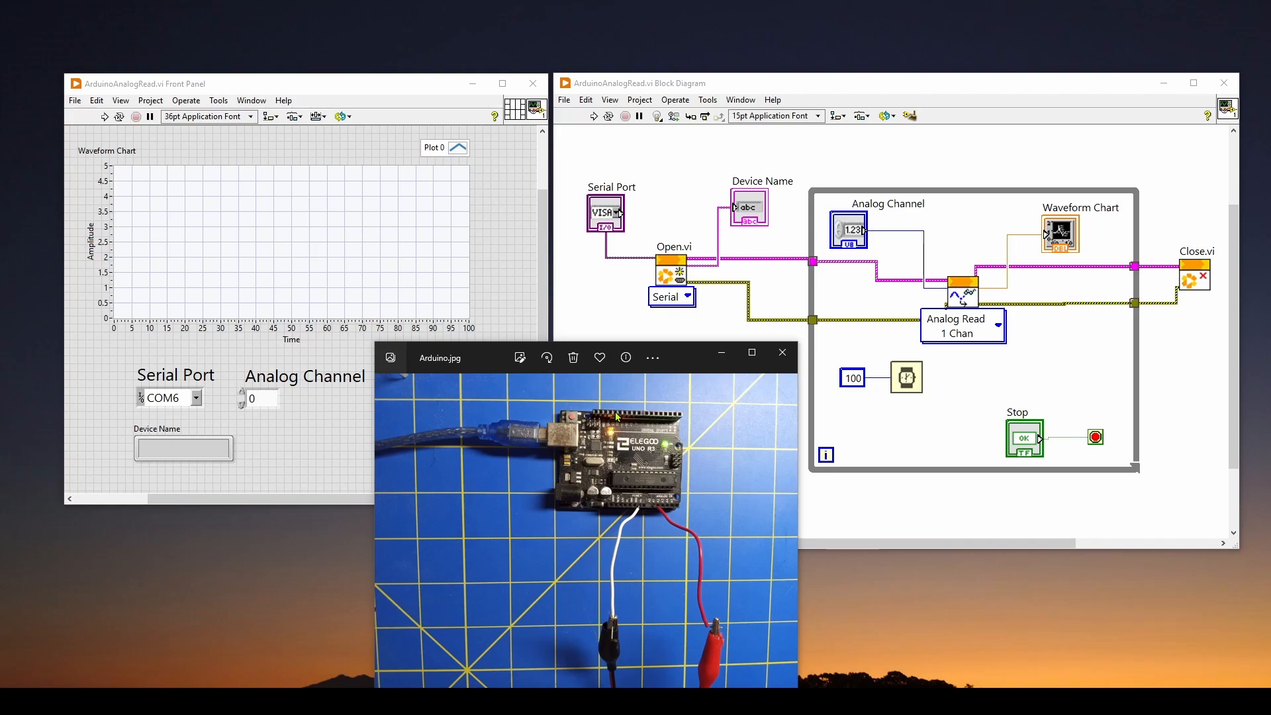
mouse_move(613, 419)
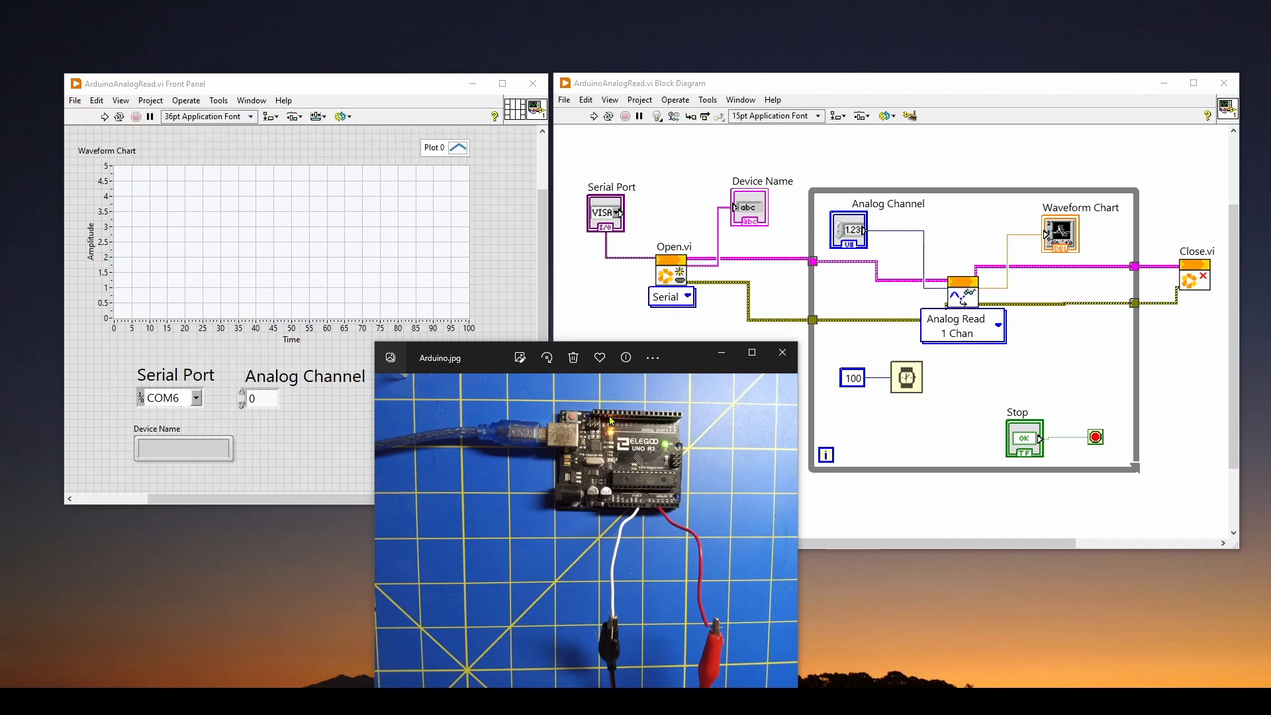
mouse_move(625, 419)
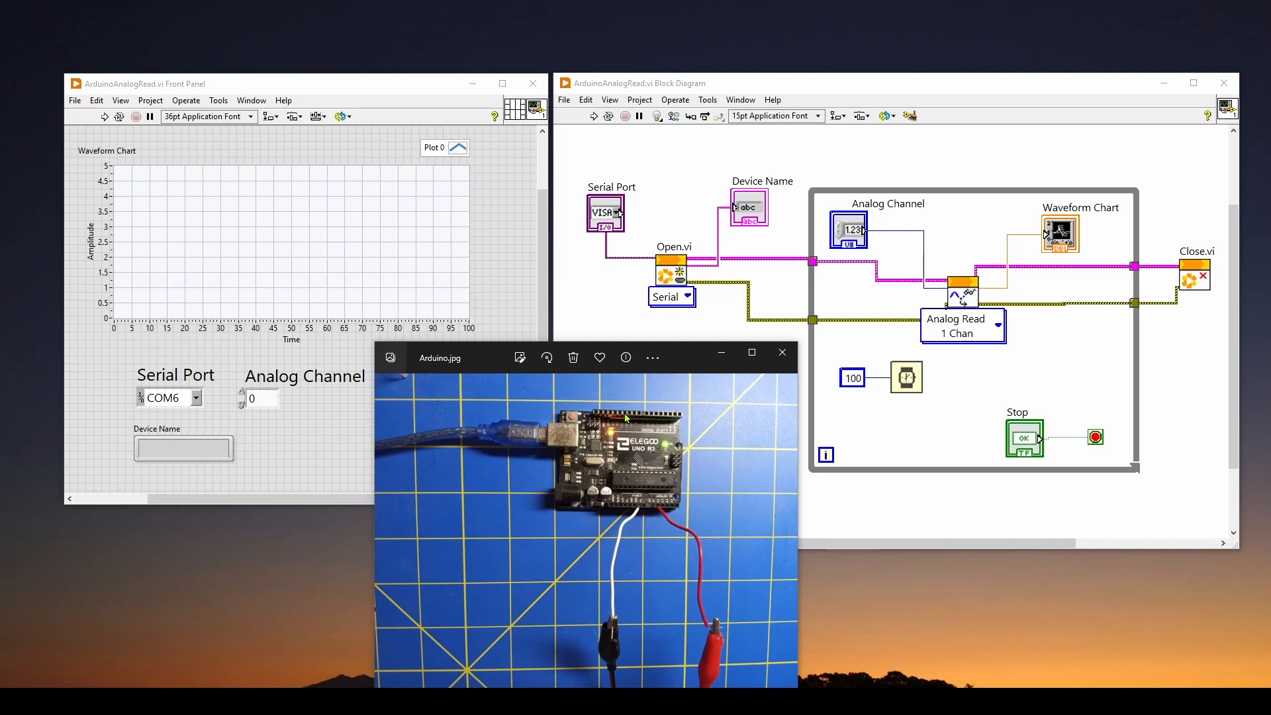
Step: Select the Serial Port label, Waveform Chart, COM6 selector and Analog Channel on the front panel
click(781, 350)
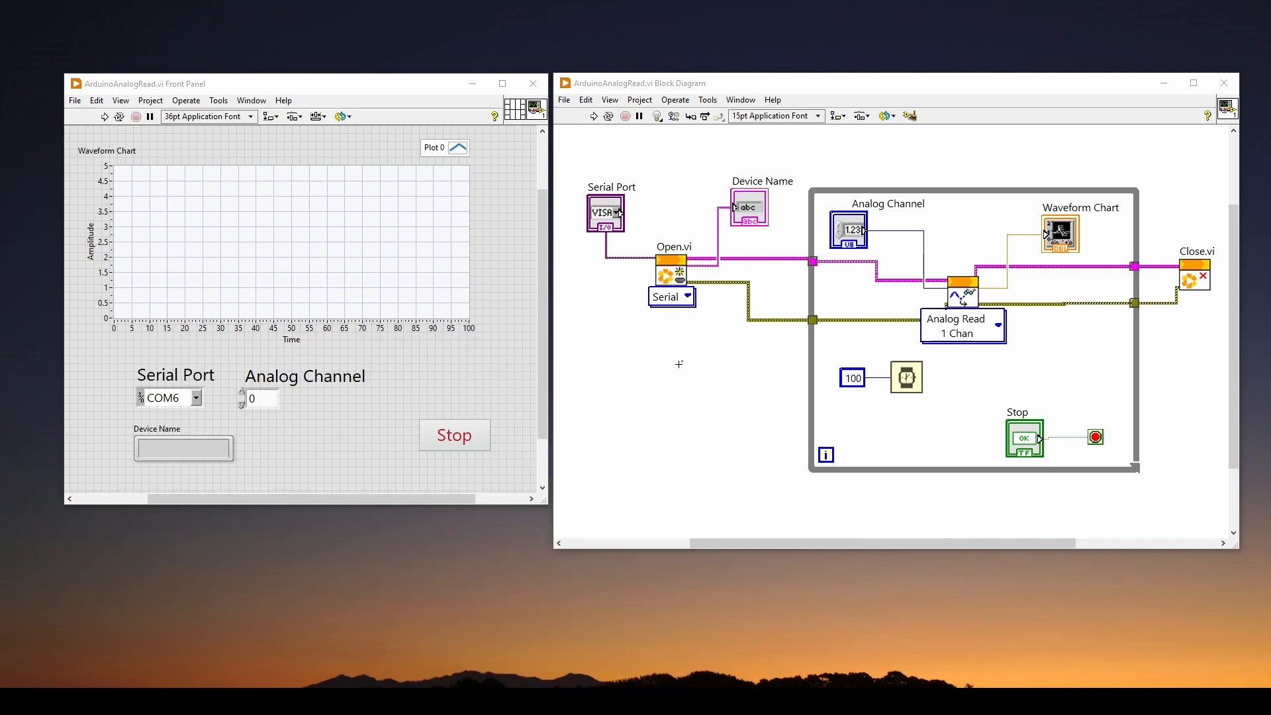
mouse_move(691, 340)
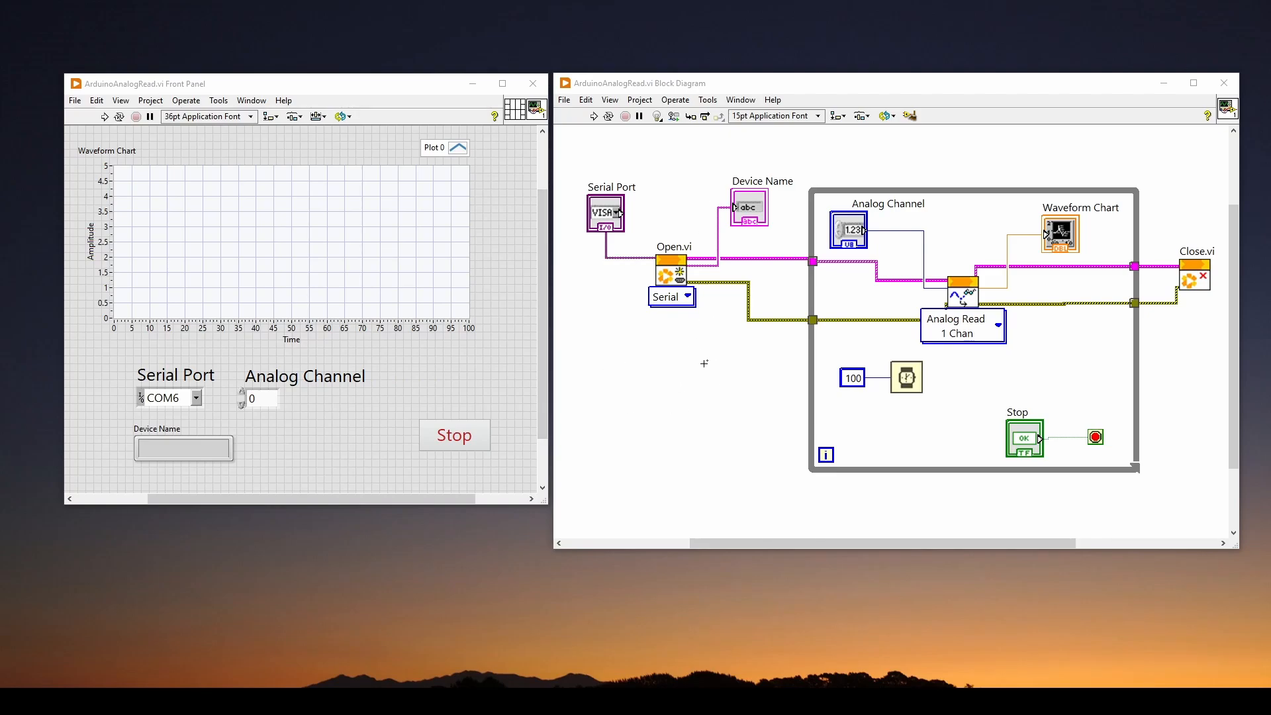
mouse_move(653, 241)
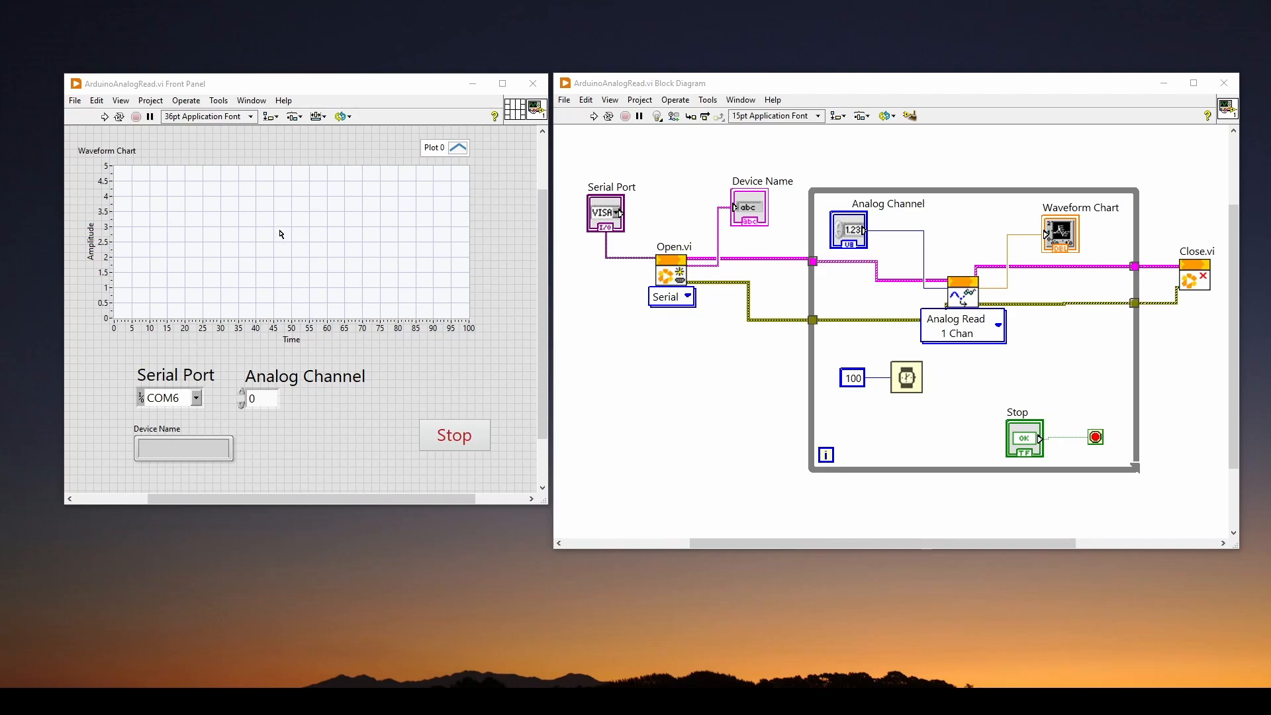
mouse_move(707, 407)
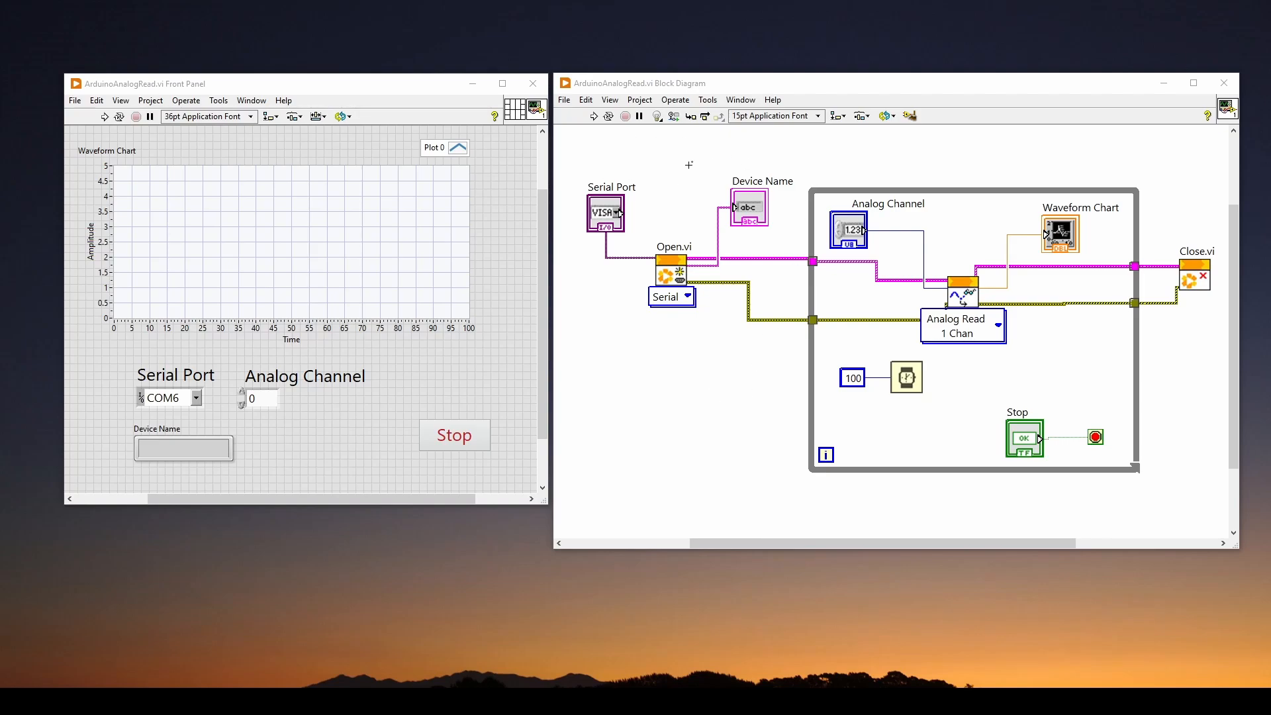
mouse_move(643, 404)
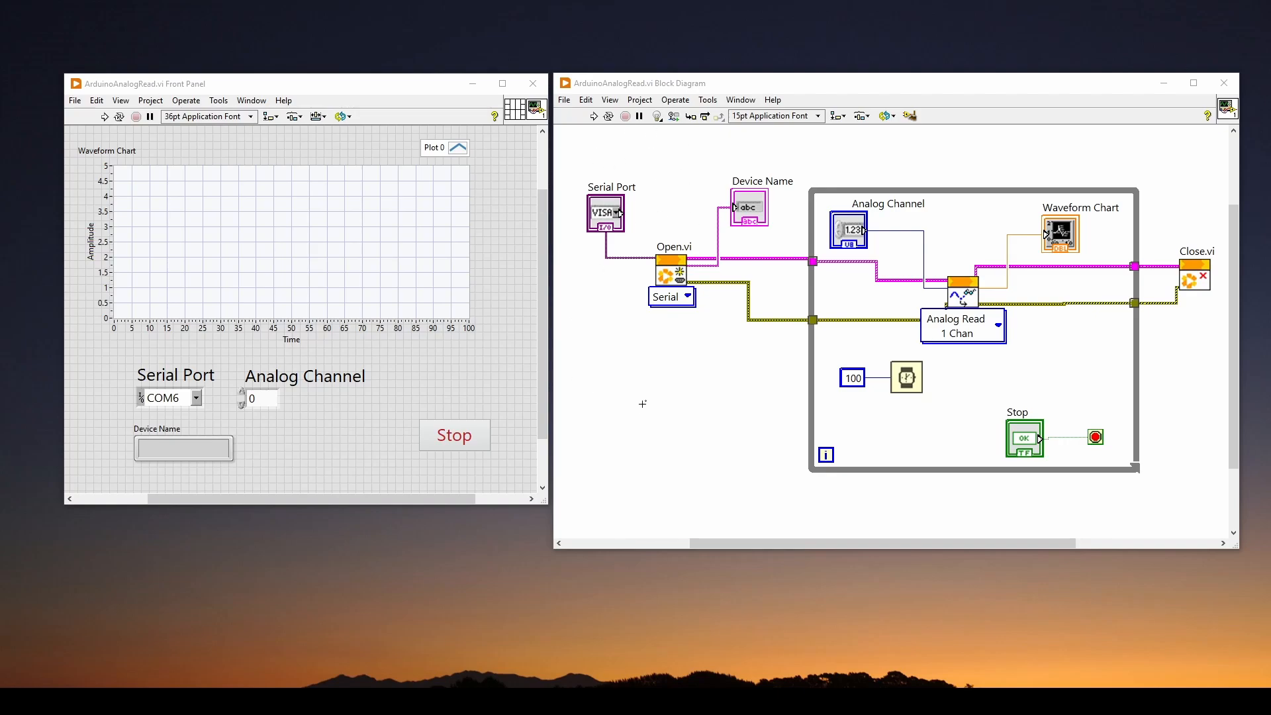
mouse_move(666, 387)
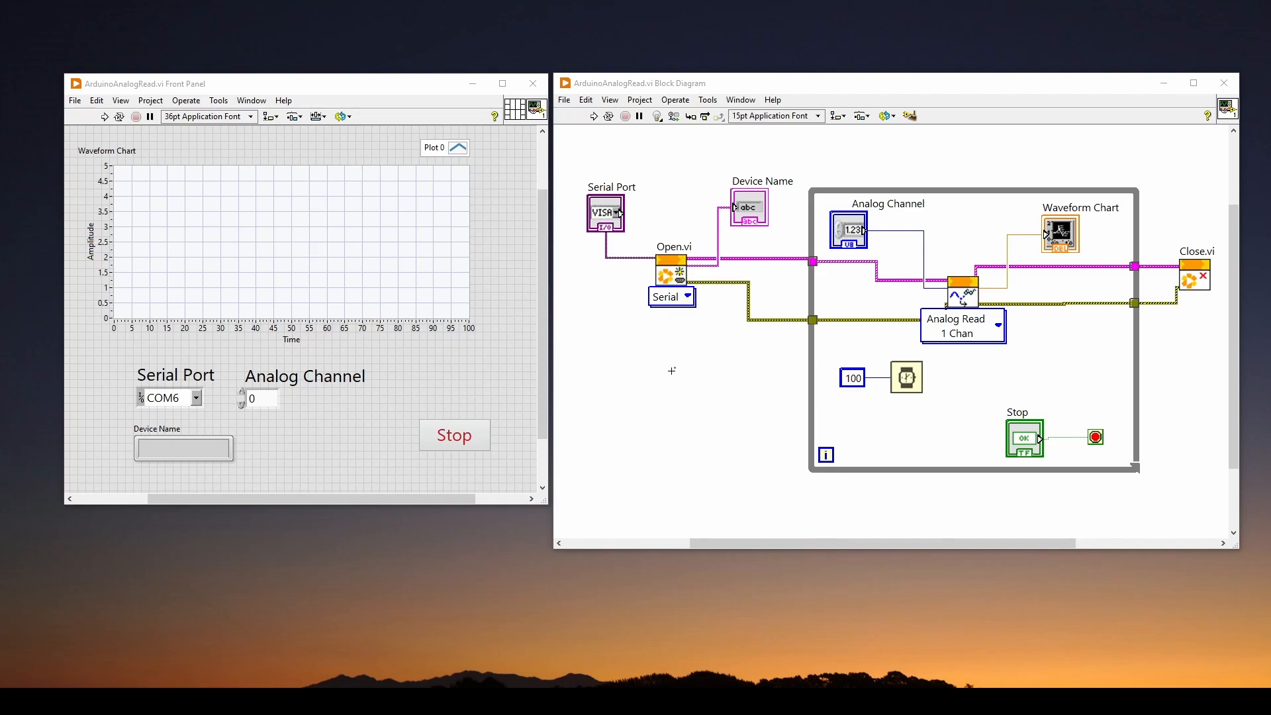
mouse_move(648, 389)
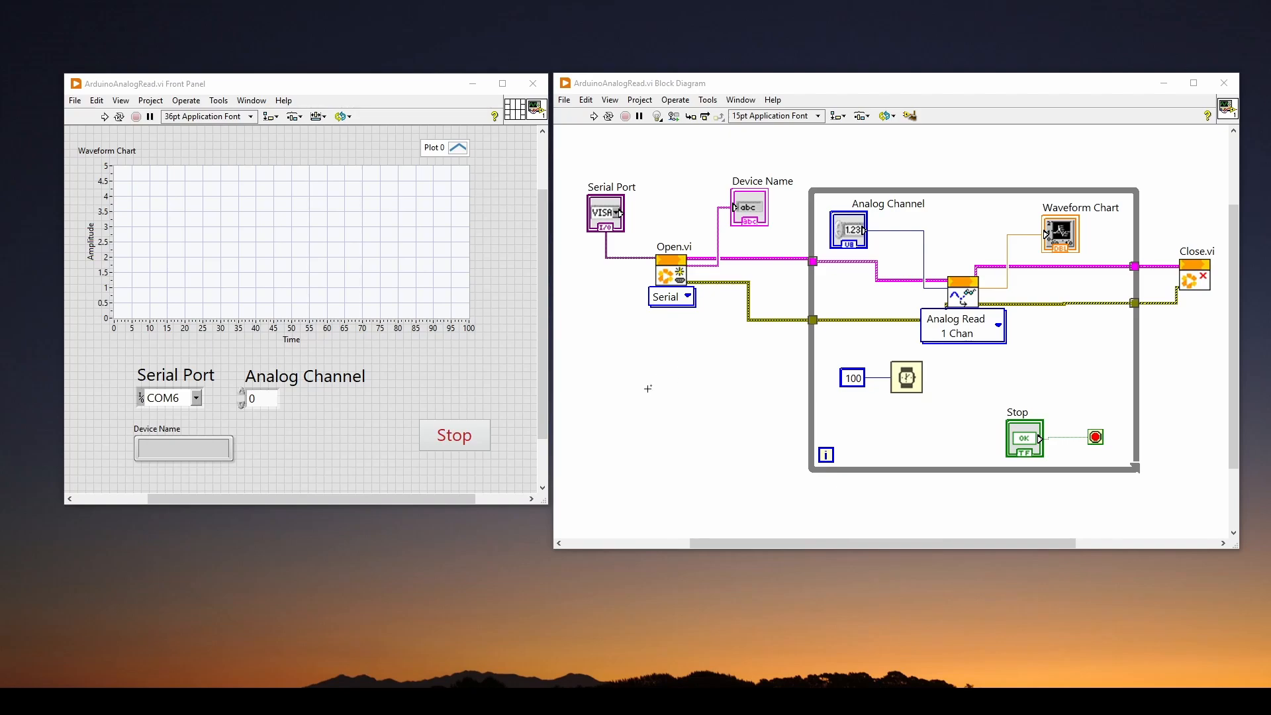
mouse_move(674, 389)
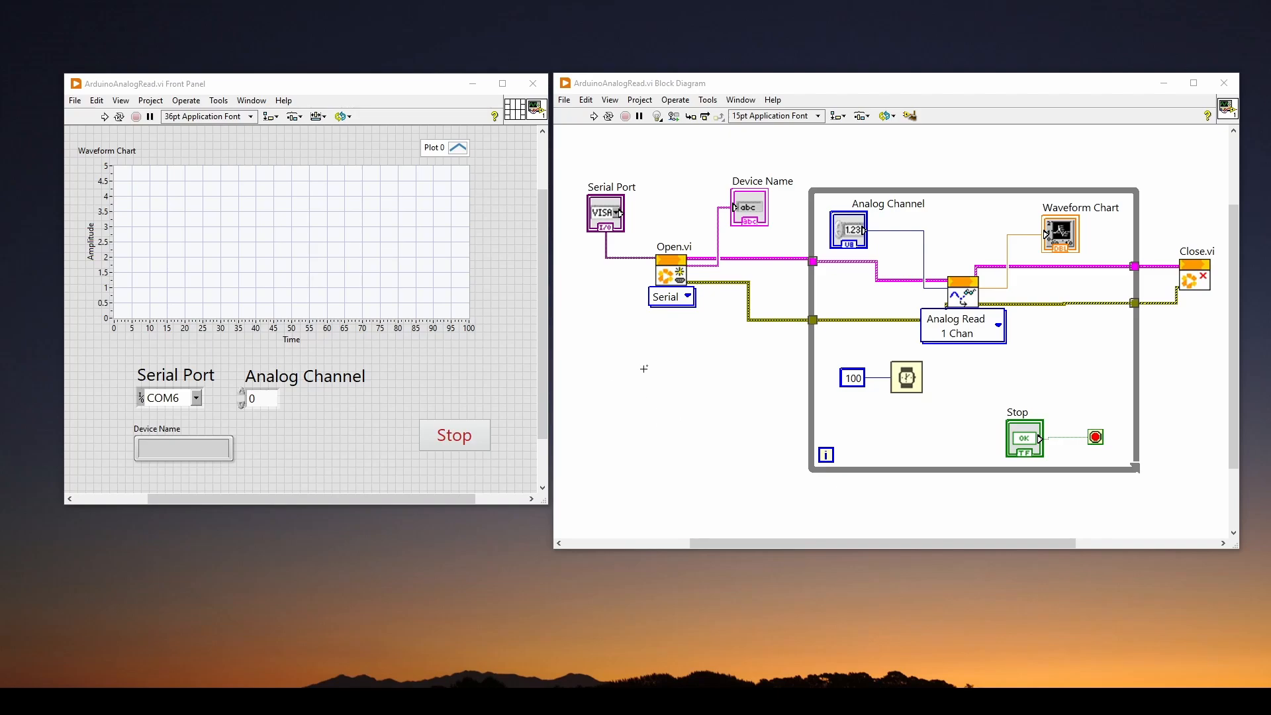
mouse_move(730, 368)
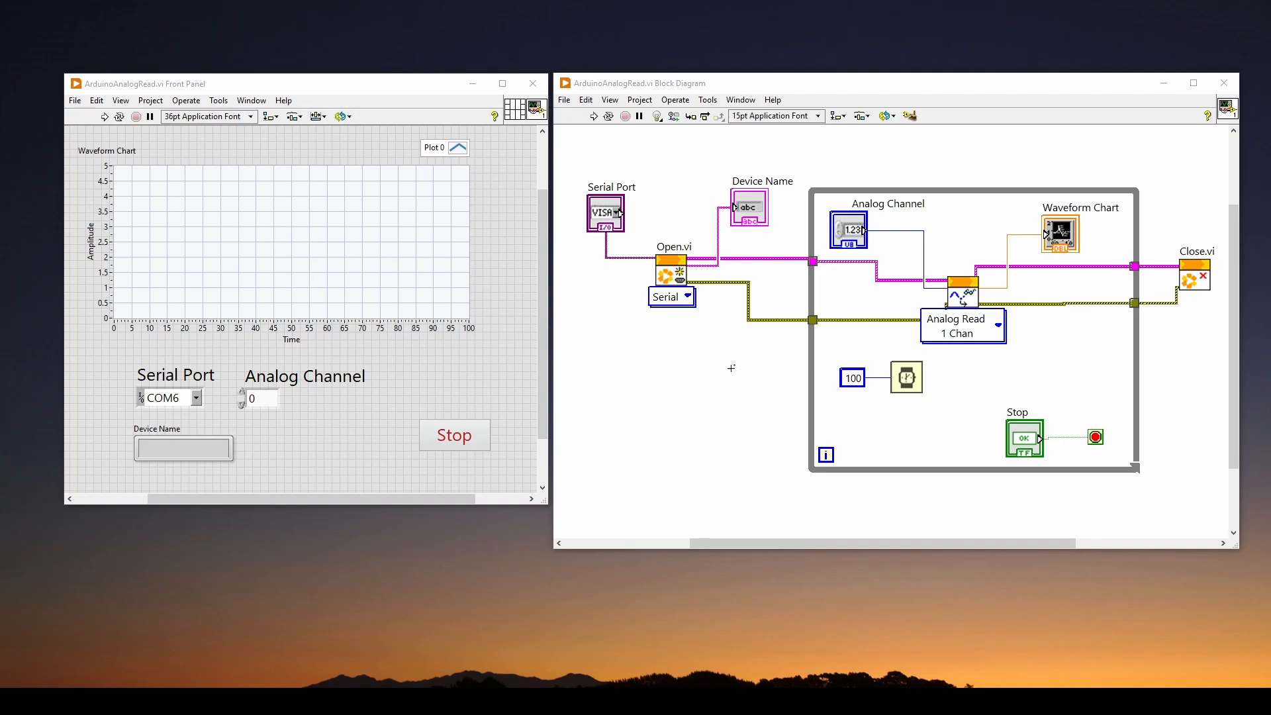
mouse_move(691, 346)
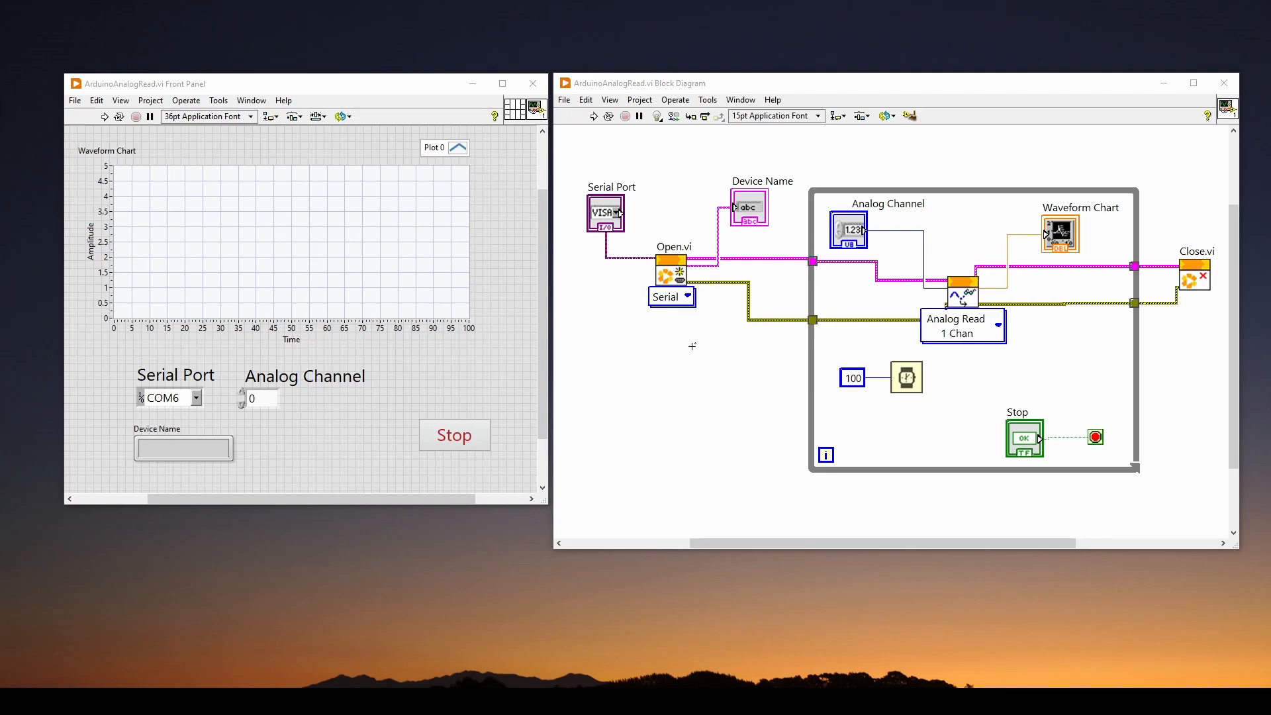
mouse_move(654, 353)
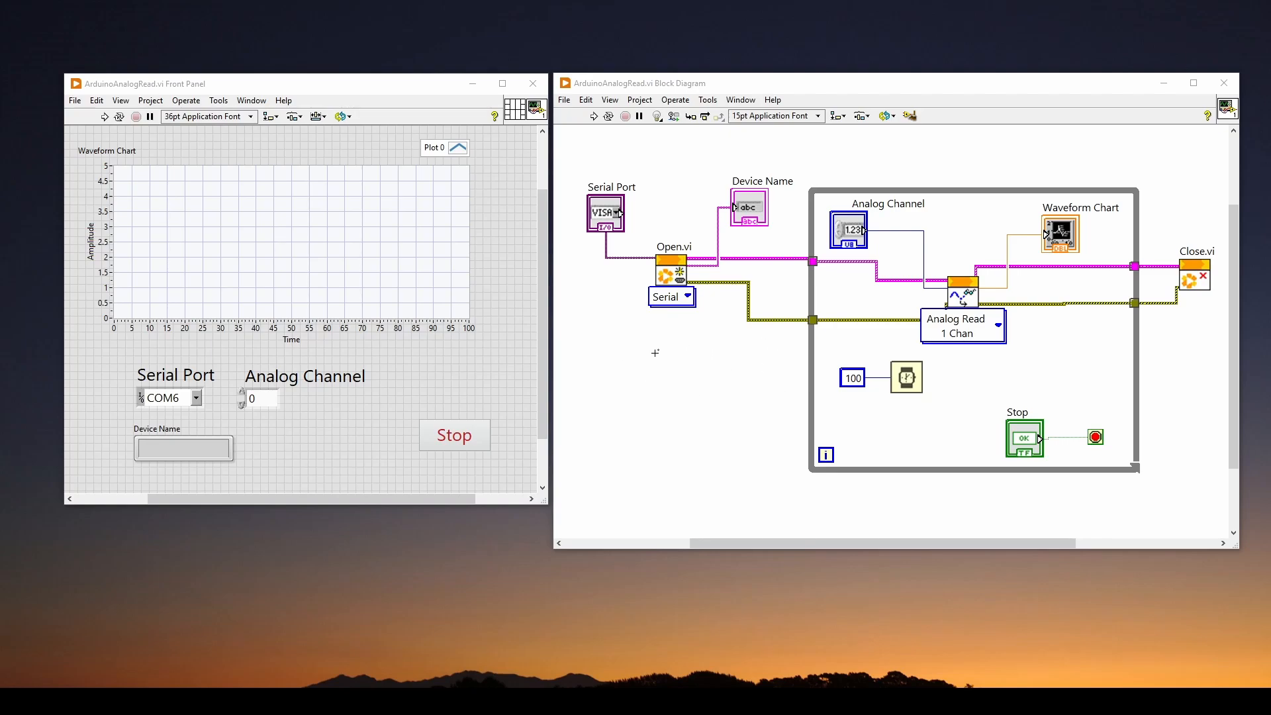
mouse_move(660, 355)
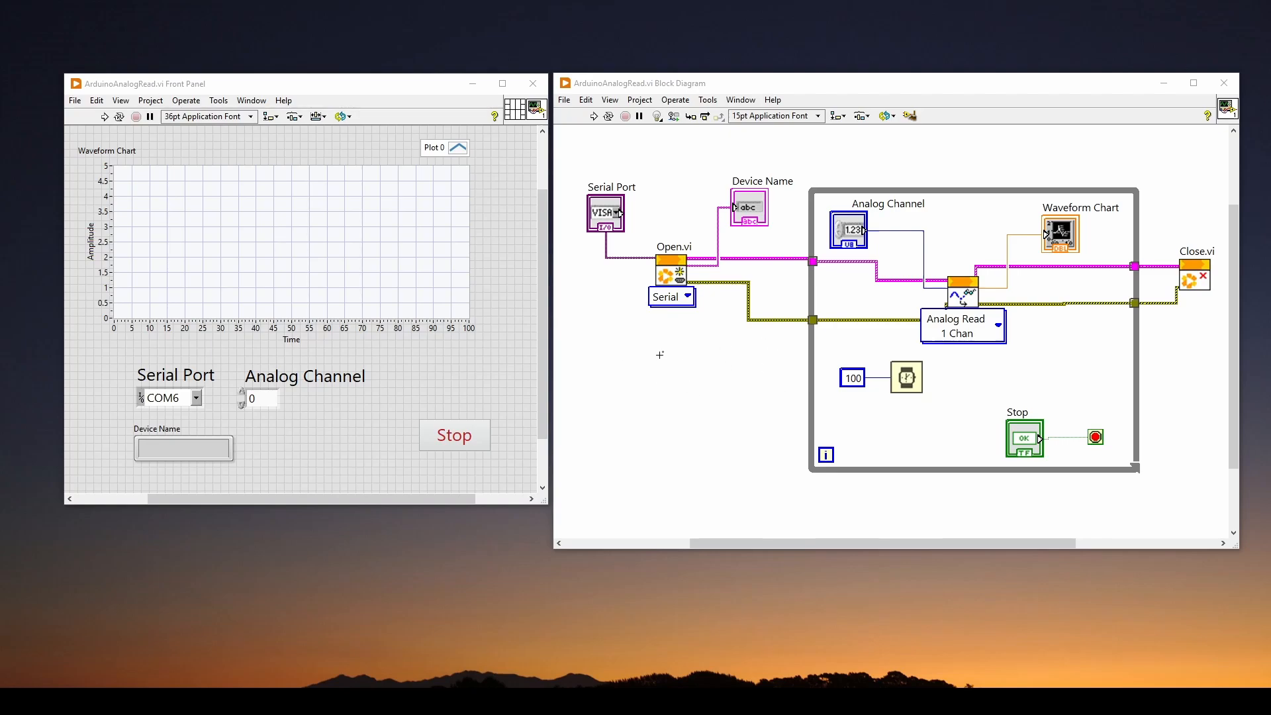
mouse_move(690, 370)
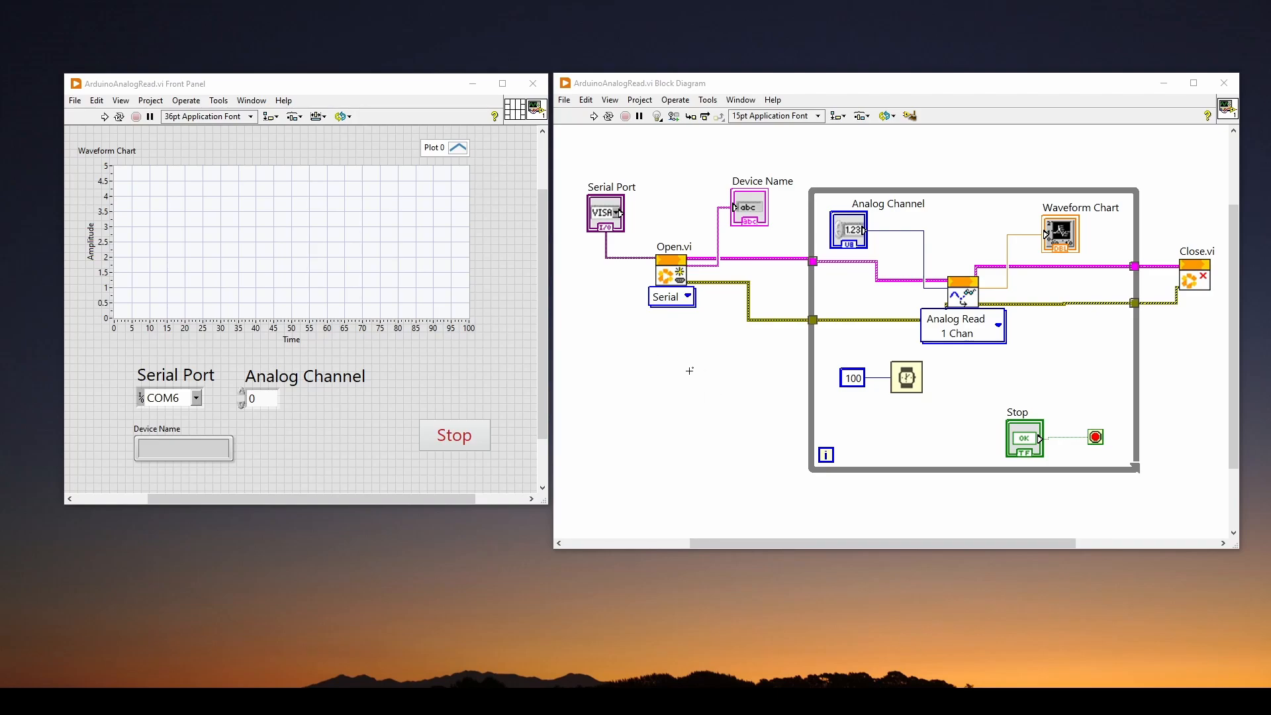
mouse_move(764, 235)
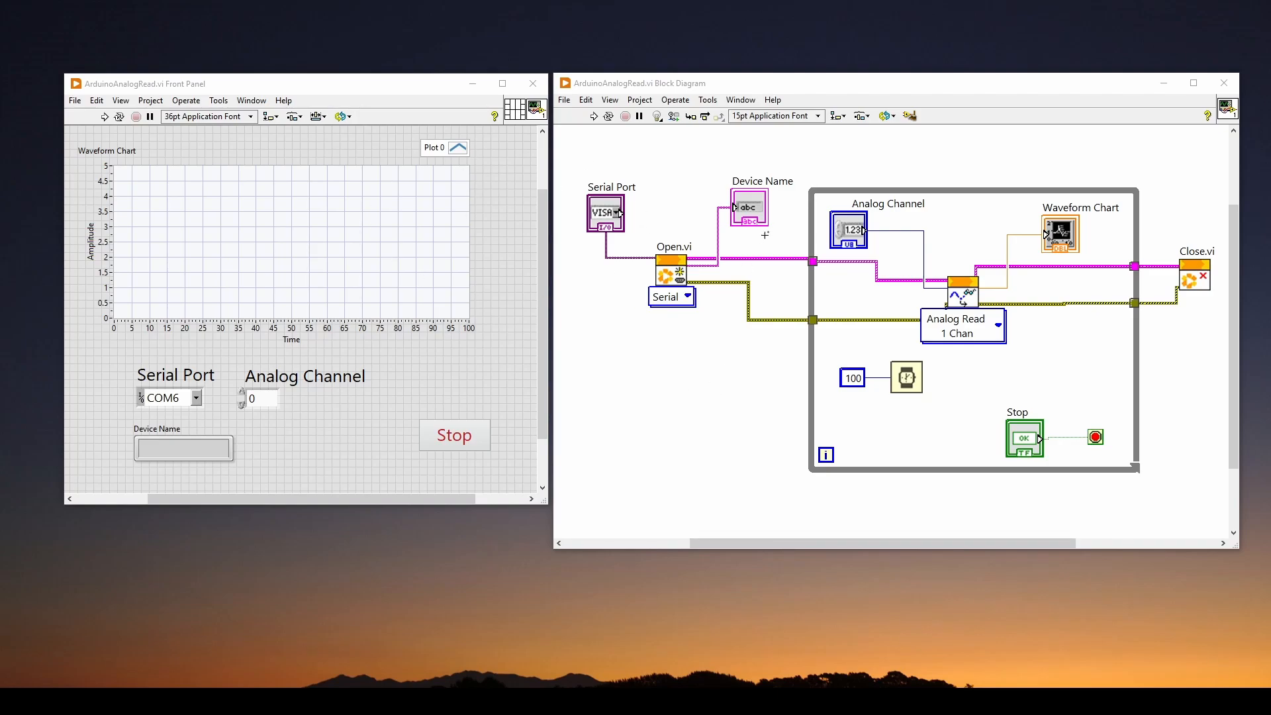
mouse_move(642, 350)
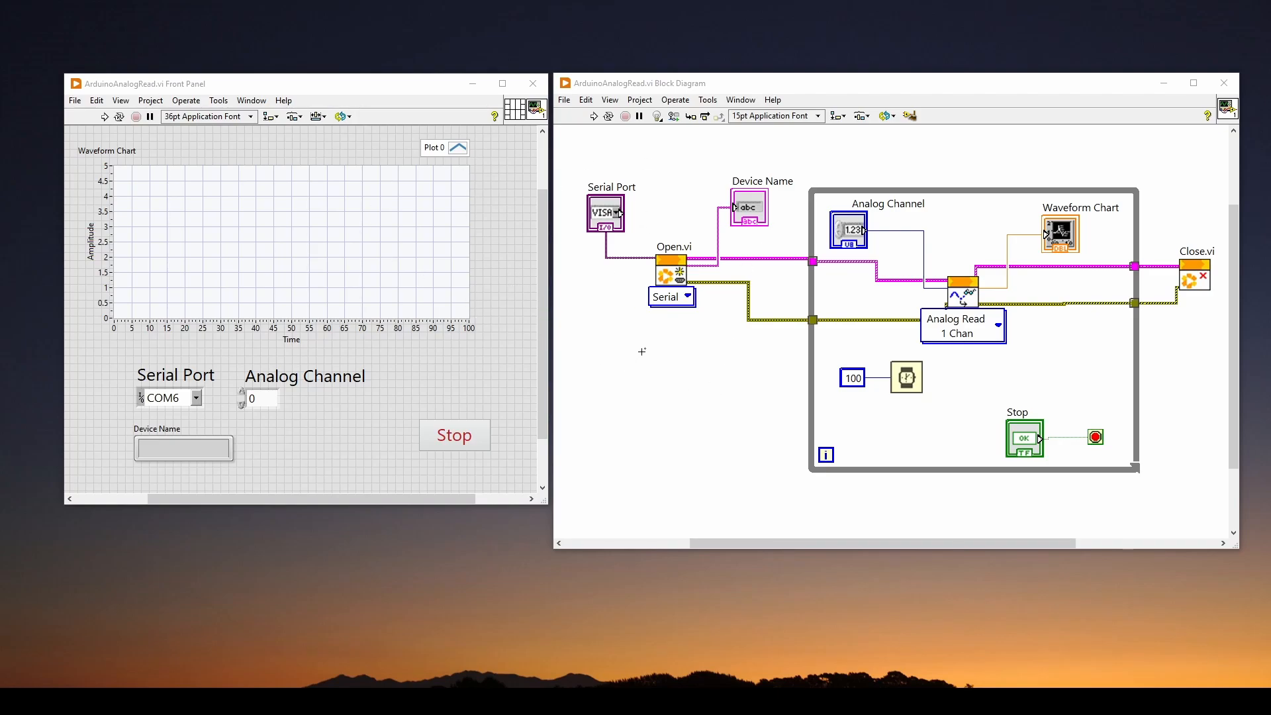
mouse_move(697, 385)
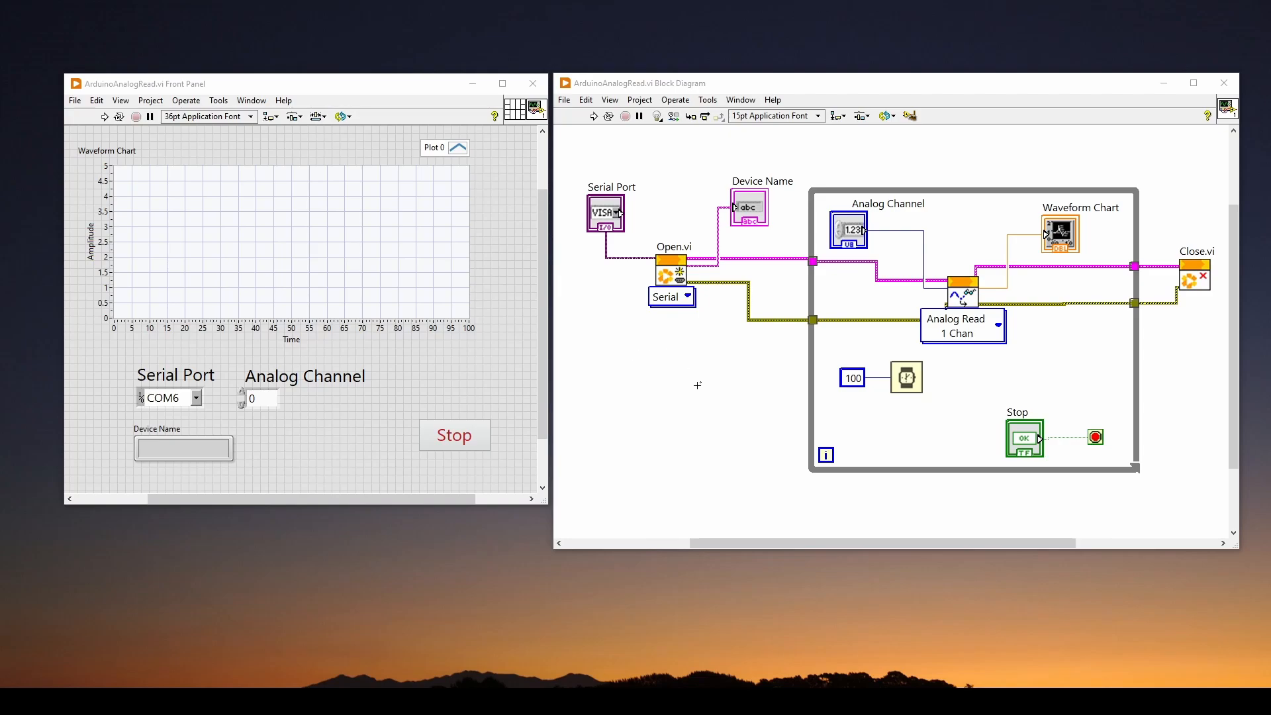
mouse_move(616, 342)
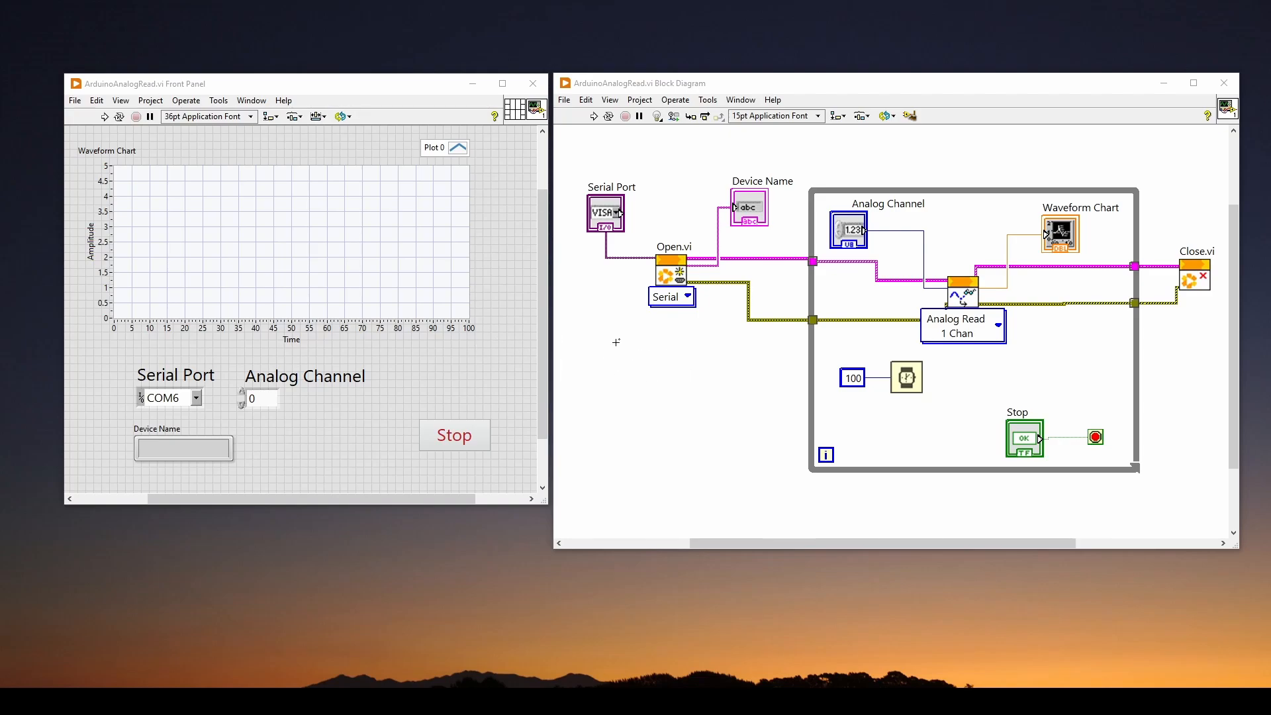
mouse_move(628, 348)
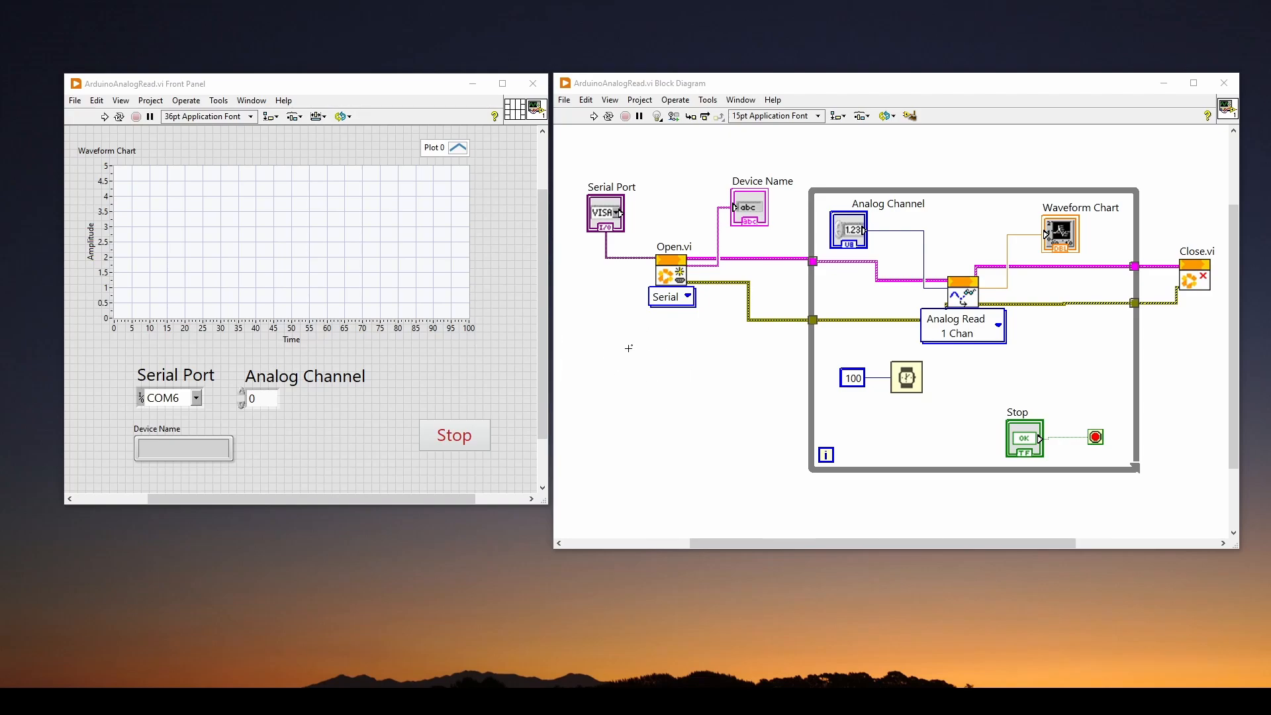
mouse_move(704, 359)
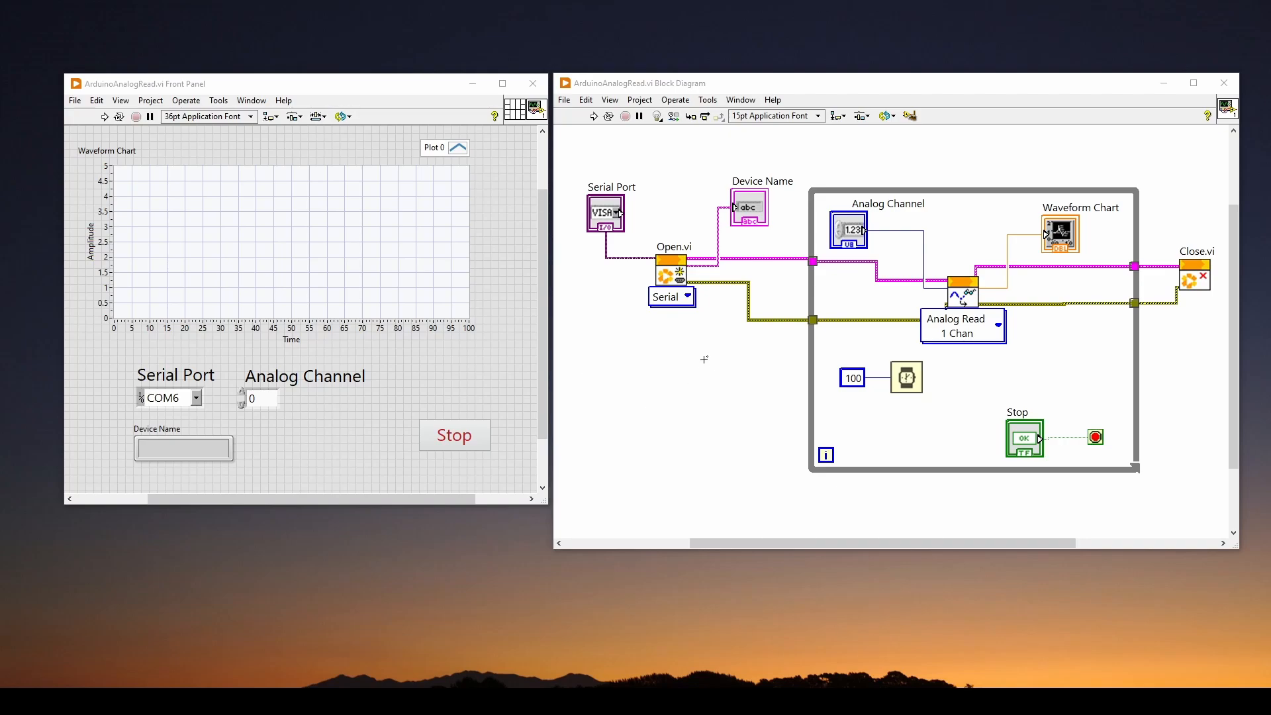
mouse_move(494, 247)
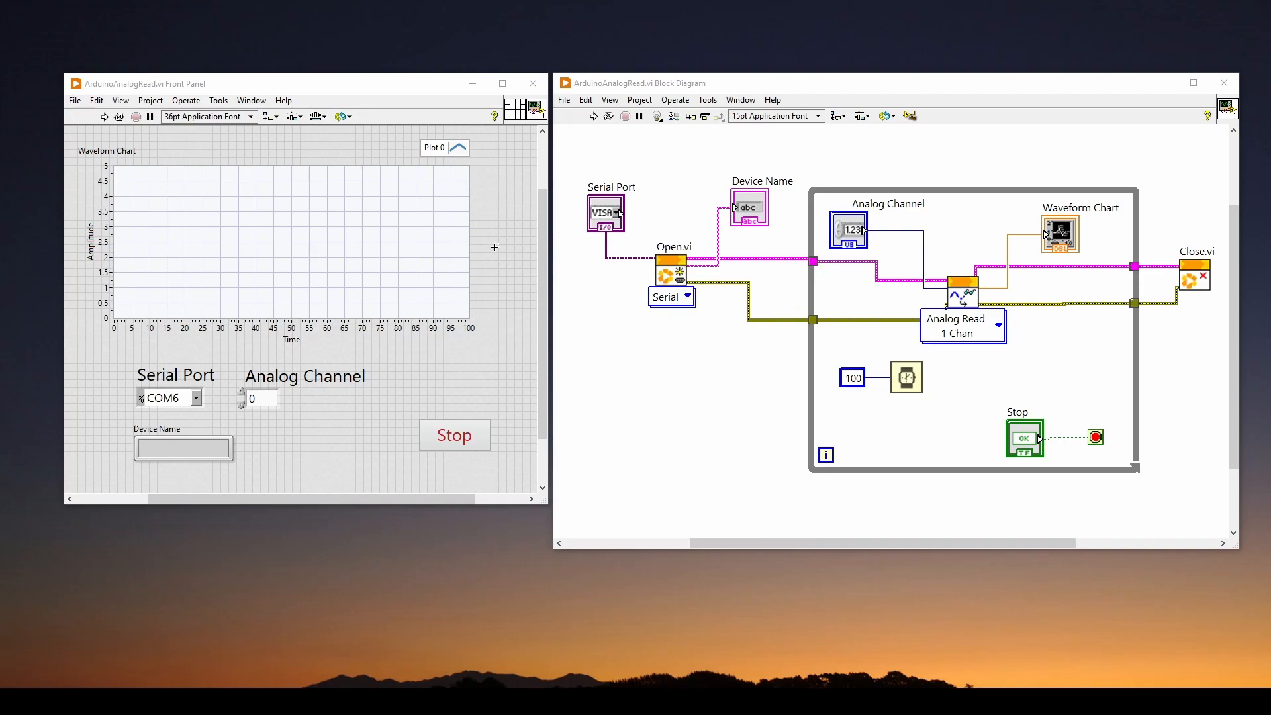
mouse_move(658, 382)
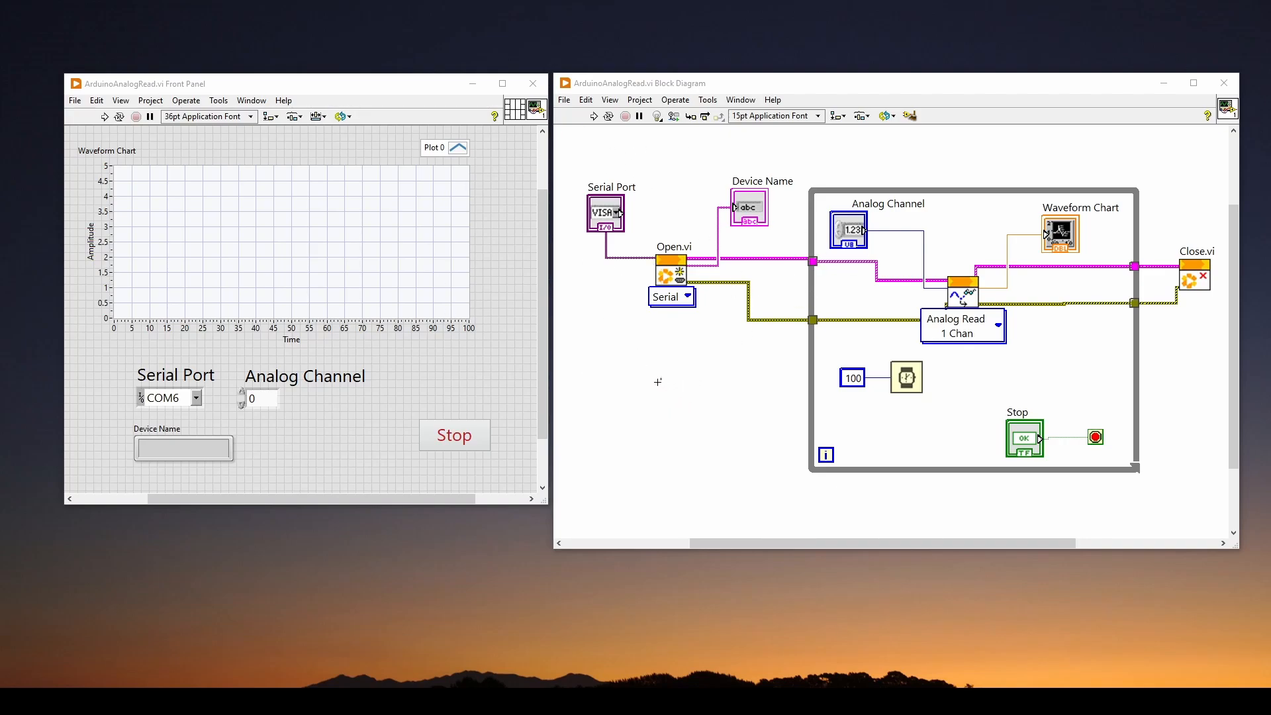
mouse_move(646, 362)
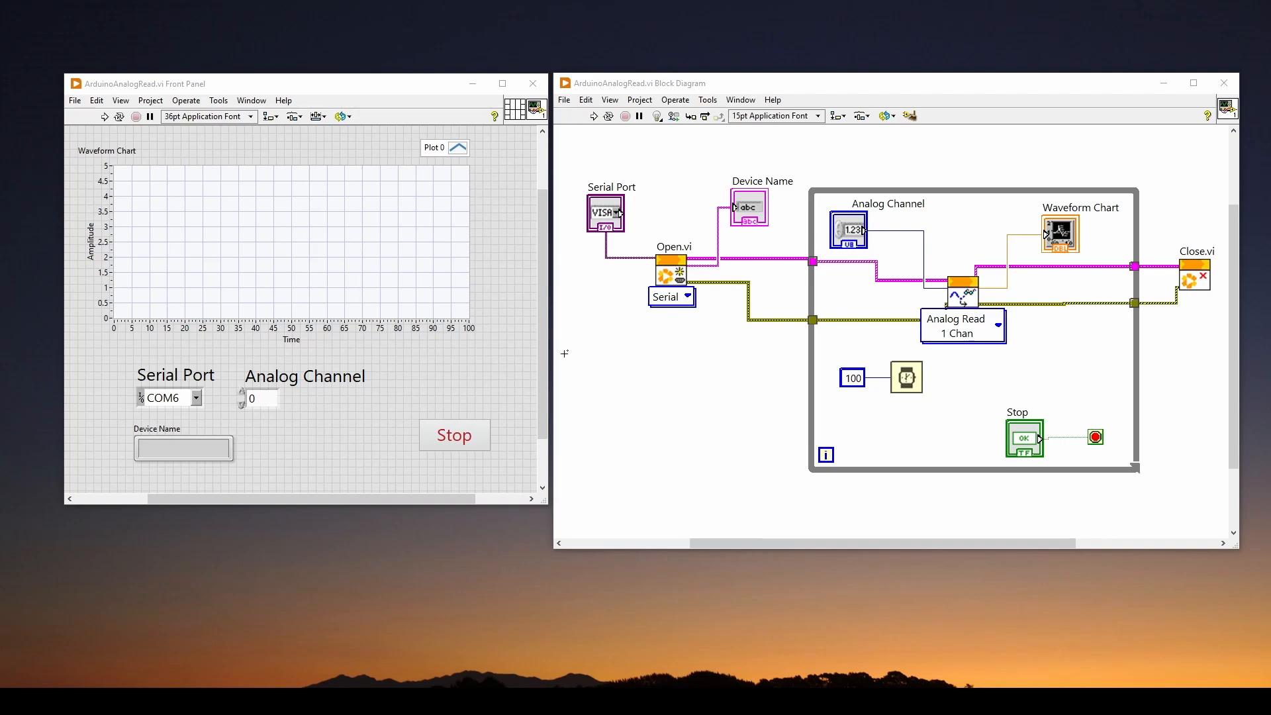
mouse_move(570, 259)
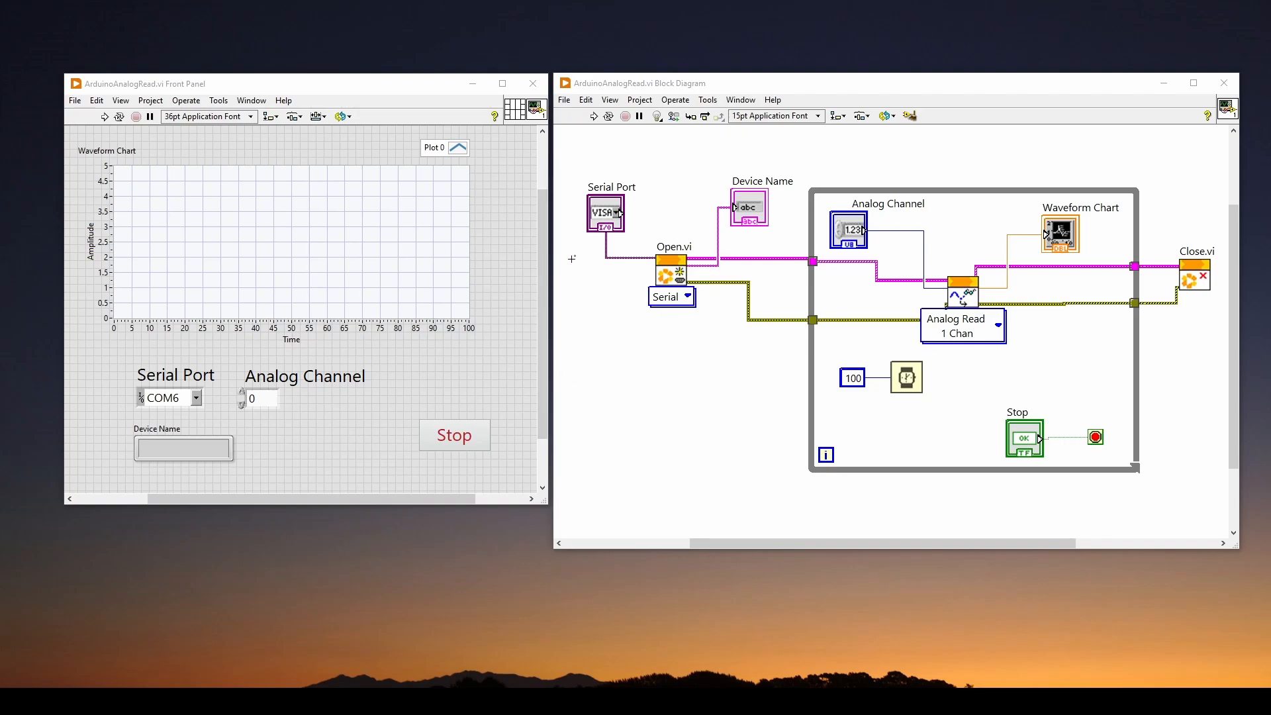
mouse_move(507, 311)
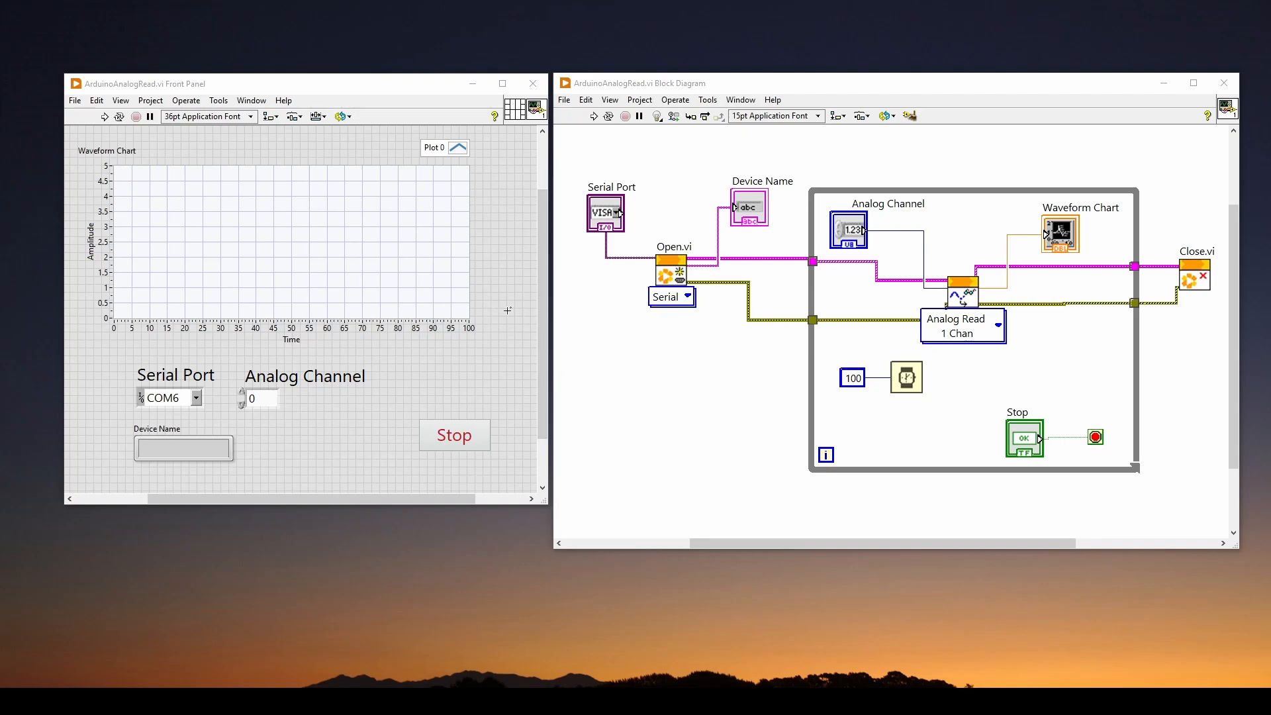
mouse_move(649, 346)
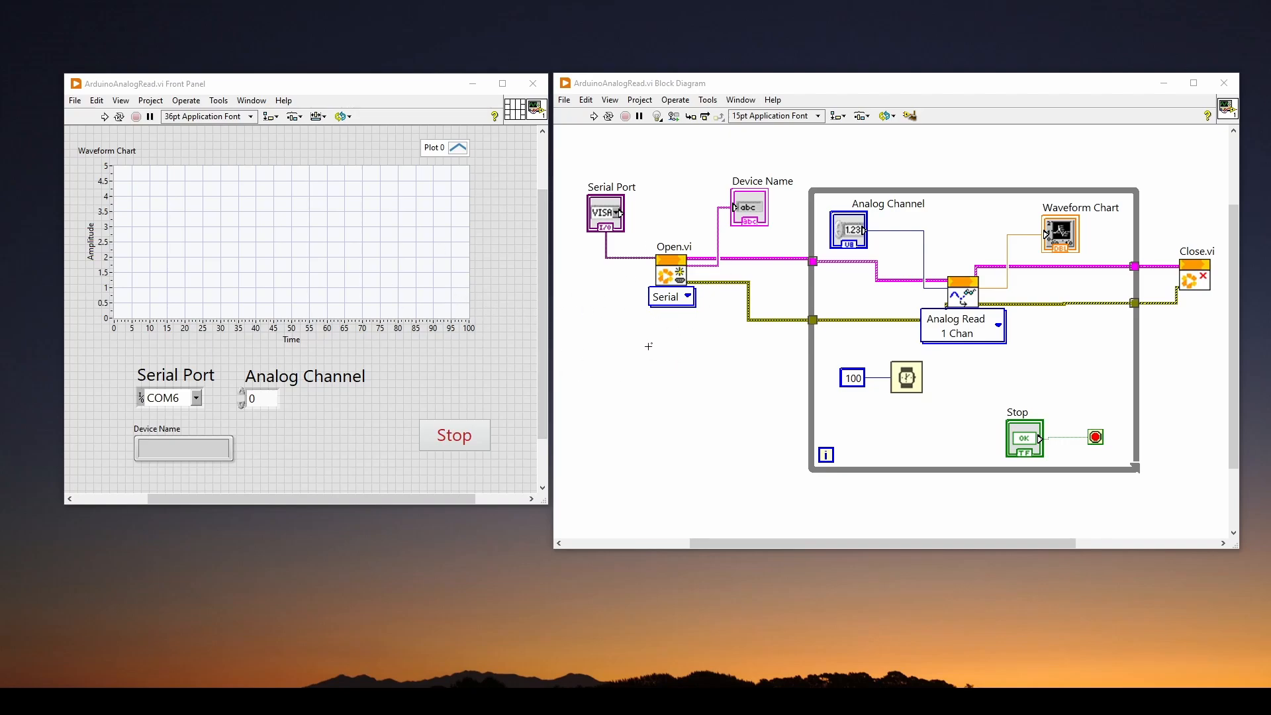
mouse_move(477, 264)
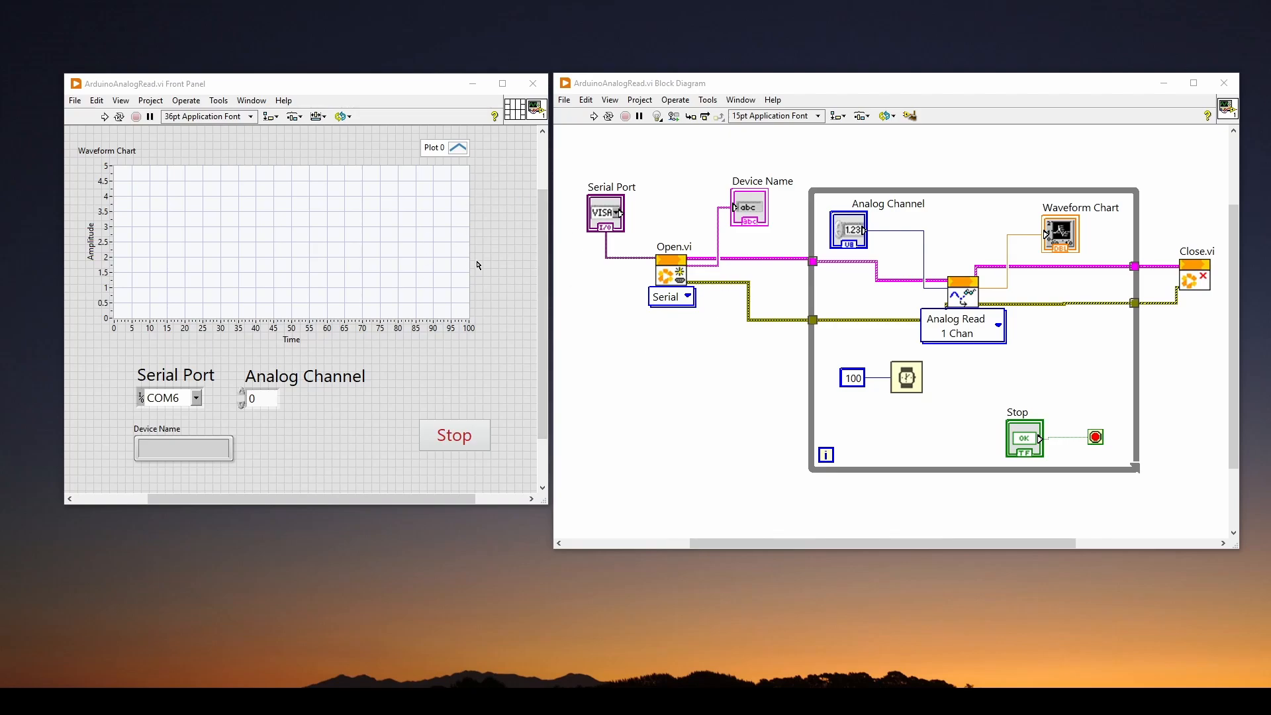
mouse_move(265, 313)
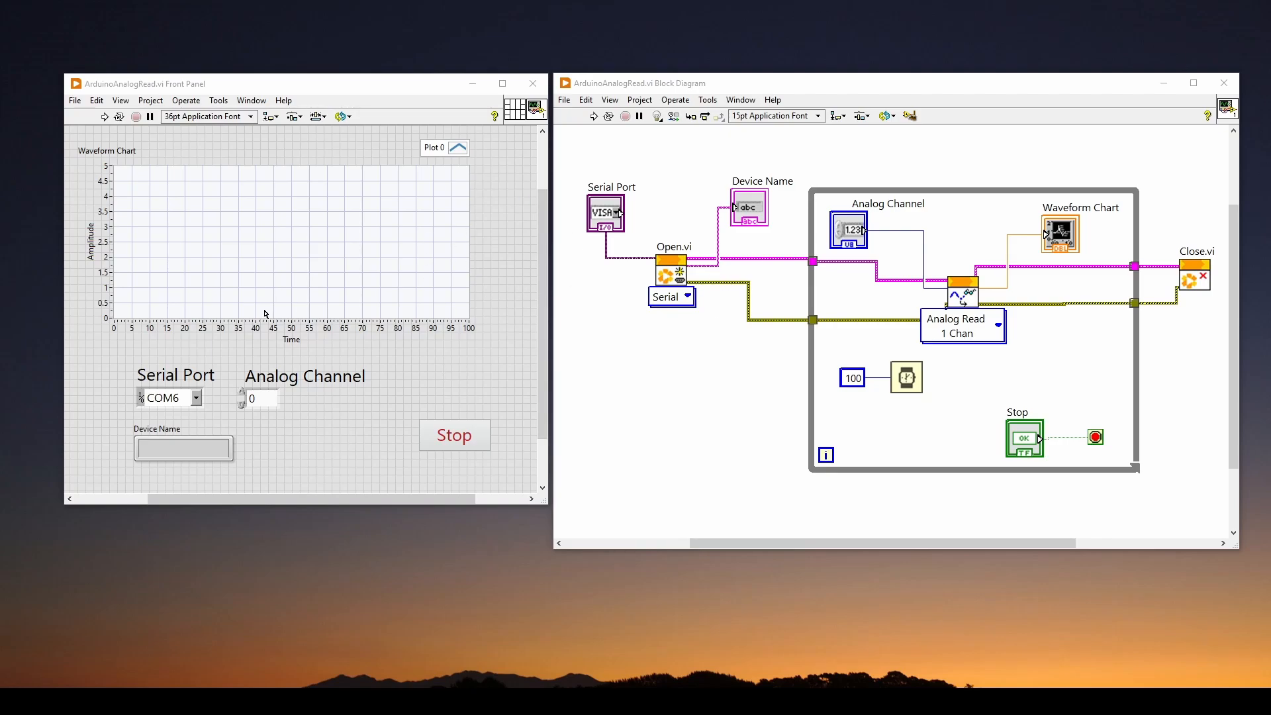
mouse_move(416, 378)
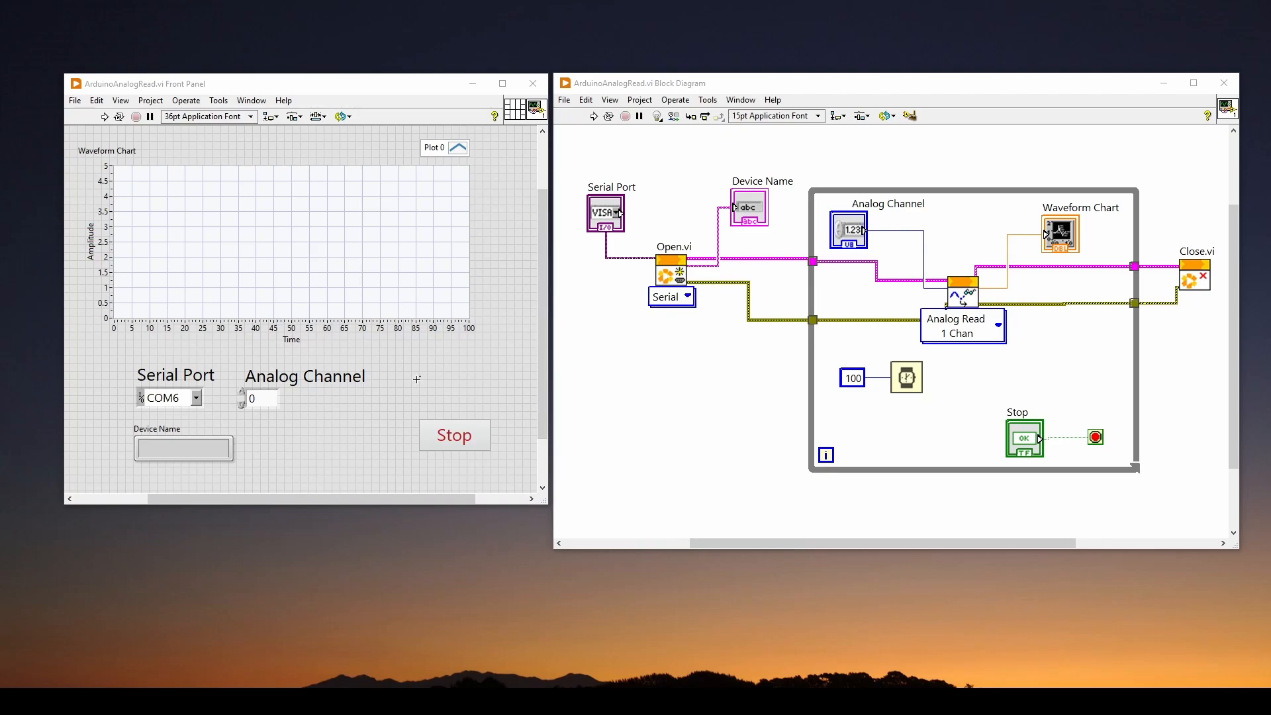
mouse_move(411, 370)
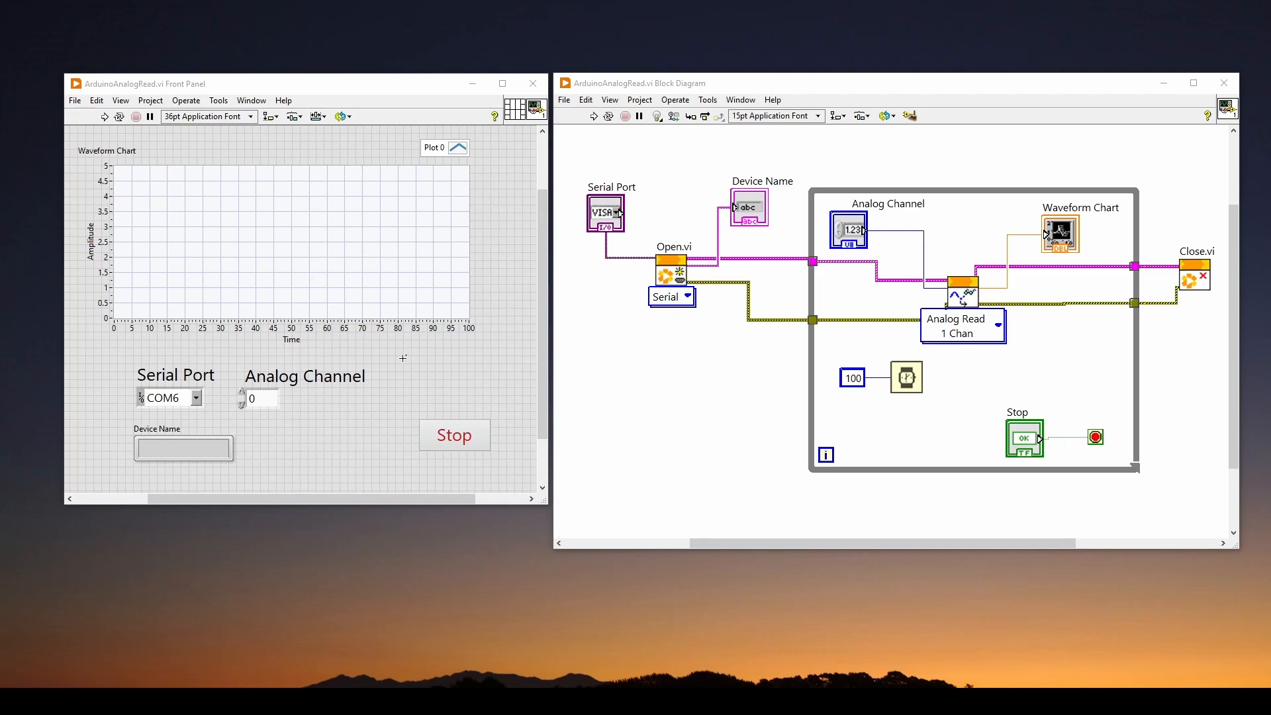
mouse_move(271, 90)
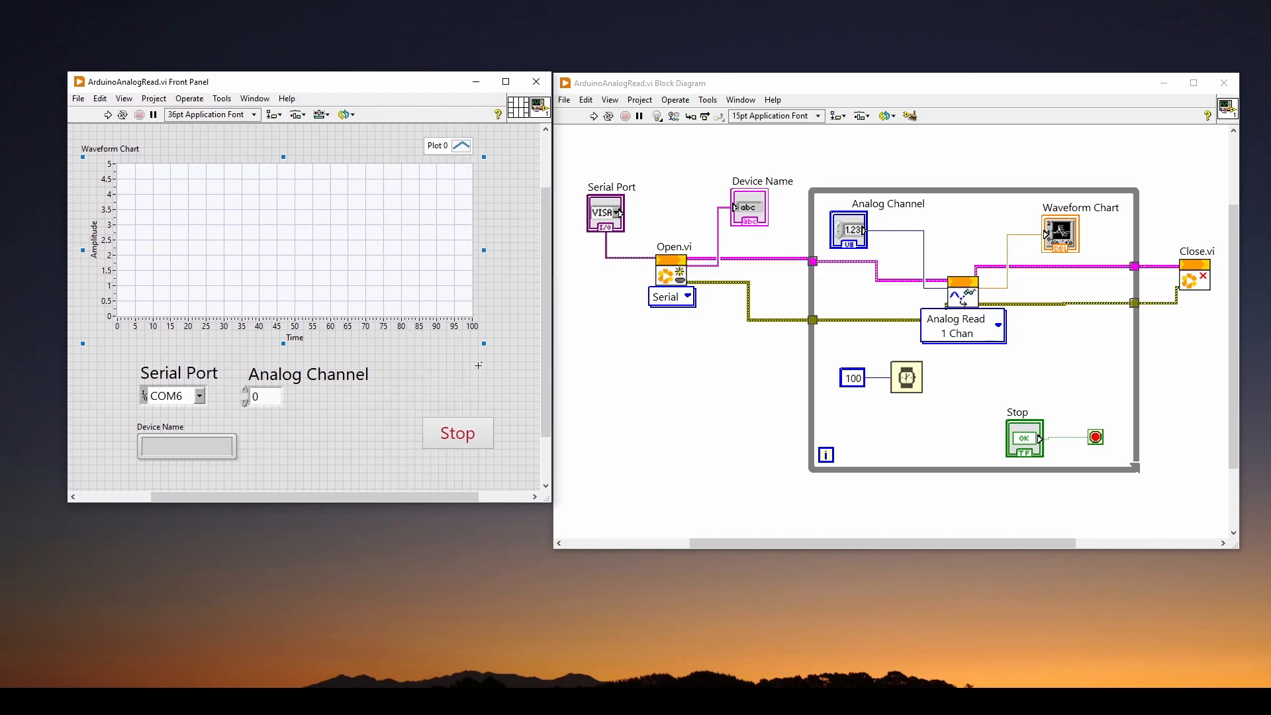
click(178, 373)
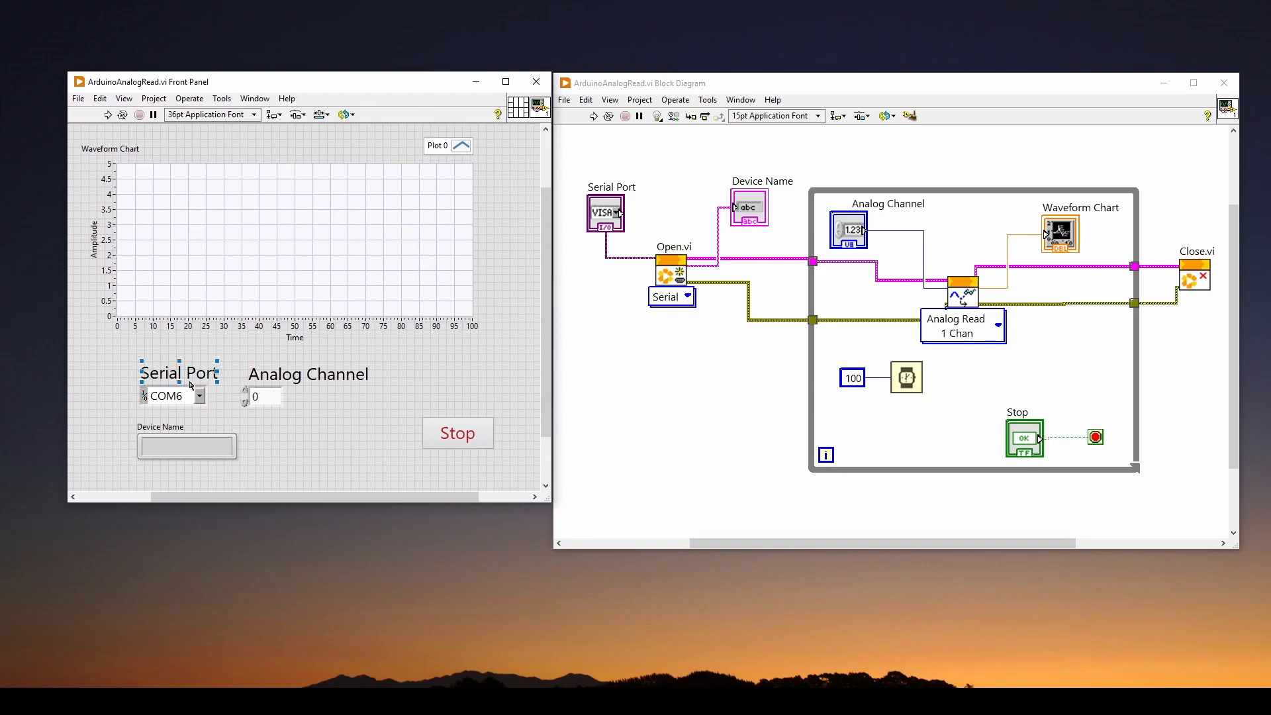
mouse_move(253, 352)
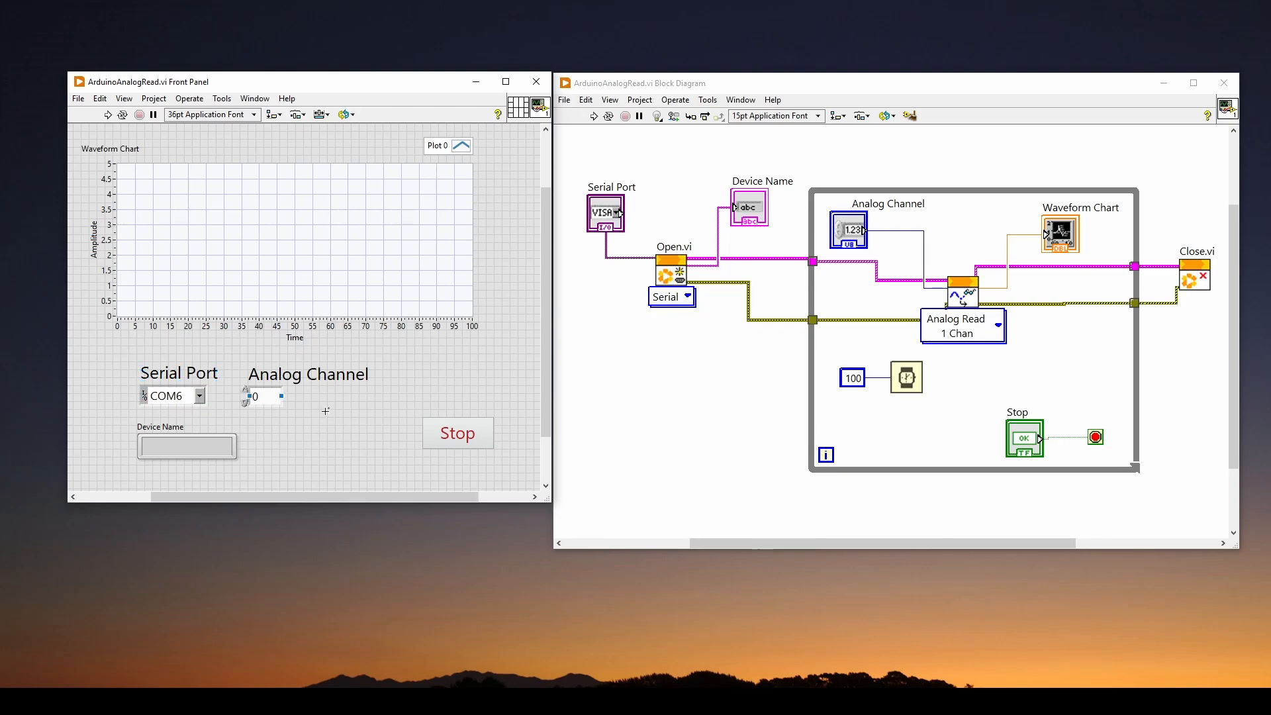
click(284, 243)
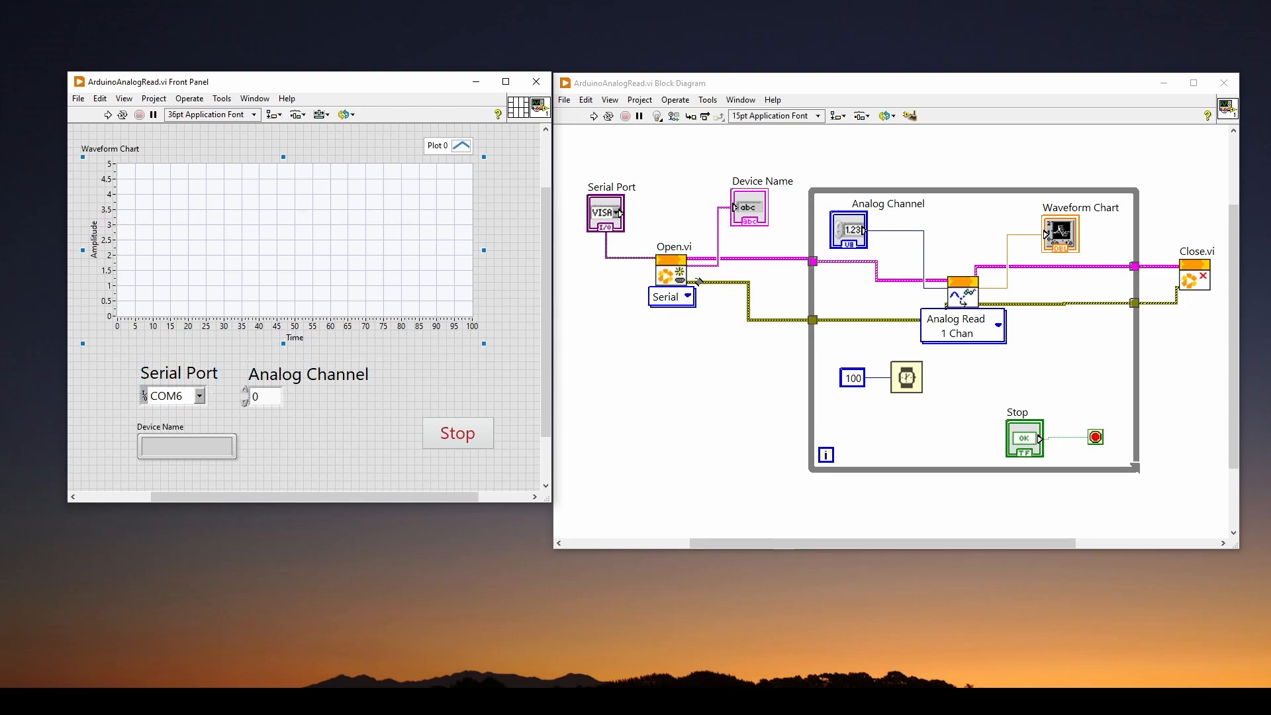
mouse_move(392, 347)
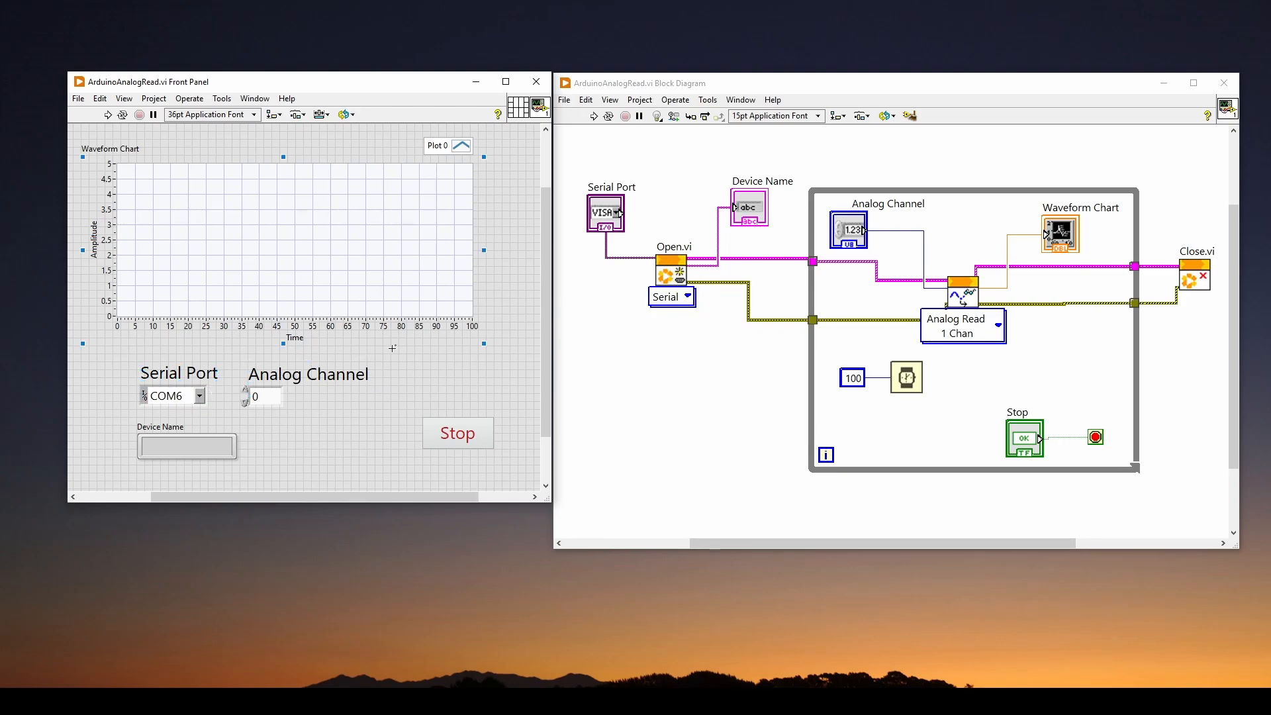
mouse_move(243, 412)
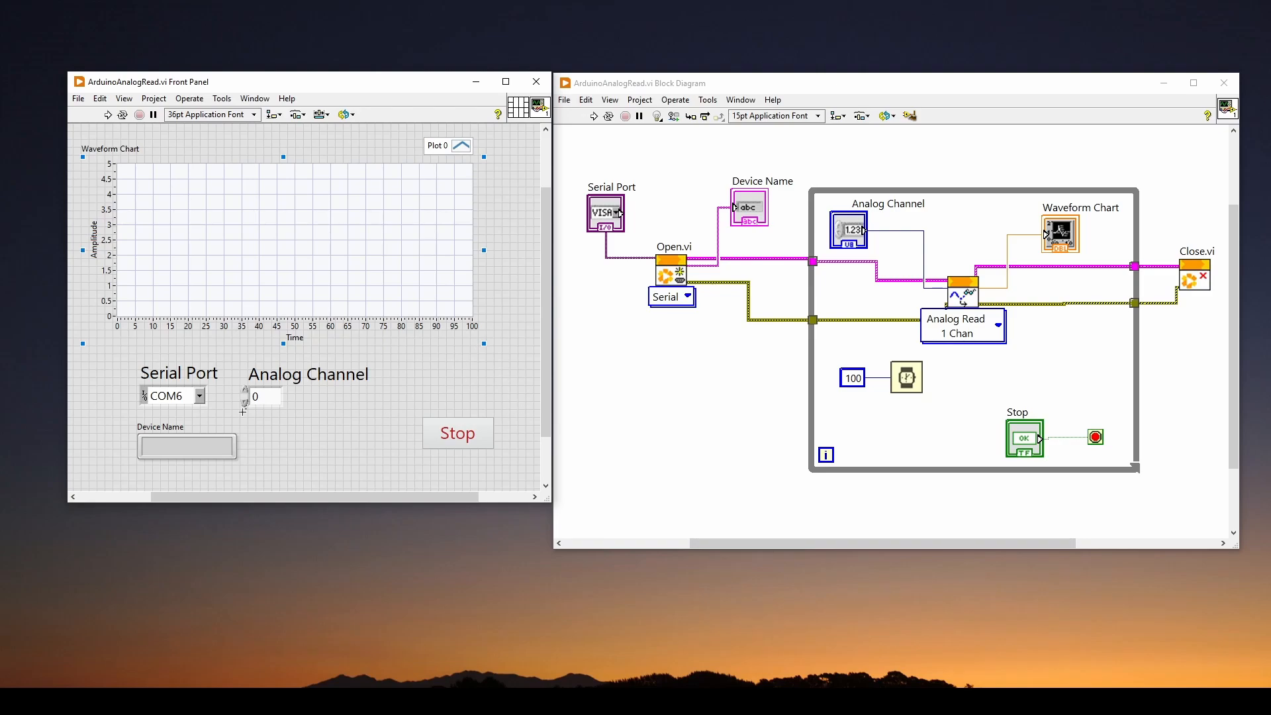
click(166, 396)
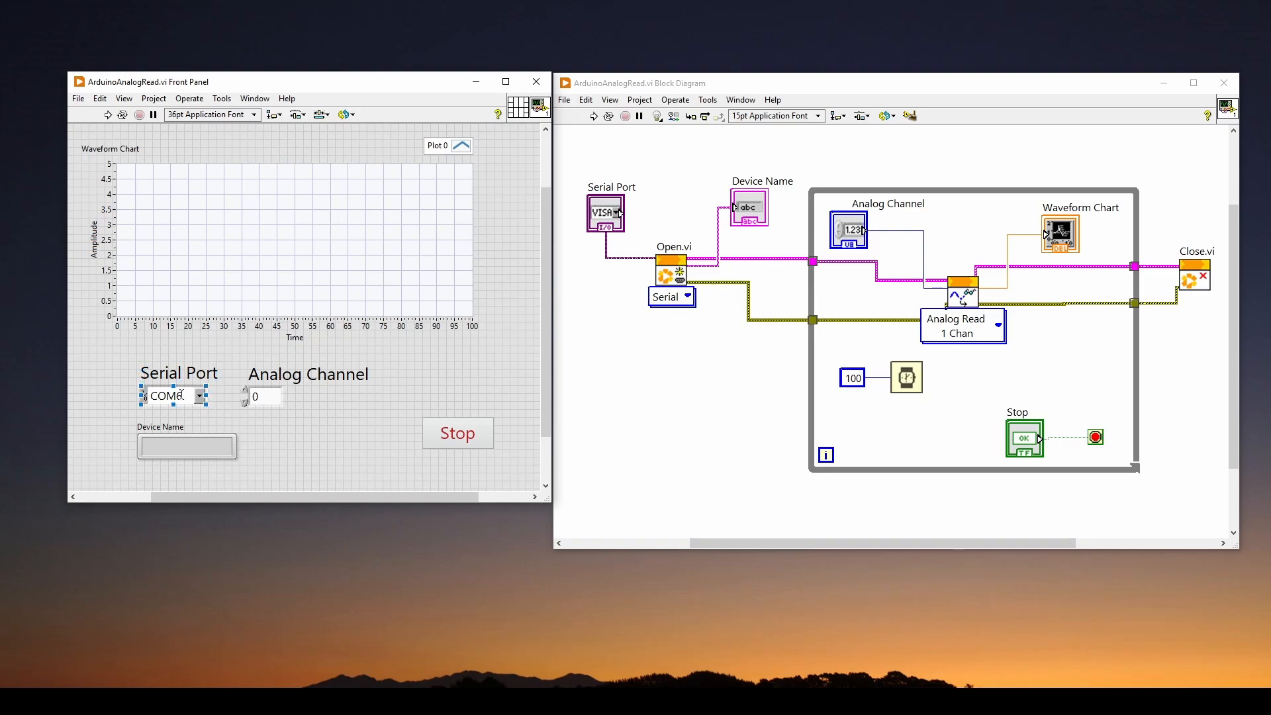
click(308, 373)
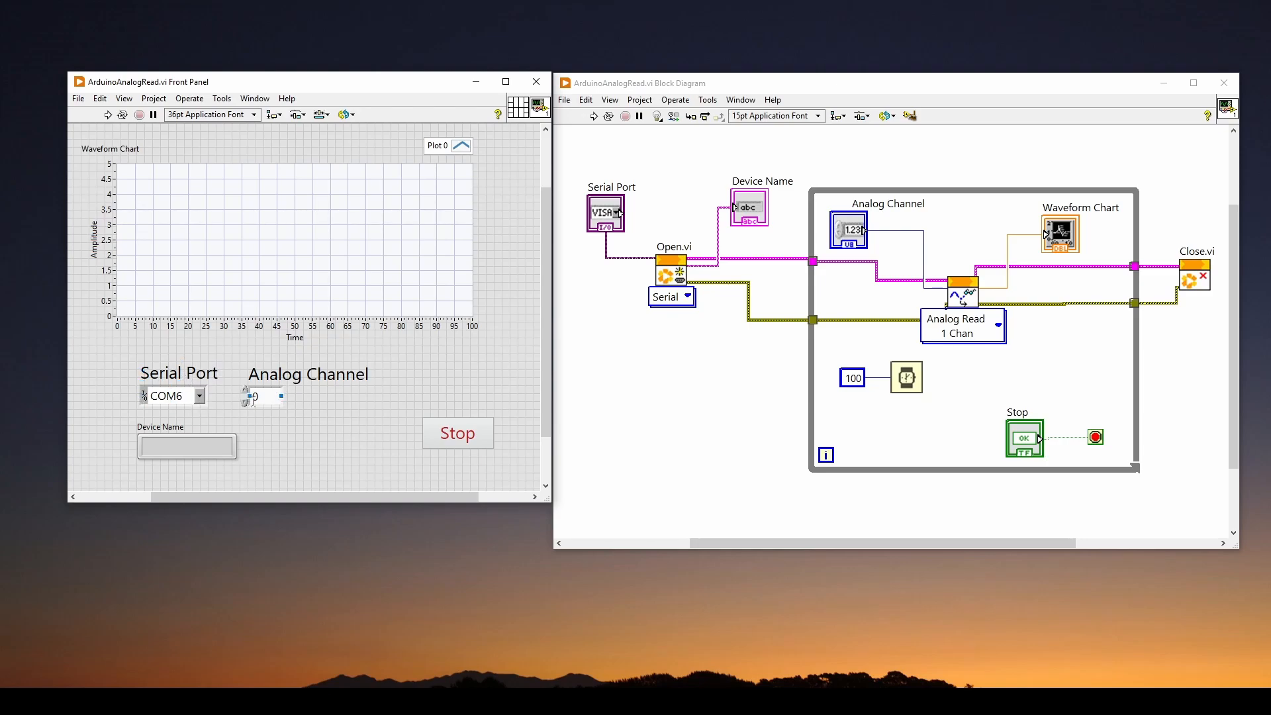
click(306, 373)
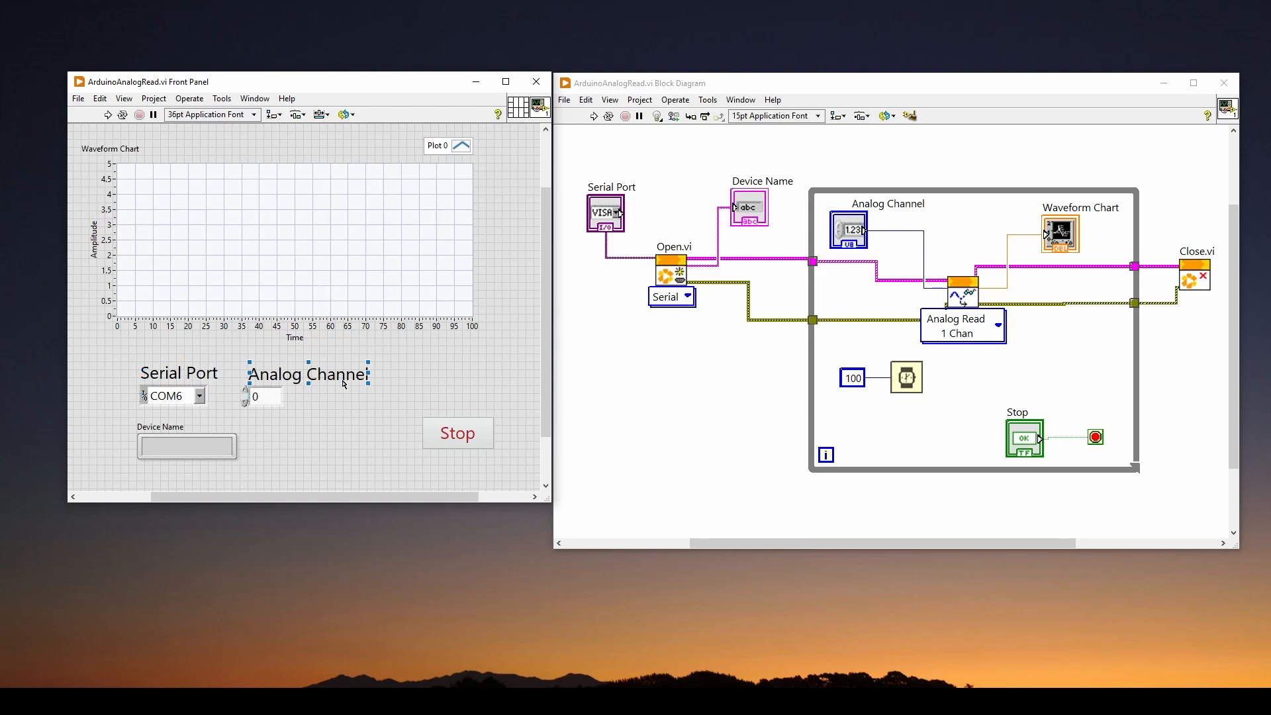
mouse_move(364, 426)
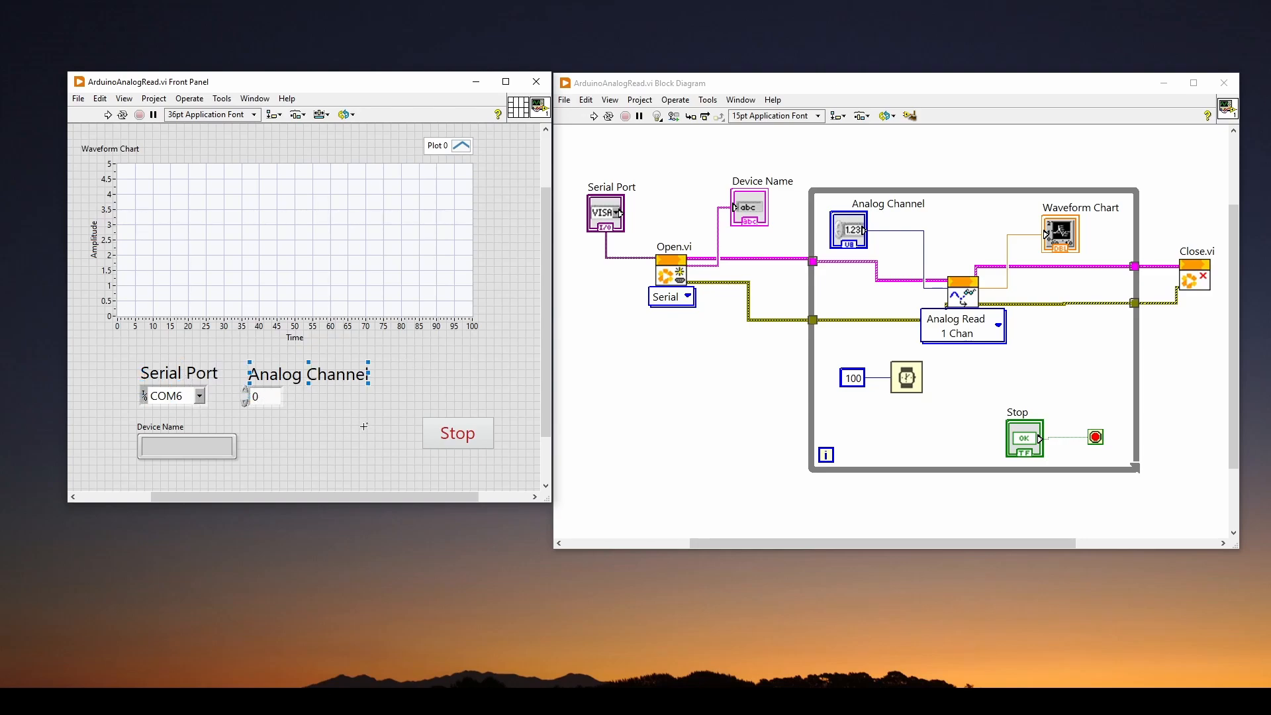
mouse_move(364, 403)
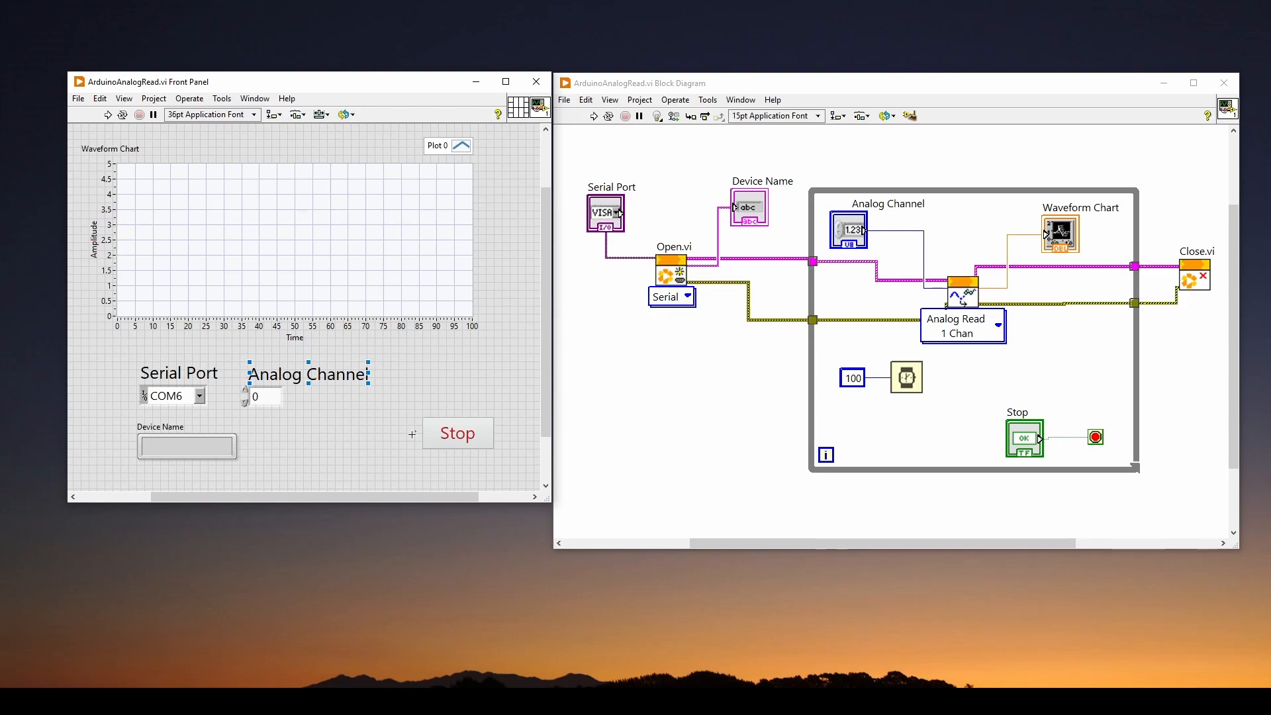
mouse_move(393, 361)
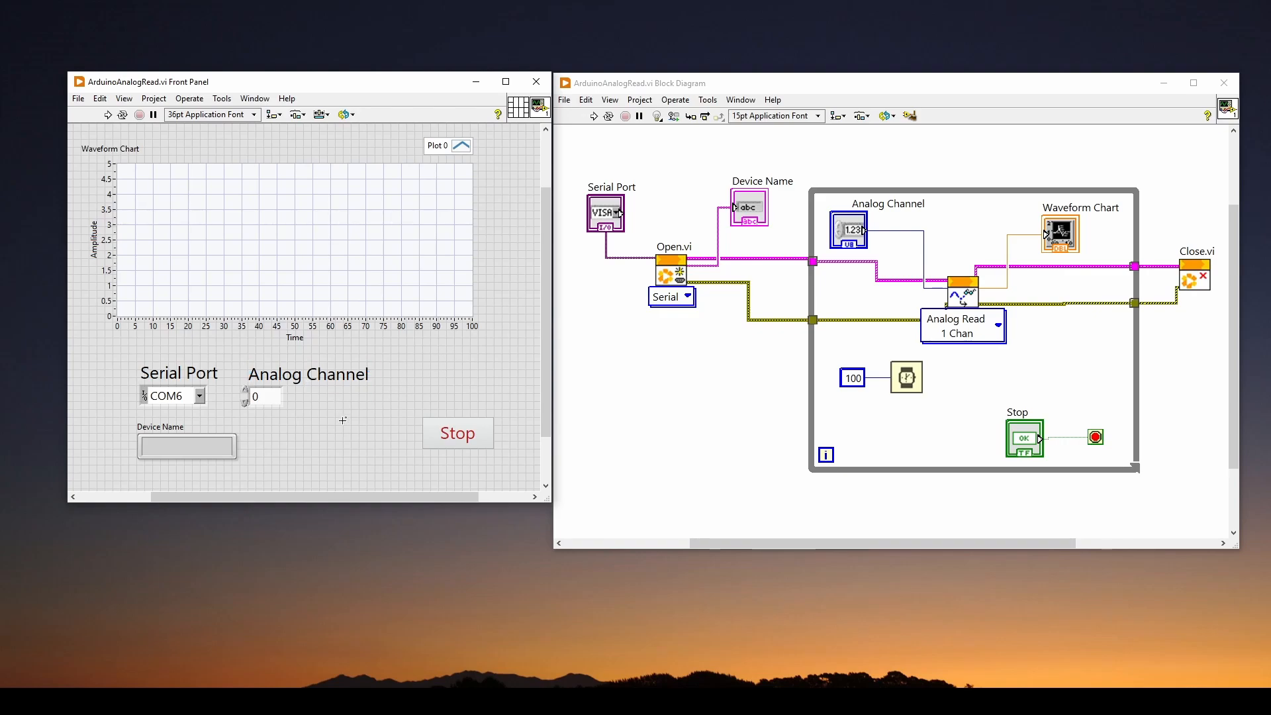
mouse_move(659, 374)
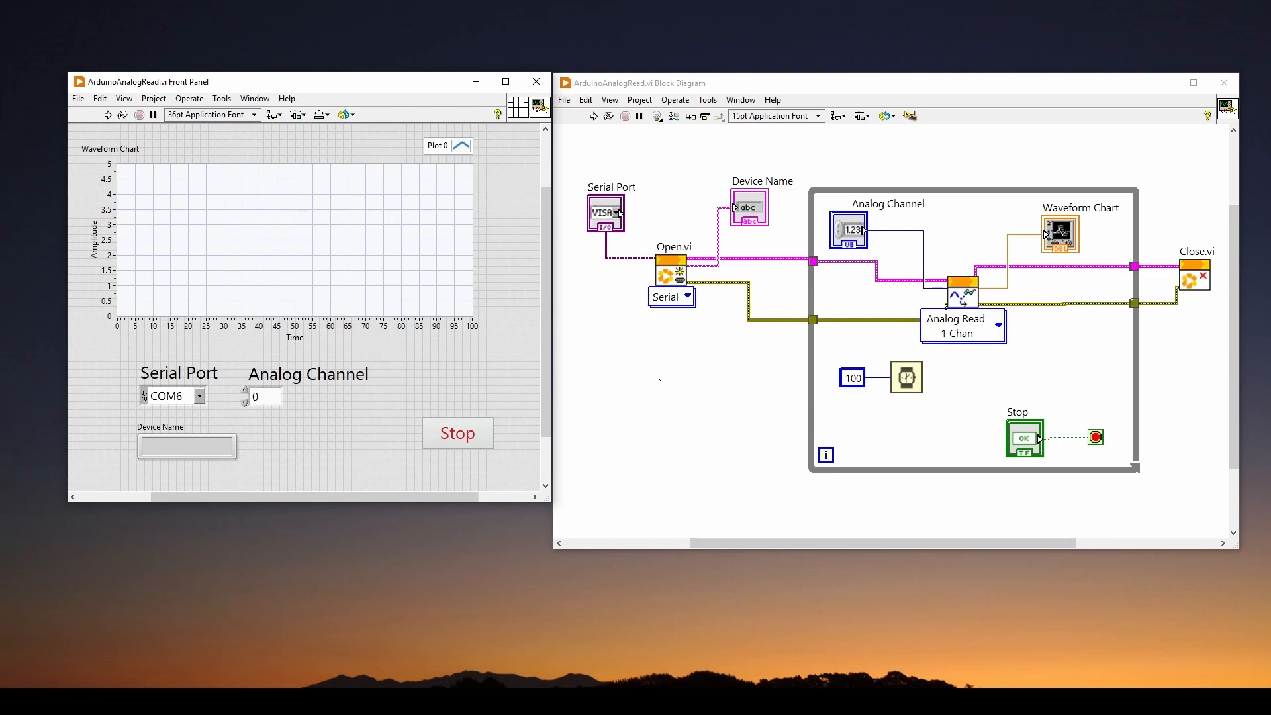
mouse_move(674, 356)
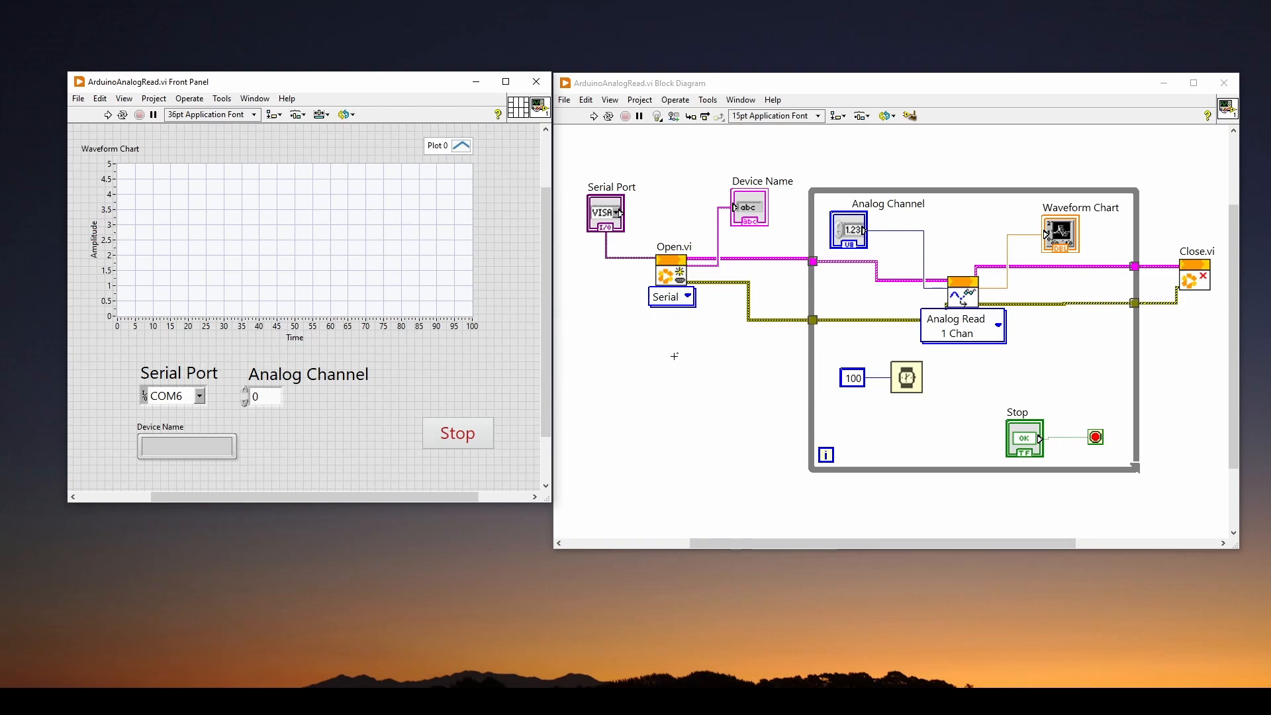
mouse_move(596, 358)
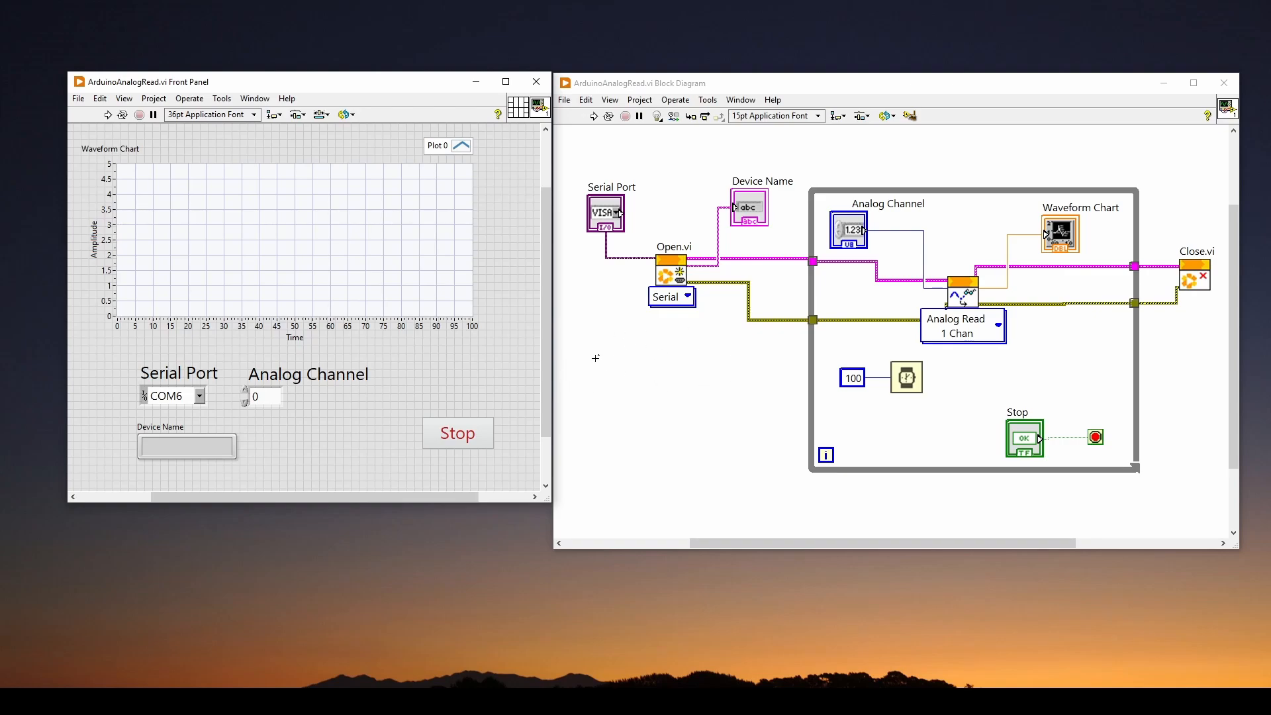
mouse_move(444, 363)
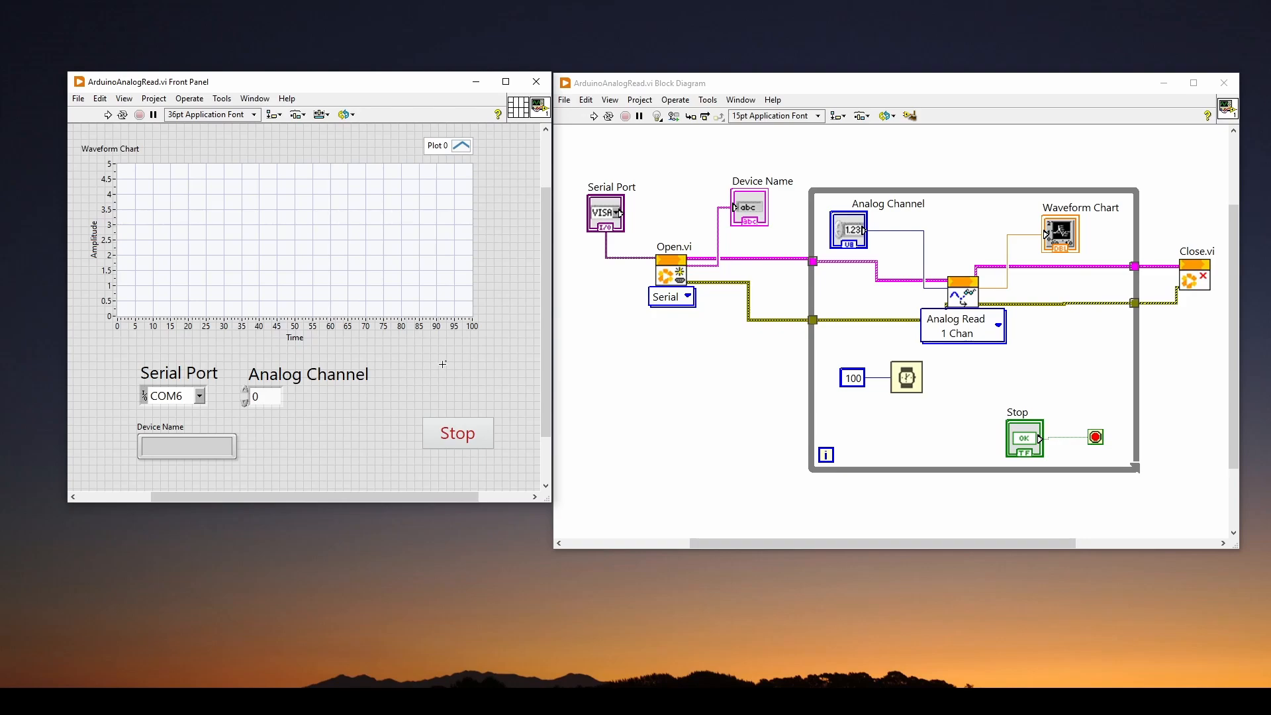
mouse_move(596, 366)
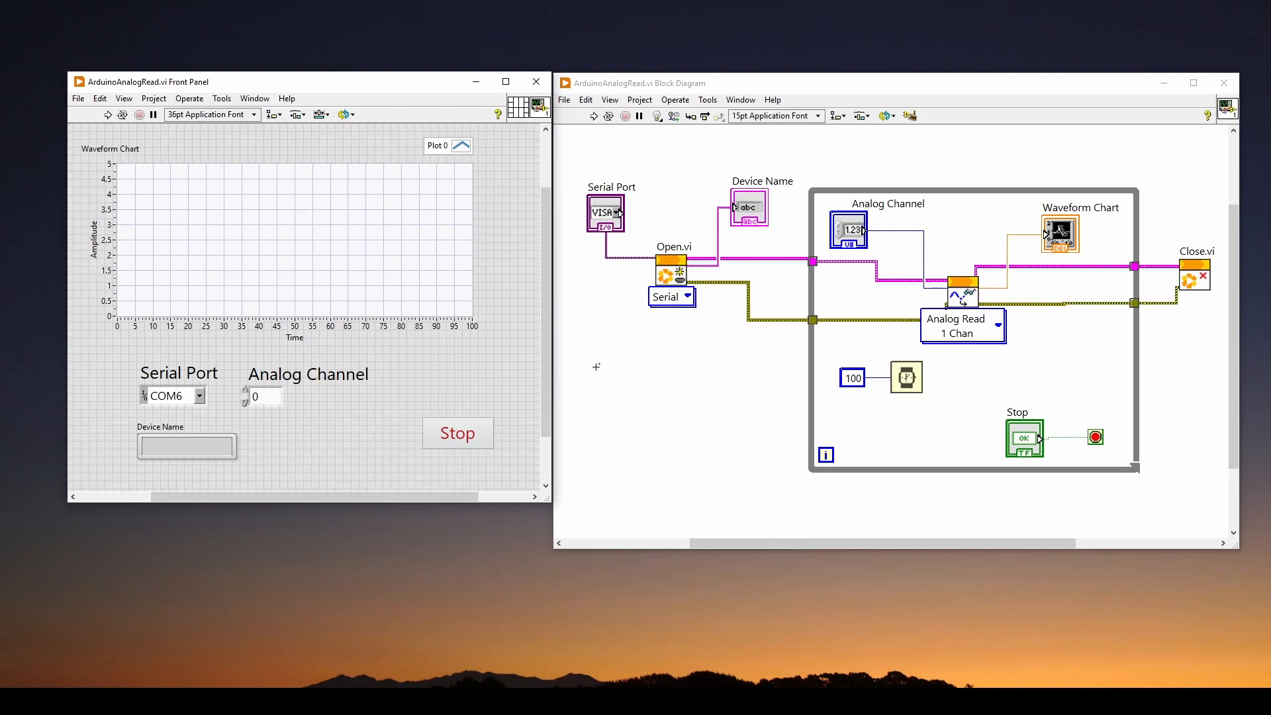
mouse_move(614, 378)
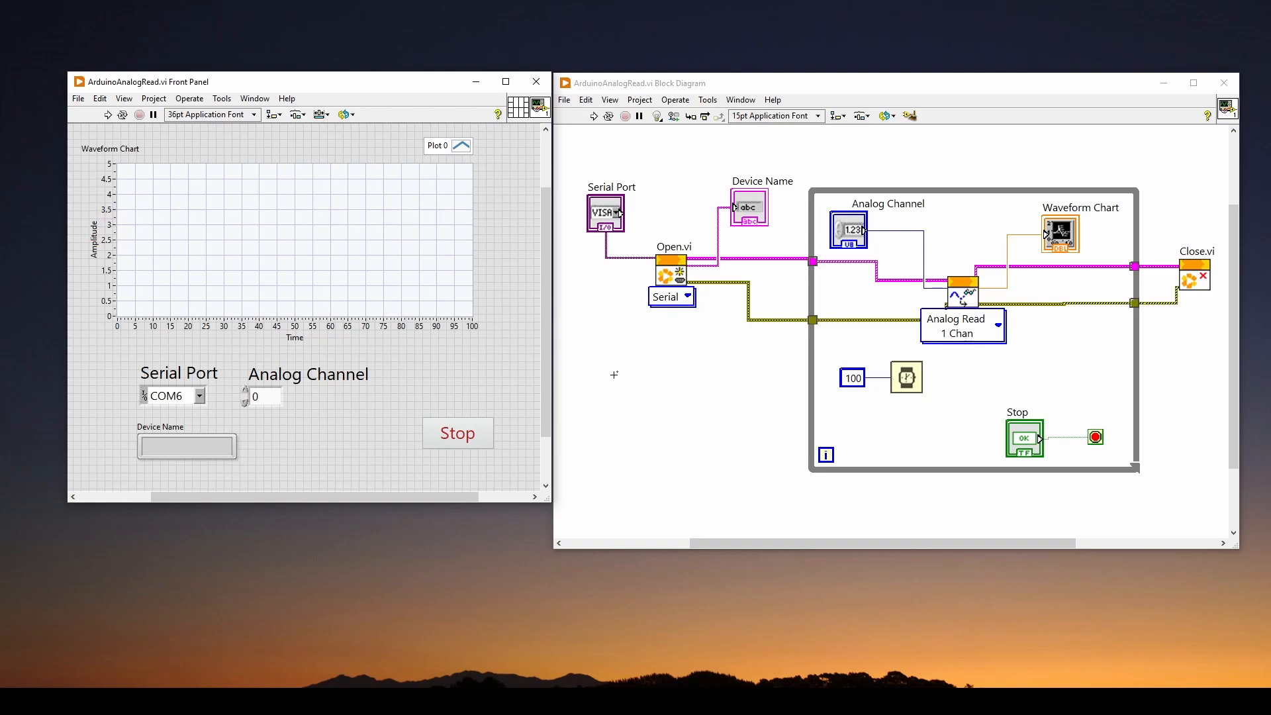
mouse_move(687, 403)
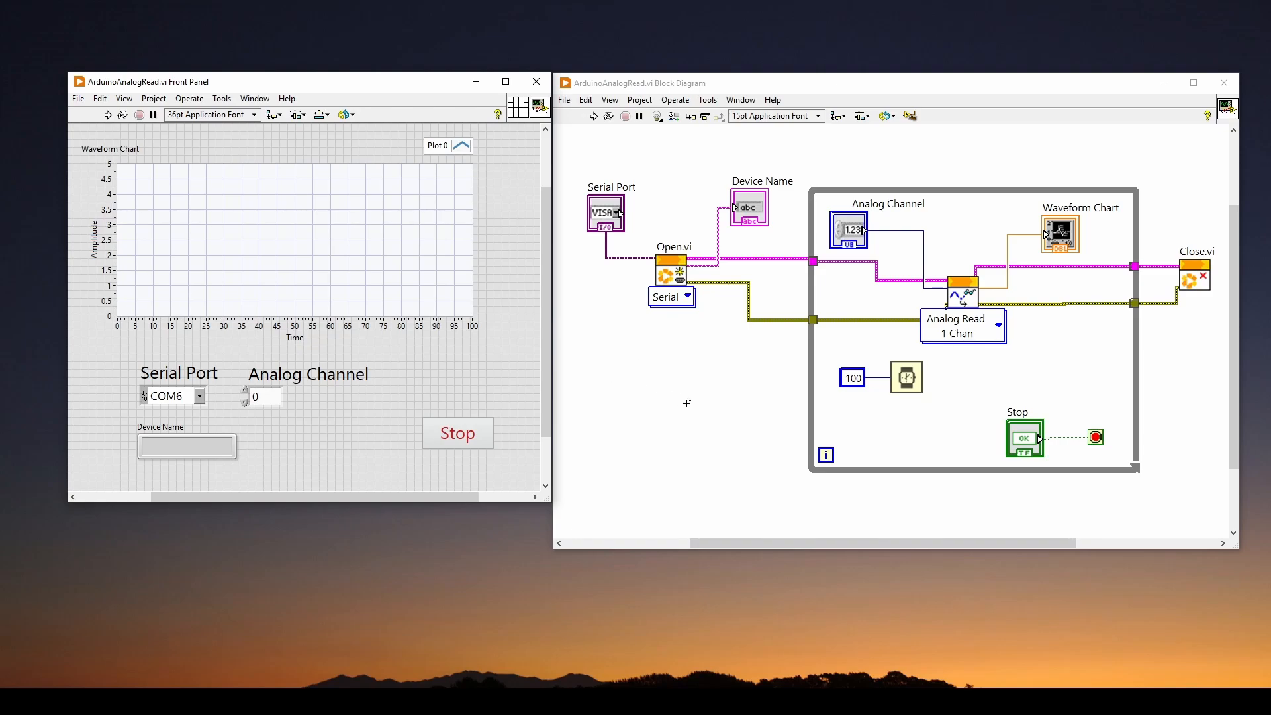
click(292, 243)
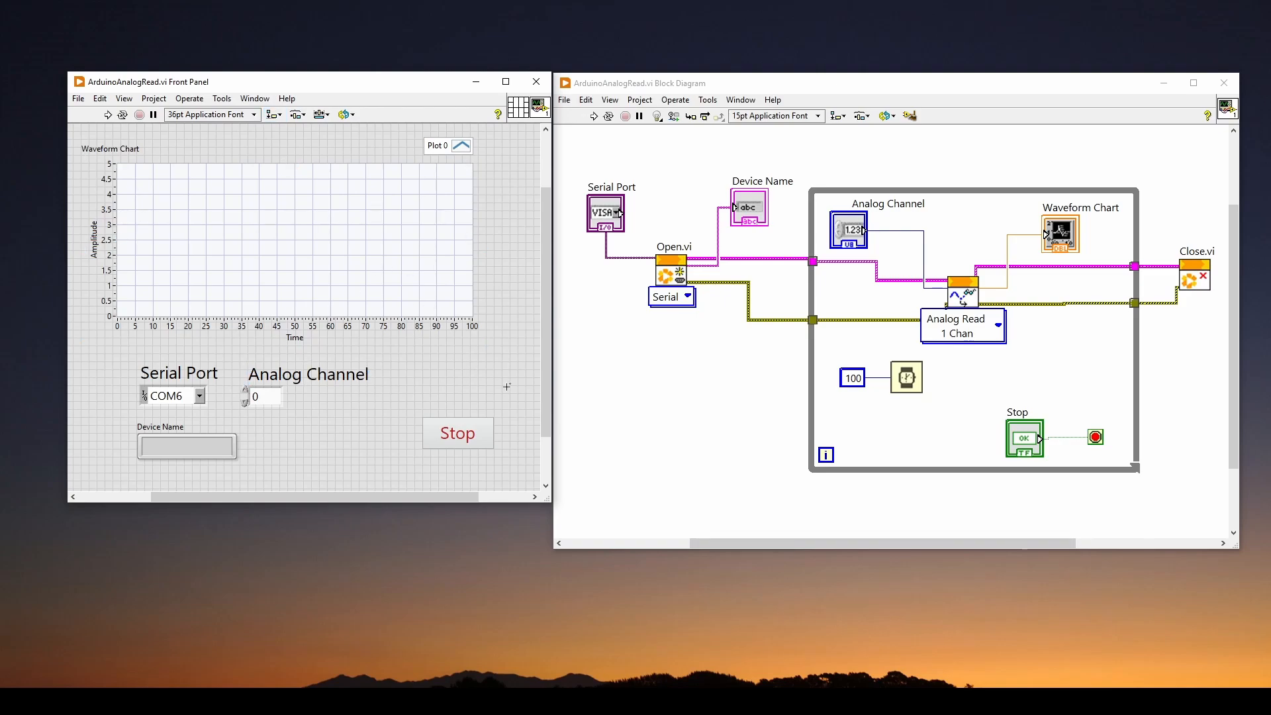
mouse_move(643, 371)
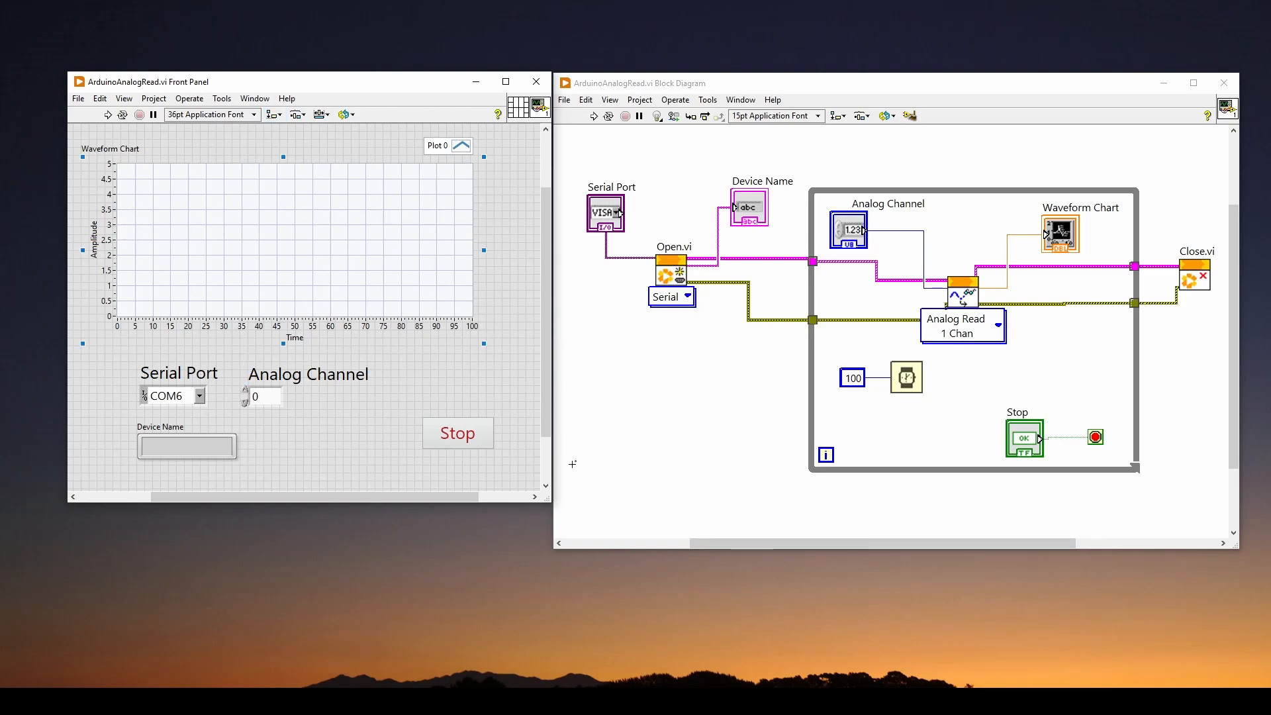
mouse_move(648, 418)
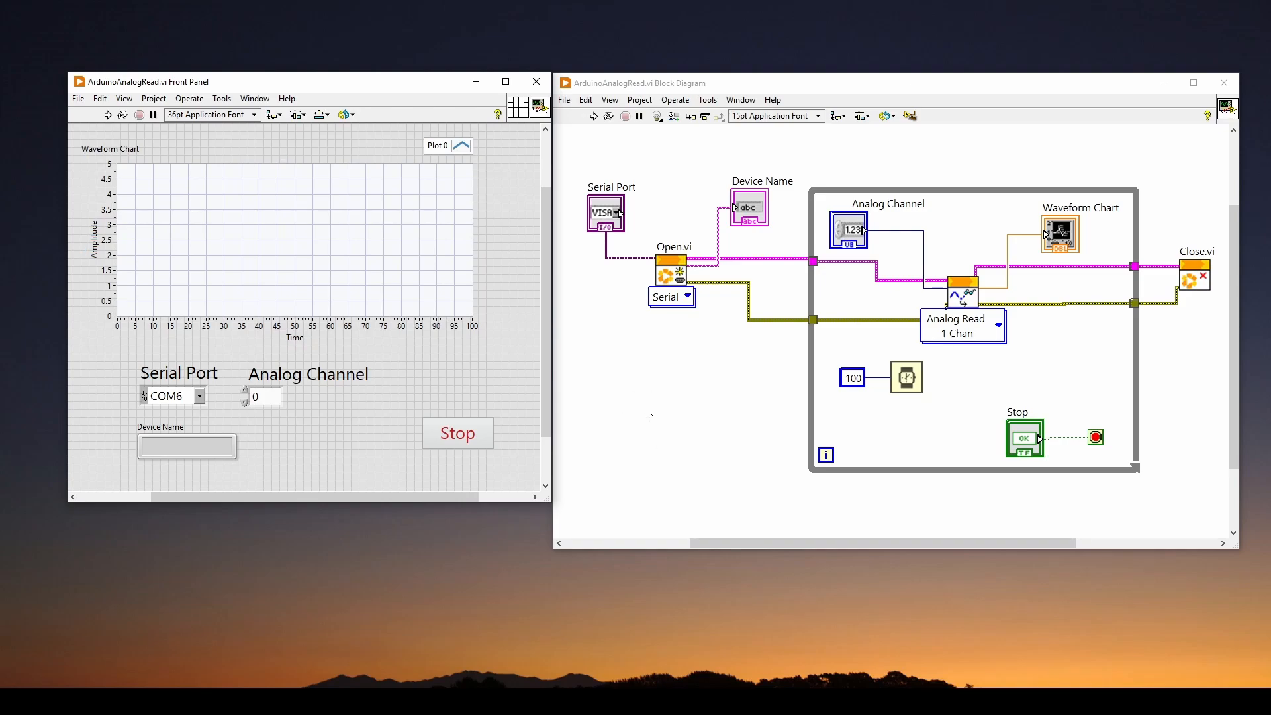
mouse_move(596, 437)
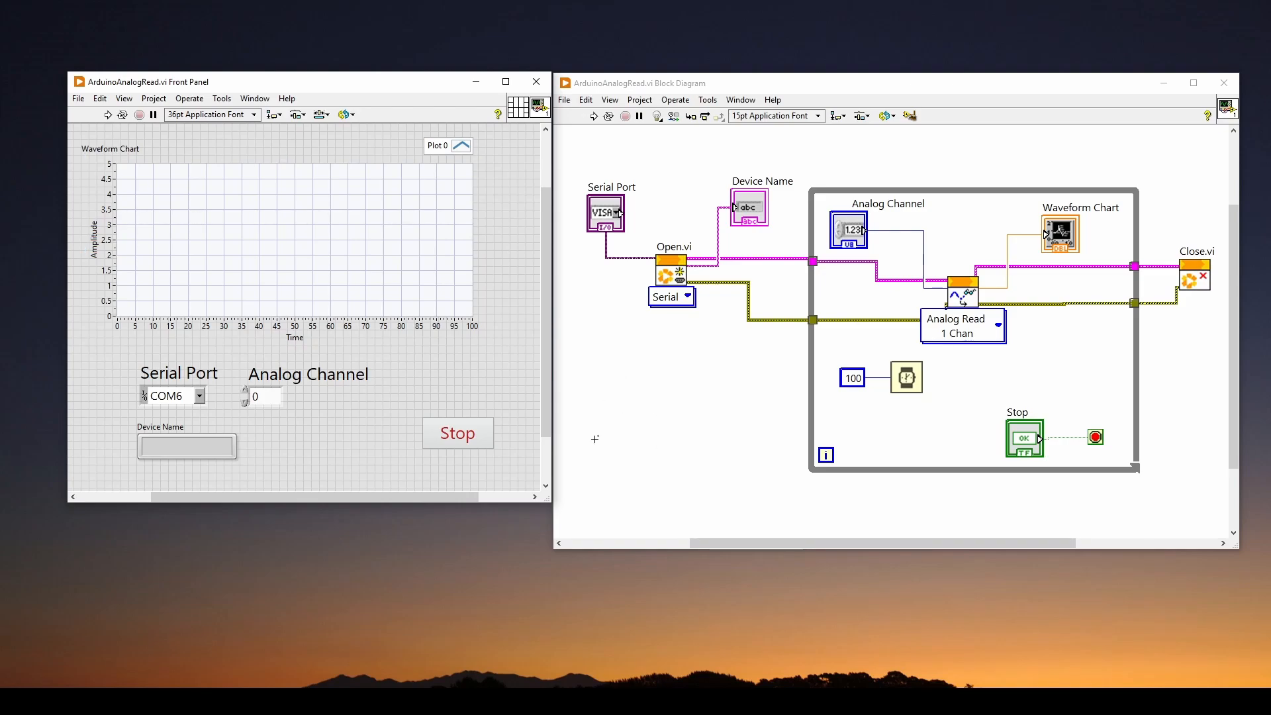
mouse_move(624, 390)
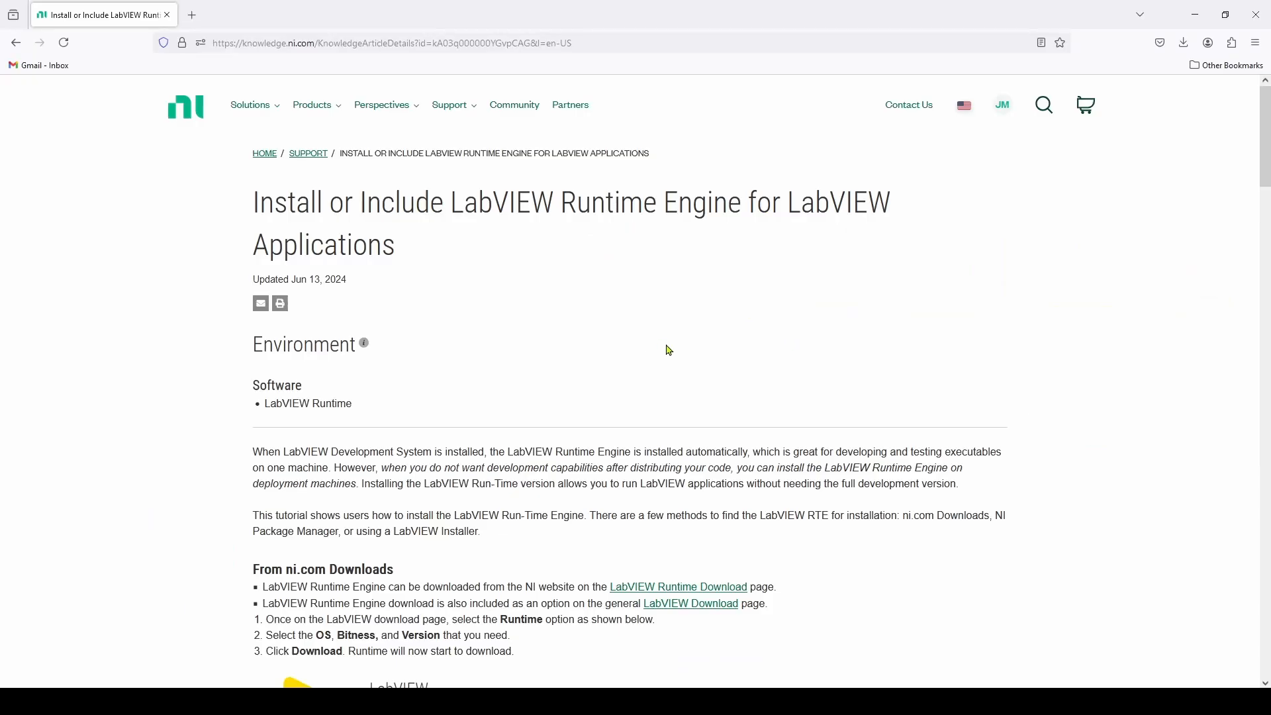
mouse_move(537, 280)
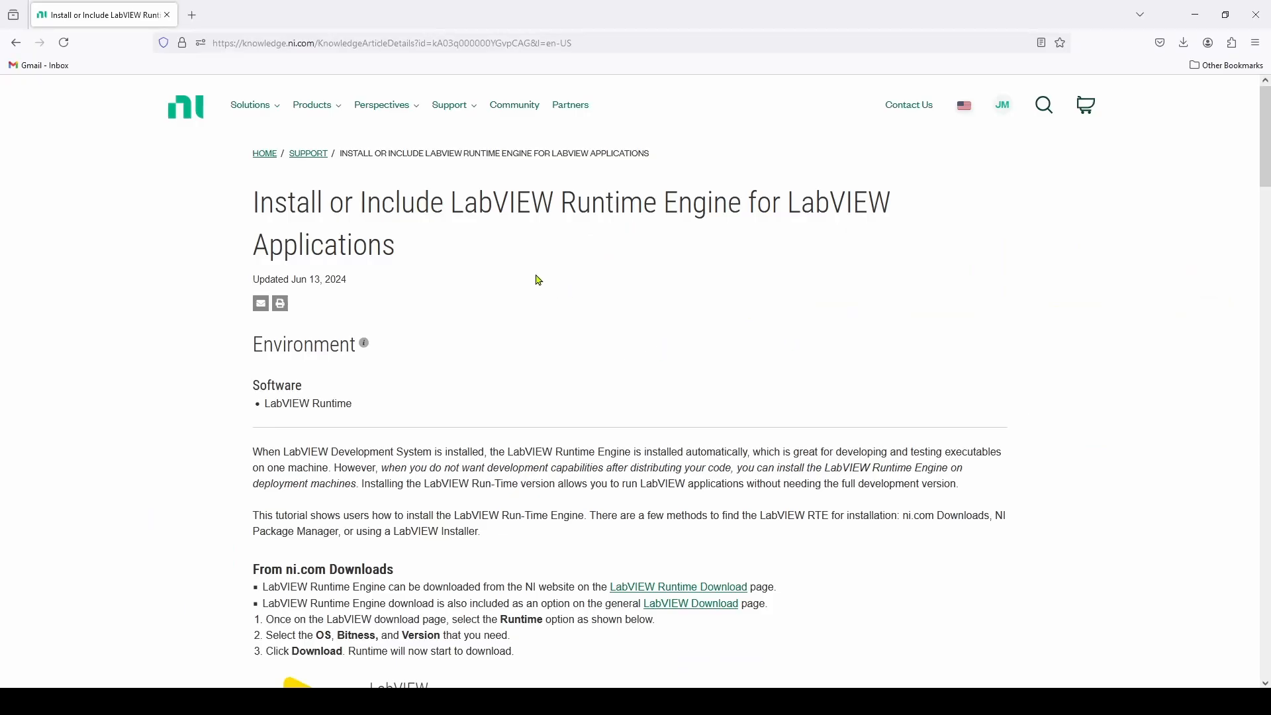
mouse_move(516, 195)
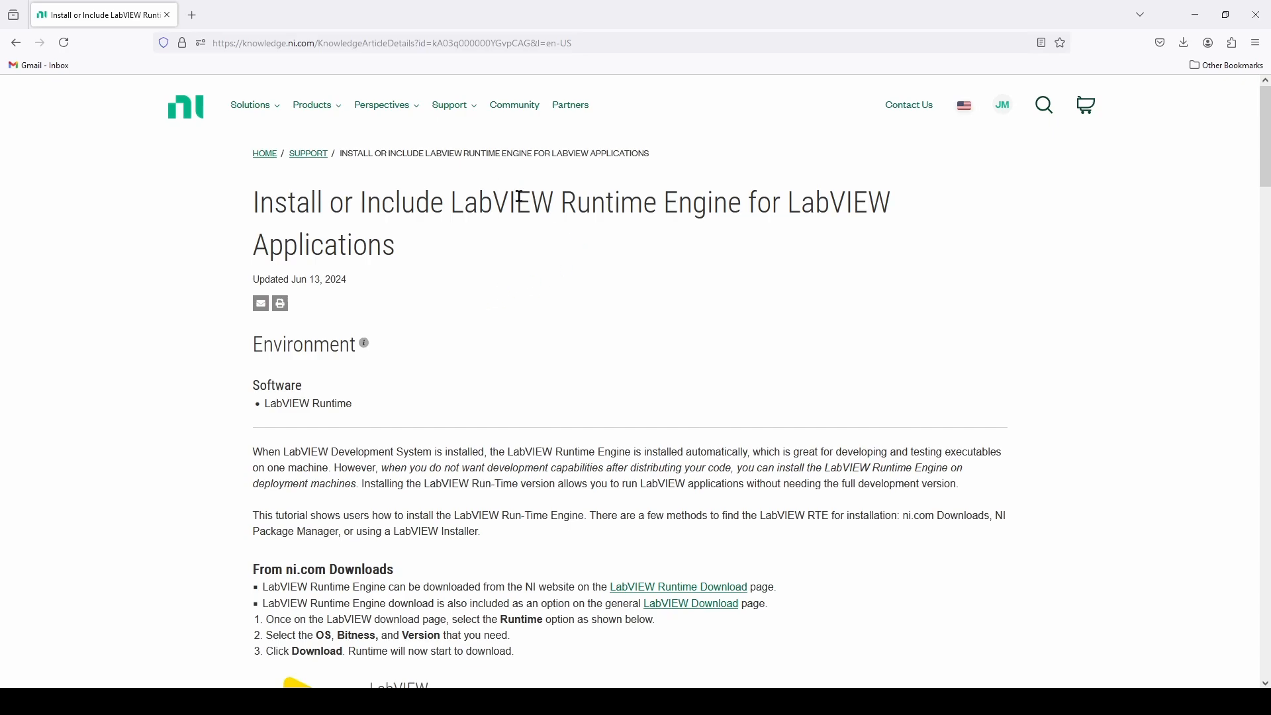
mouse_move(712, 205)
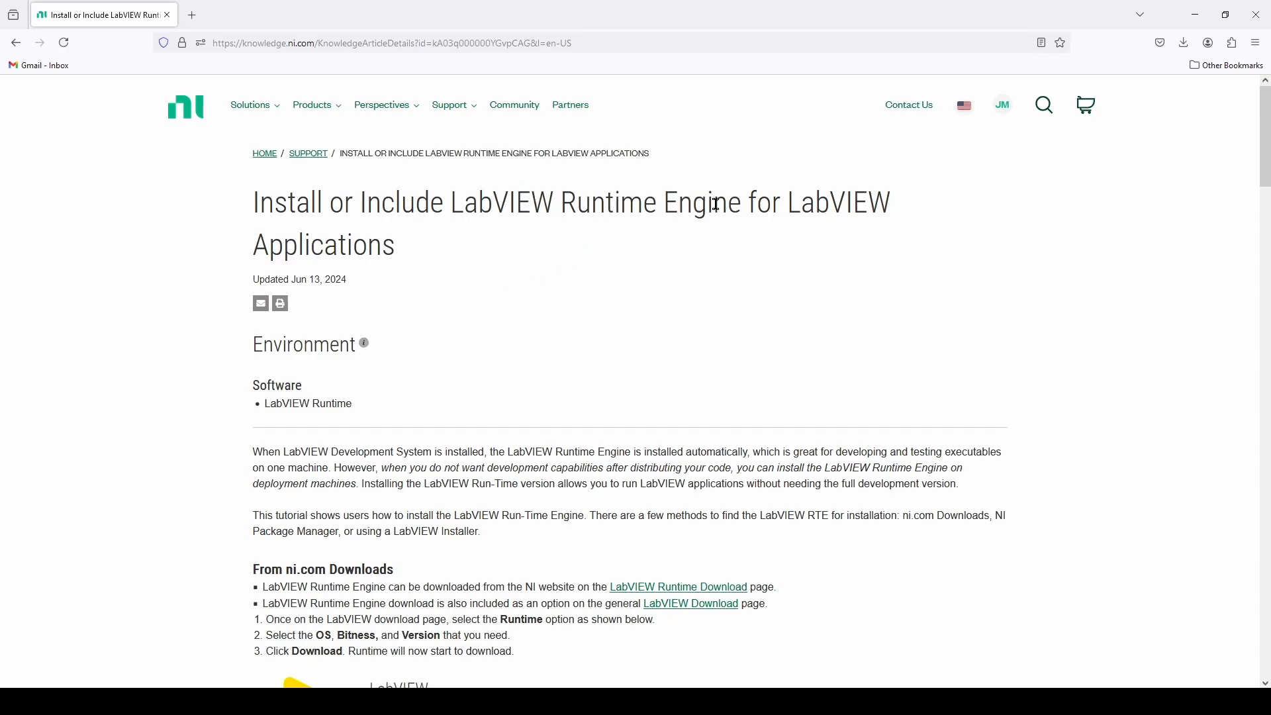
mouse_move(639, 213)
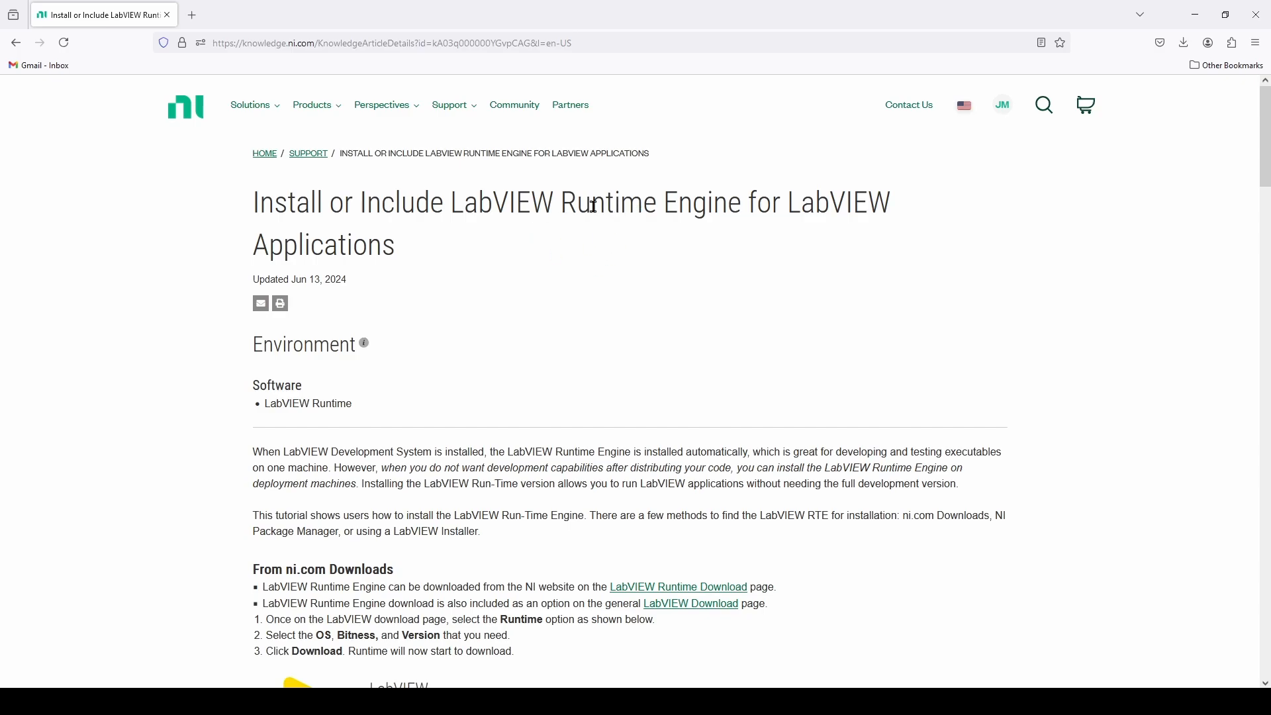
mouse_move(531, 203)
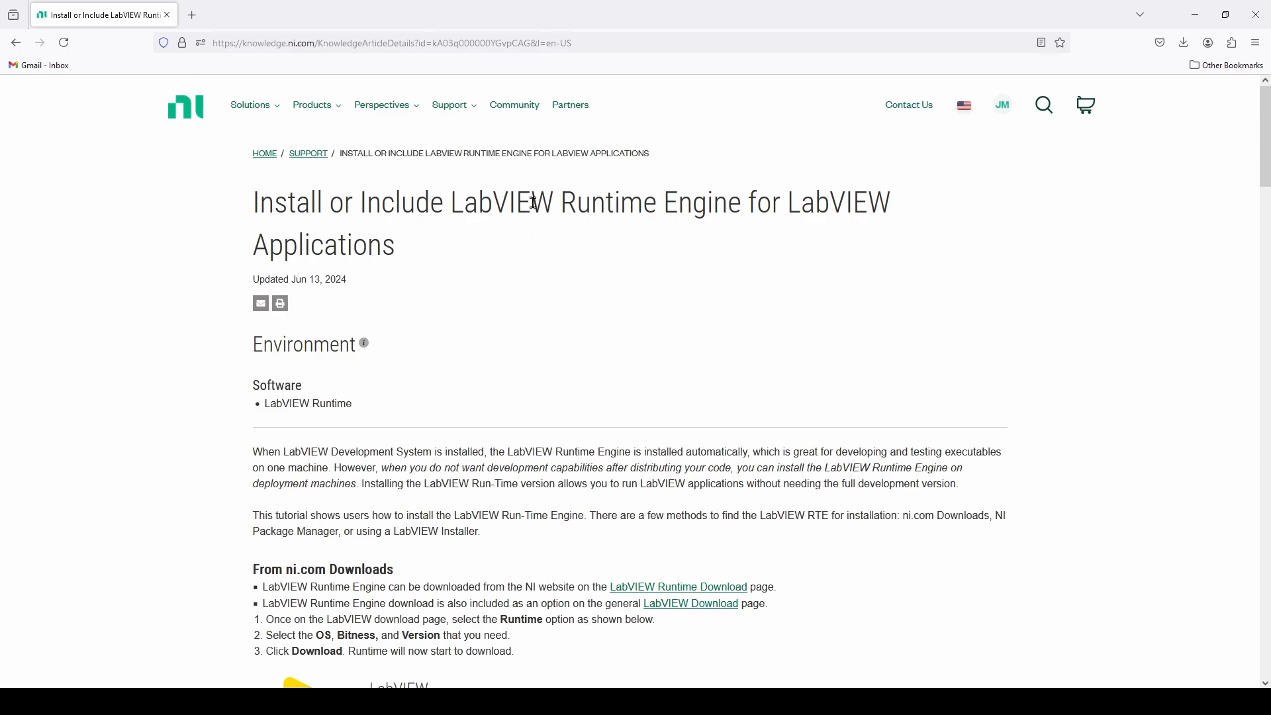
mouse_move(580, 241)
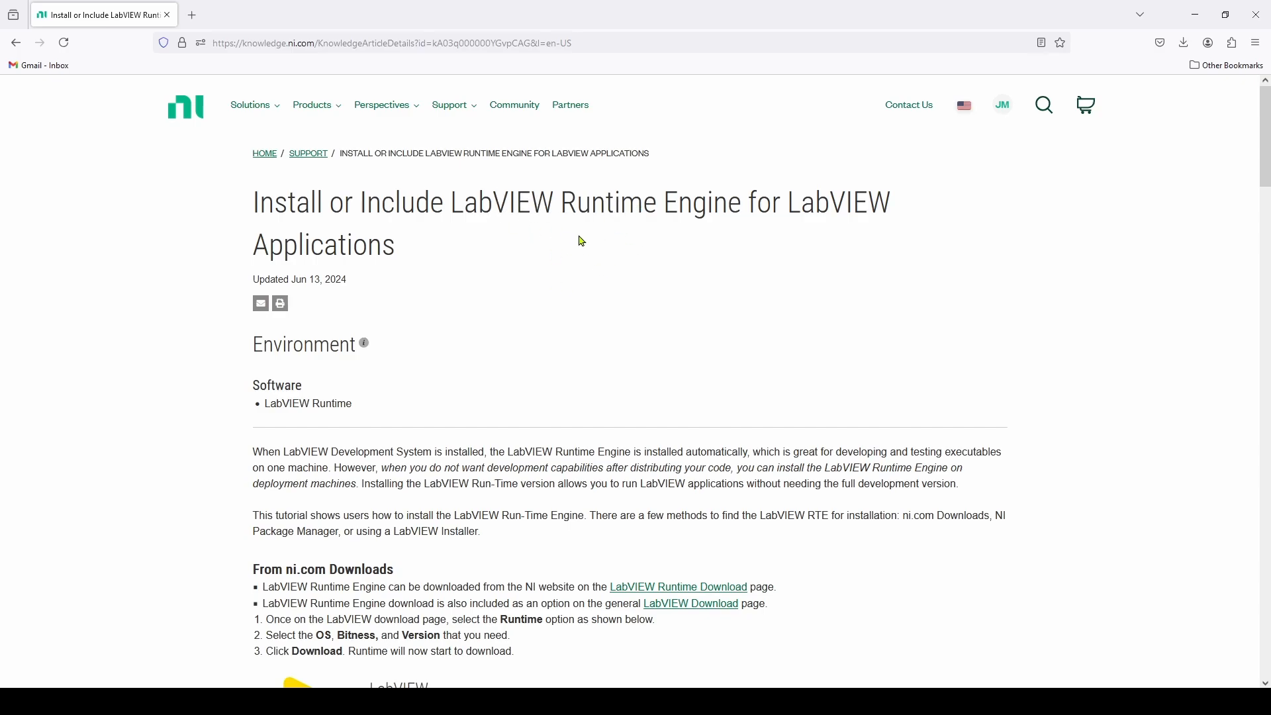
mouse_move(541, 258)
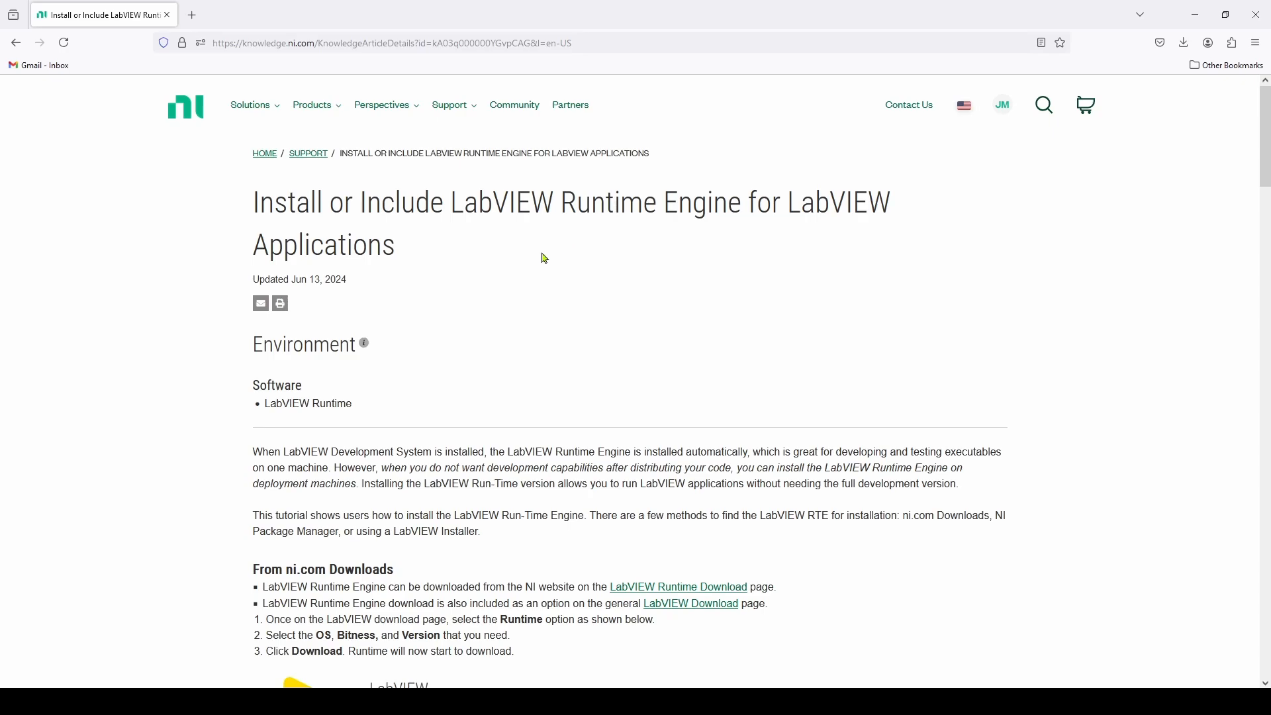
mouse_move(554, 204)
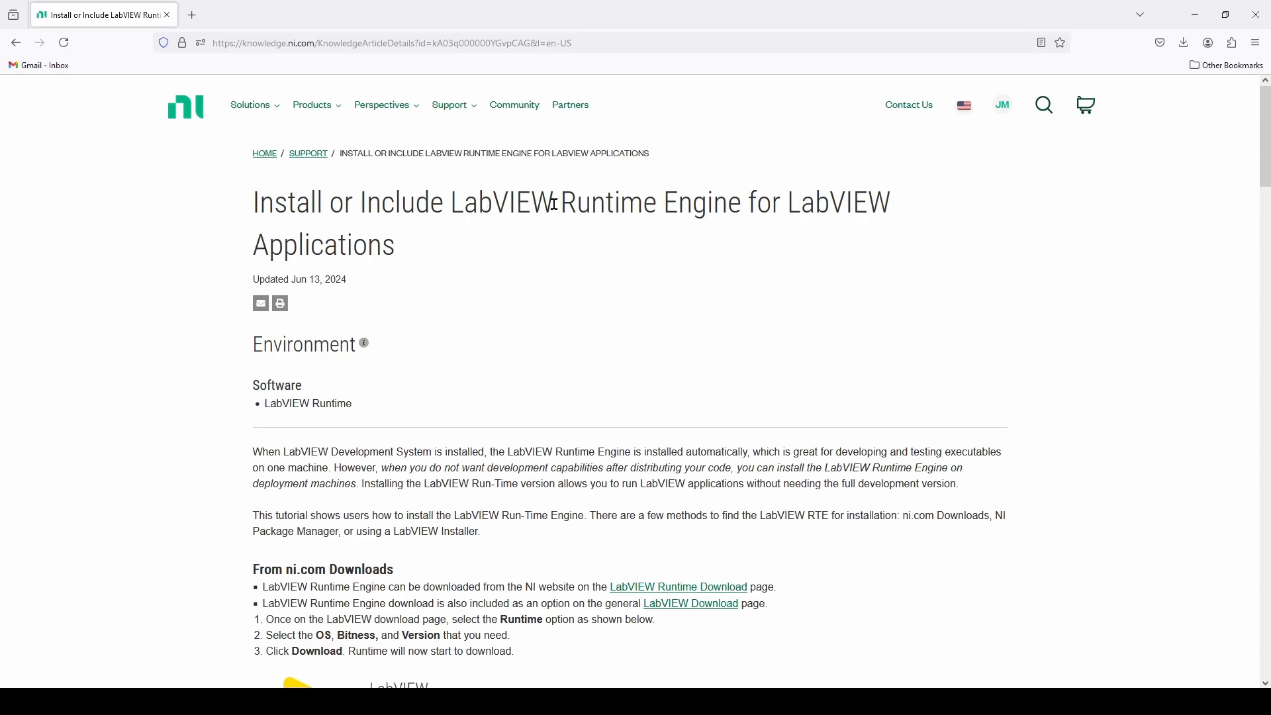
Step: Scroll up and down through the VI window
scroll(down, 3)
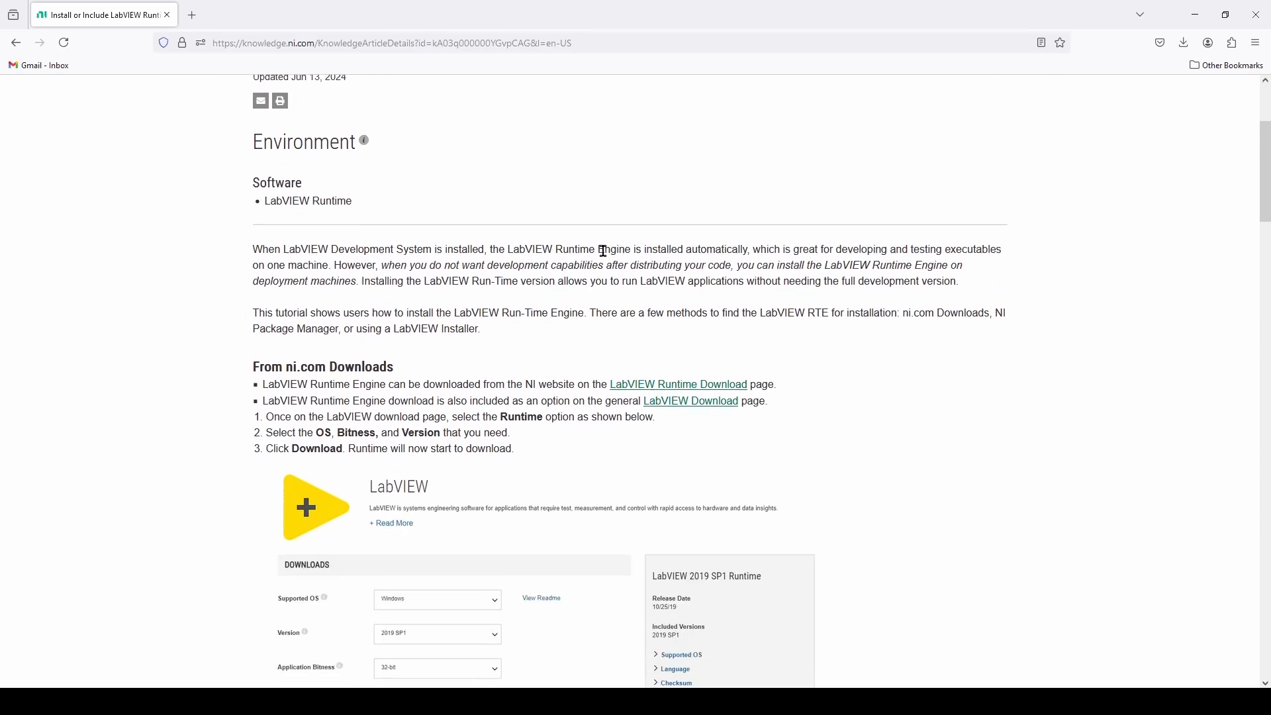
scroll(down, 3)
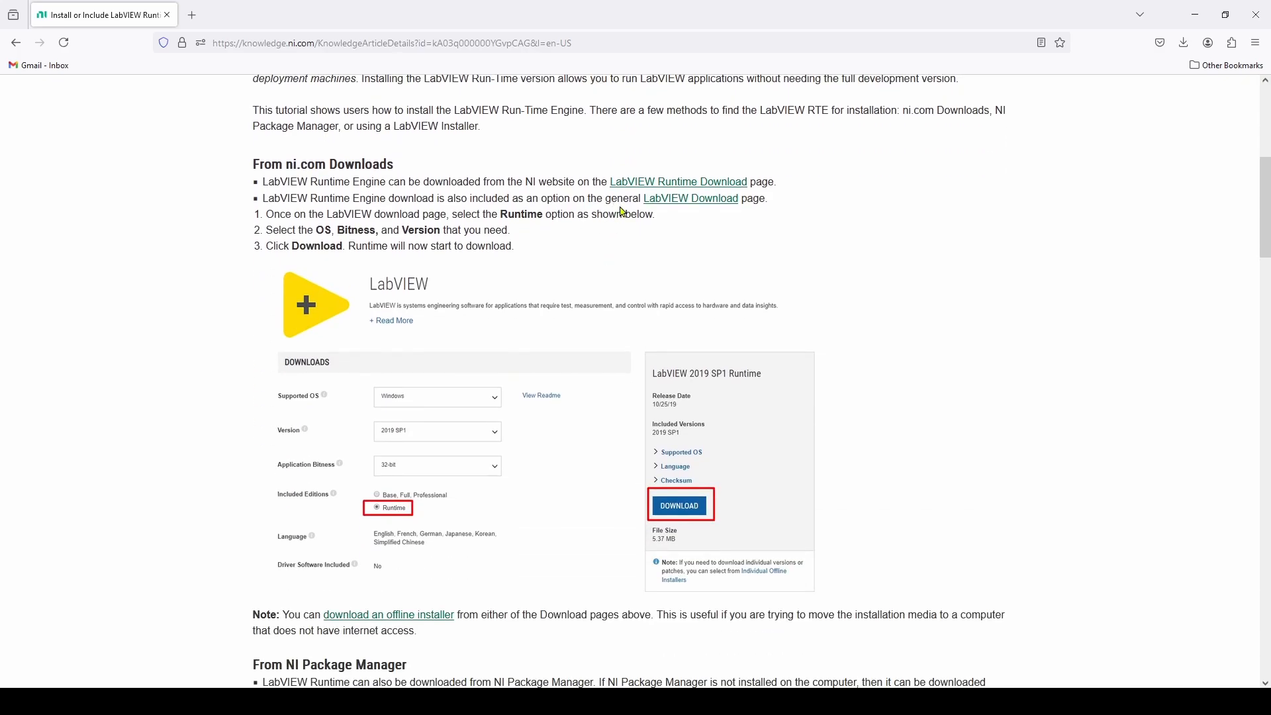
scroll(up, 3)
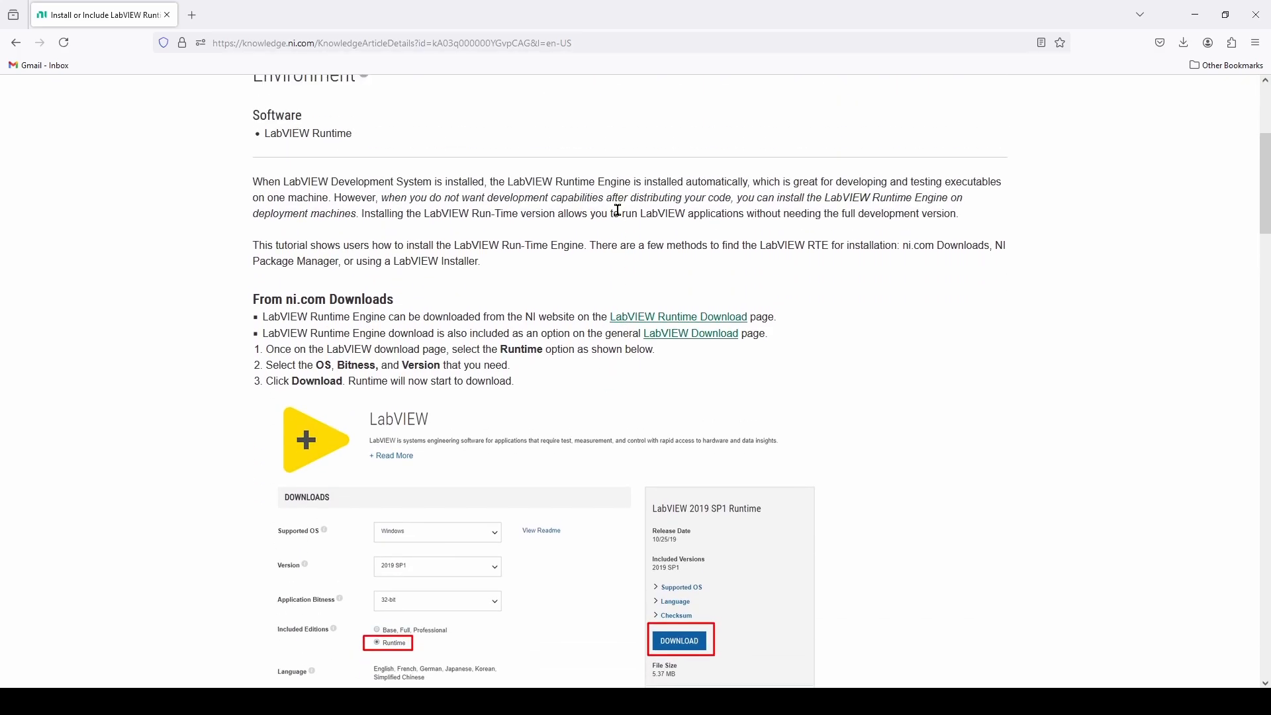
scroll(down, 3)
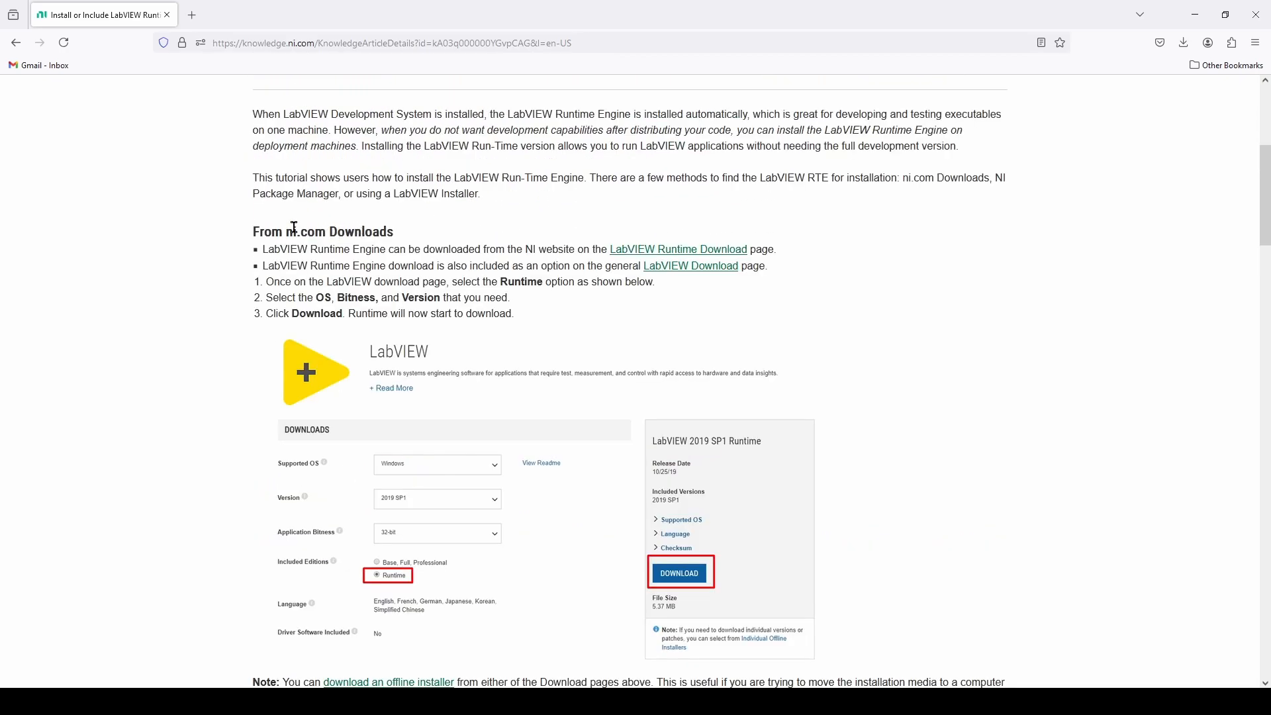
scroll(down, 3)
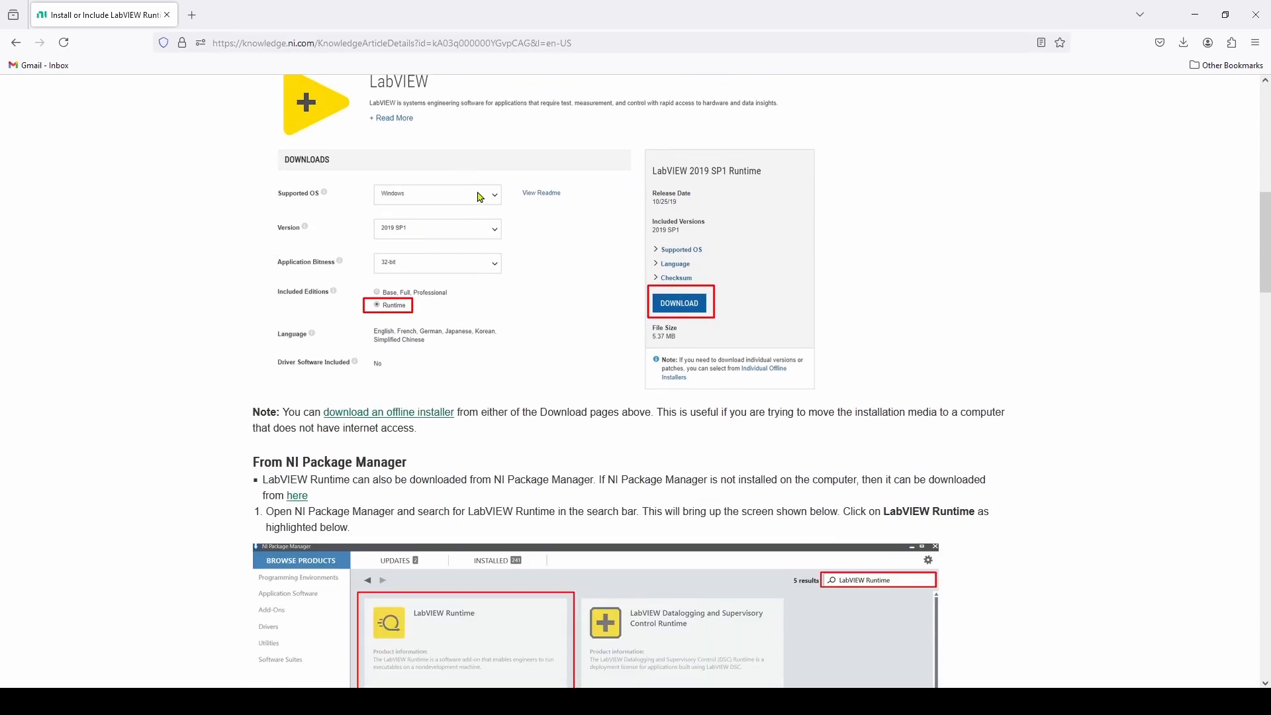
scroll(down, 3)
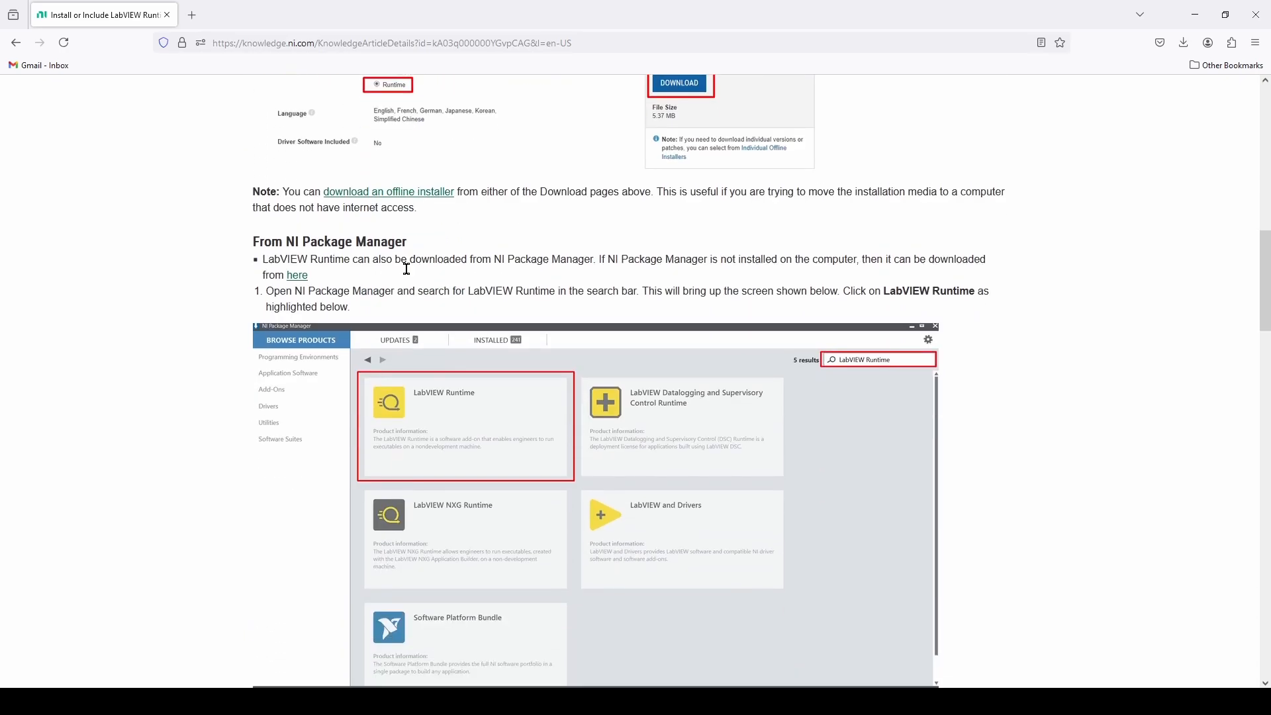
scroll(down, 3)
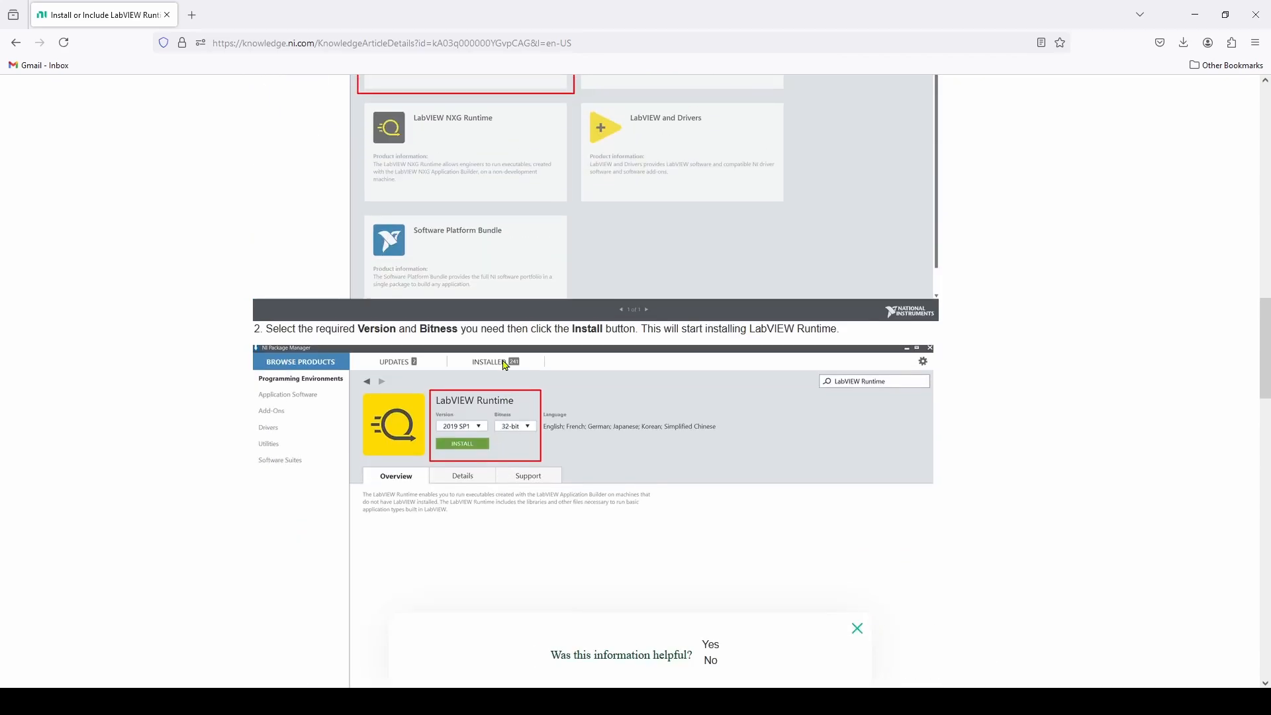
scroll(up, 3)
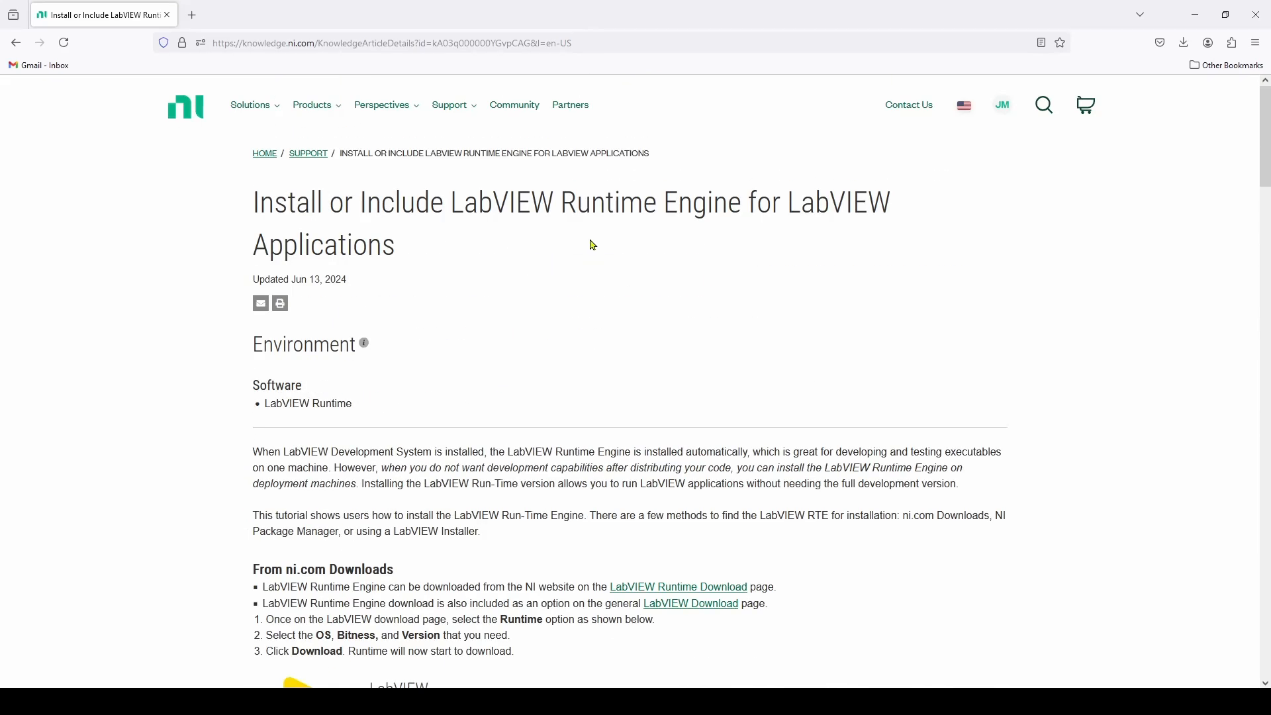
mouse_move(631, 207)
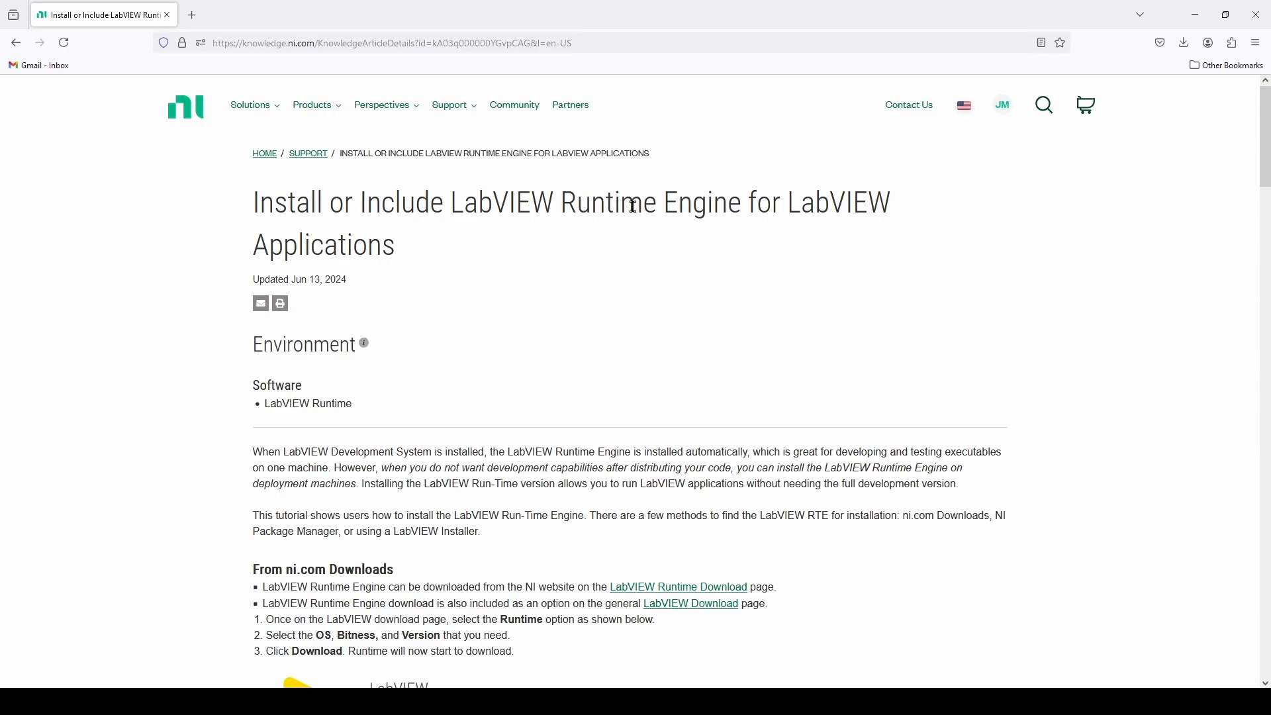
mouse_move(621, 258)
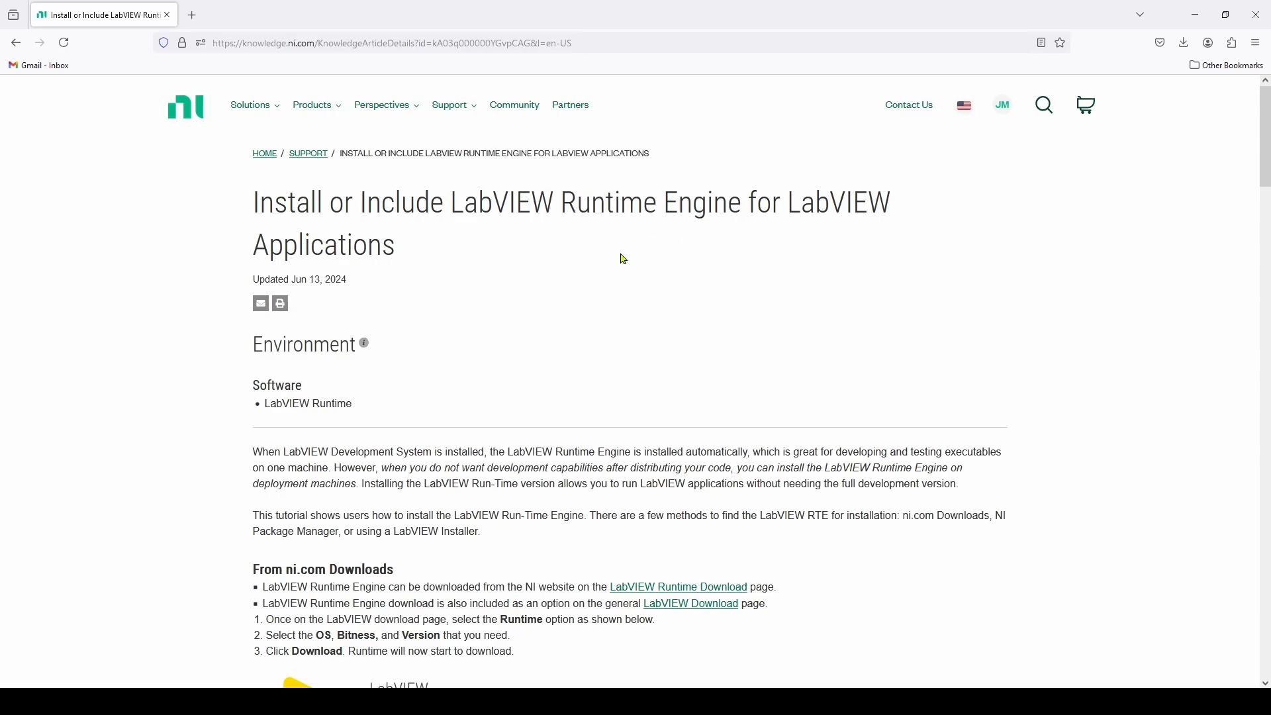
scroll(down, 3)
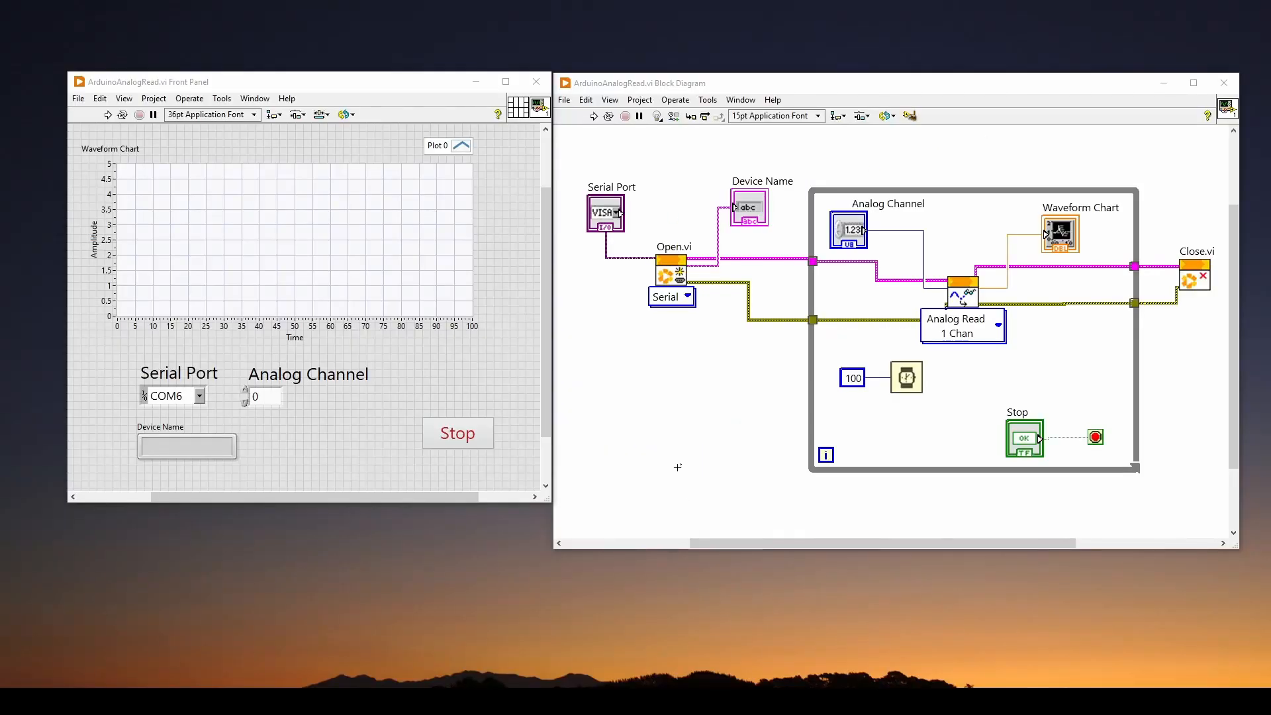
mouse_move(721, 156)
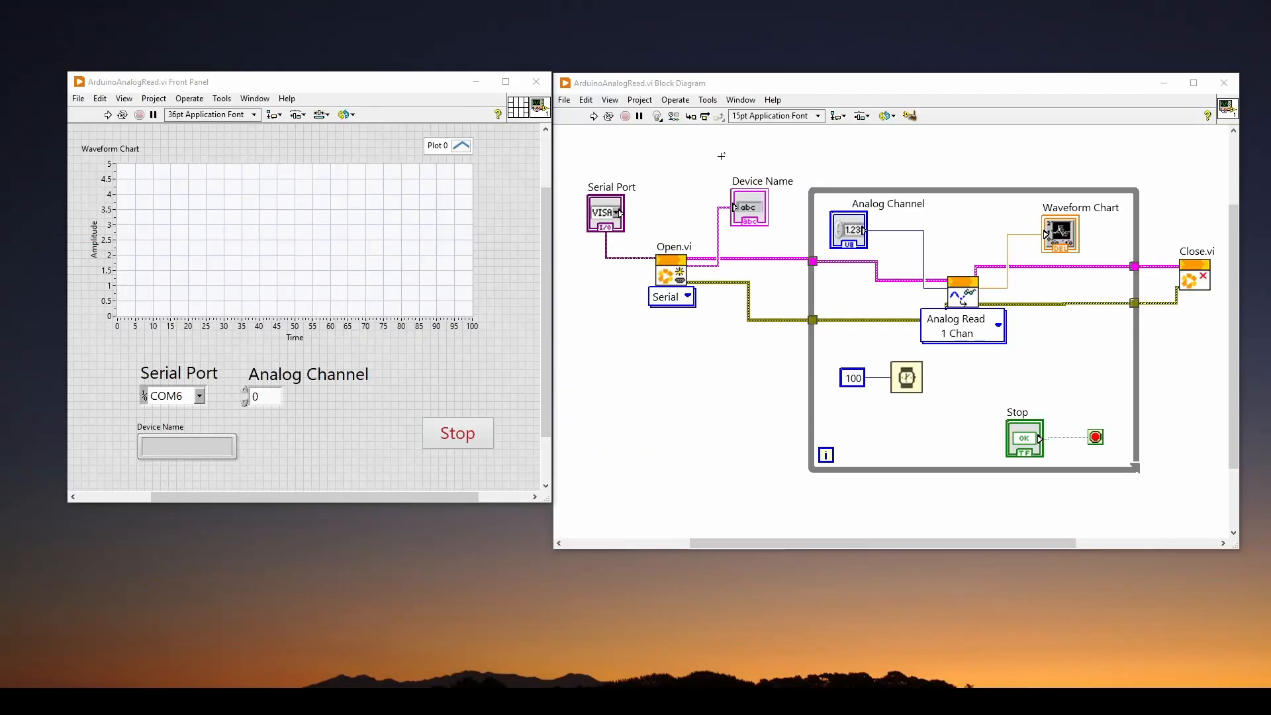
mouse_move(641, 154)
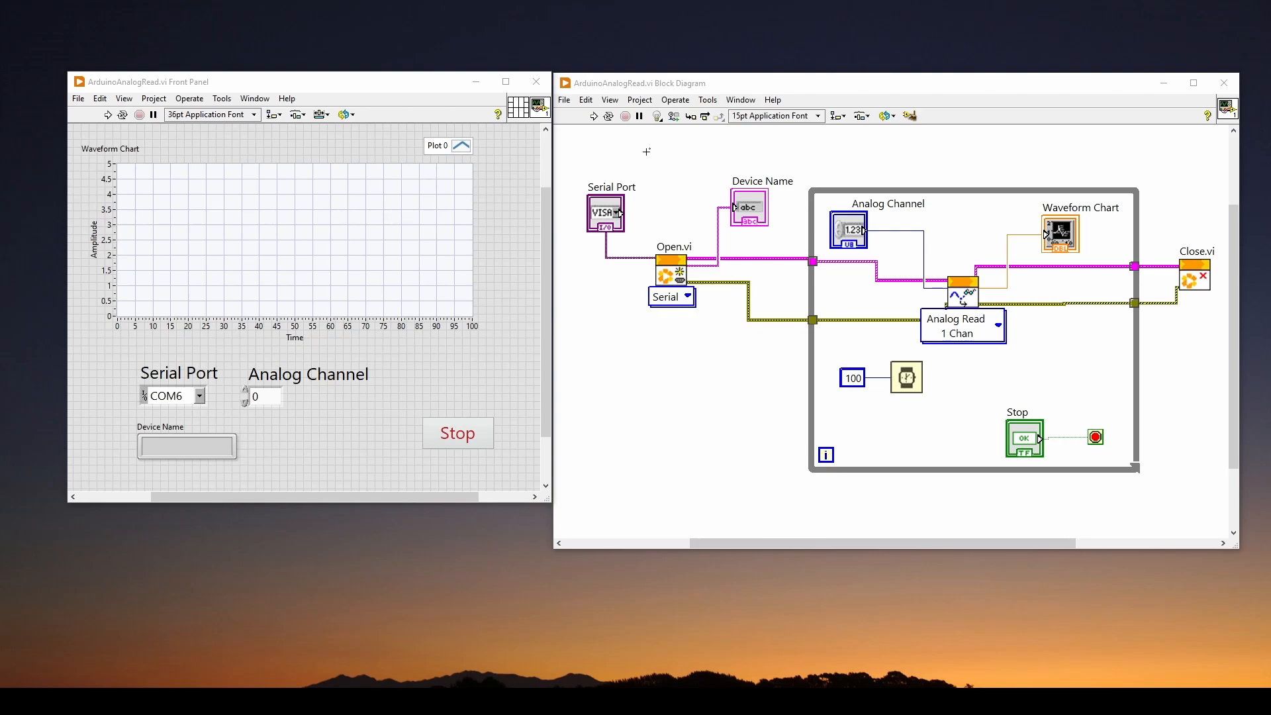
mouse_move(660, 152)
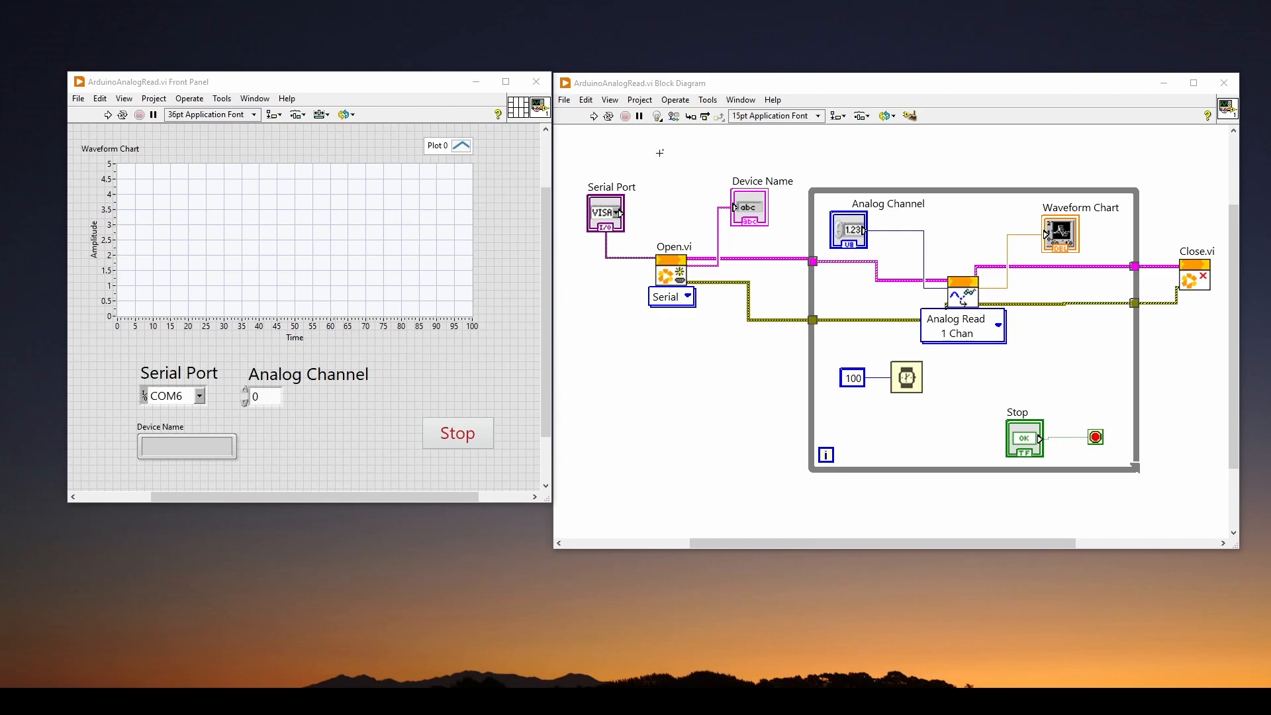
mouse_move(354, 350)
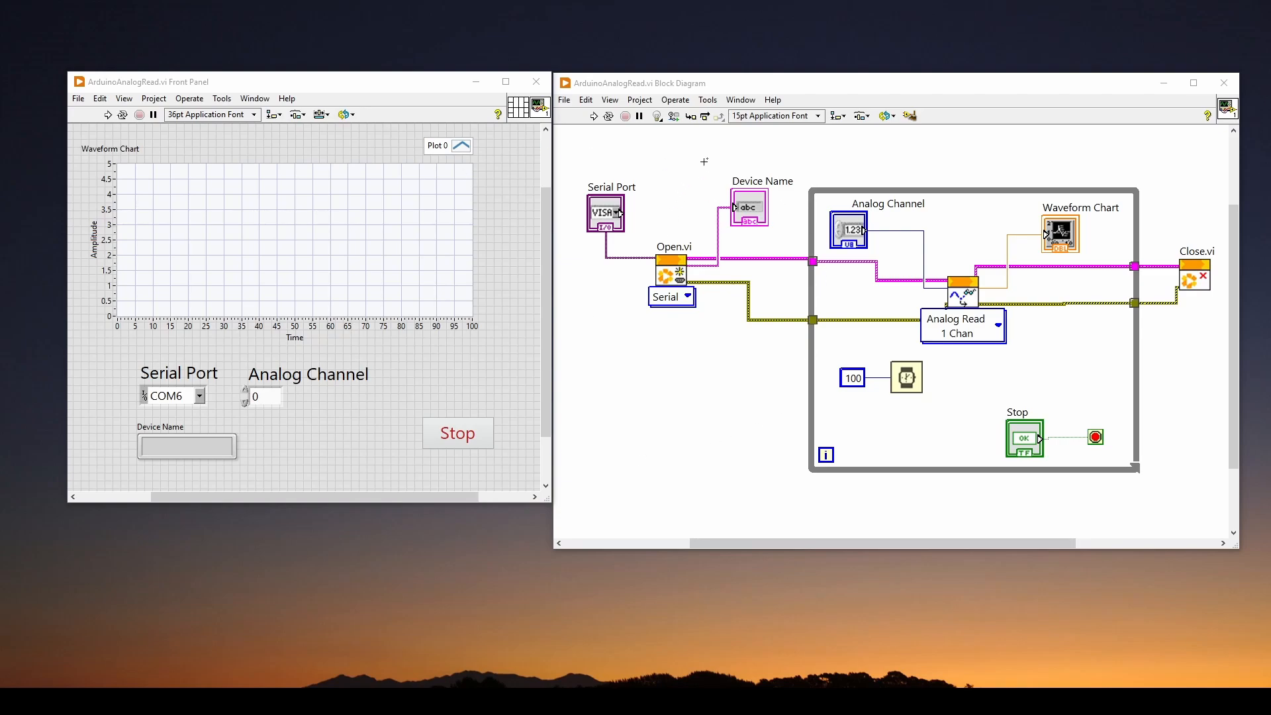
mouse_move(659, 130)
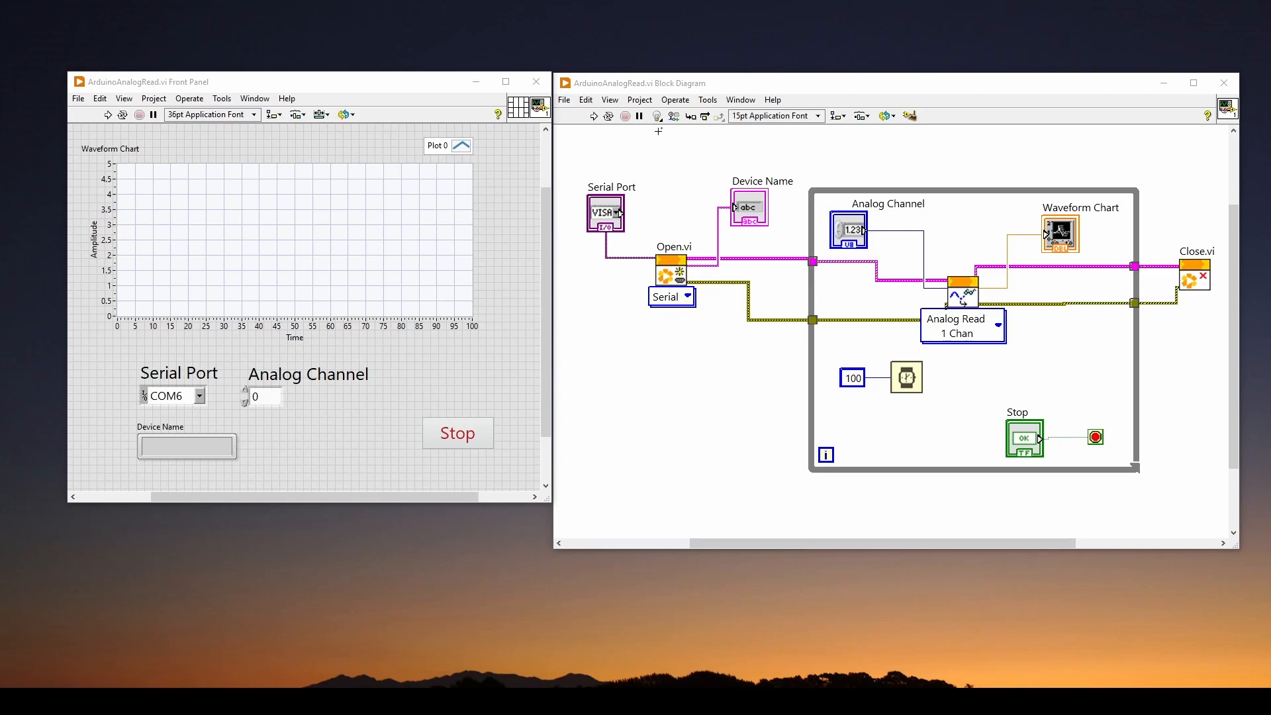
Step: Create a new Blank Project from the Project menu, reaching the Open Items prompt
click(640, 98)
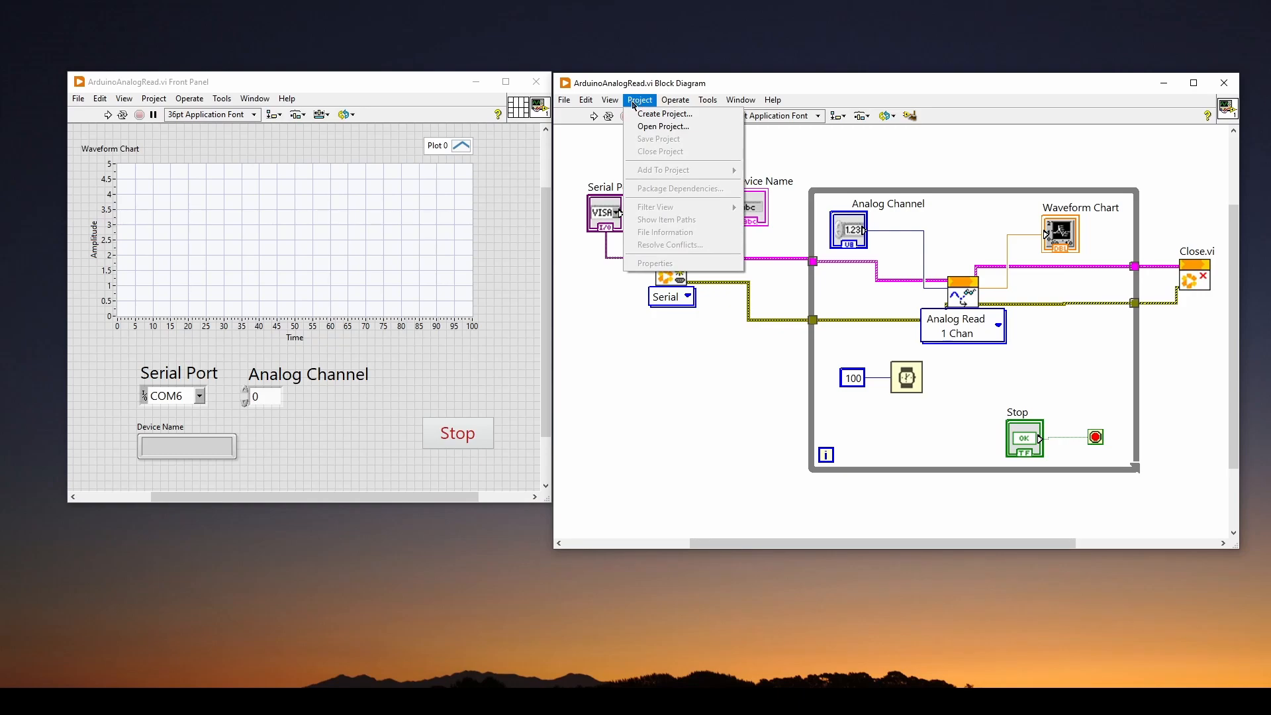
mouse_move(739, 86)
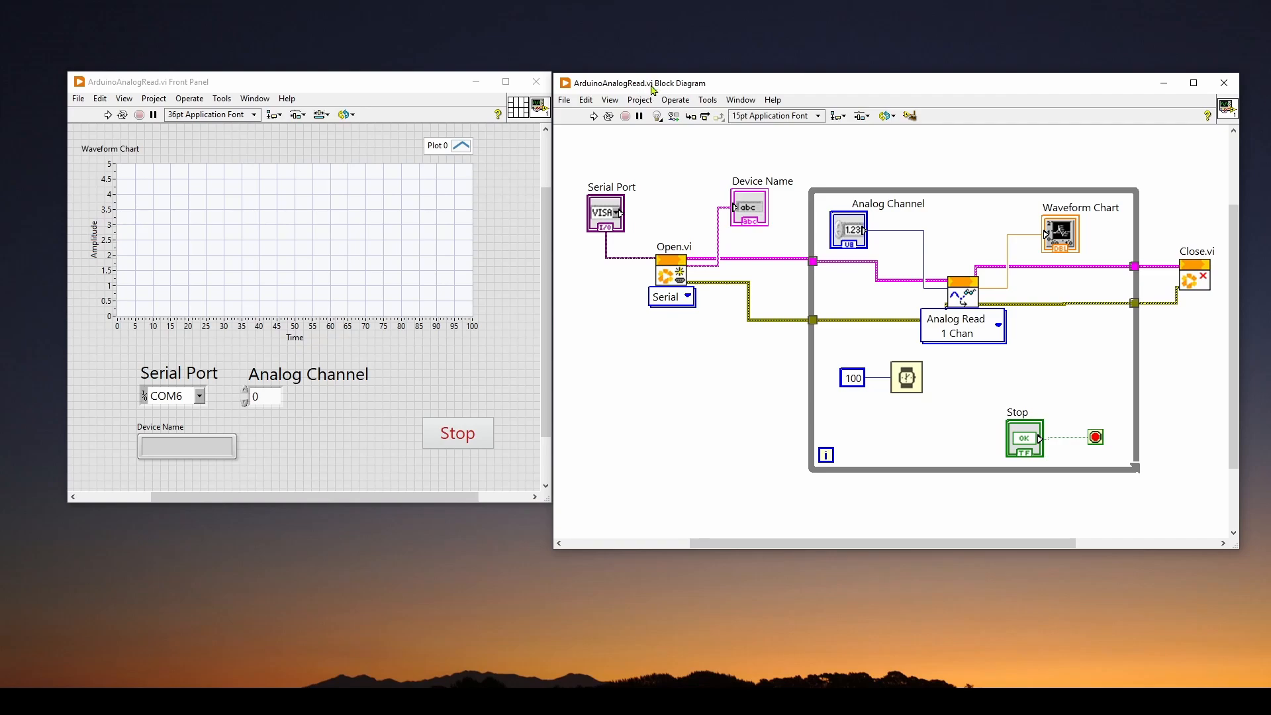
mouse_move(668, 163)
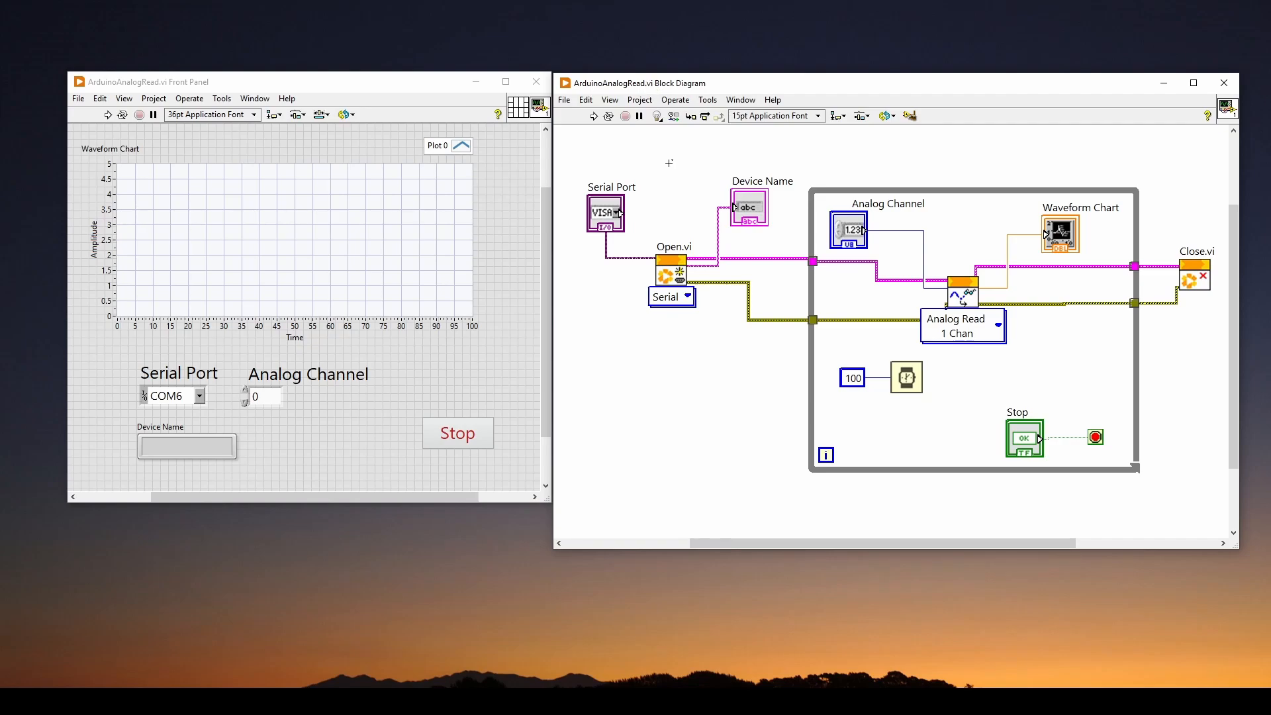
mouse_move(739, 87)
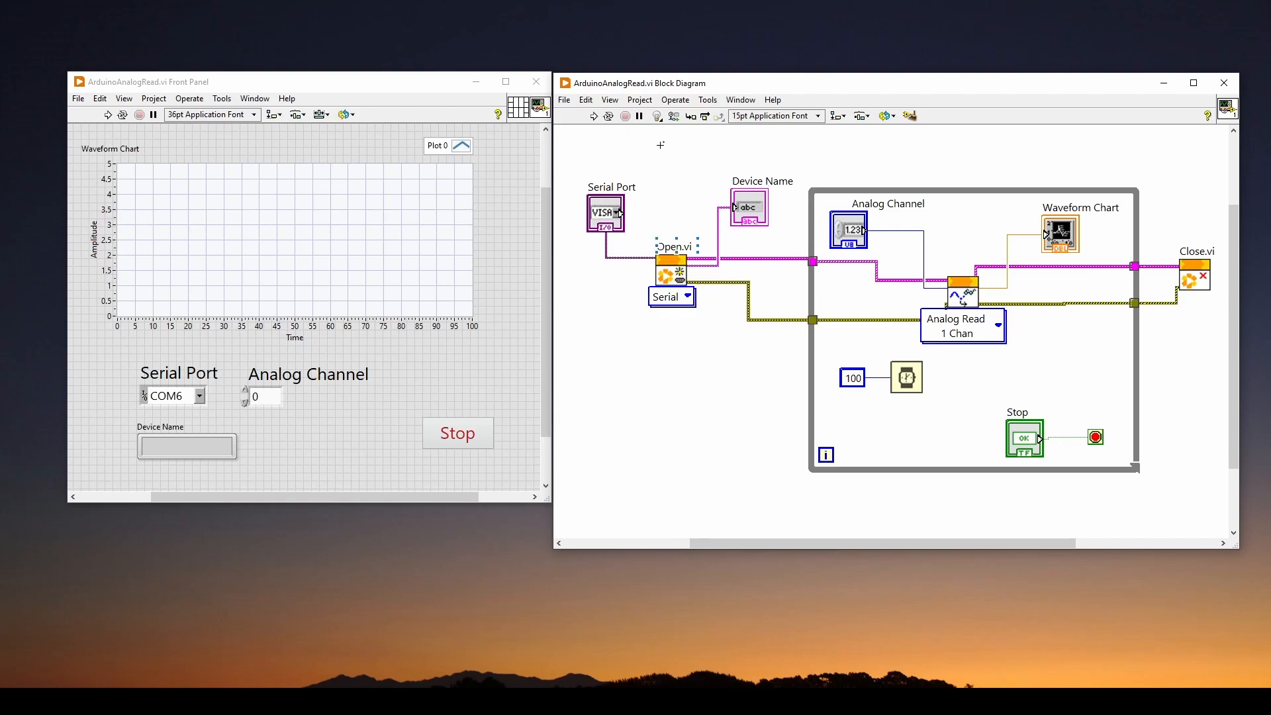
mouse_move(653, 159)
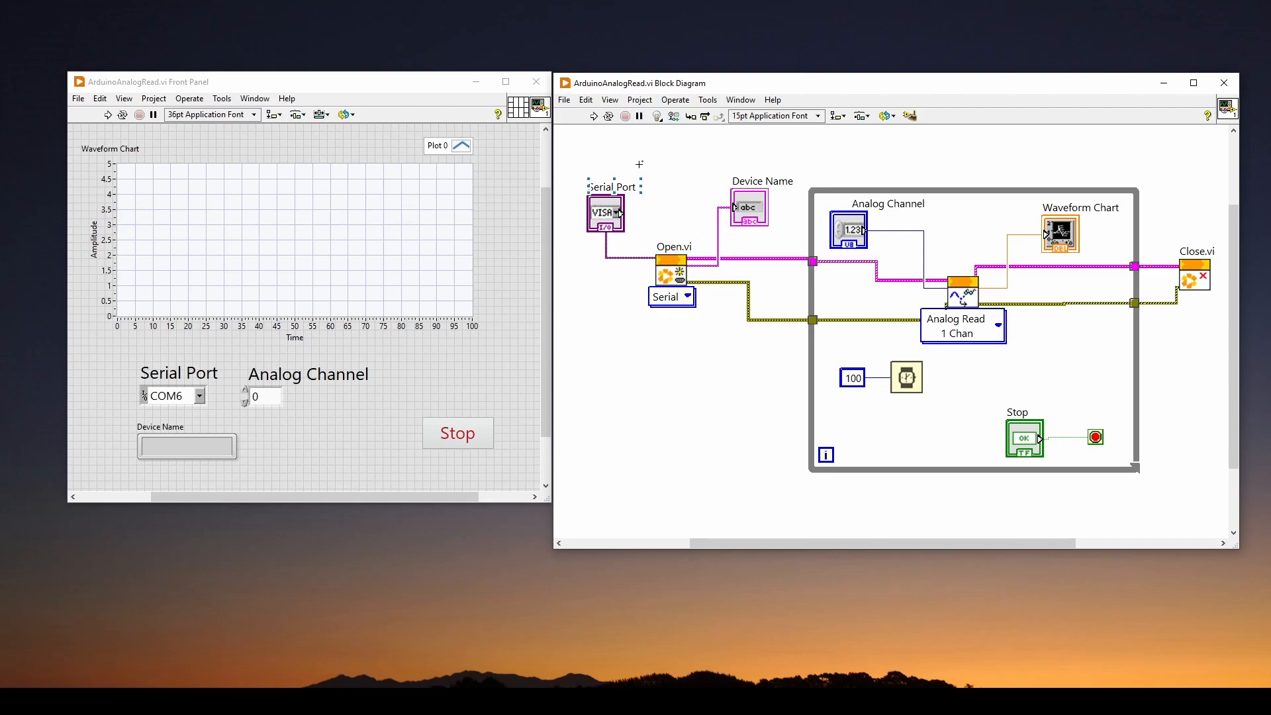
mouse_move(640, 98)
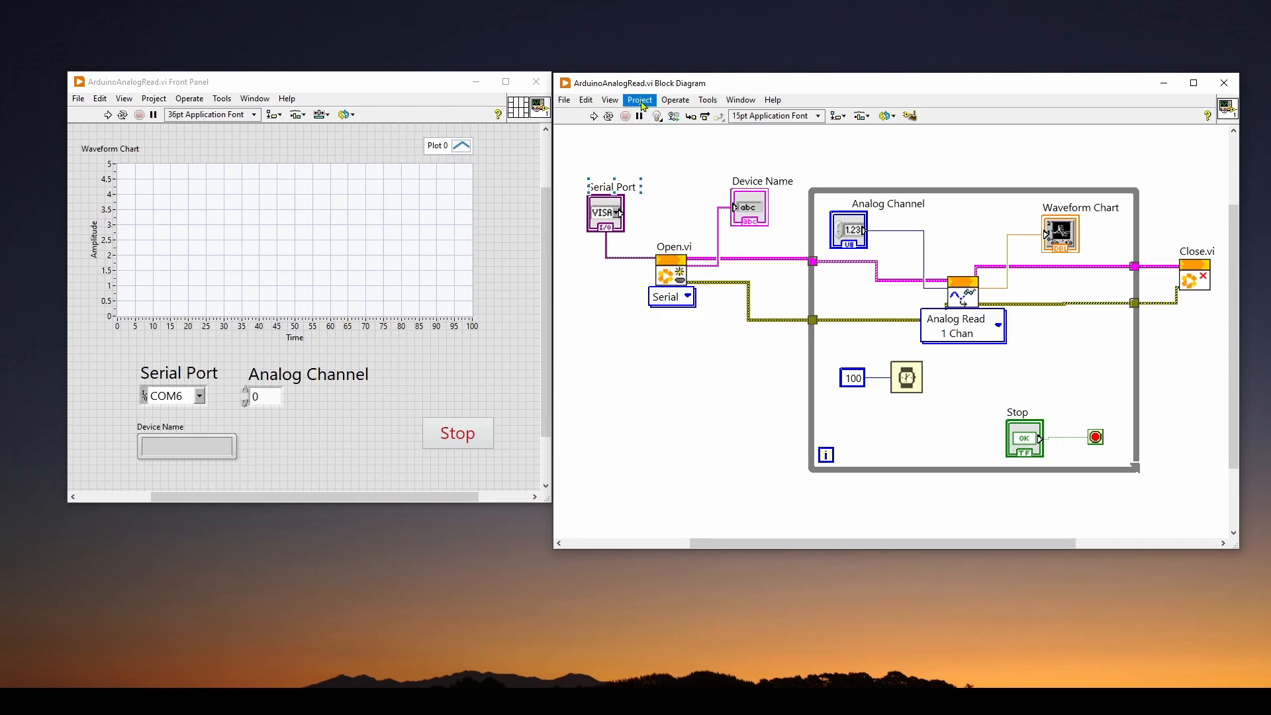
click(639, 99)
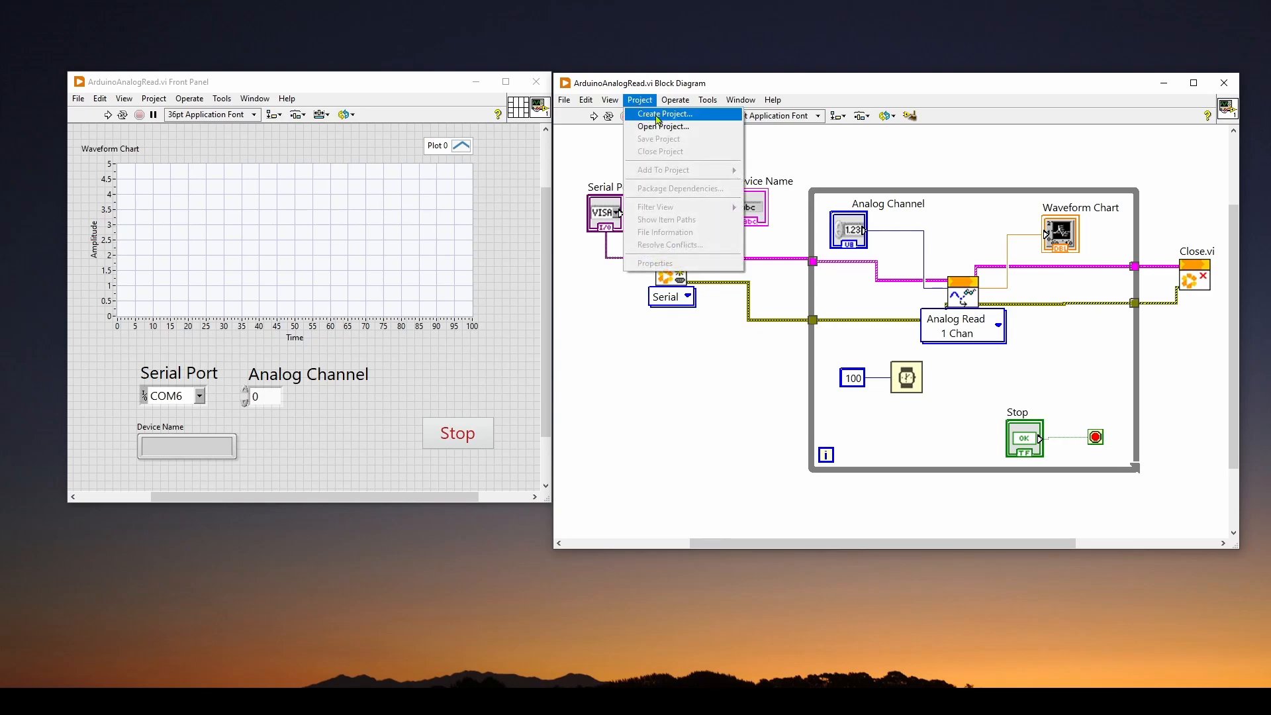
click(665, 113)
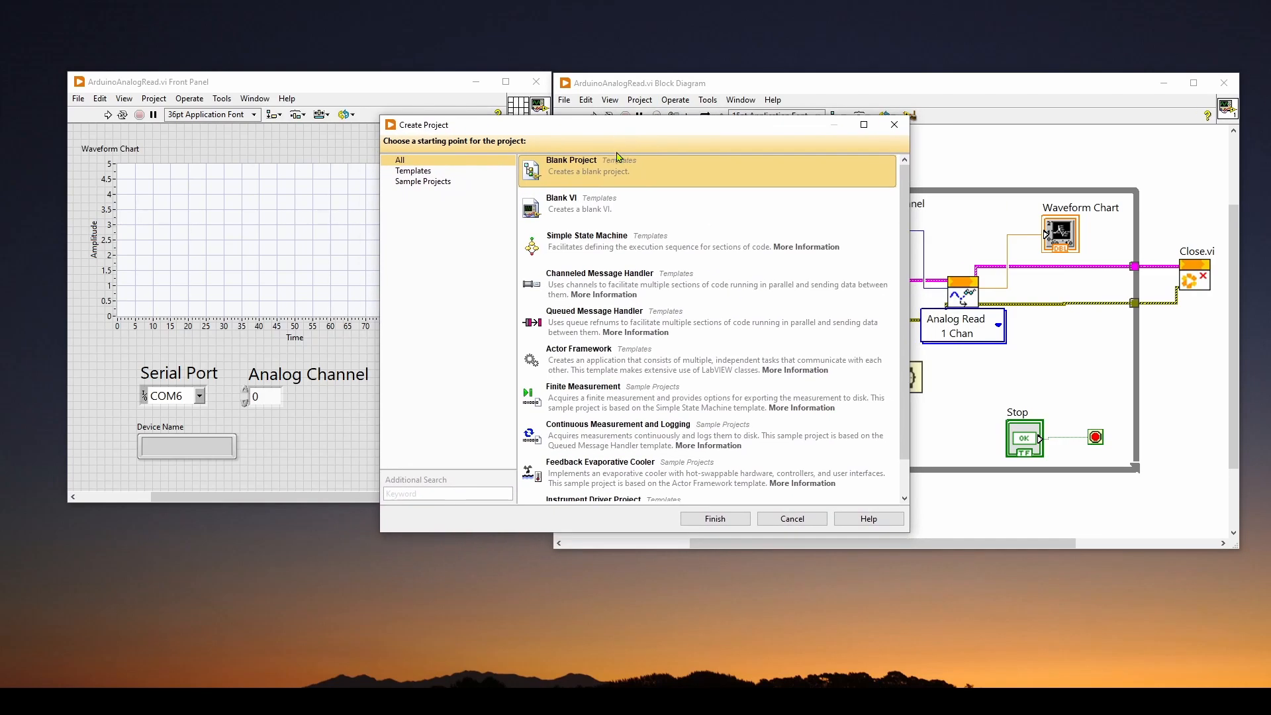
mouse_move(574, 176)
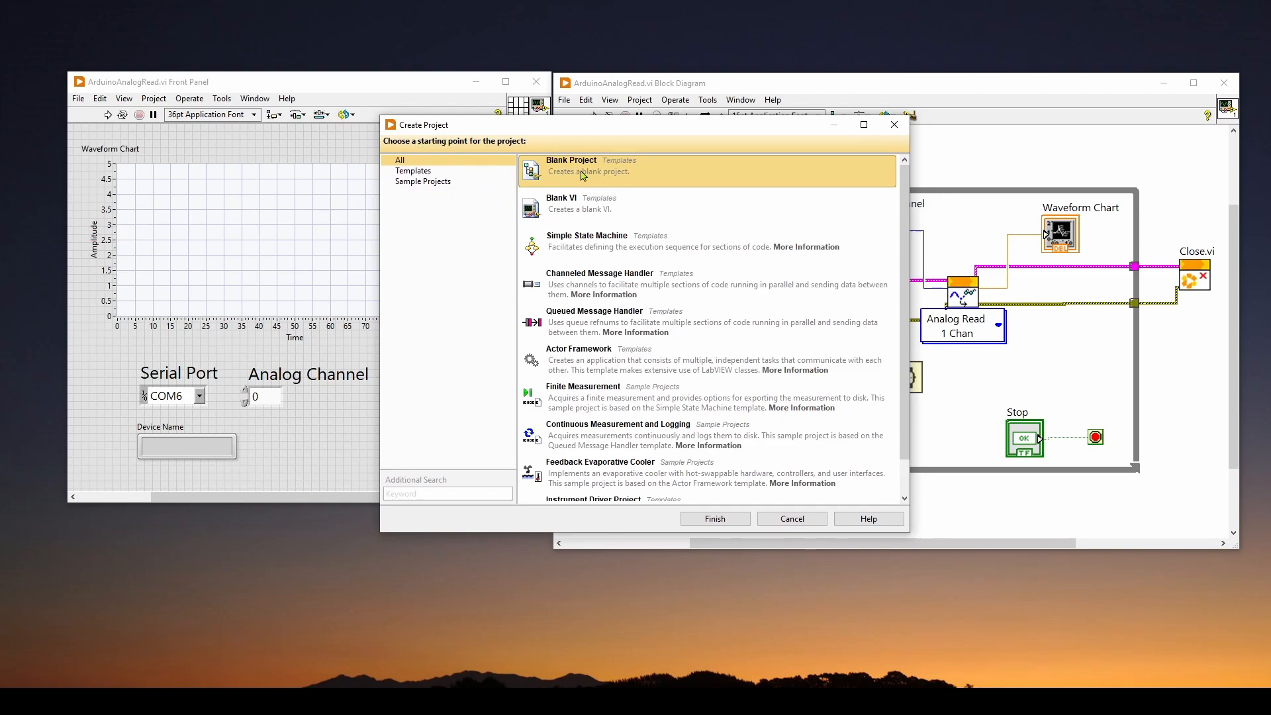
mouse_move(714, 518)
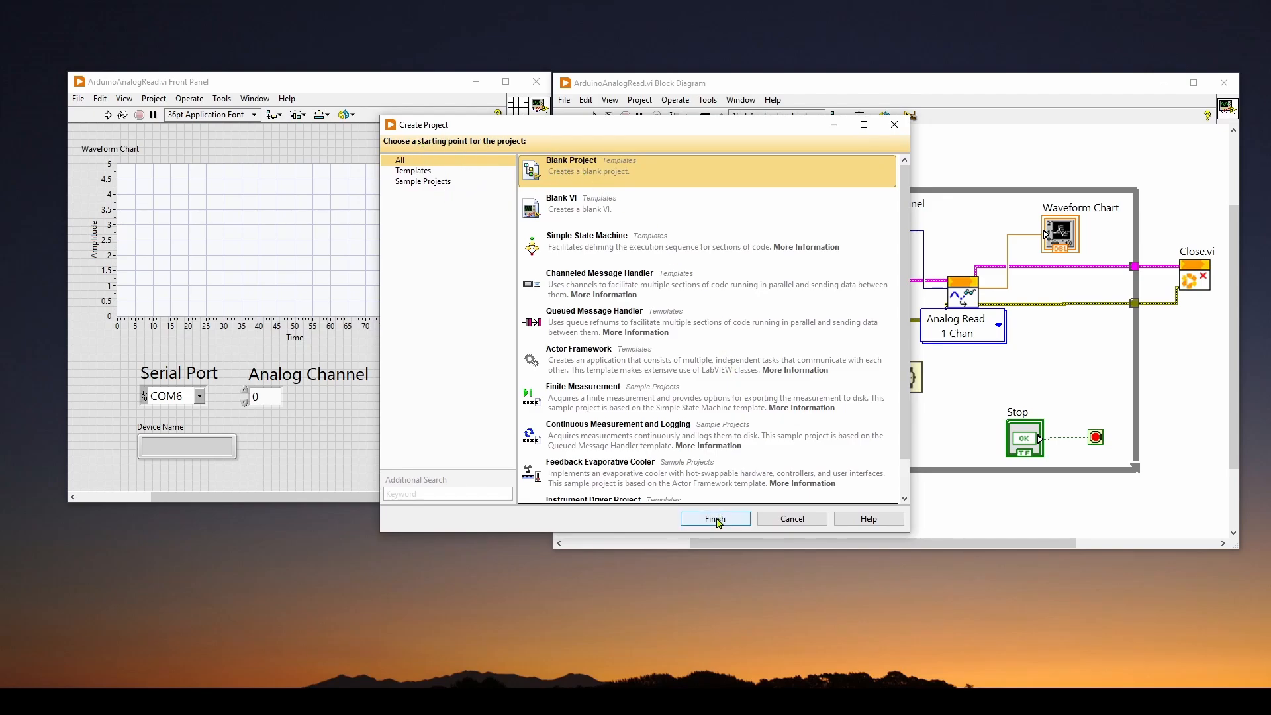
click(714, 519)
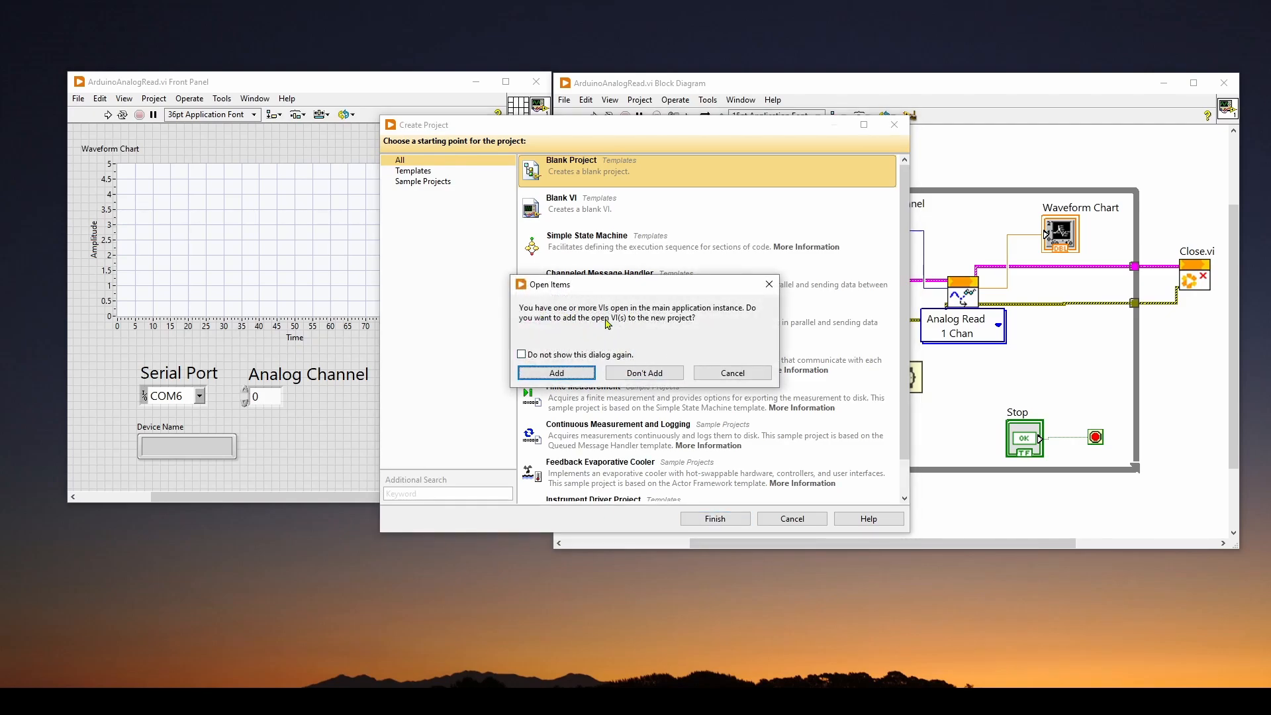
mouse_move(556, 299)
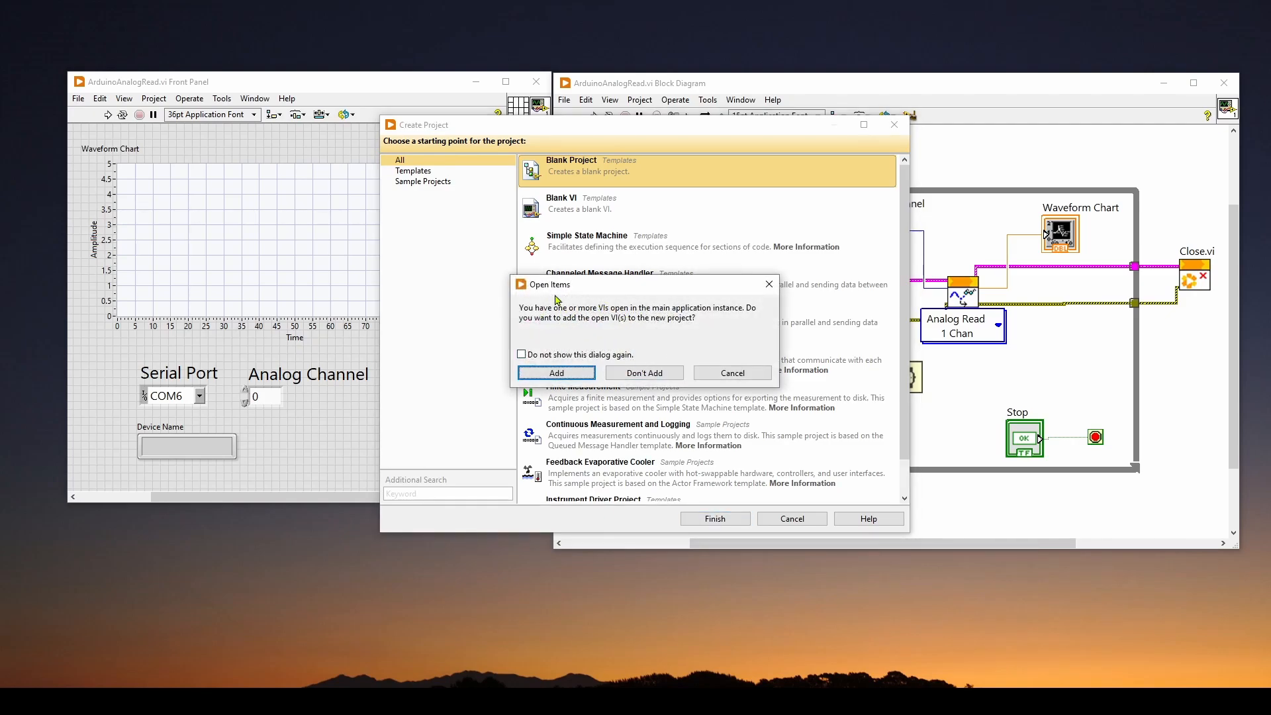
mouse_move(636, 315)
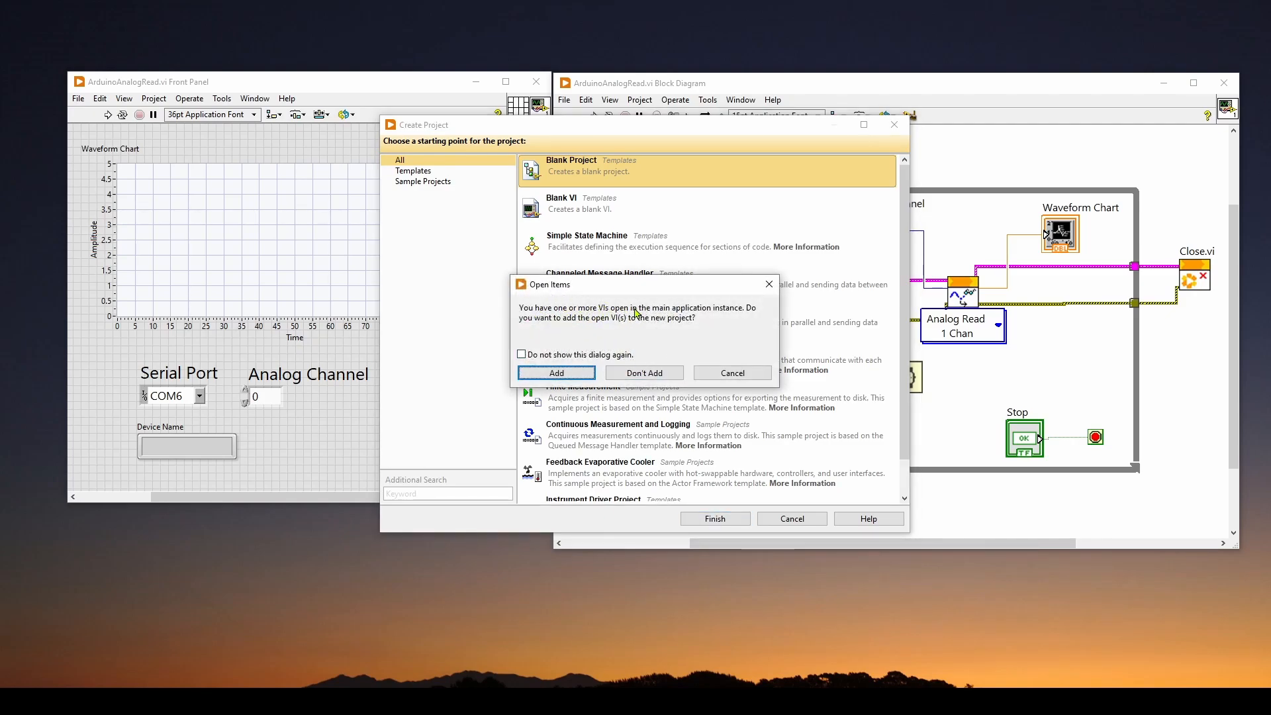
mouse_move(734, 315)
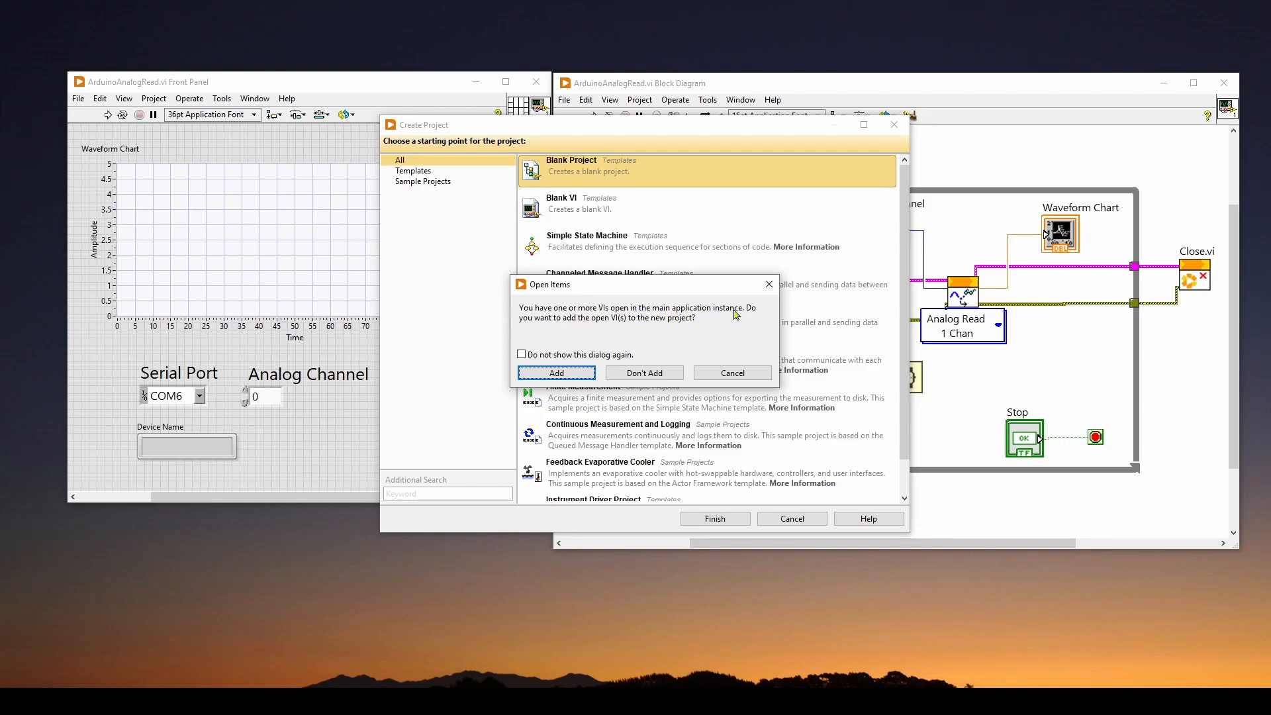
mouse_move(597, 328)
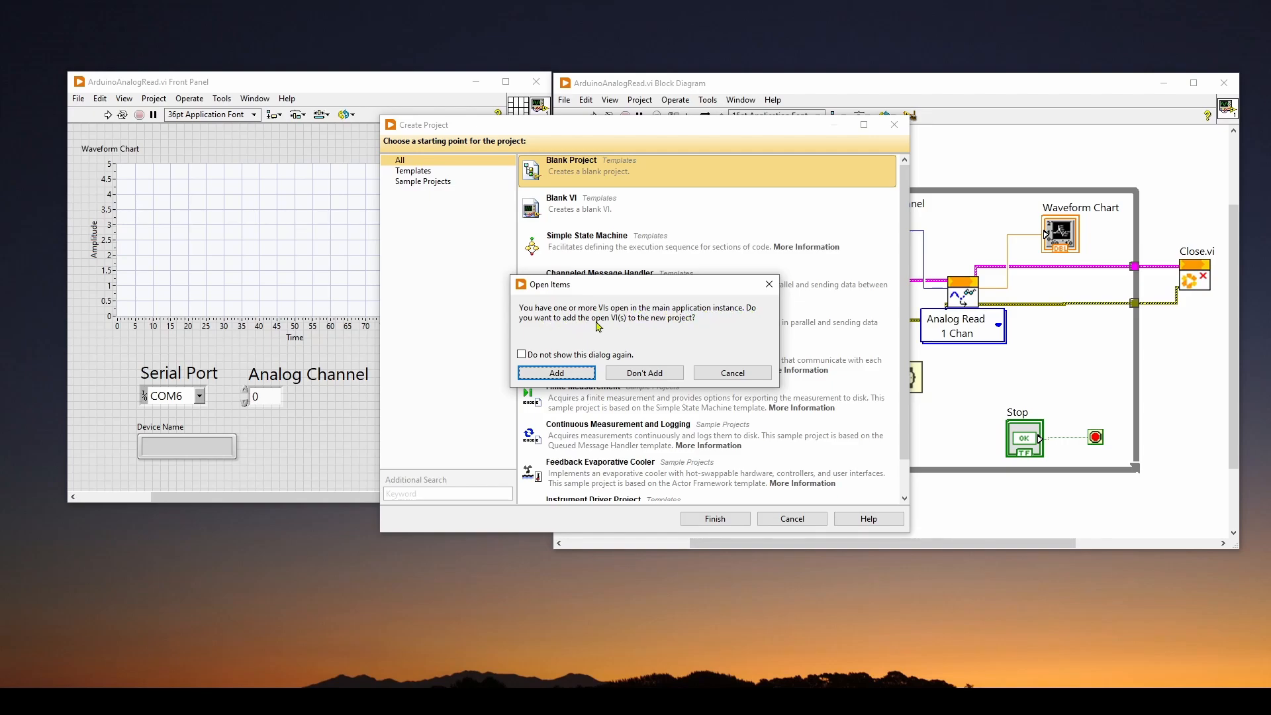
mouse_move(686, 324)
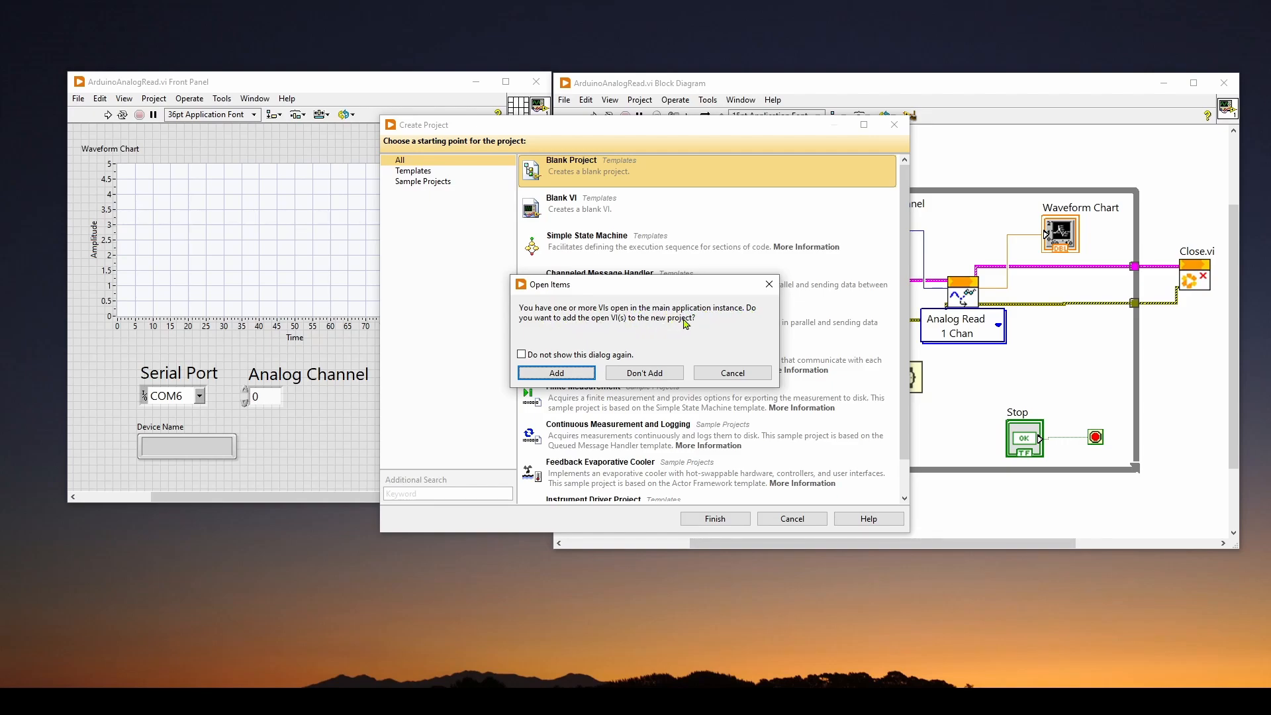
mouse_move(669, 146)
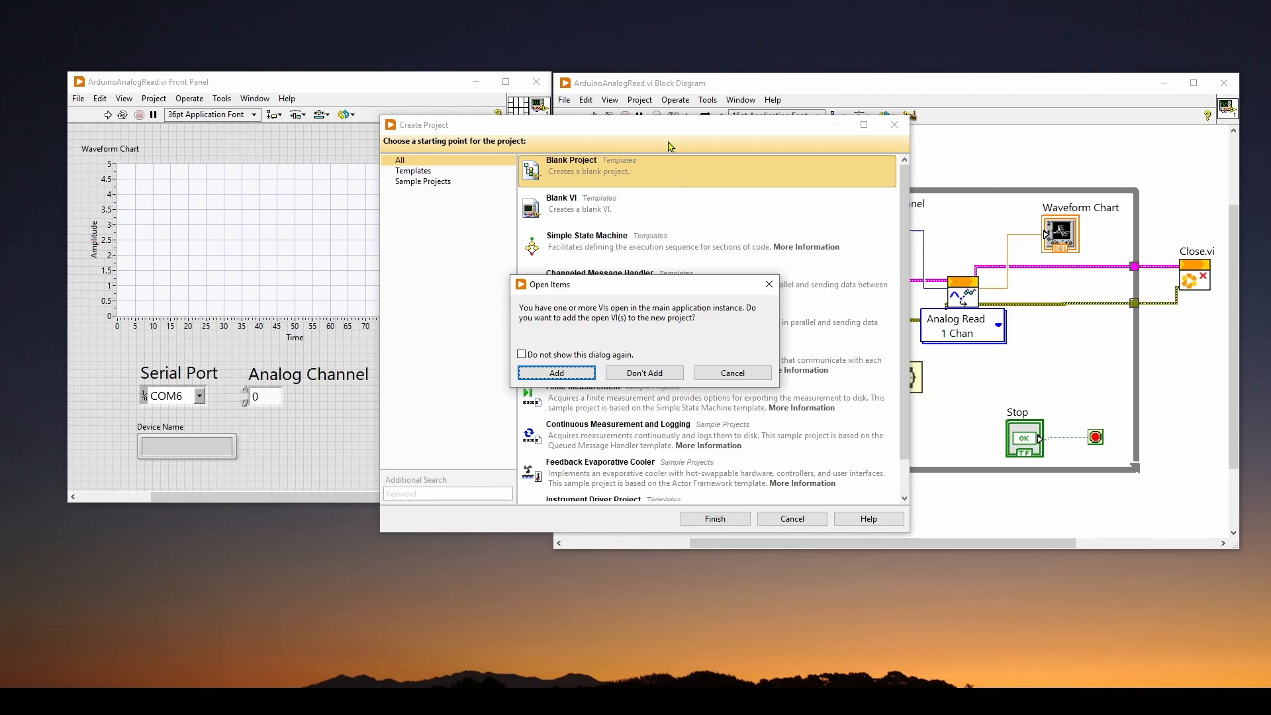
mouse_move(948, 80)
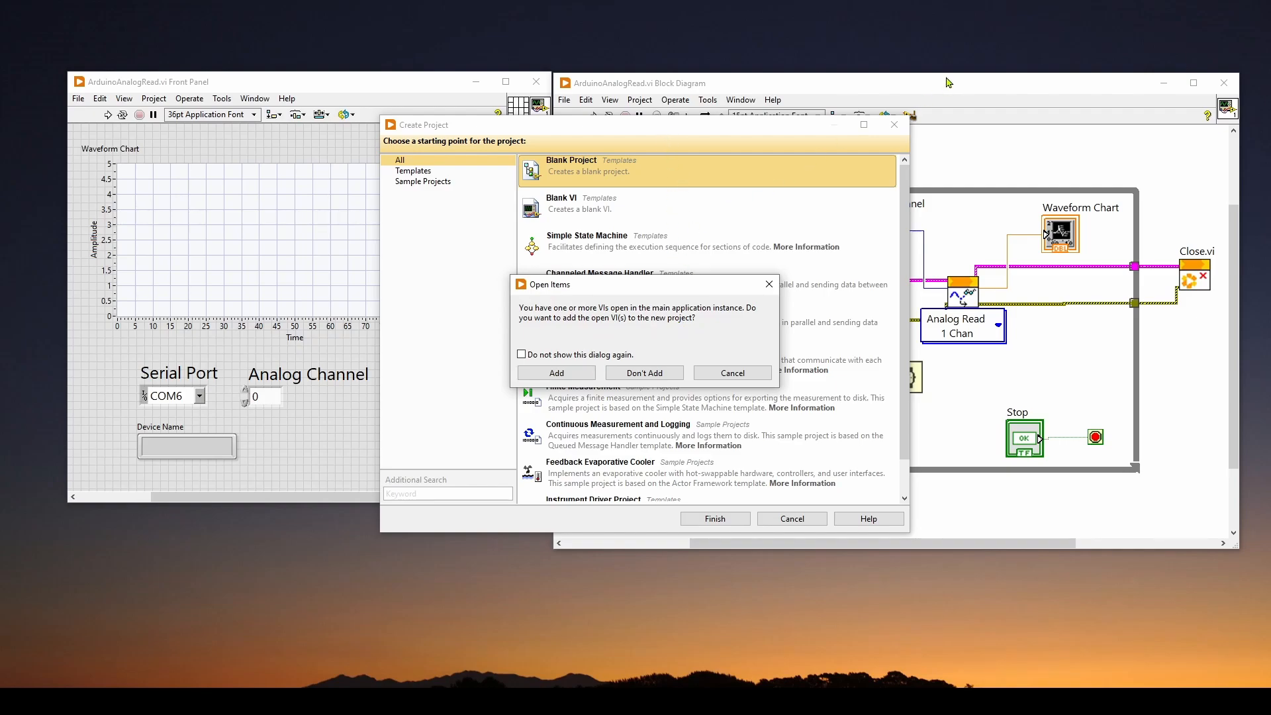
mouse_move(991, 171)
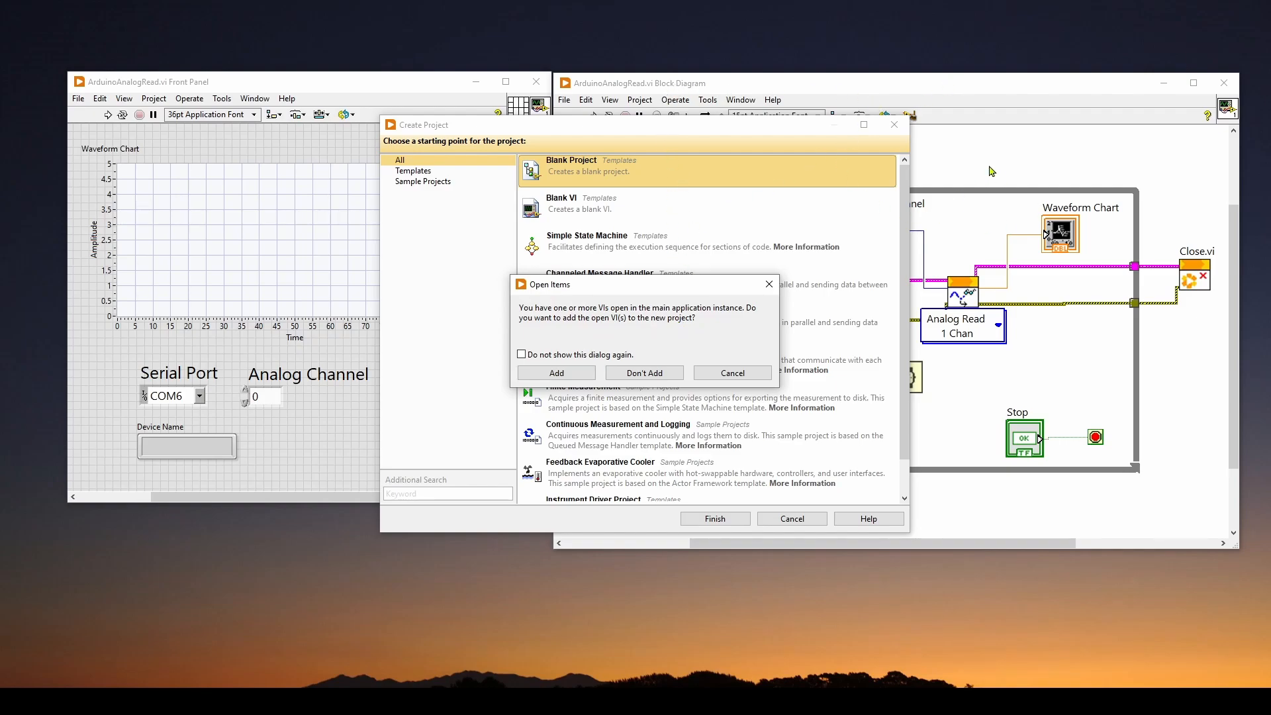
mouse_move(696, 106)
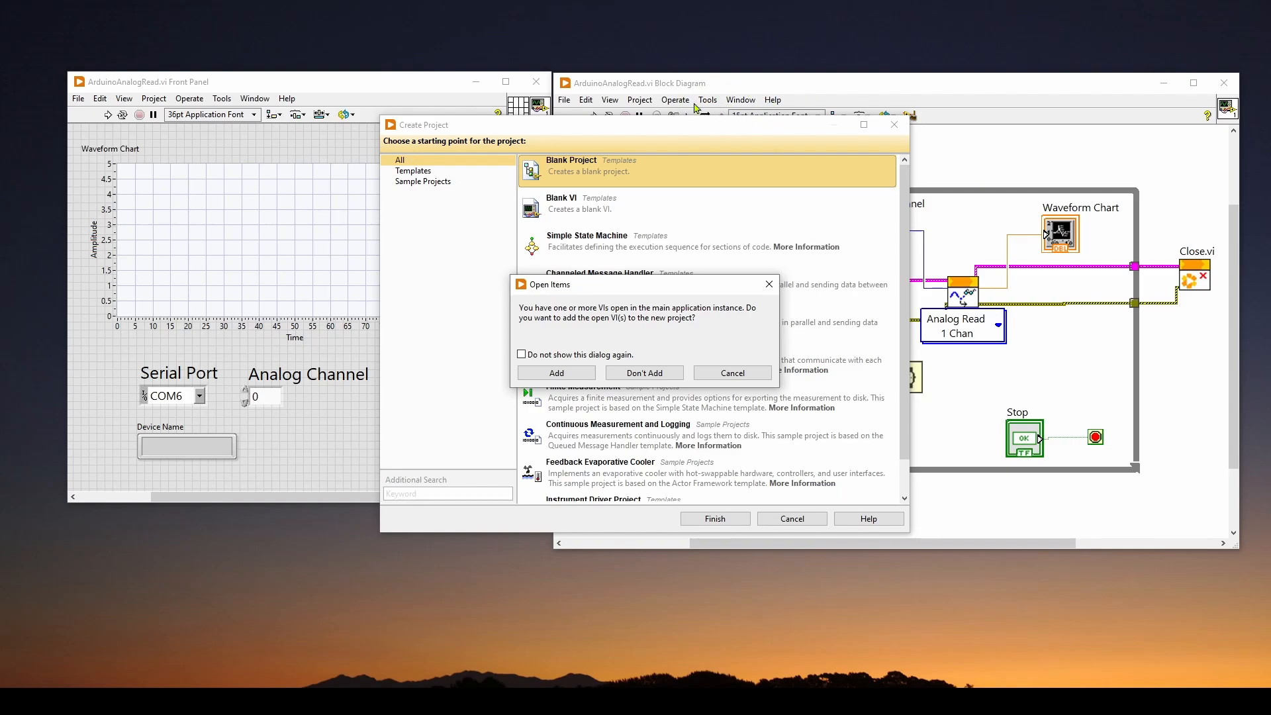
mouse_move(675, 292)
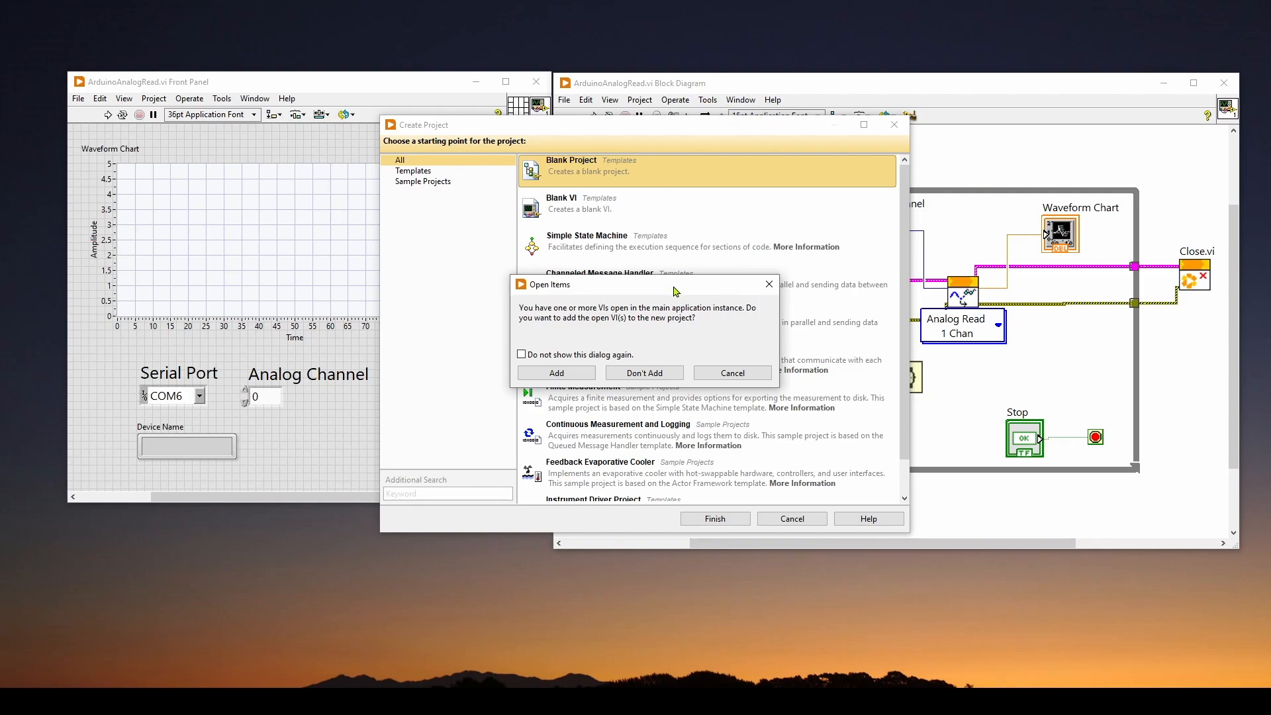
mouse_move(640, 294)
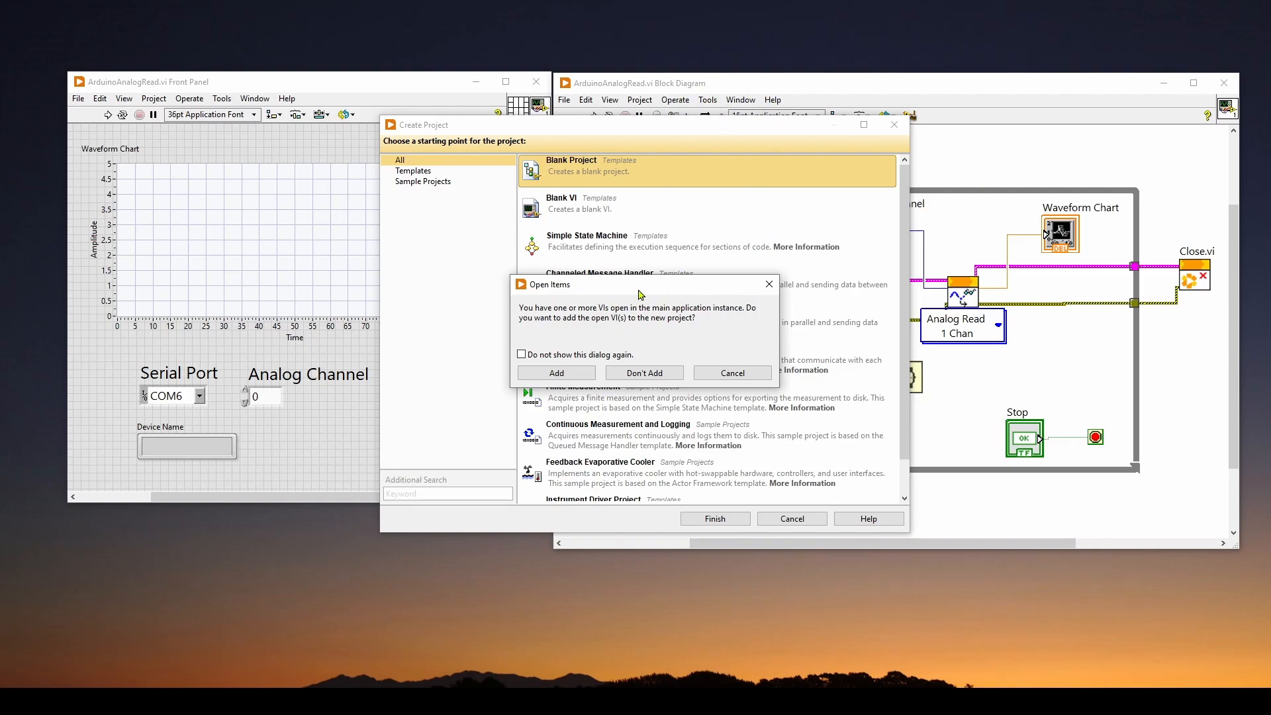
mouse_move(682, 339)
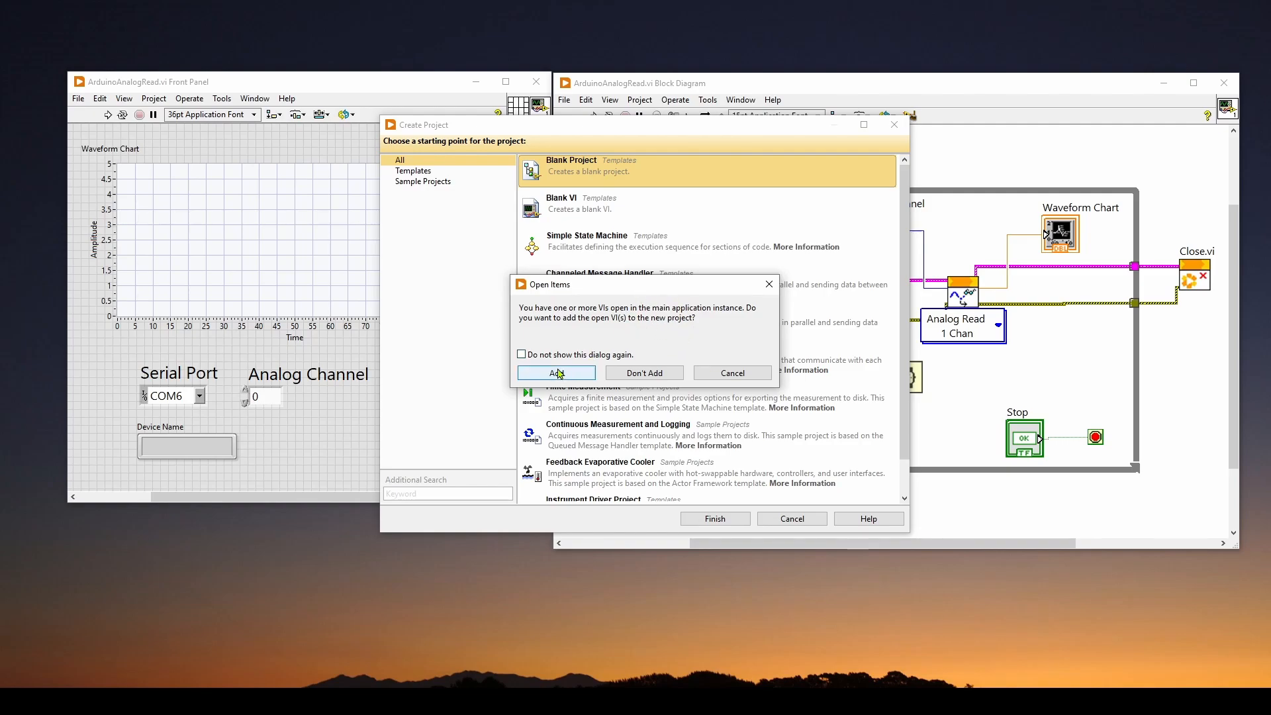
Step: Add the open ArduinoAnalogRead.vi to the project, then select Build Specifications in the tree
click(555, 373)
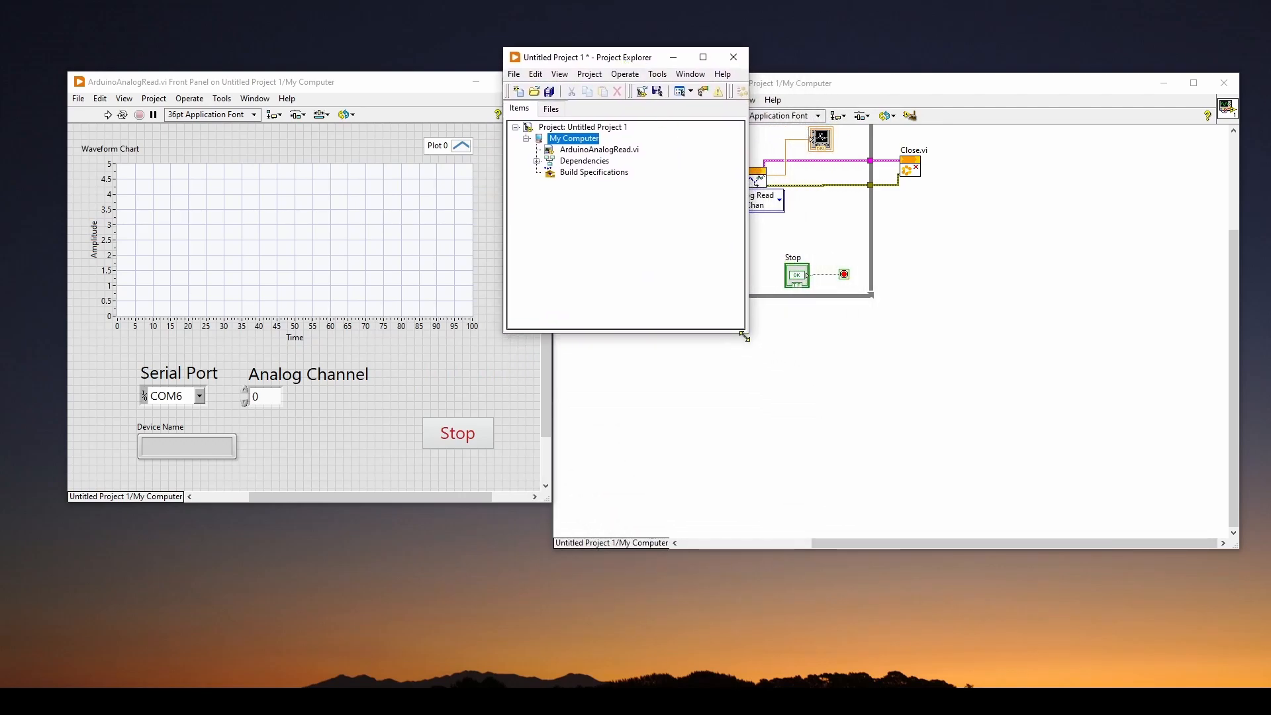
mouse_move(608, 225)
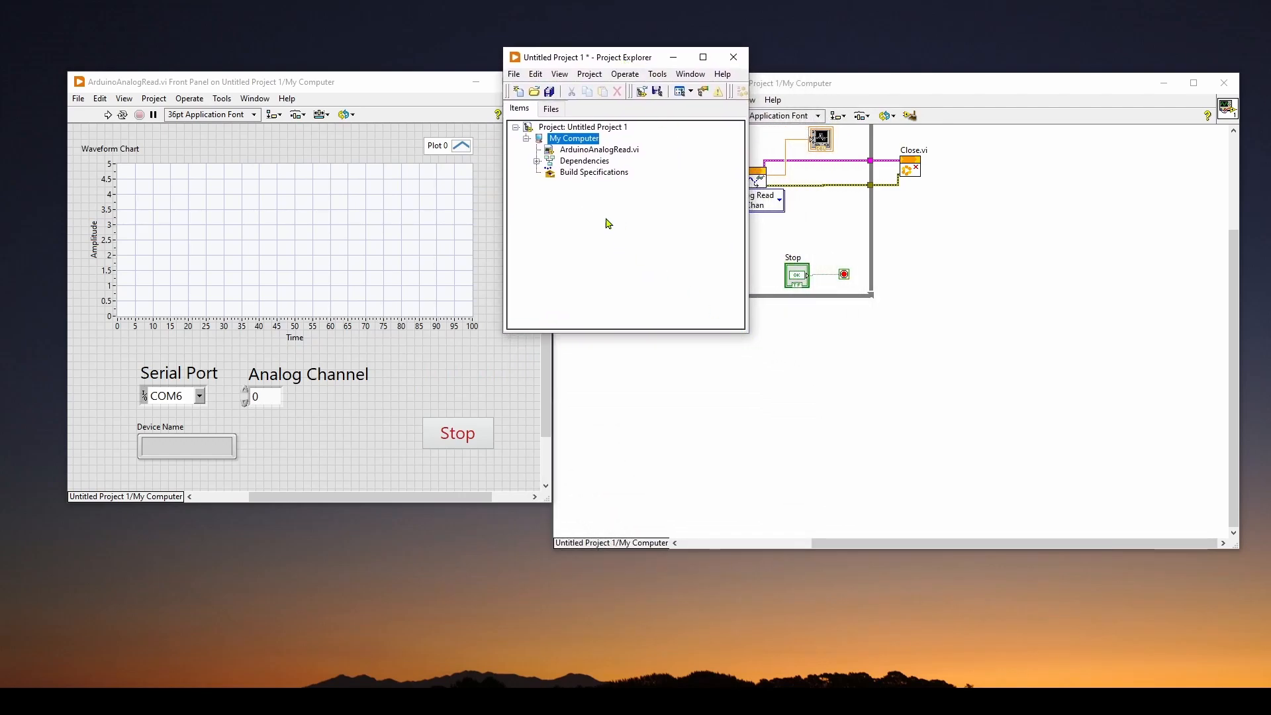
mouse_move(625, 140)
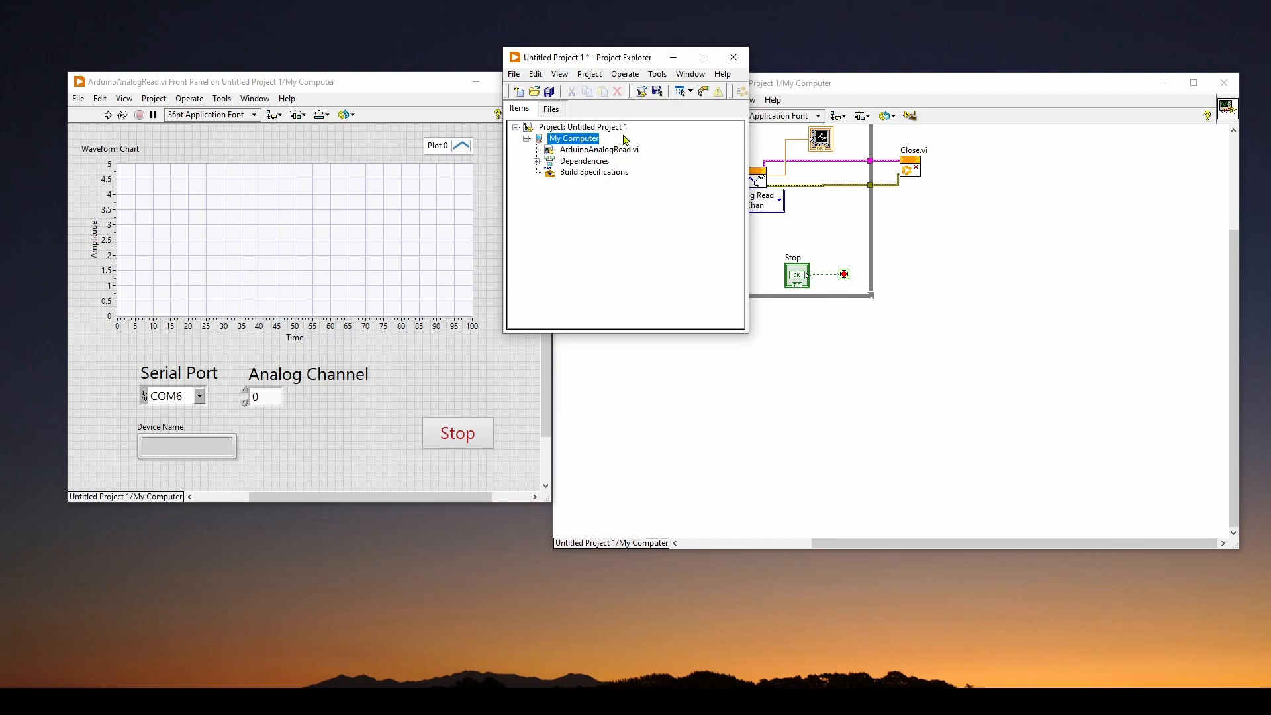
mouse_move(571, 156)
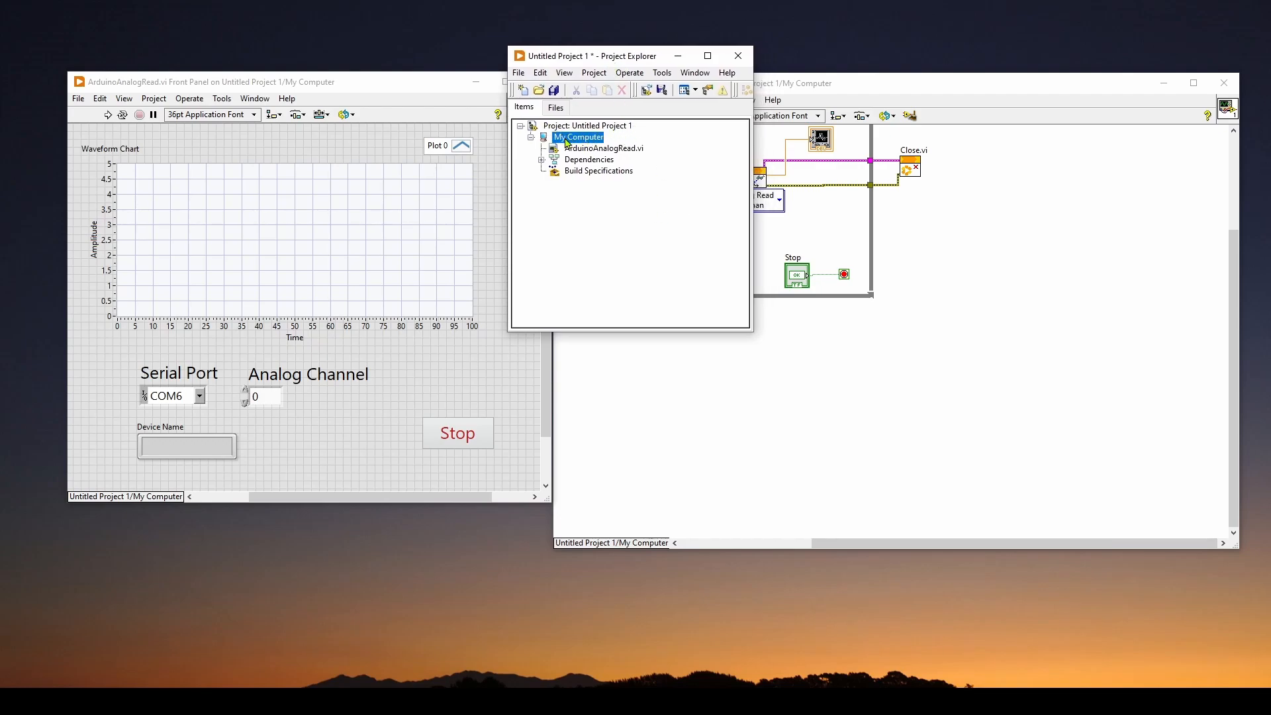
click(603, 148)
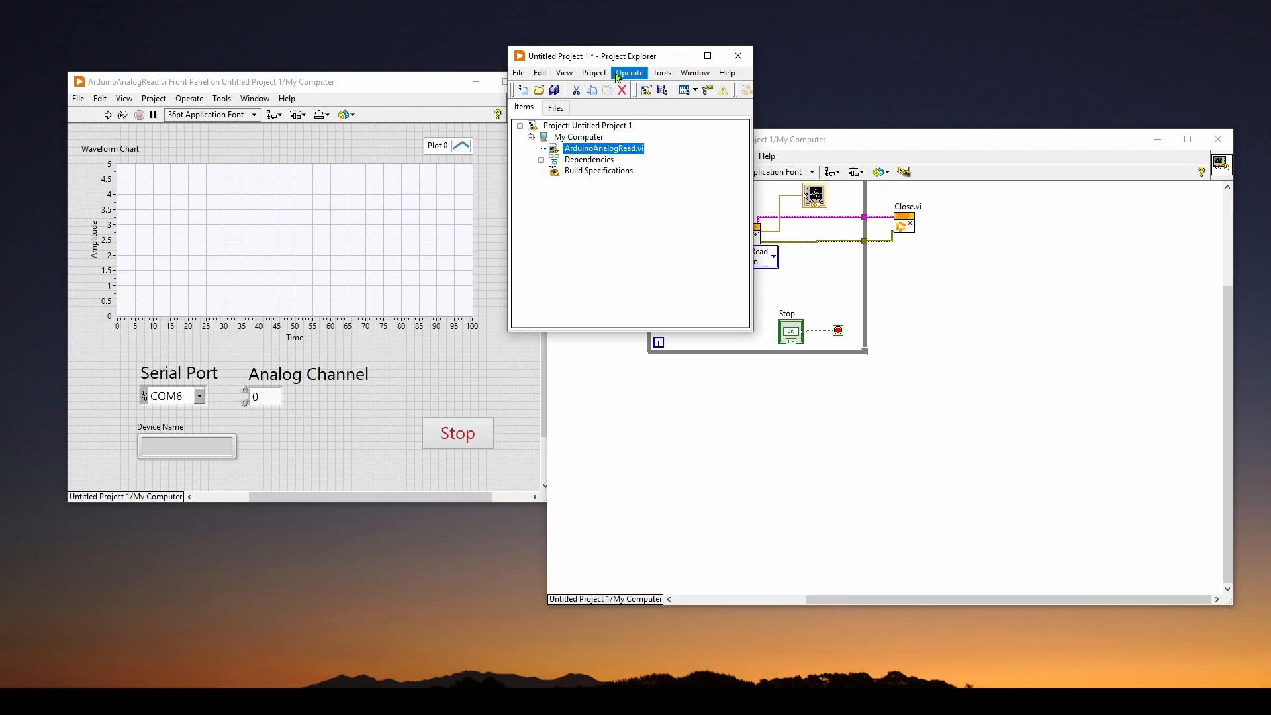
drag(592, 55, 600, 56)
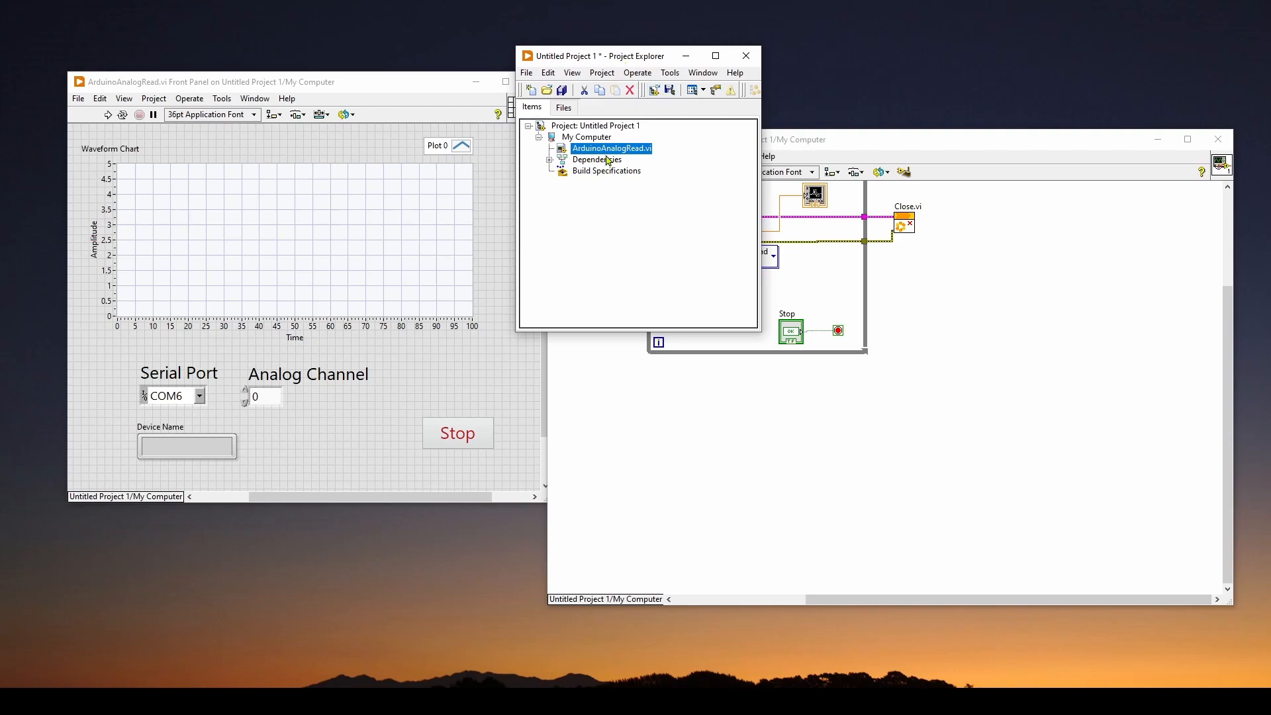
mouse_move(591, 176)
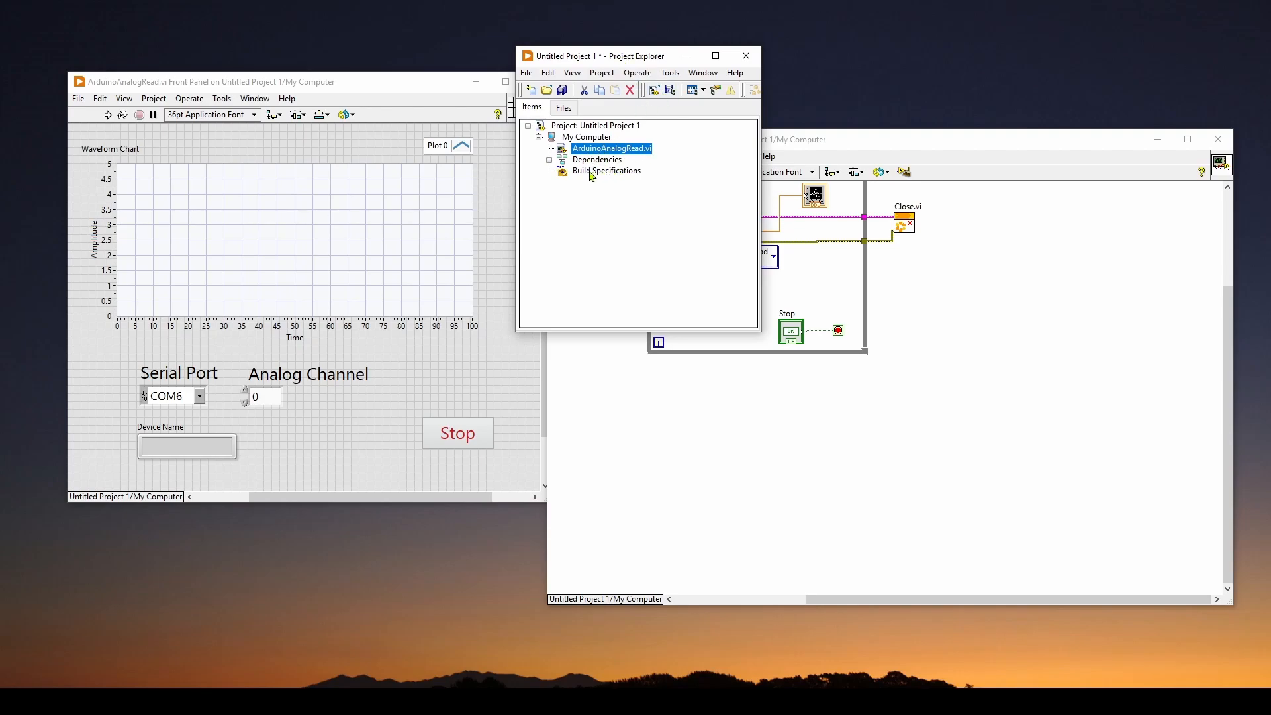
click(606, 171)
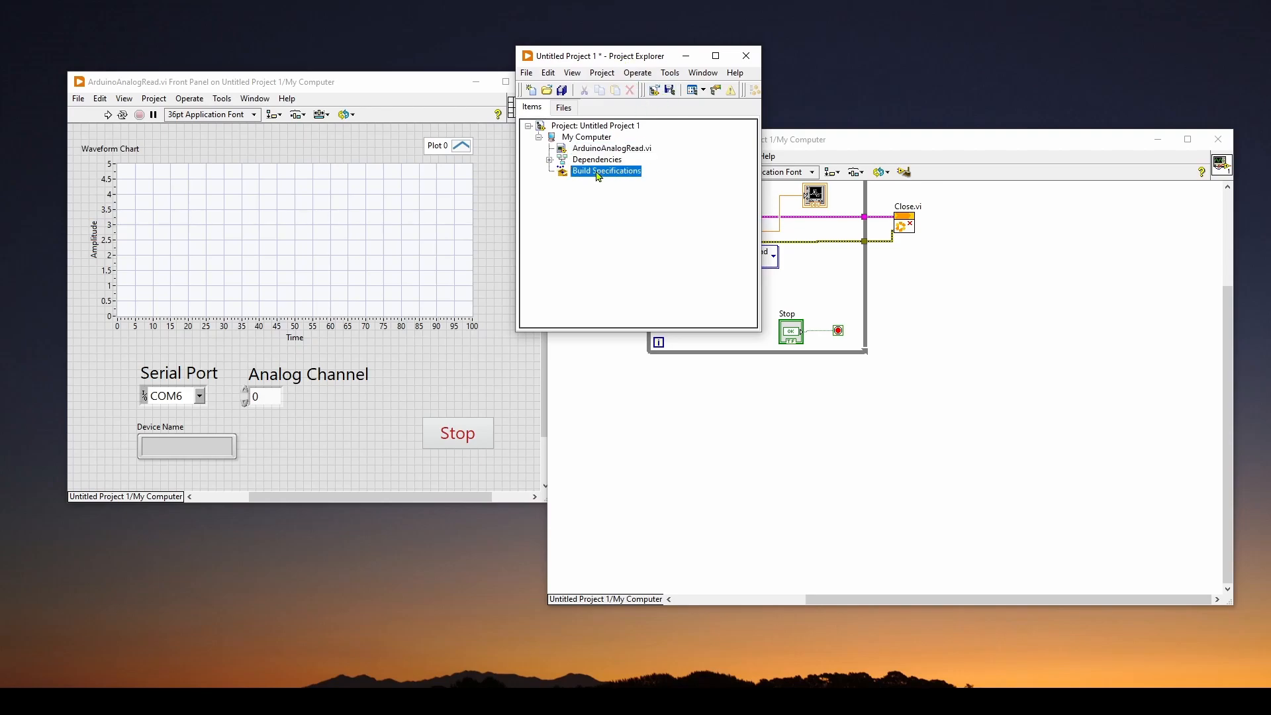
Step: Start a new Application (EXE) build under Build Specifications, agreeing to save the project first
right_click(605, 170)
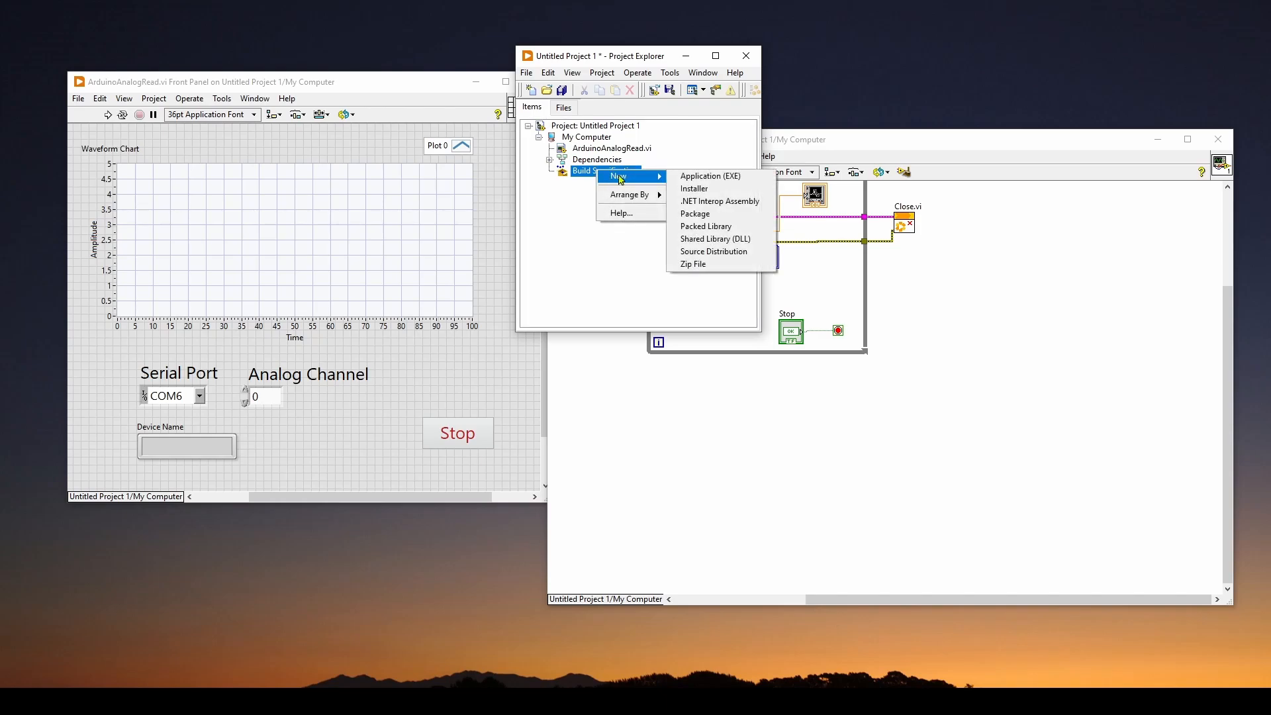
mouse_move(720, 213)
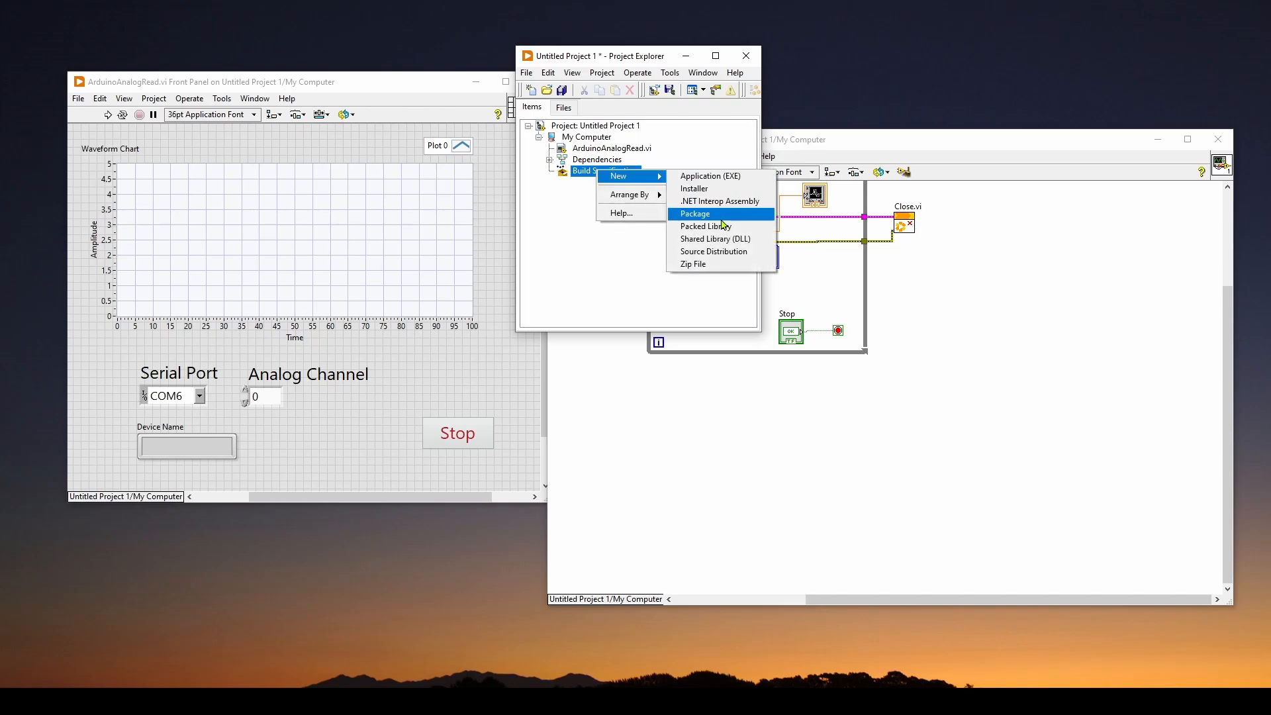
mouse_move(709, 176)
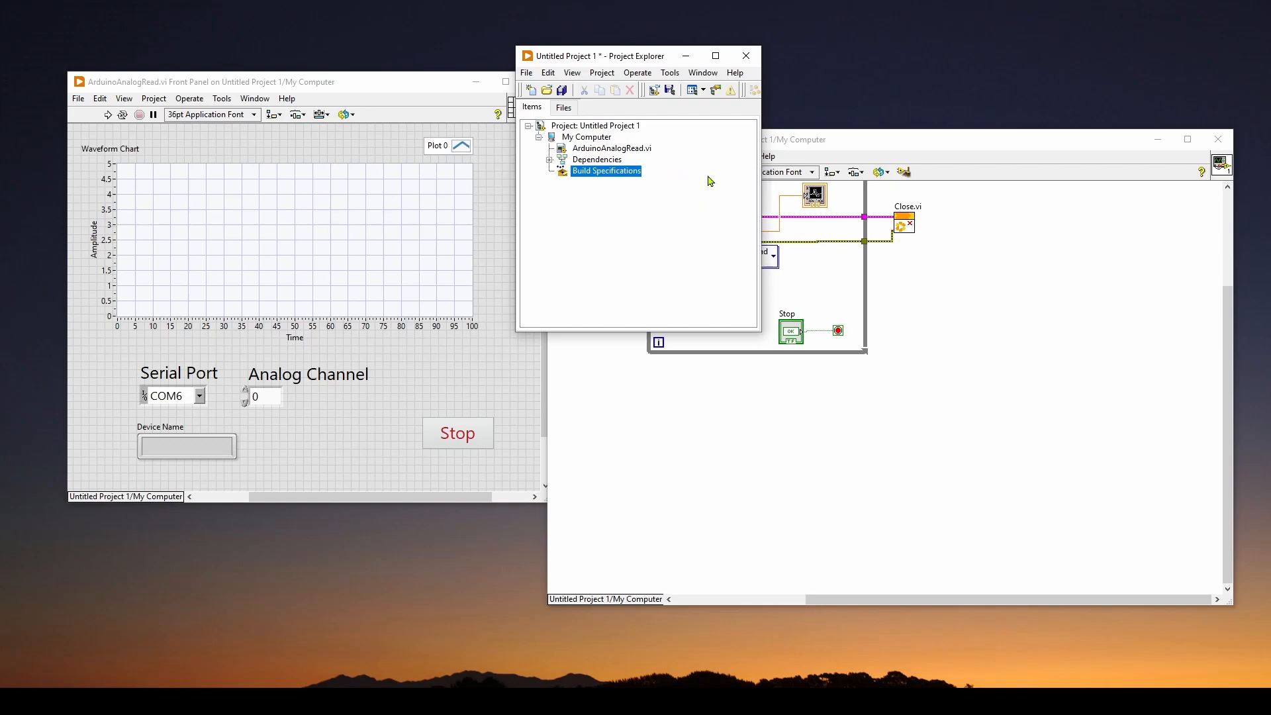
mouse_move(699, 159)
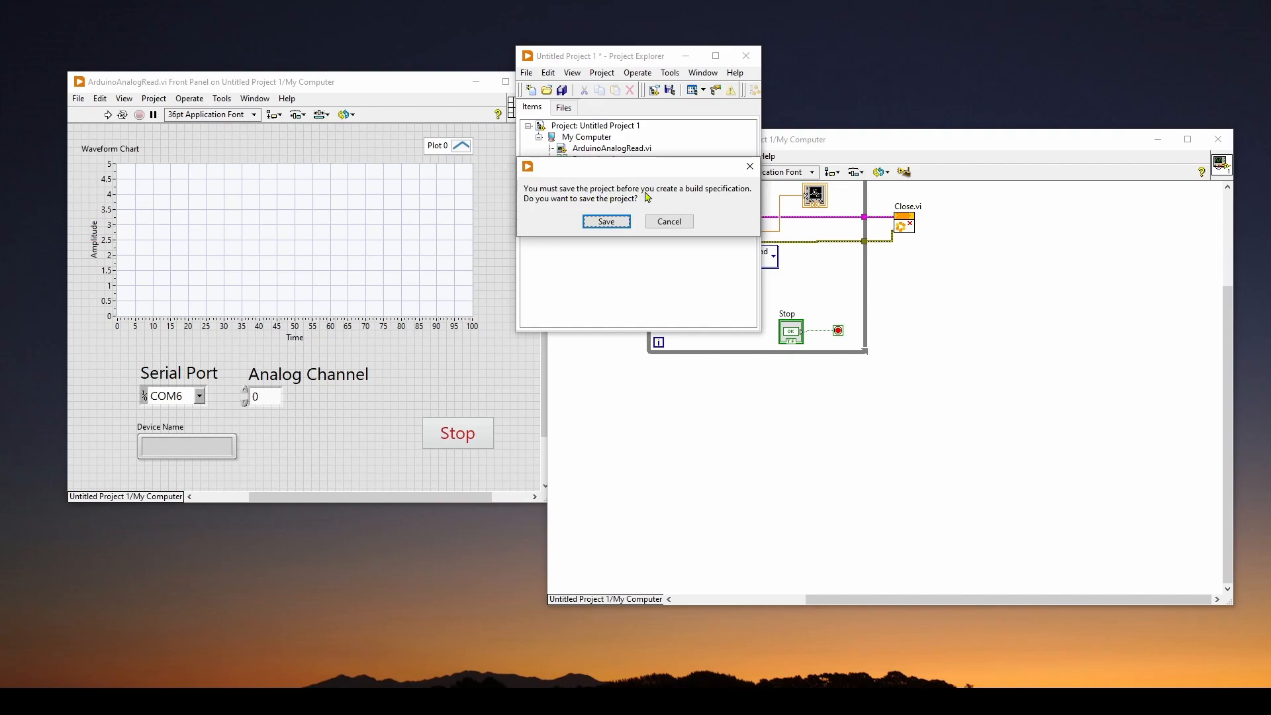
mouse_move(580, 205)
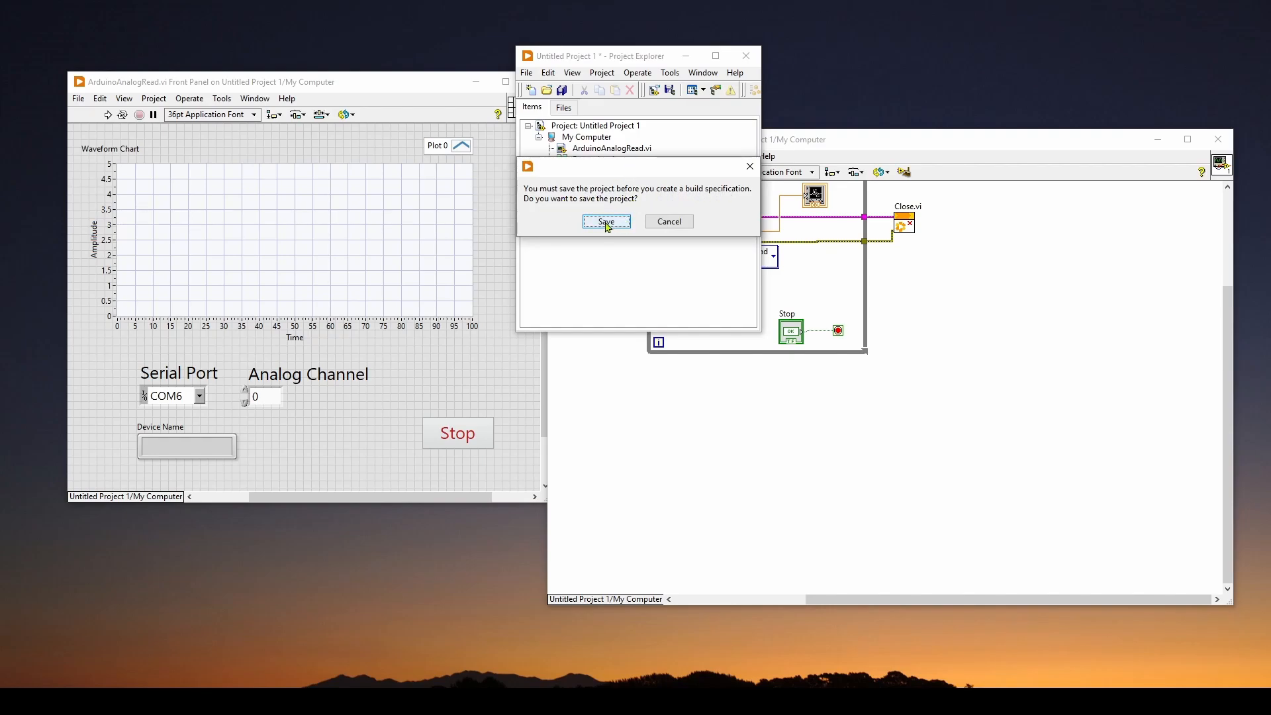
click(605, 222)
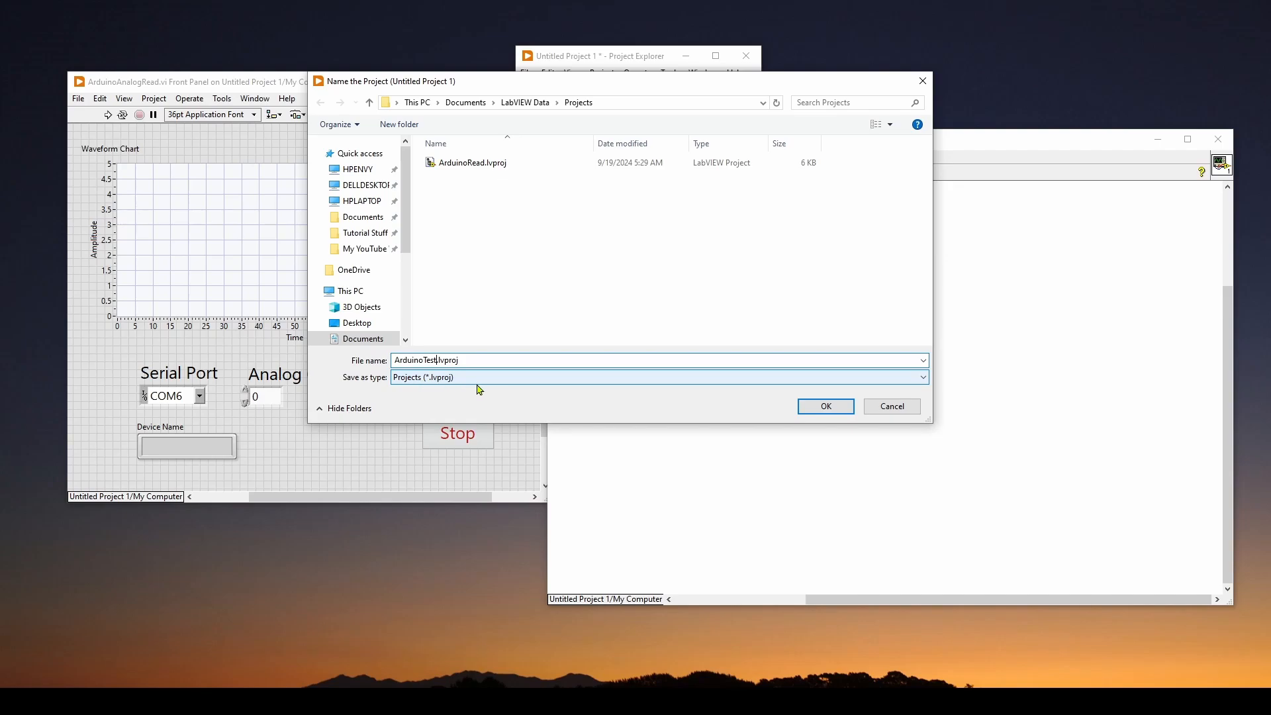
Step: Save the project as ArduinoTest.lvproj and show the build's Source Files category
click(824, 406)
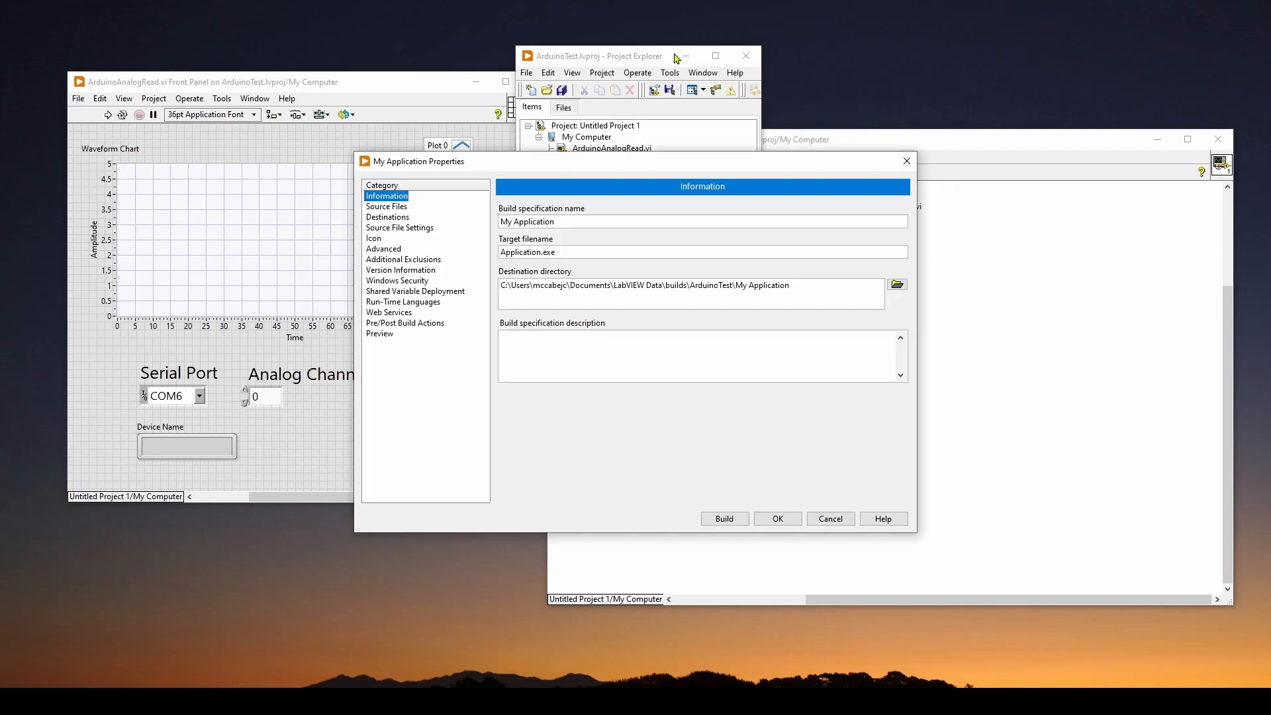
drag(419, 162, 436, 166)
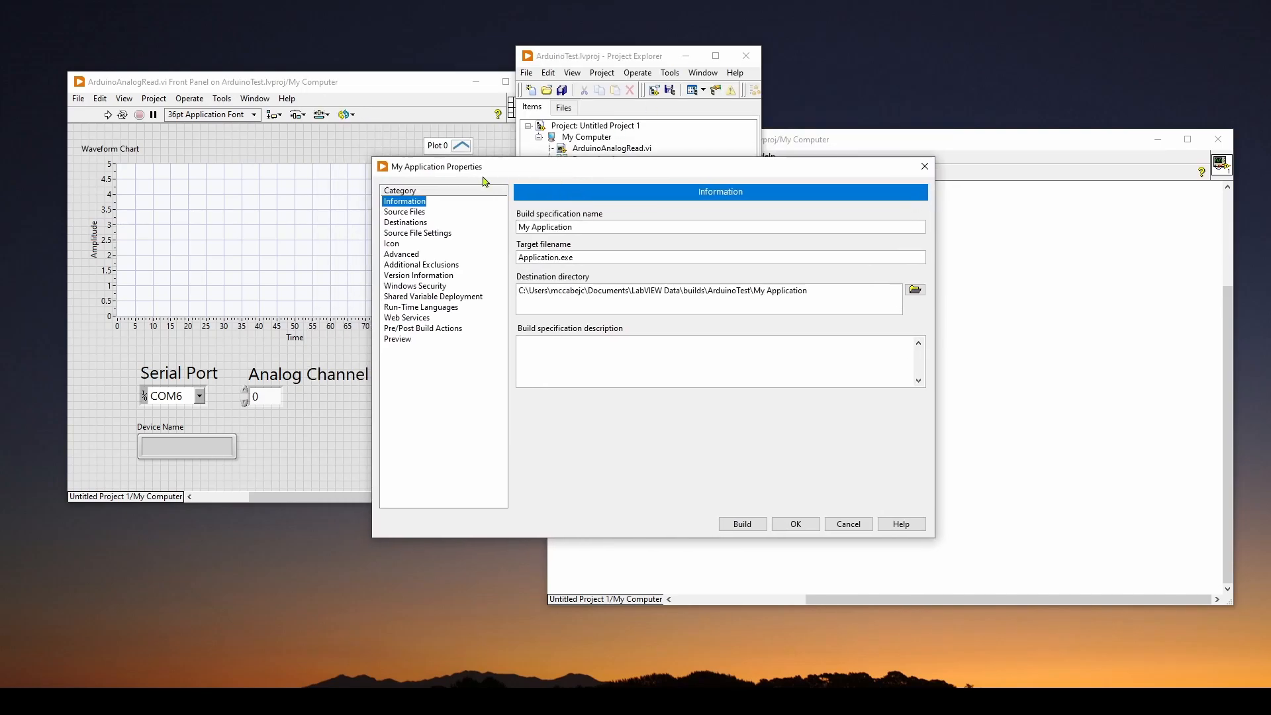
mouse_move(594, 187)
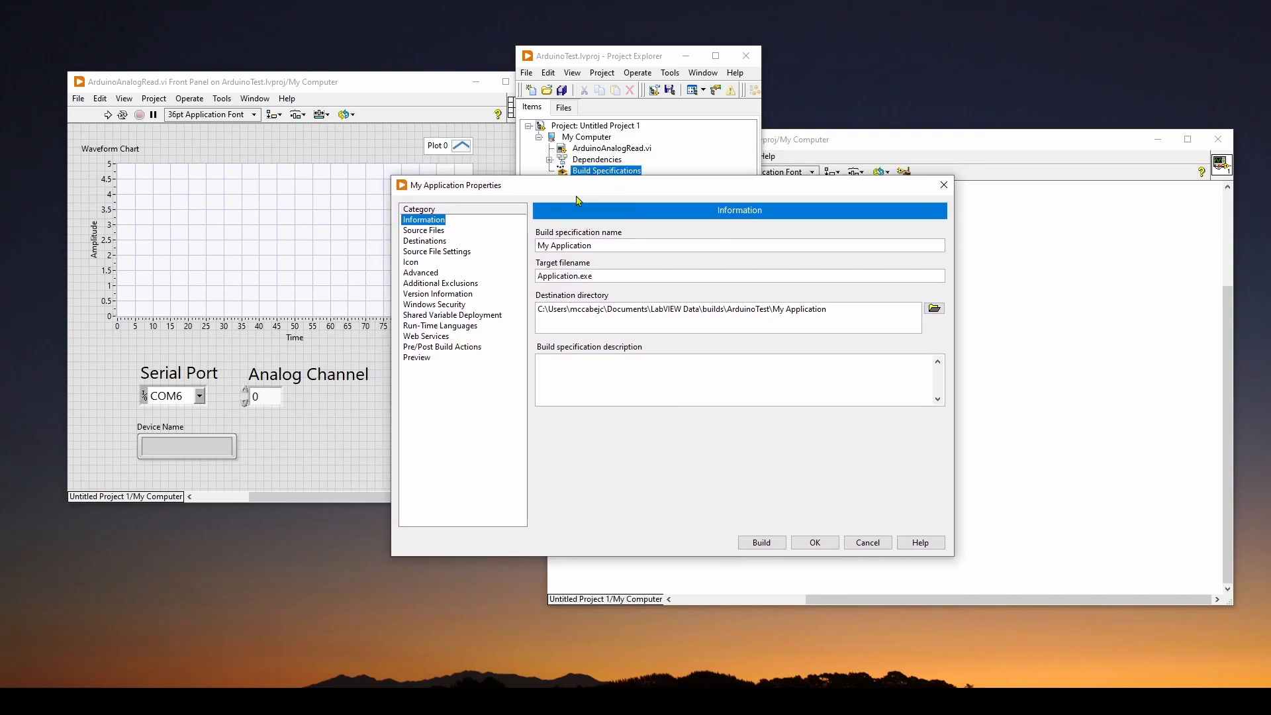
mouse_move(646, 197)
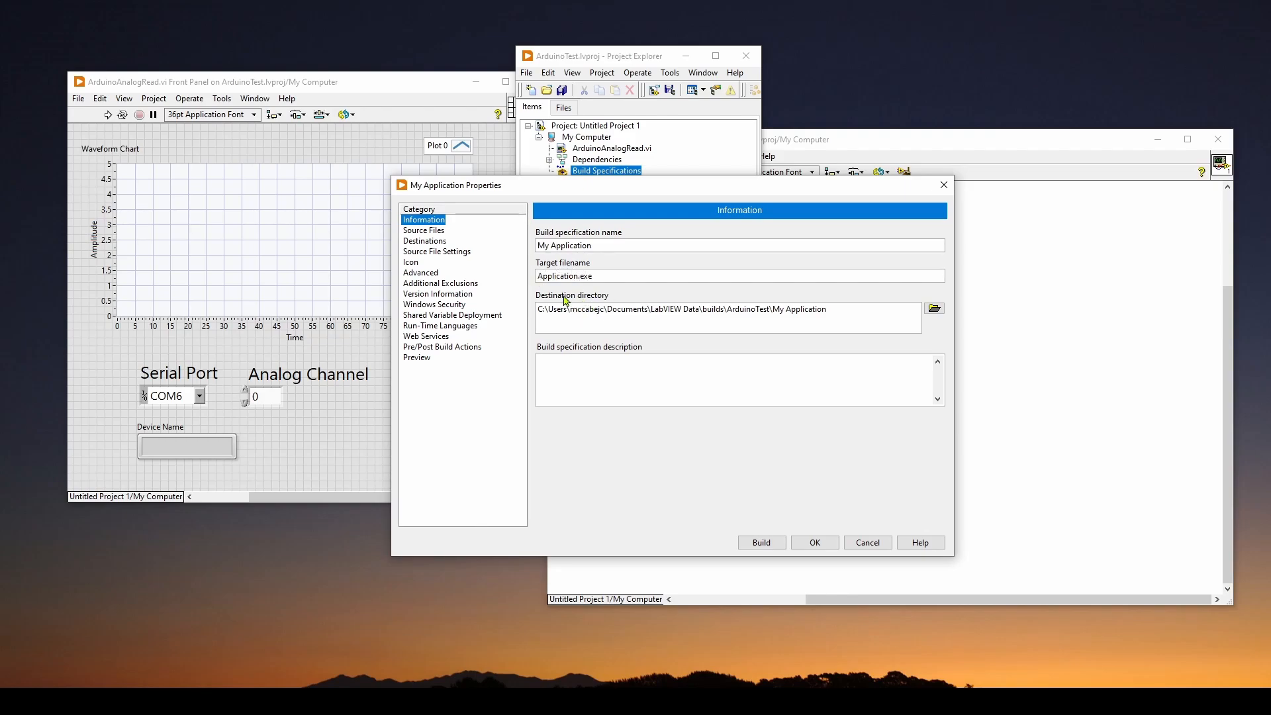
mouse_move(951, 327)
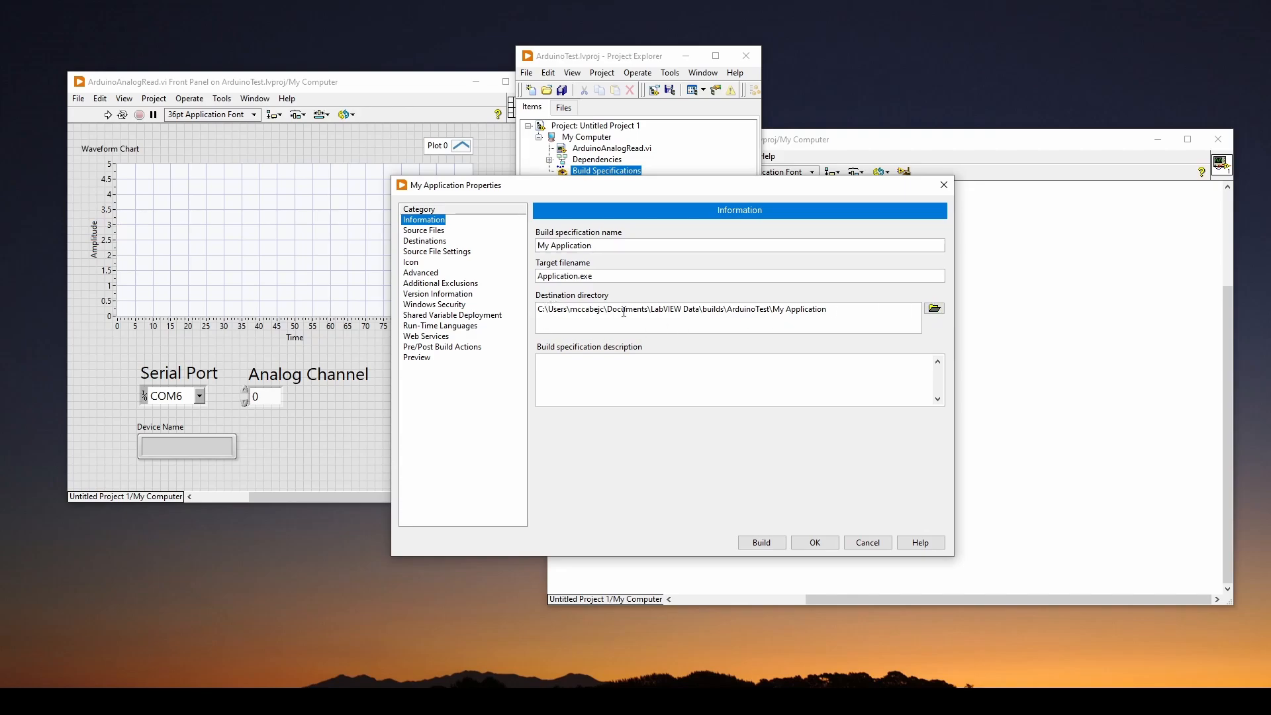
mouse_move(760, 311)
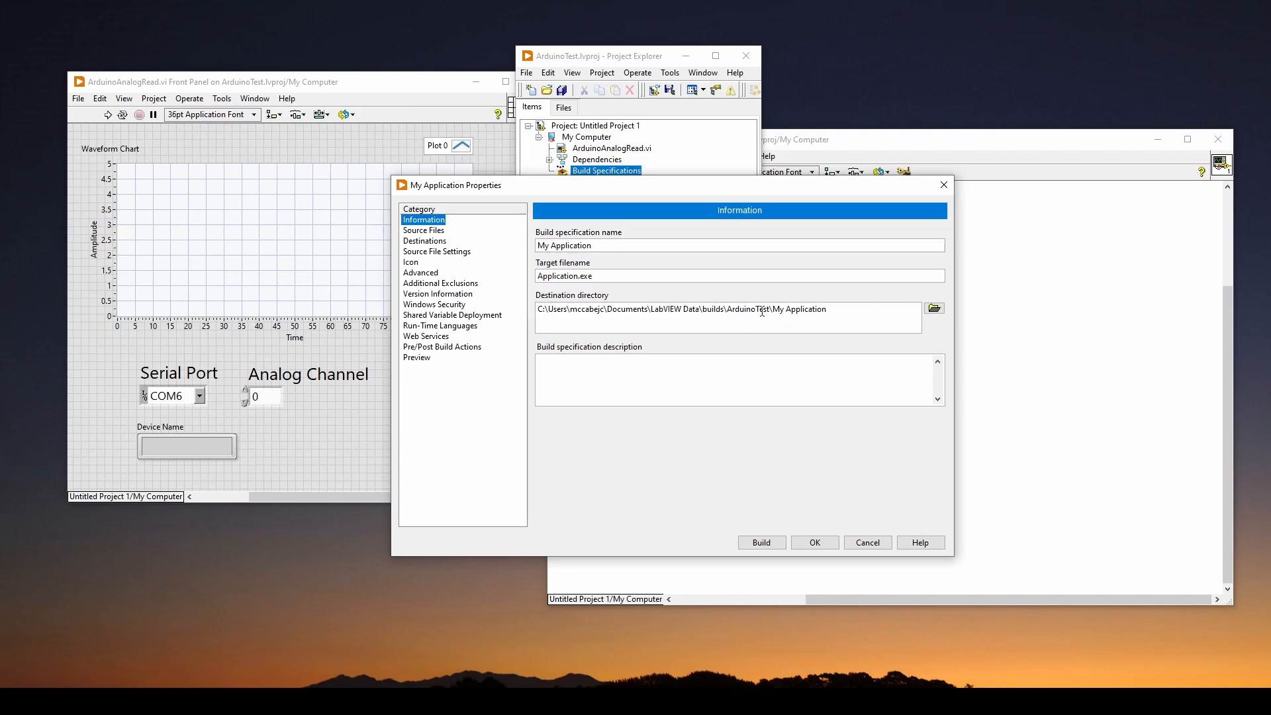
mouse_move(718, 321)
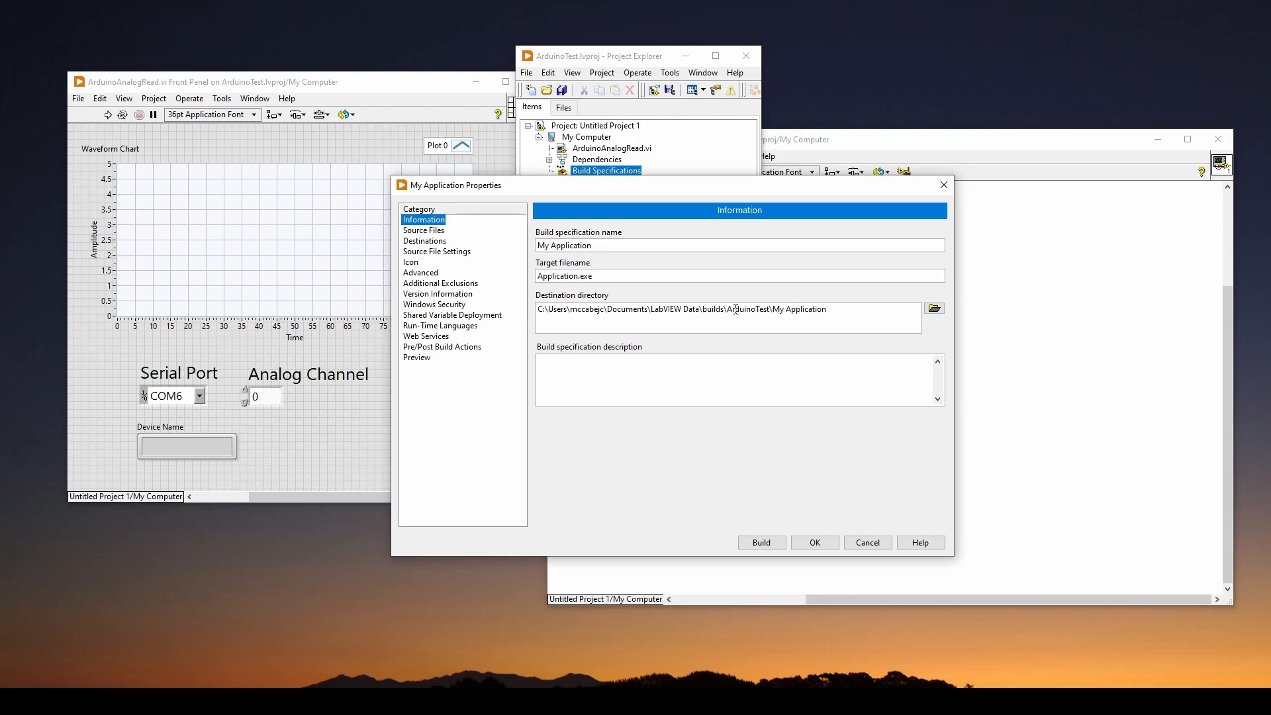
click(424, 230)
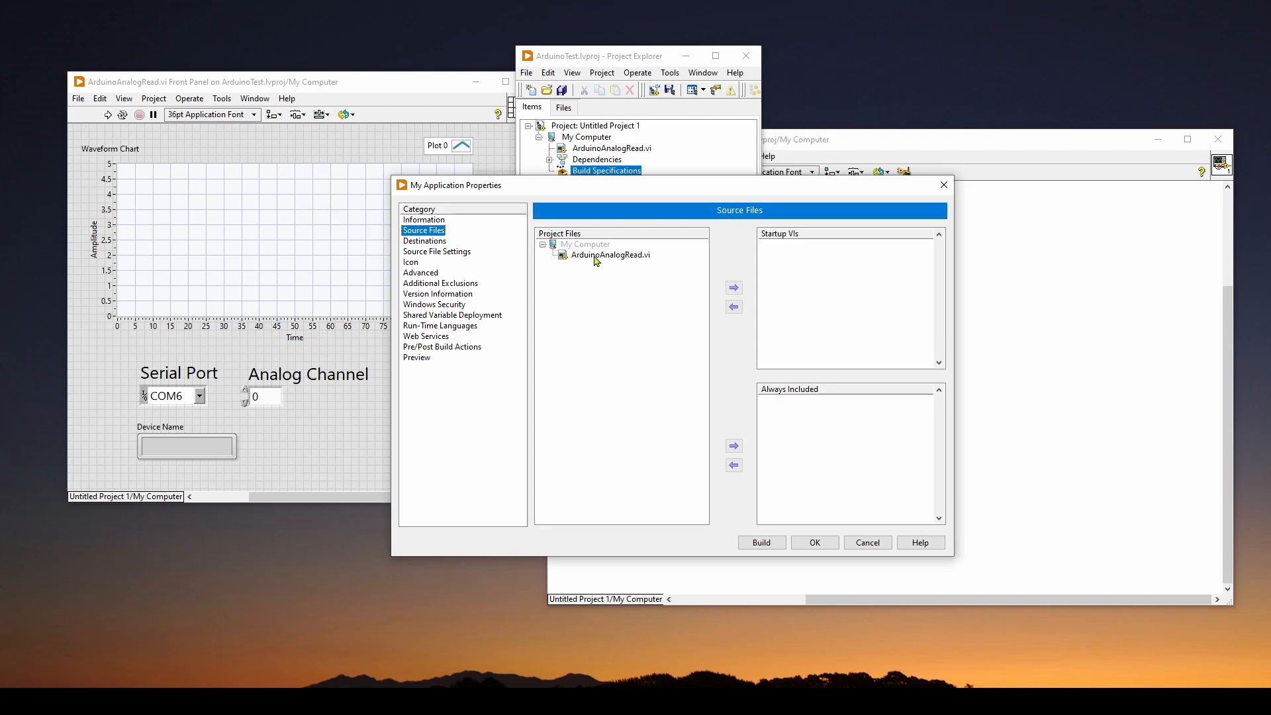
Step: Add ArduinoAnalogRead.vi to Startup VIs and accept the My Application build settings
click(610, 254)
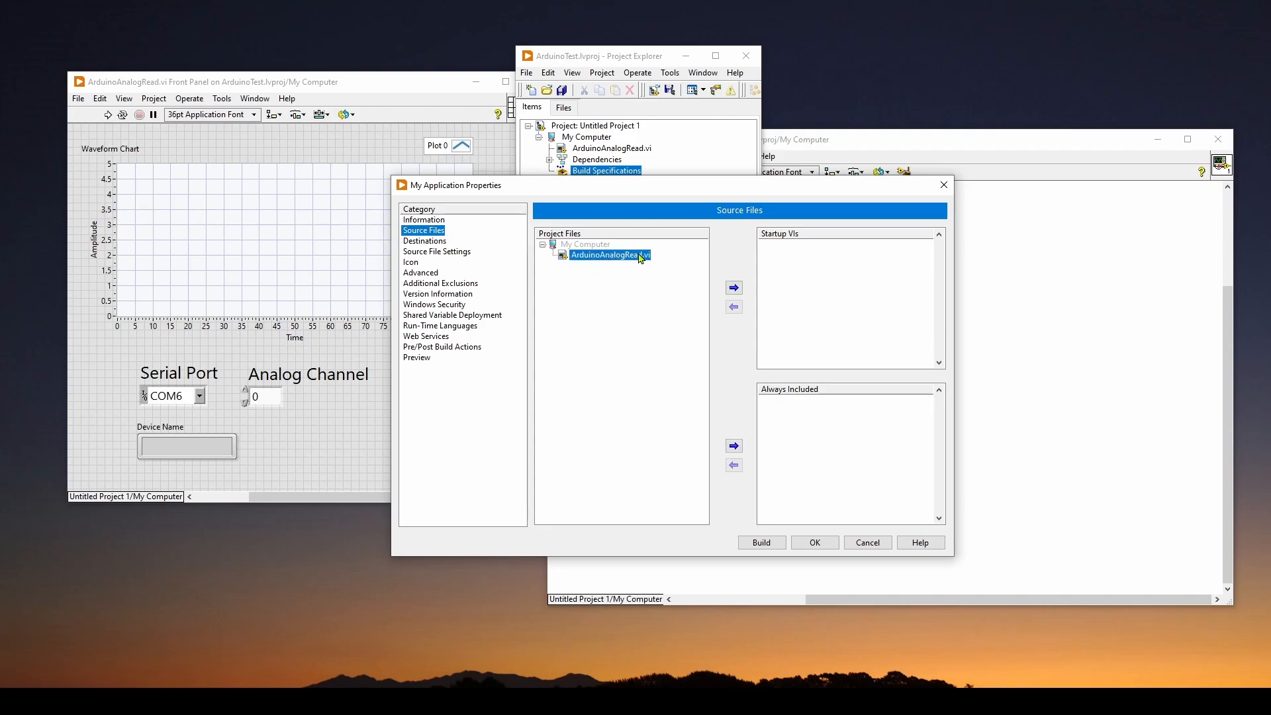
mouse_move(802, 239)
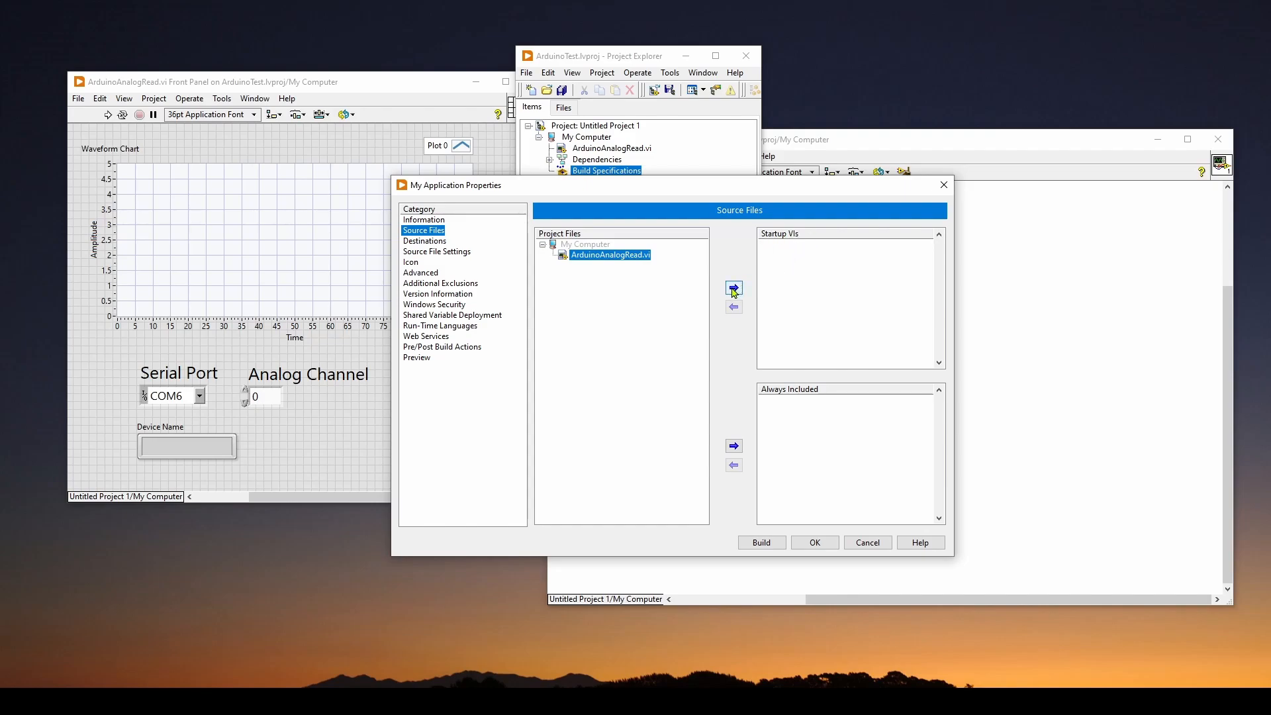
click(732, 288)
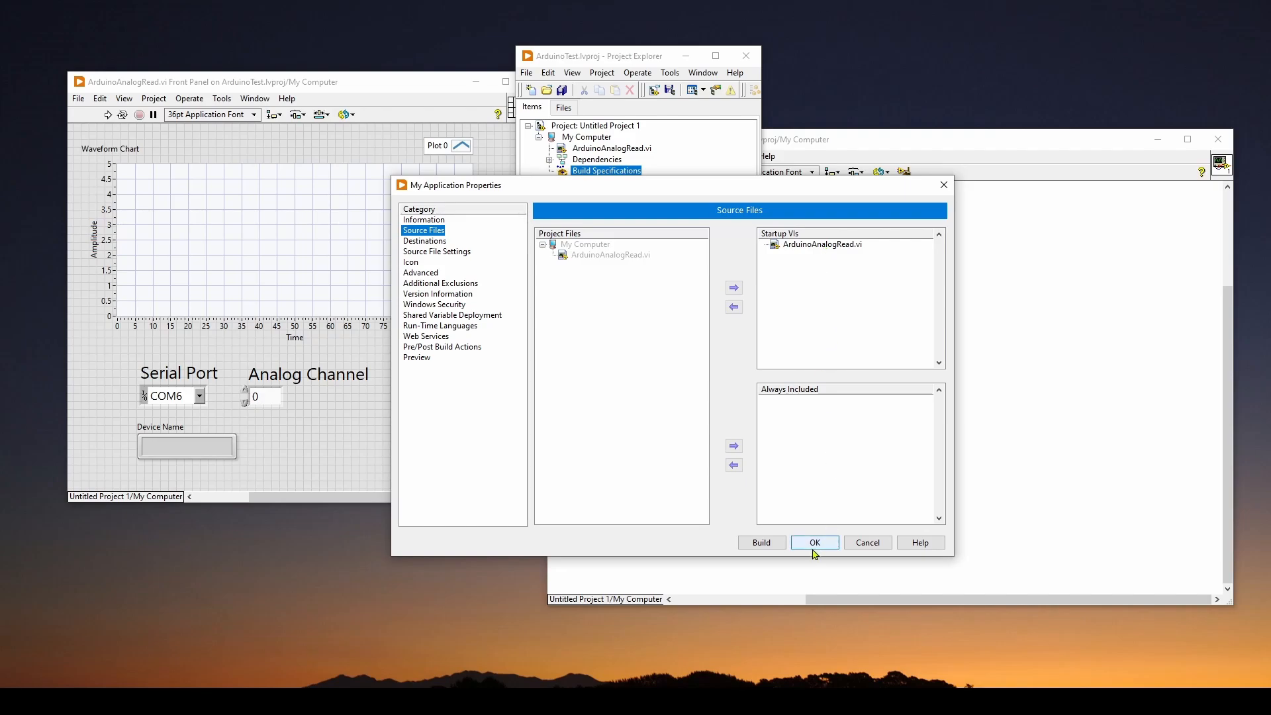
click(813, 542)
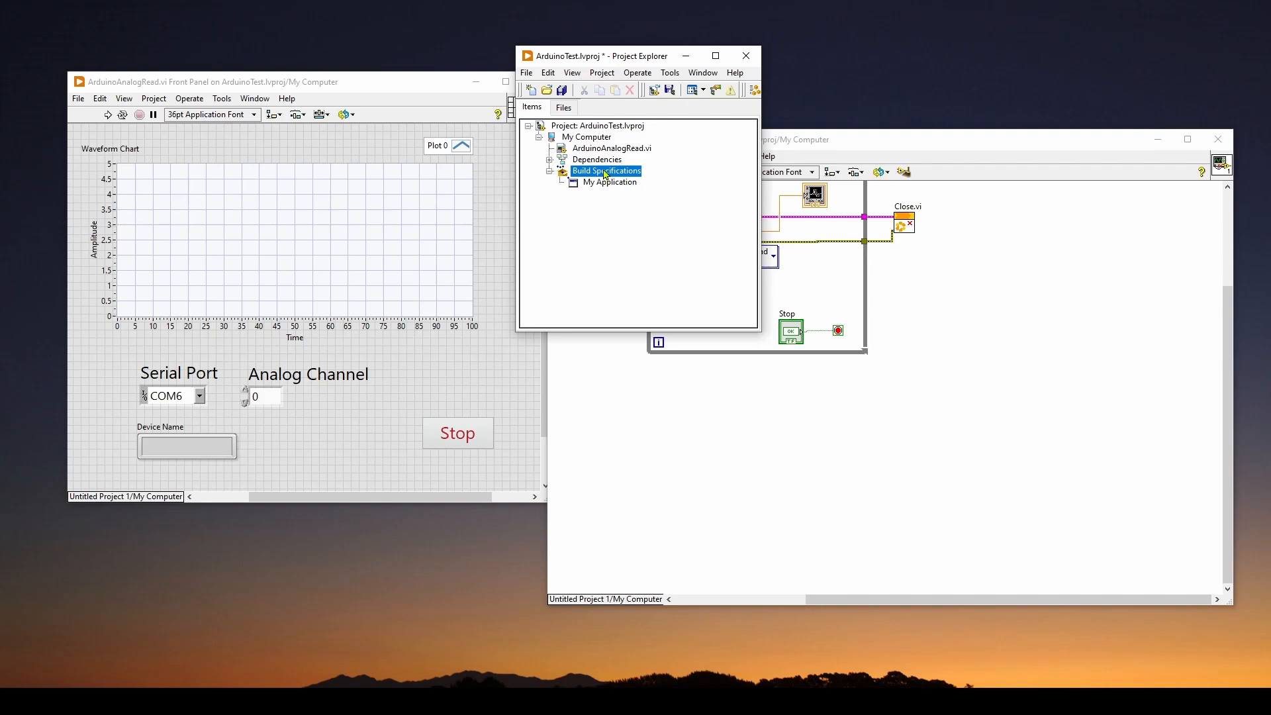
Step: Build all build specifications and explore the finished build's output folder
right_click(605, 170)
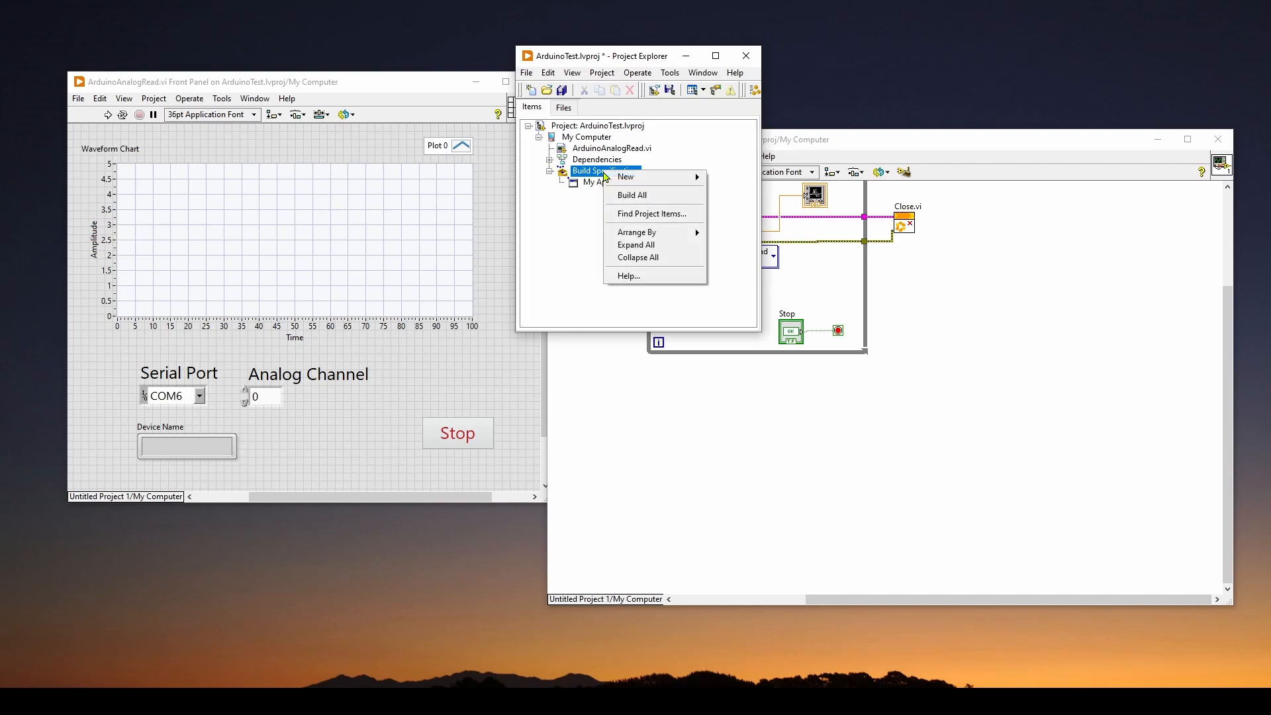
click(631, 195)
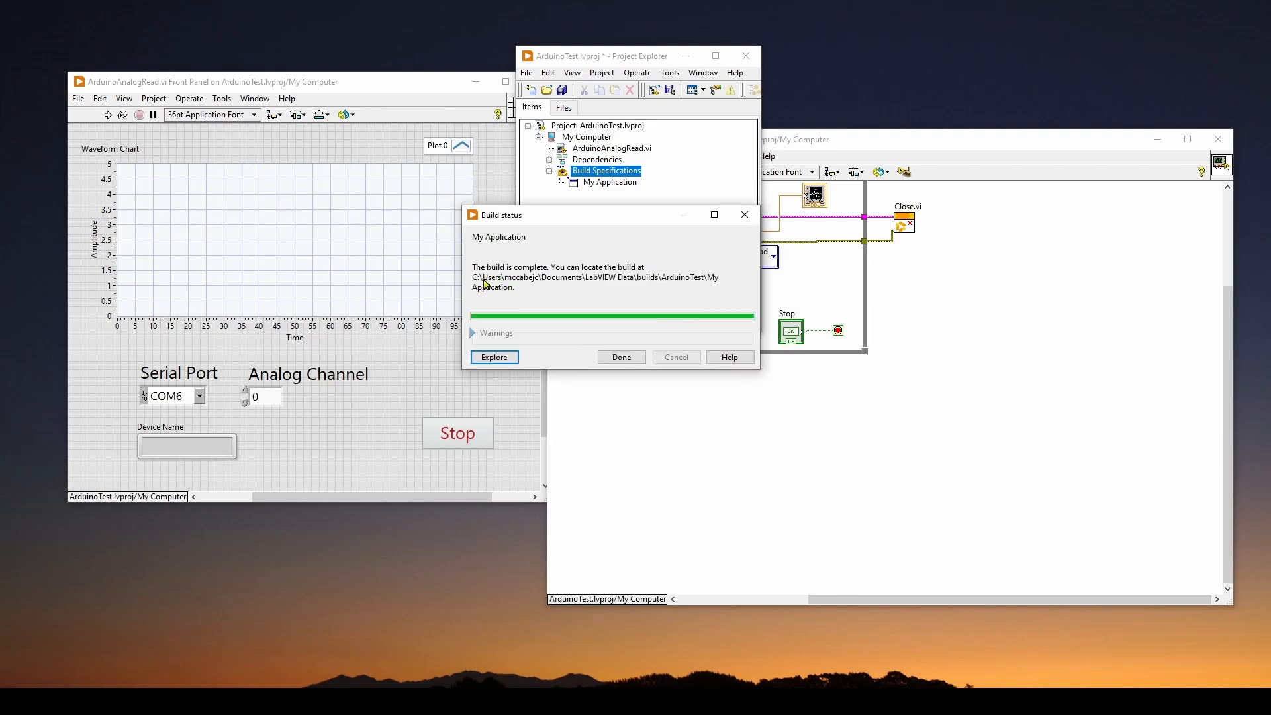
mouse_move(658, 276)
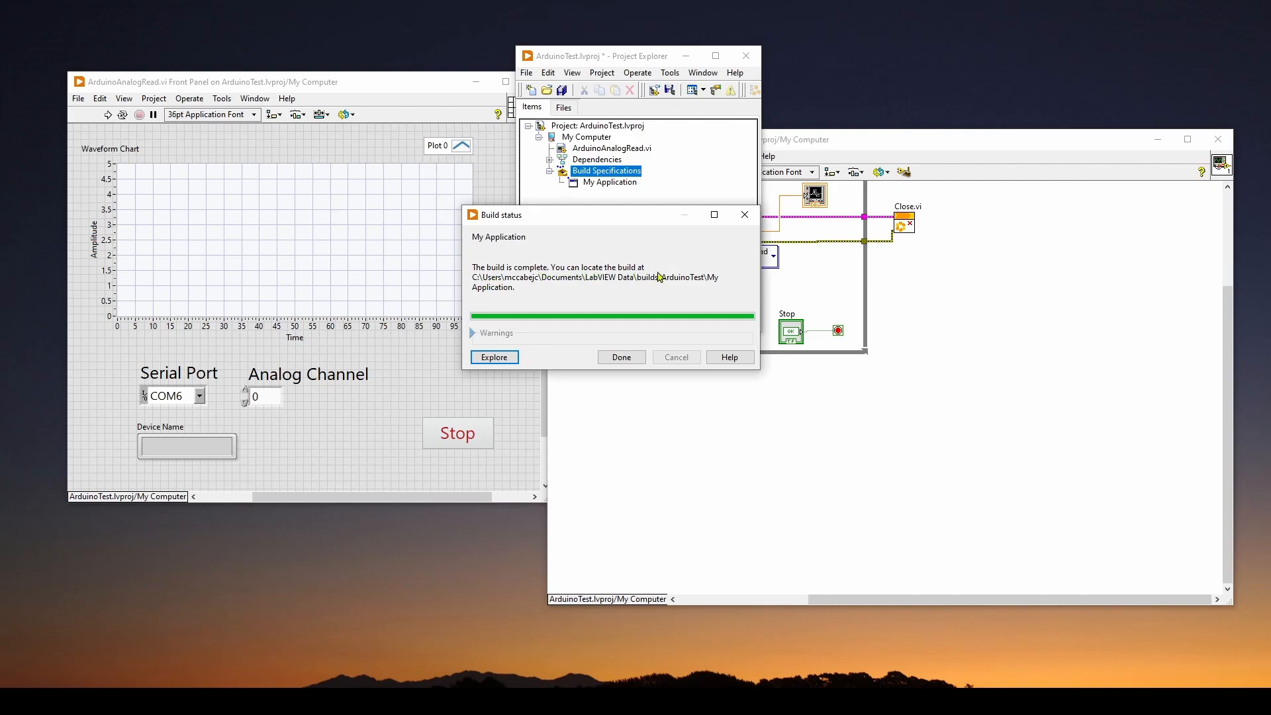
mouse_move(557, 287)
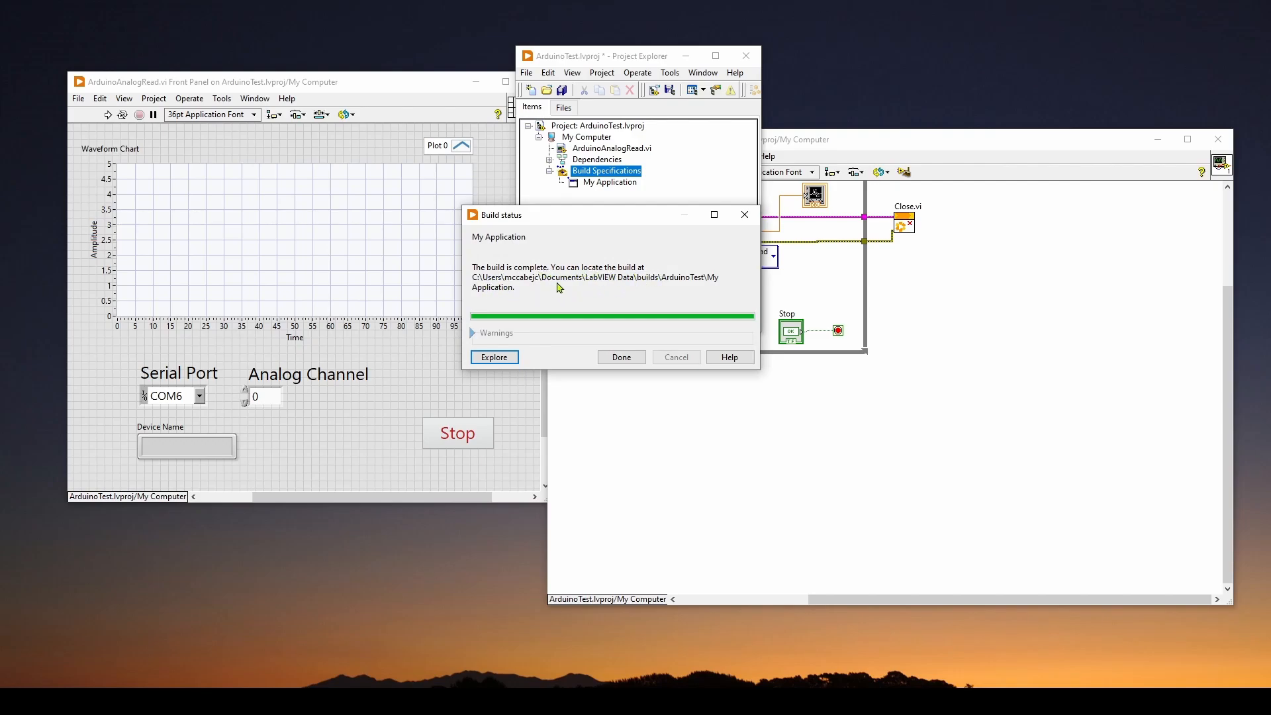
mouse_move(683, 283)
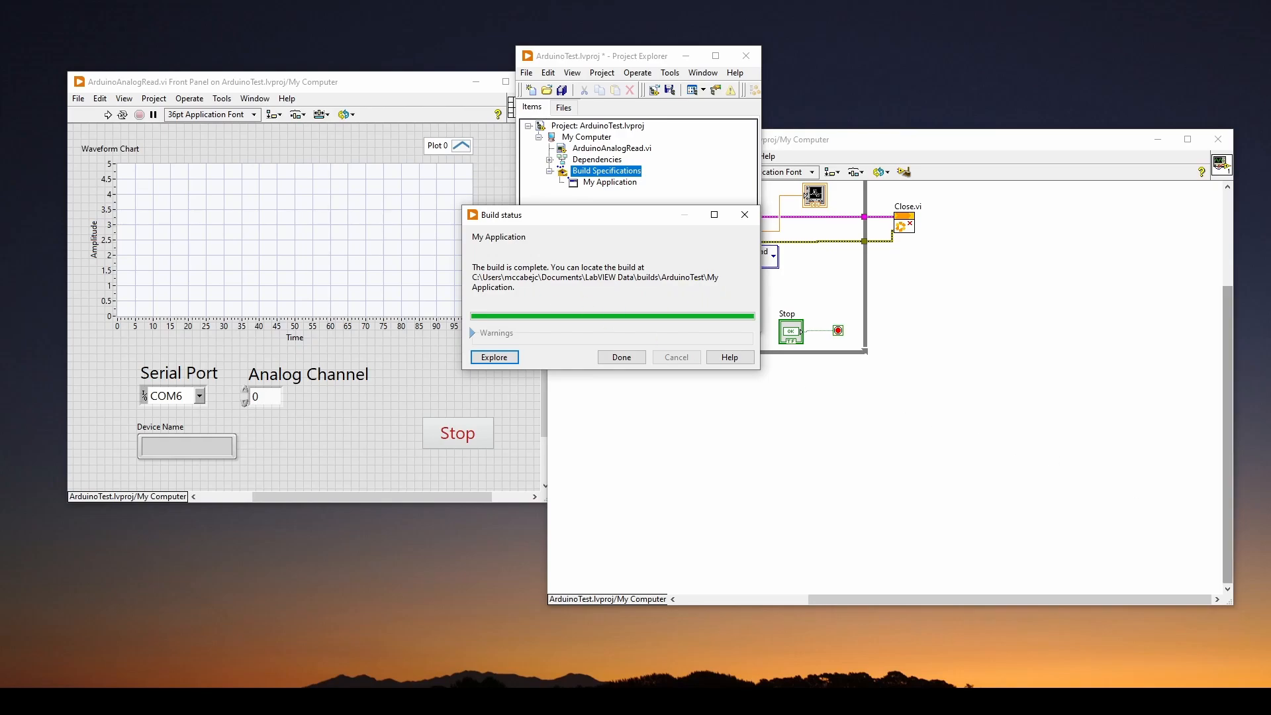
click(494, 357)
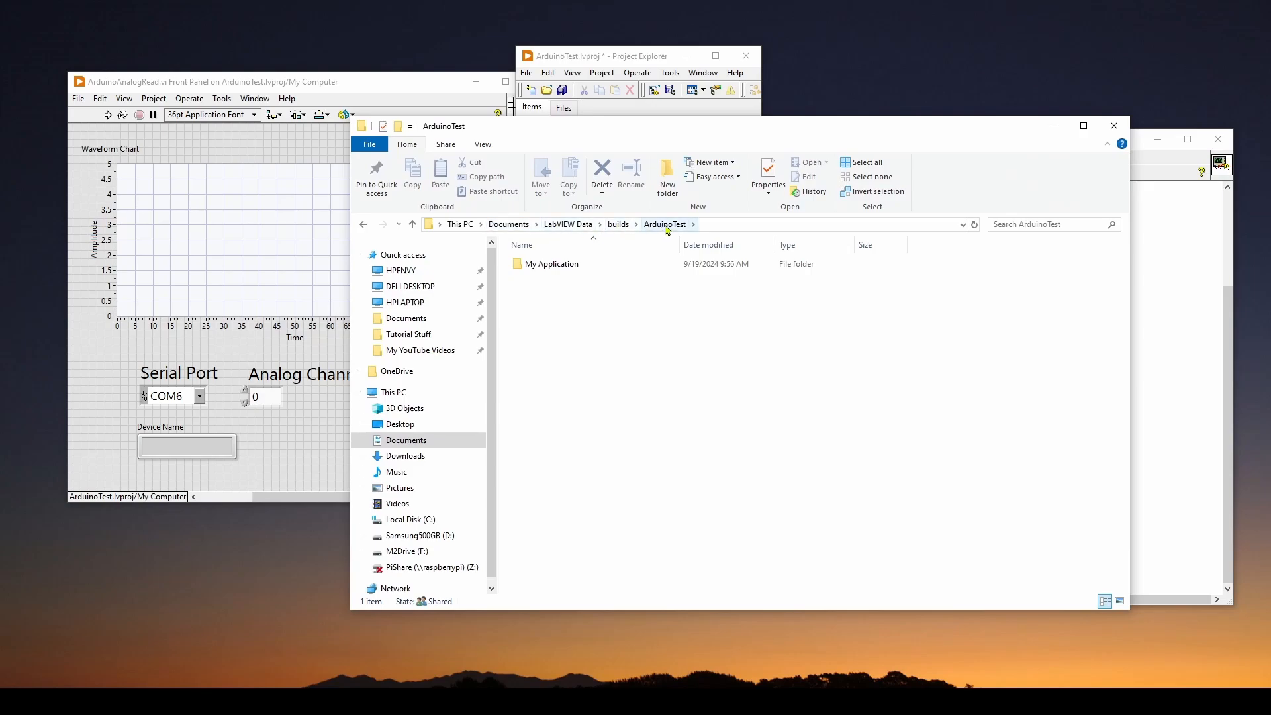
mouse_move(551, 263)
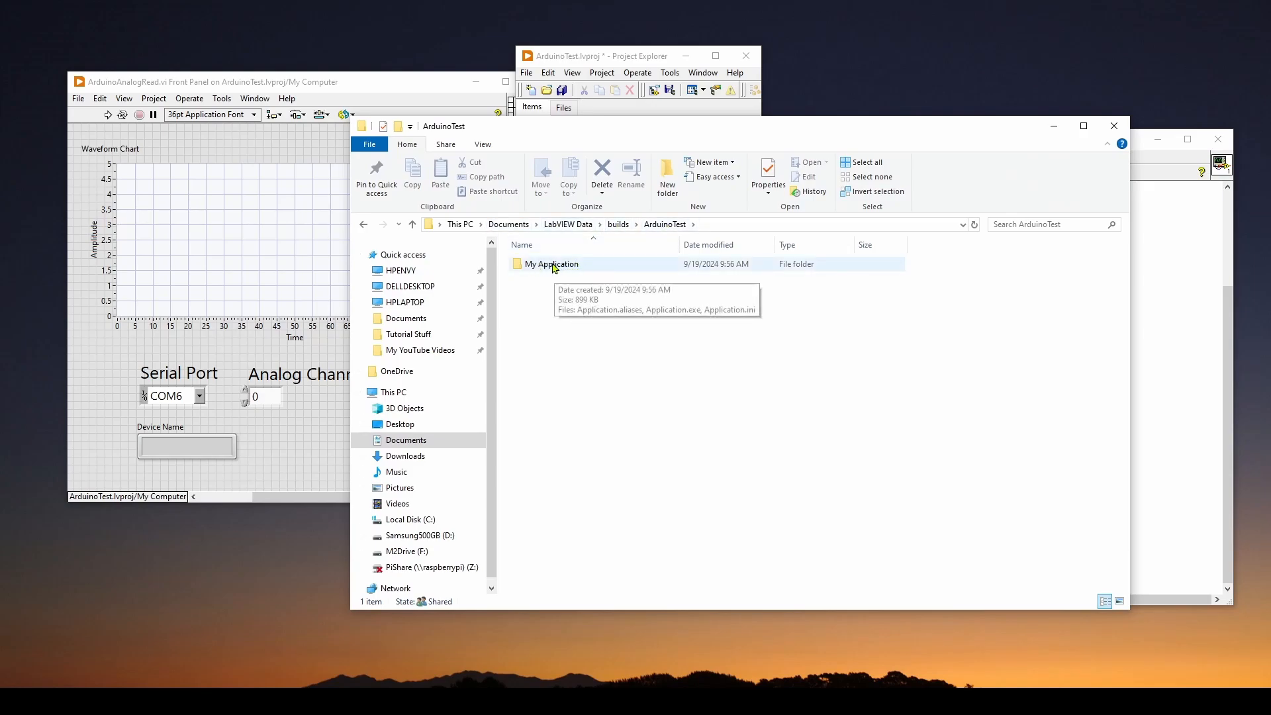
Step: Open the My Application folder to view Application.exe, Application.aliases and Application.ini
double_click(550, 263)
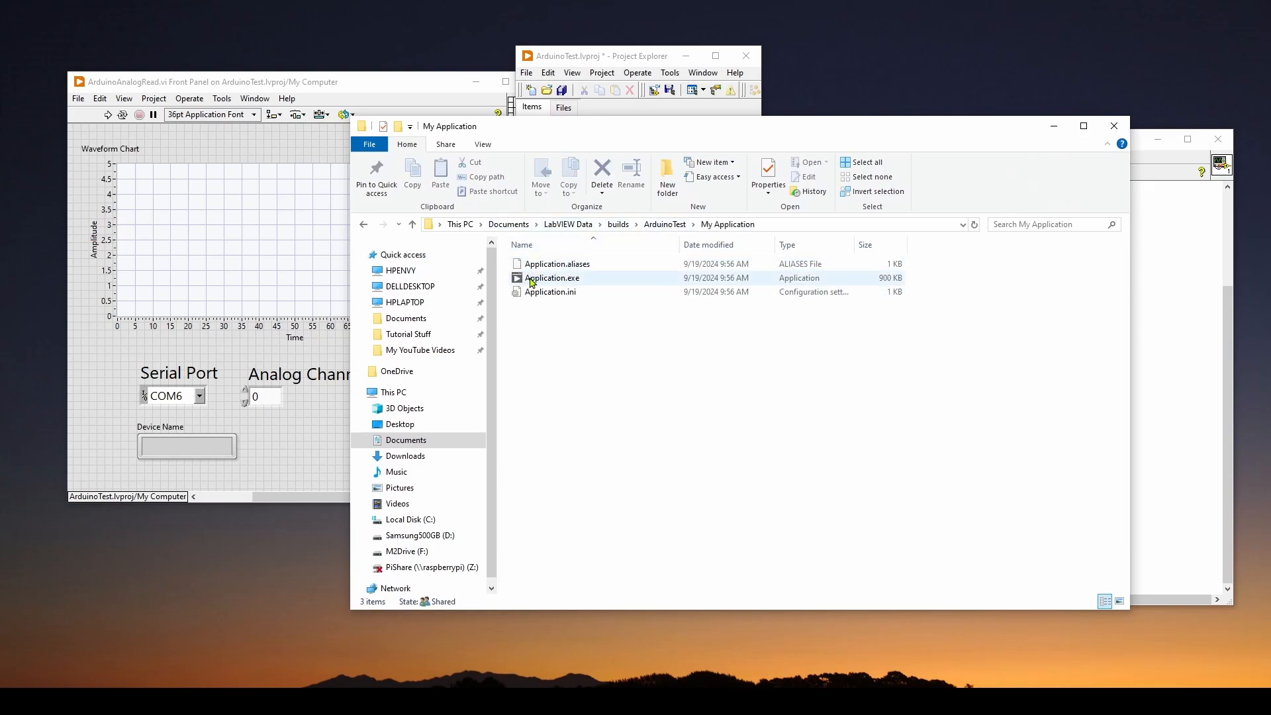
mouse_move(560, 281)
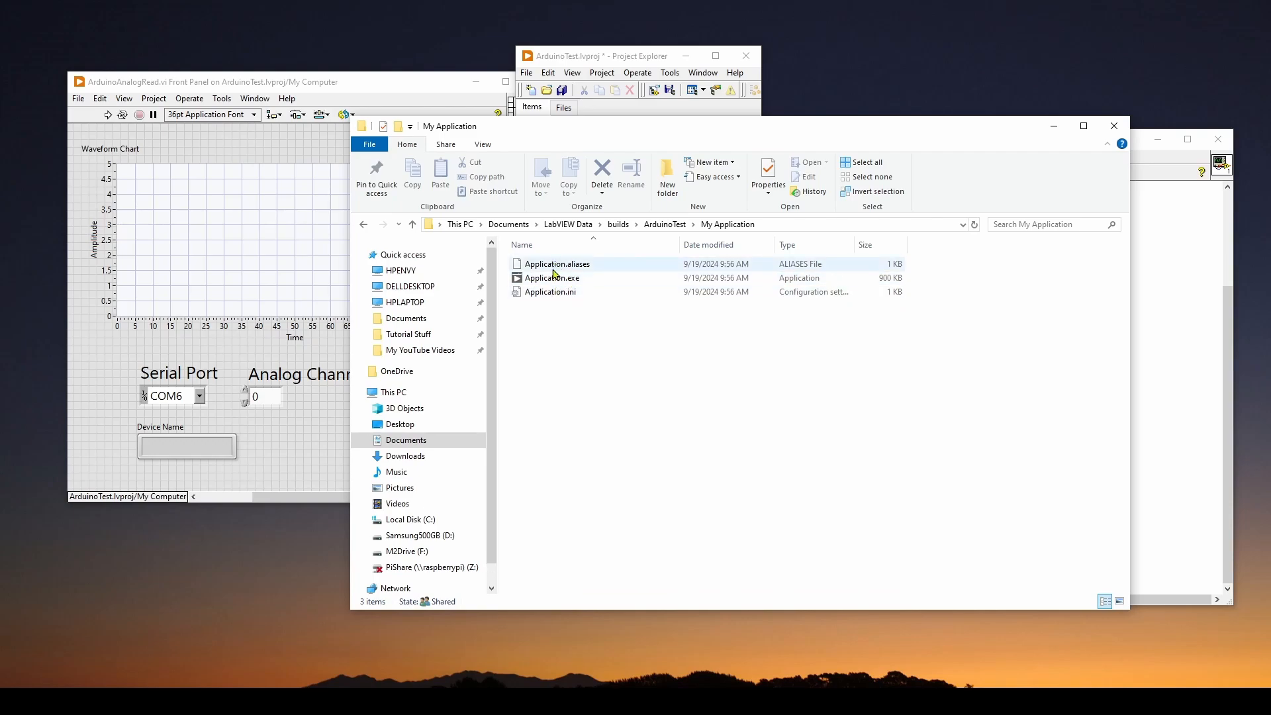
mouse_move(562, 291)
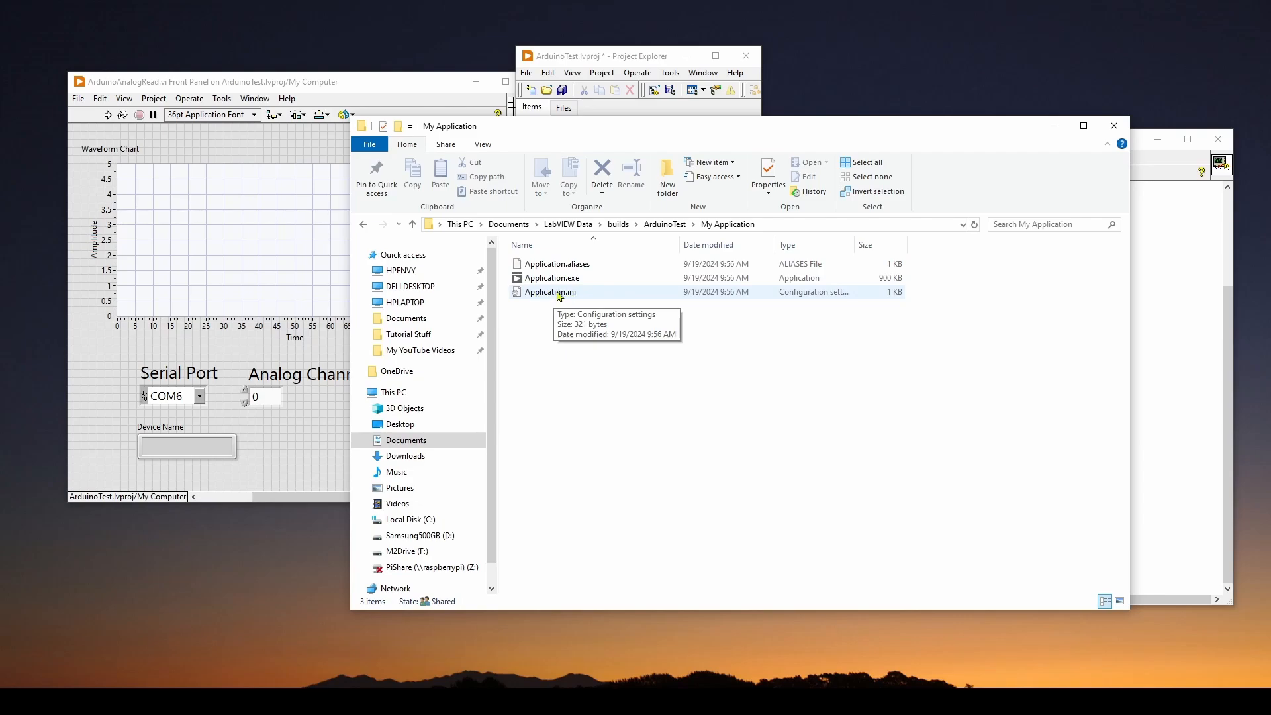
mouse_move(591, 296)
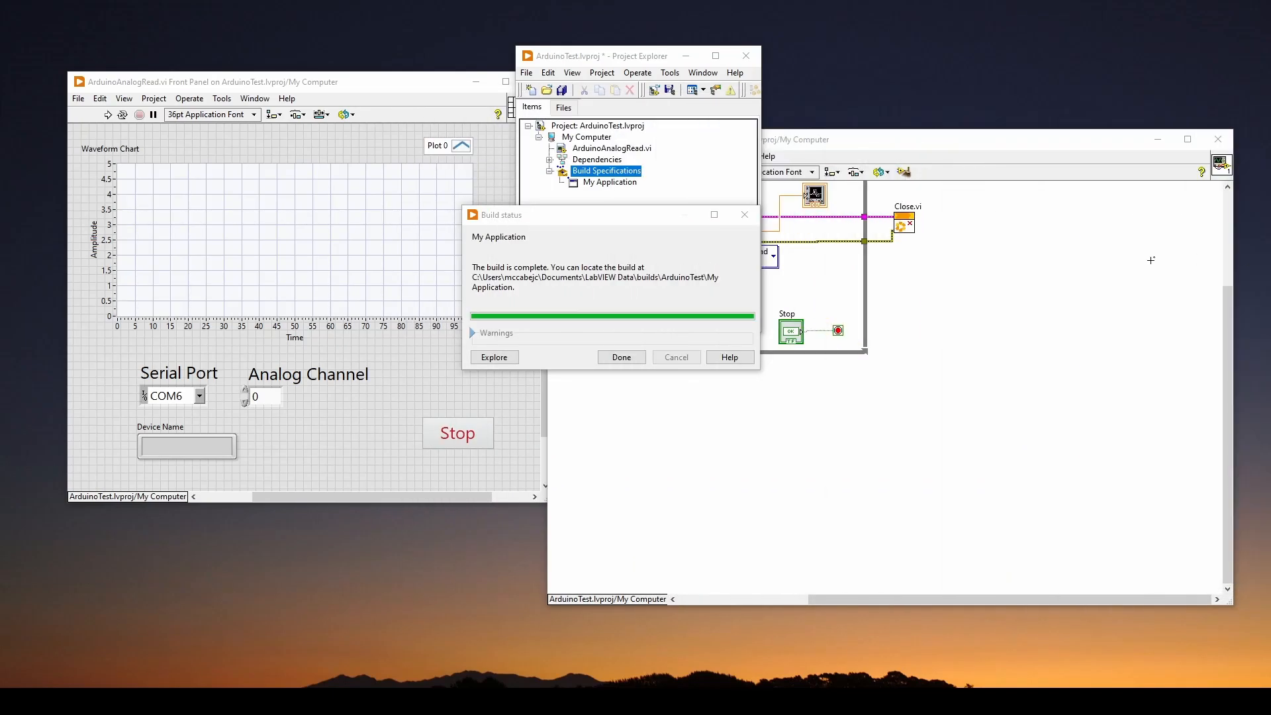
mouse_move(889, 122)
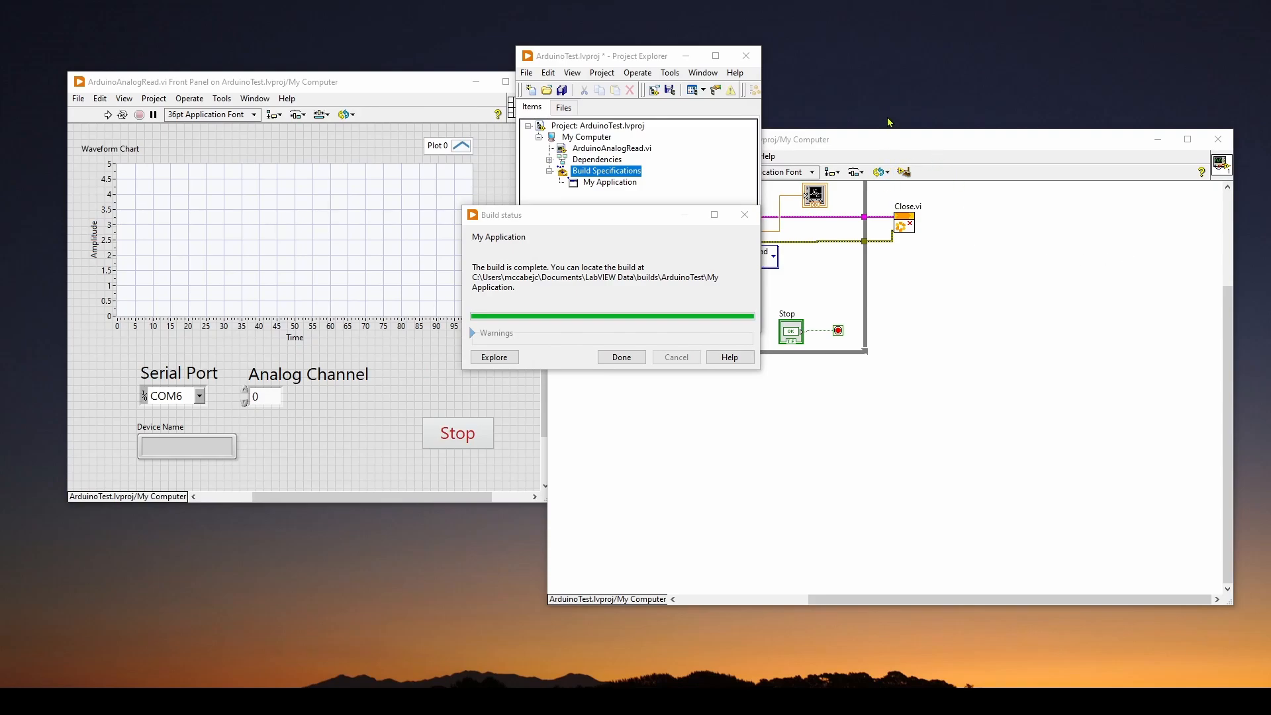
mouse_move(927, 142)
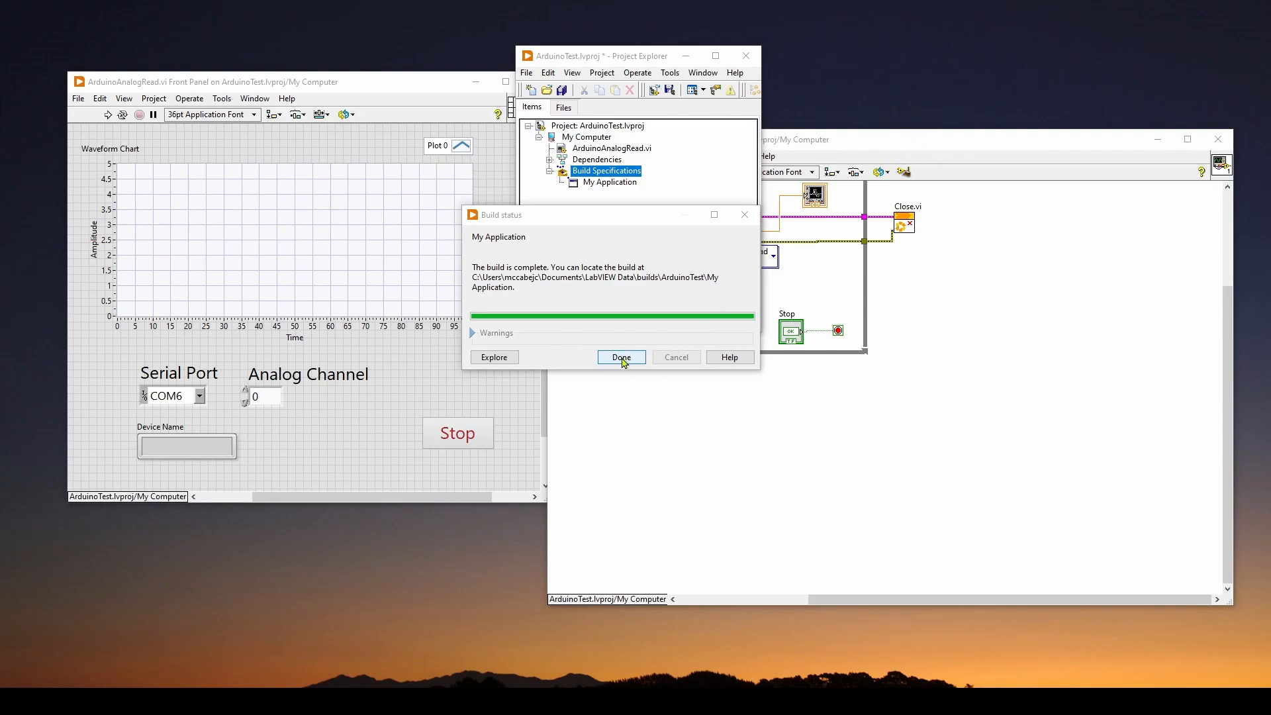
Step: Dismiss the build-complete status report with Done
click(621, 356)
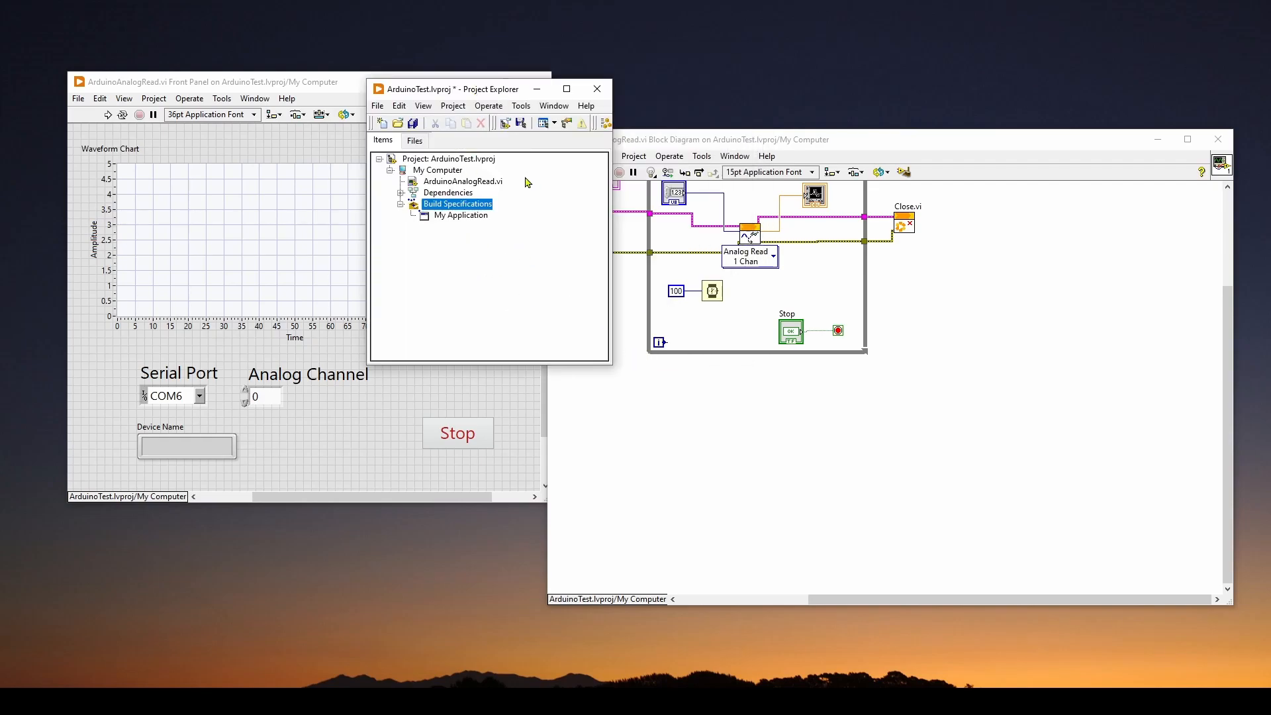
mouse_move(503, 246)
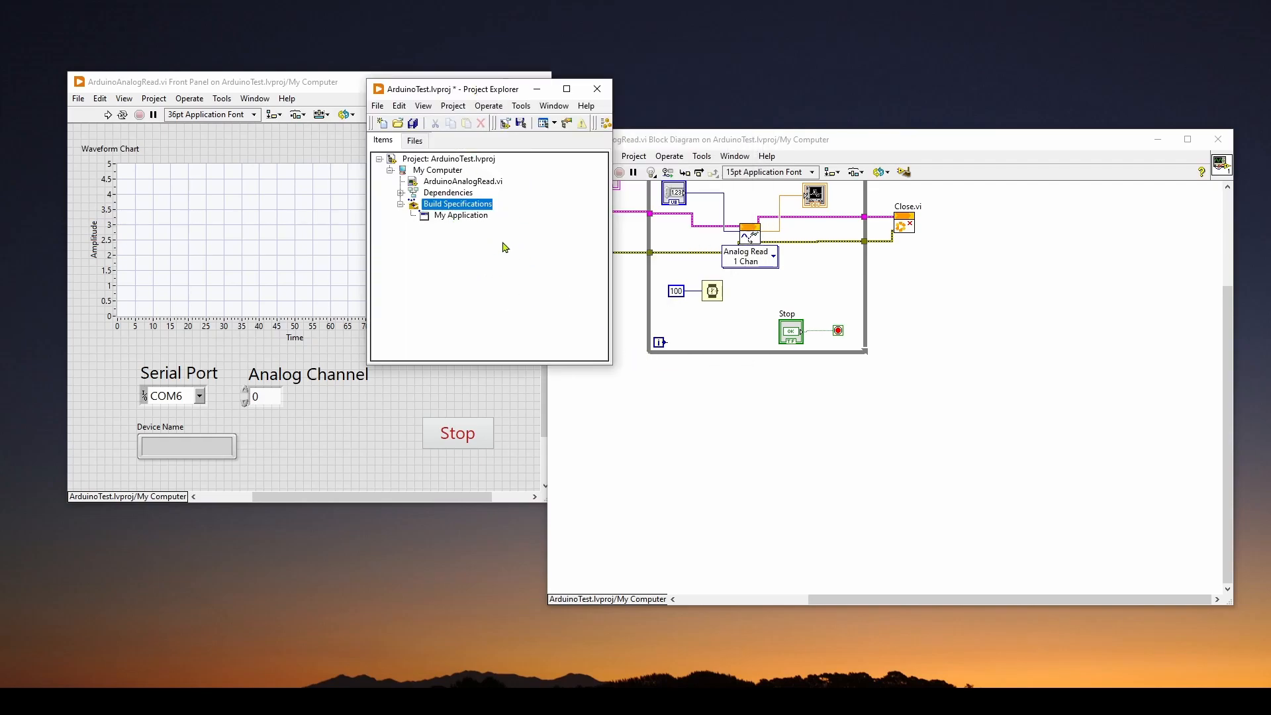
mouse_move(519, 249)
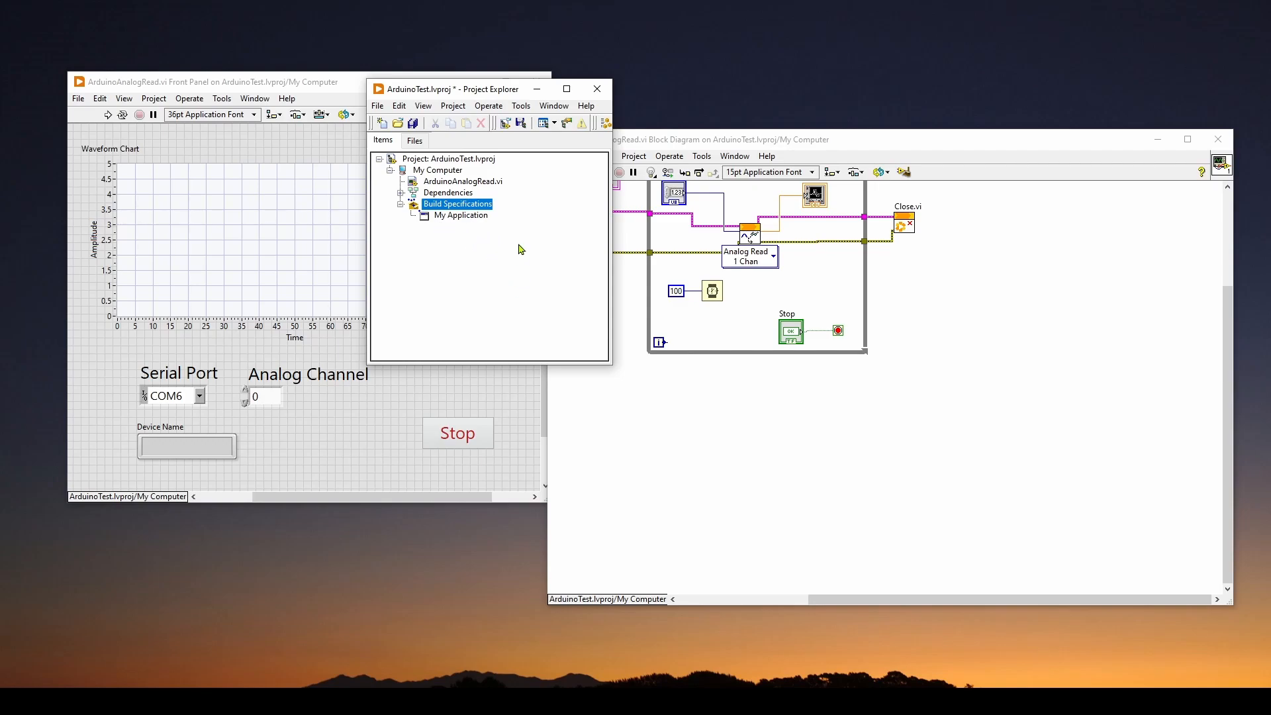
mouse_move(463, 237)
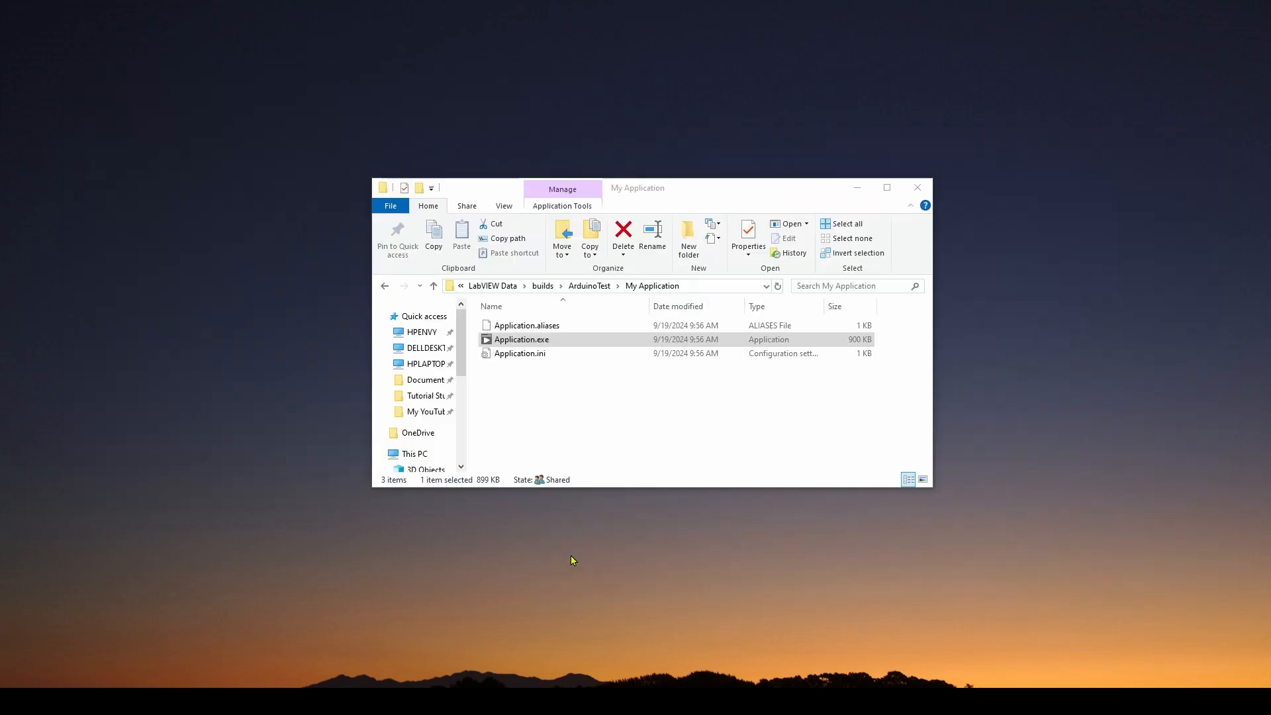
mouse_move(656, 454)
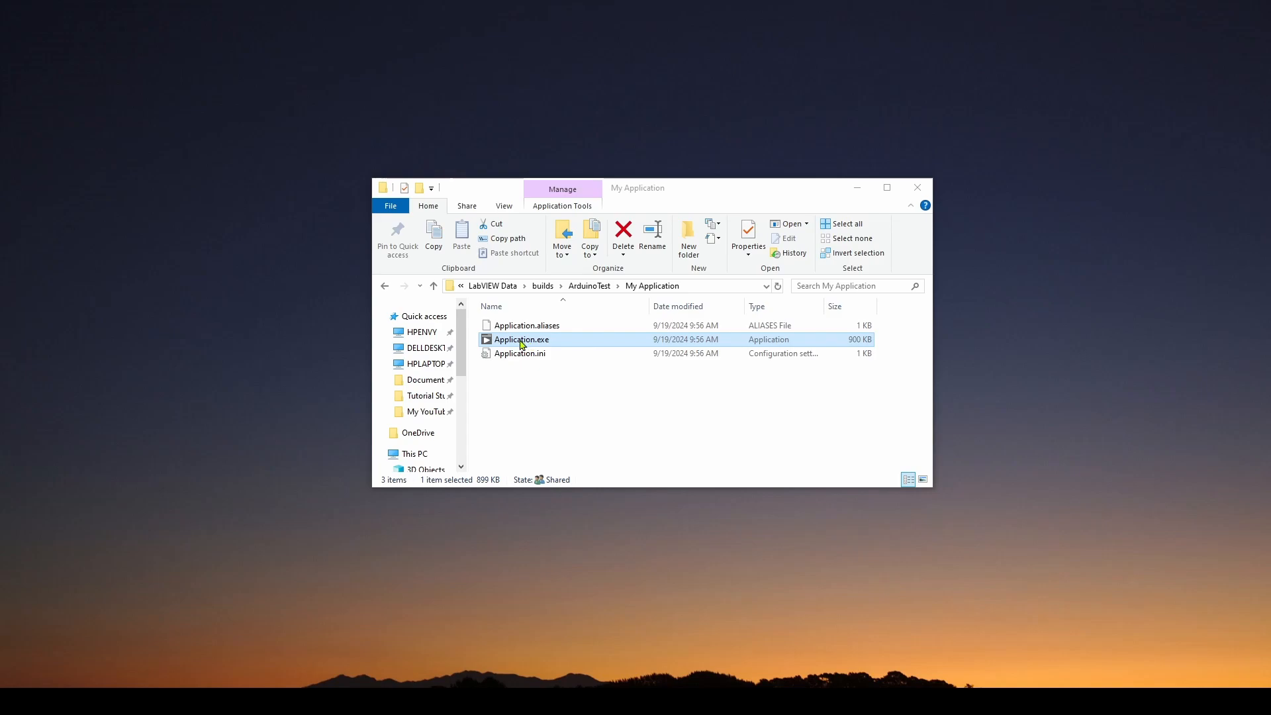
Step: Launch Application.exe from the My Application build folder
double_click(521, 339)
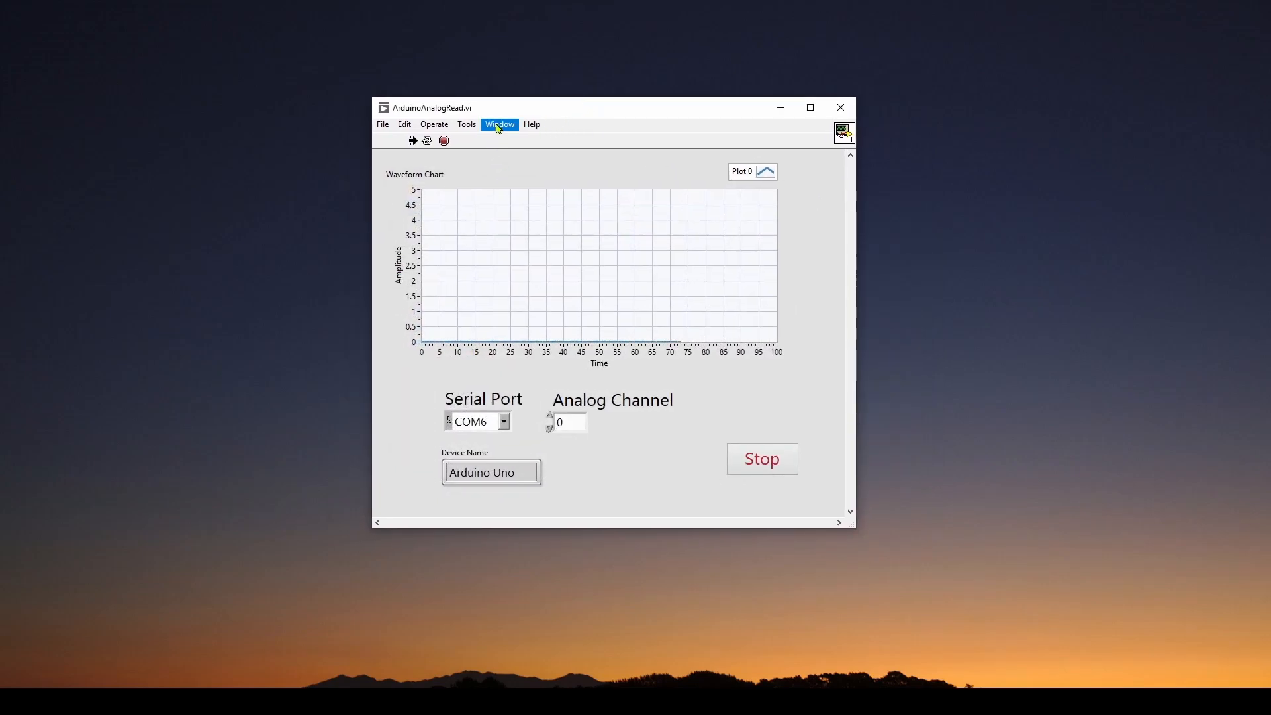
Step: Browse the running application's Window, File, Edit and Tools menus, then dismiss them
click(498, 124)
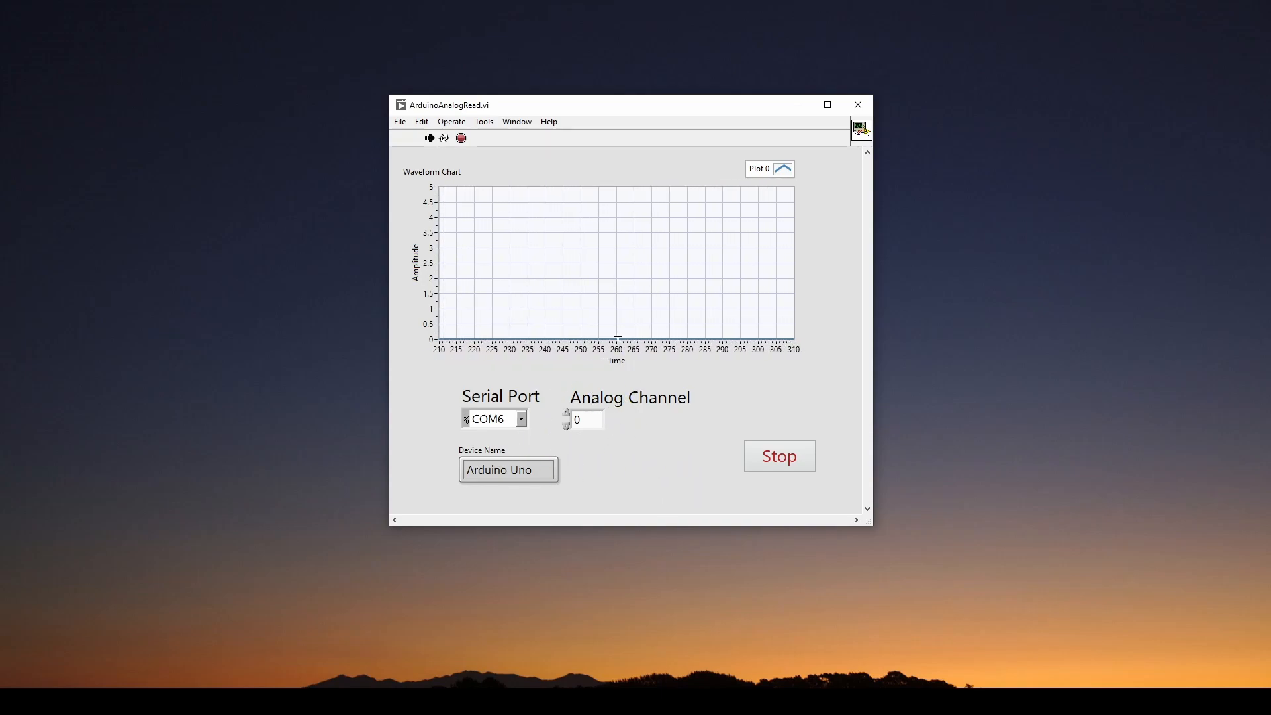
click(398, 122)
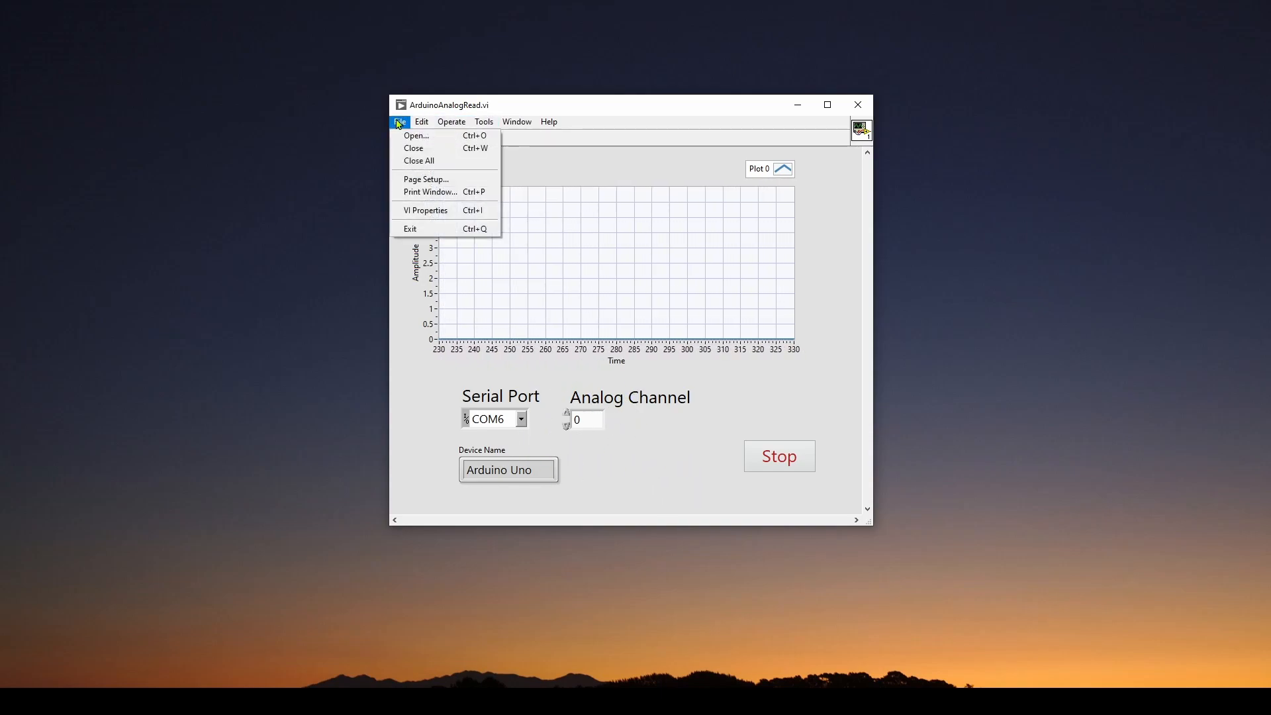
click(421, 122)
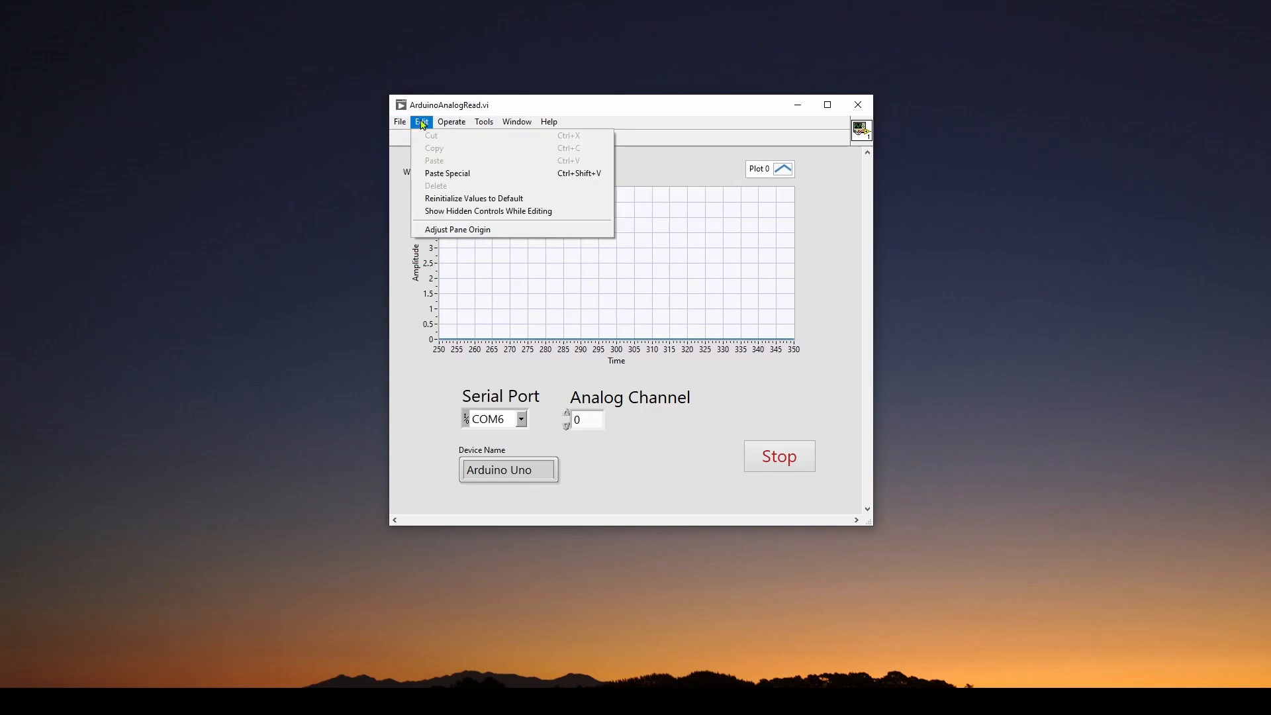
click(483, 122)
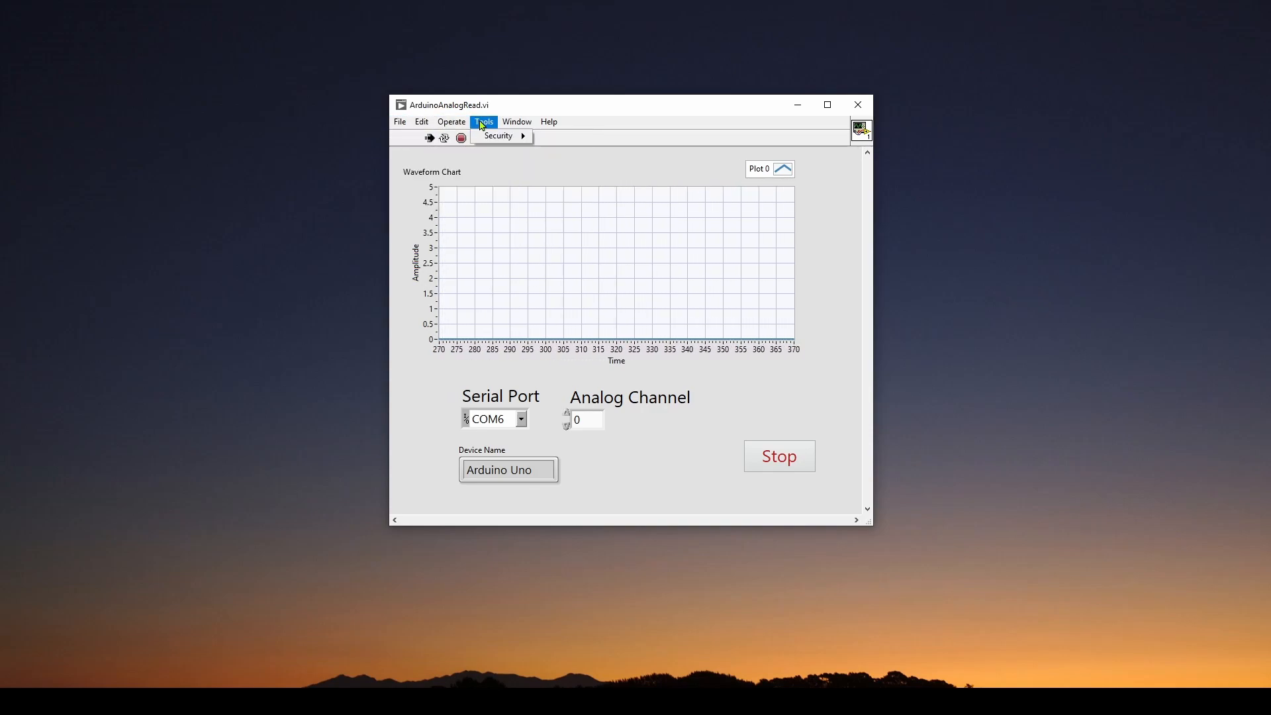
click(516, 122)
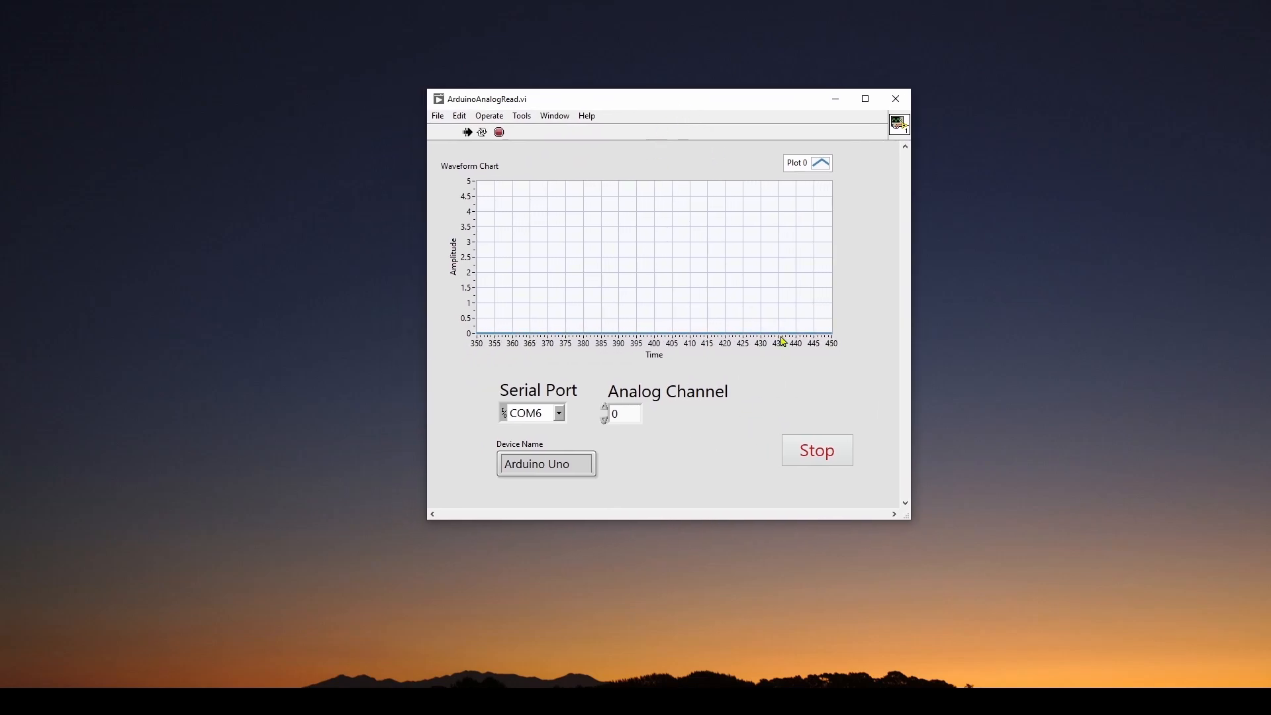
mouse_move(689, 448)
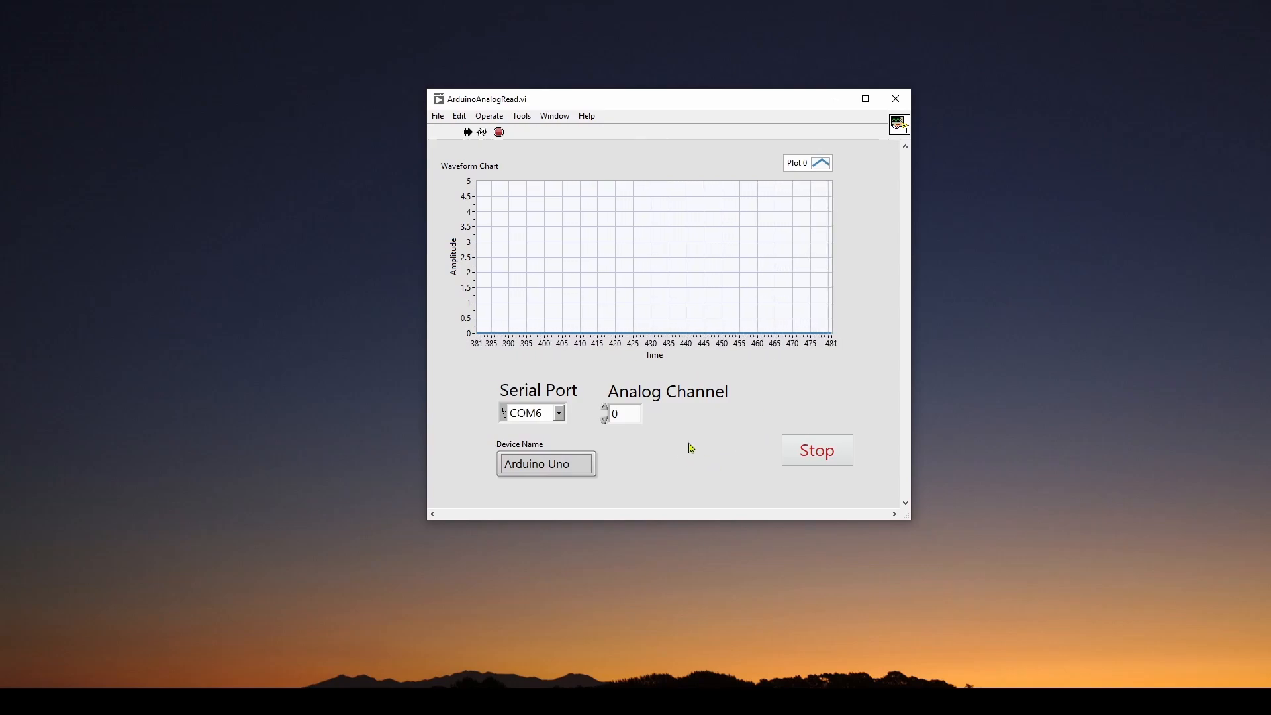
mouse_move(759, 425)
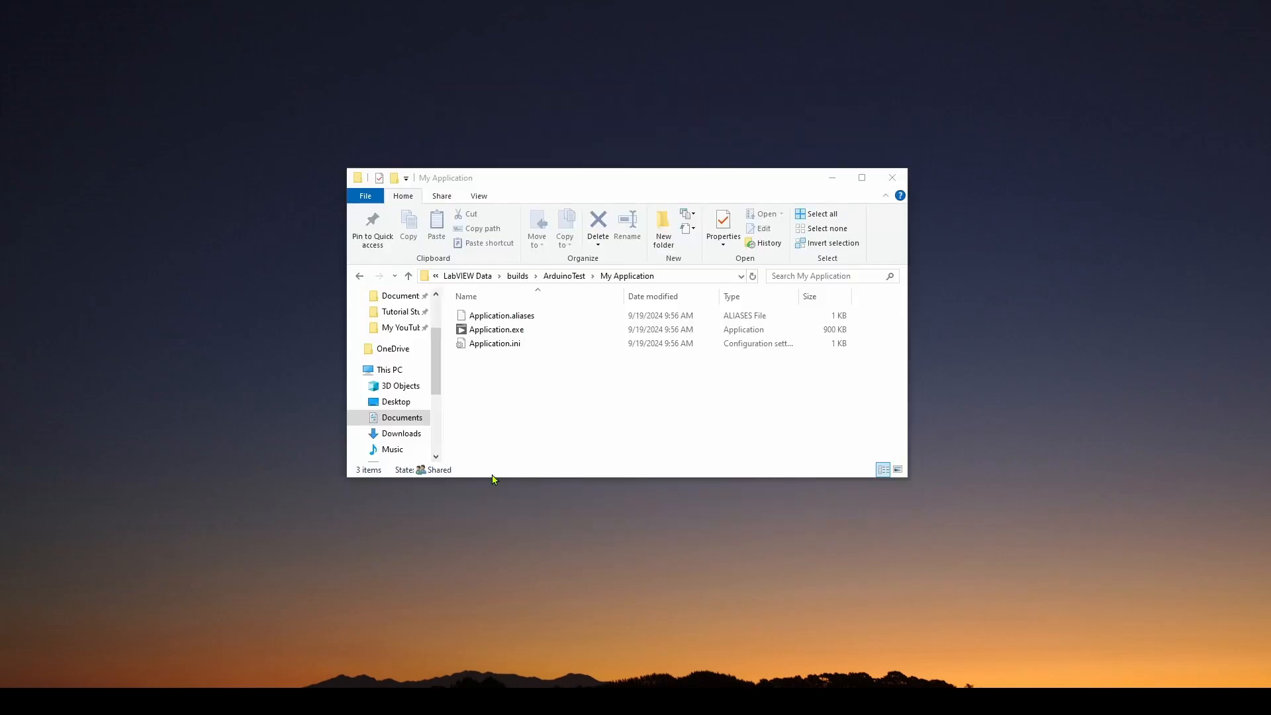
Step: Relaunch Application.exe from the build folder so the Arduino panel's chart restarts at 0
click(495, 329)
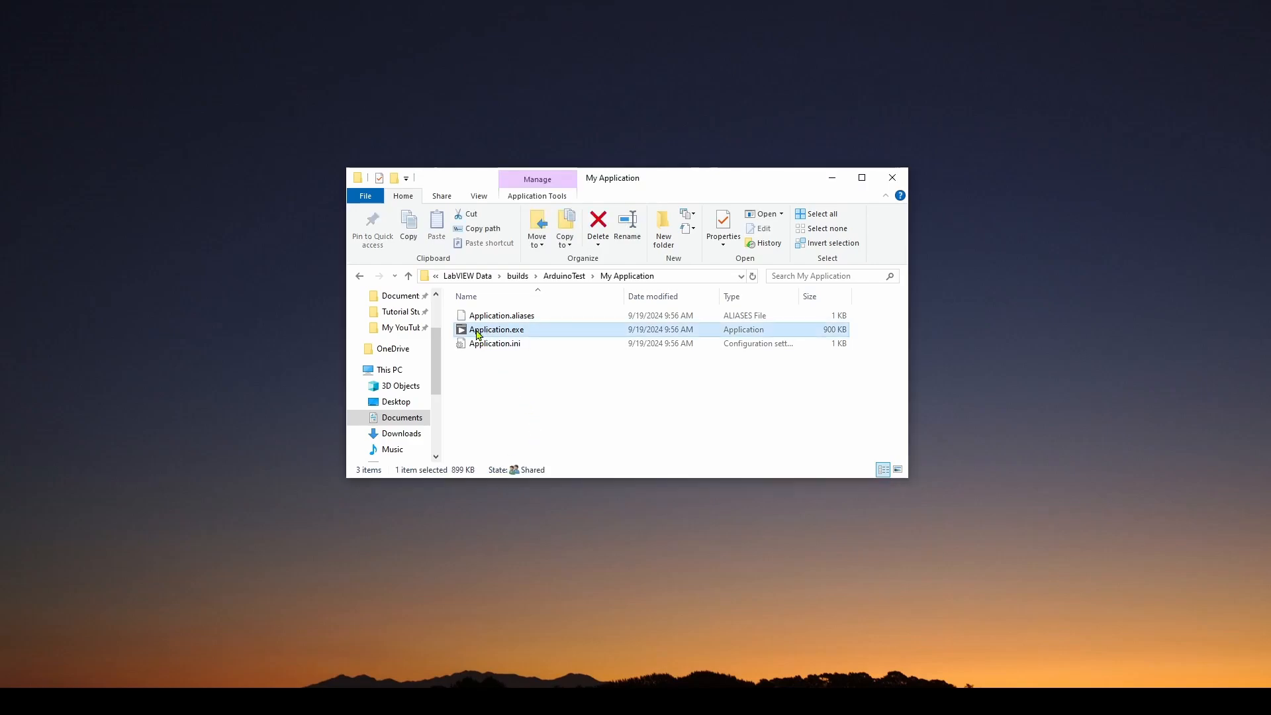
double_click(496, 329)
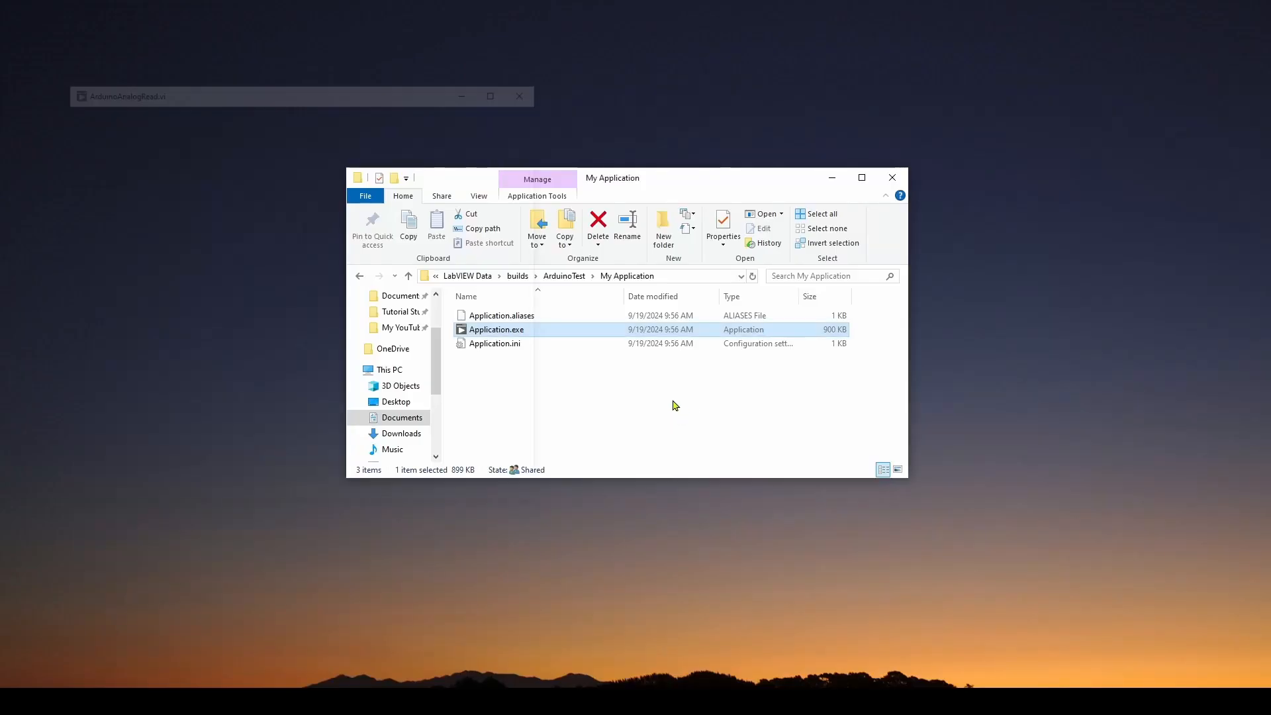
double_click(496, 328)
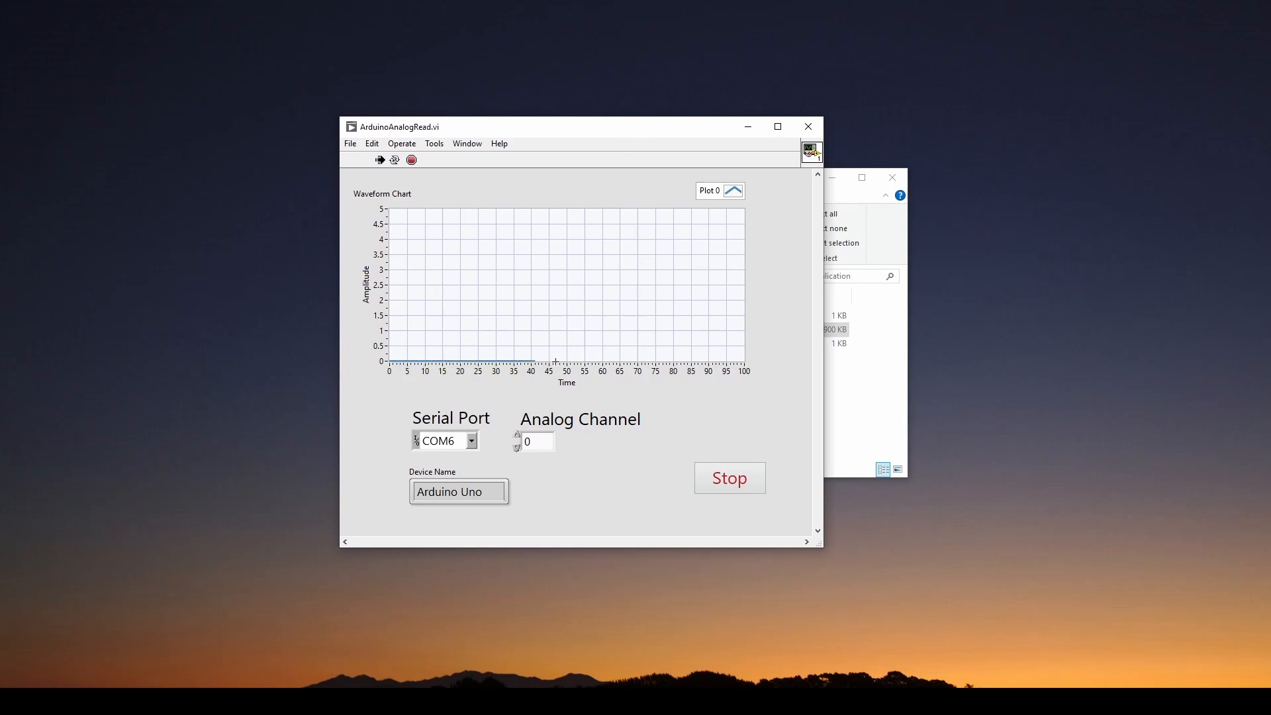
mouse_move(557, 331)
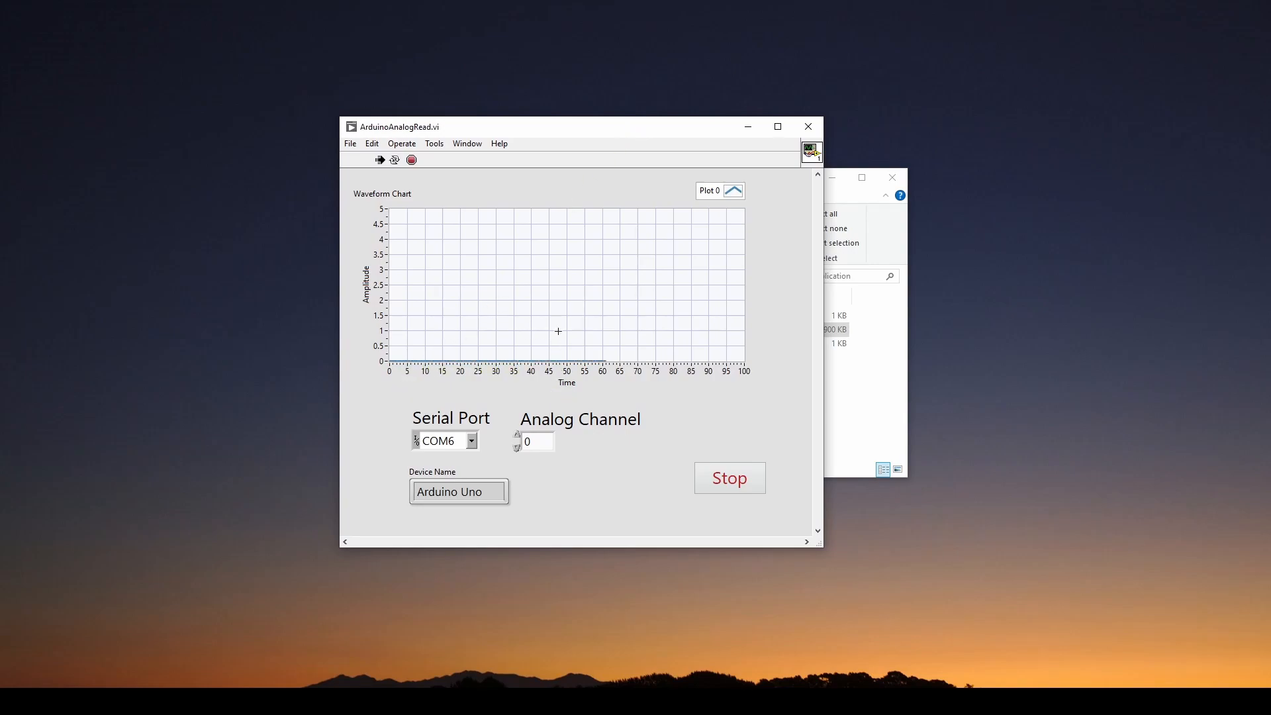
mouse_move(748, 365)
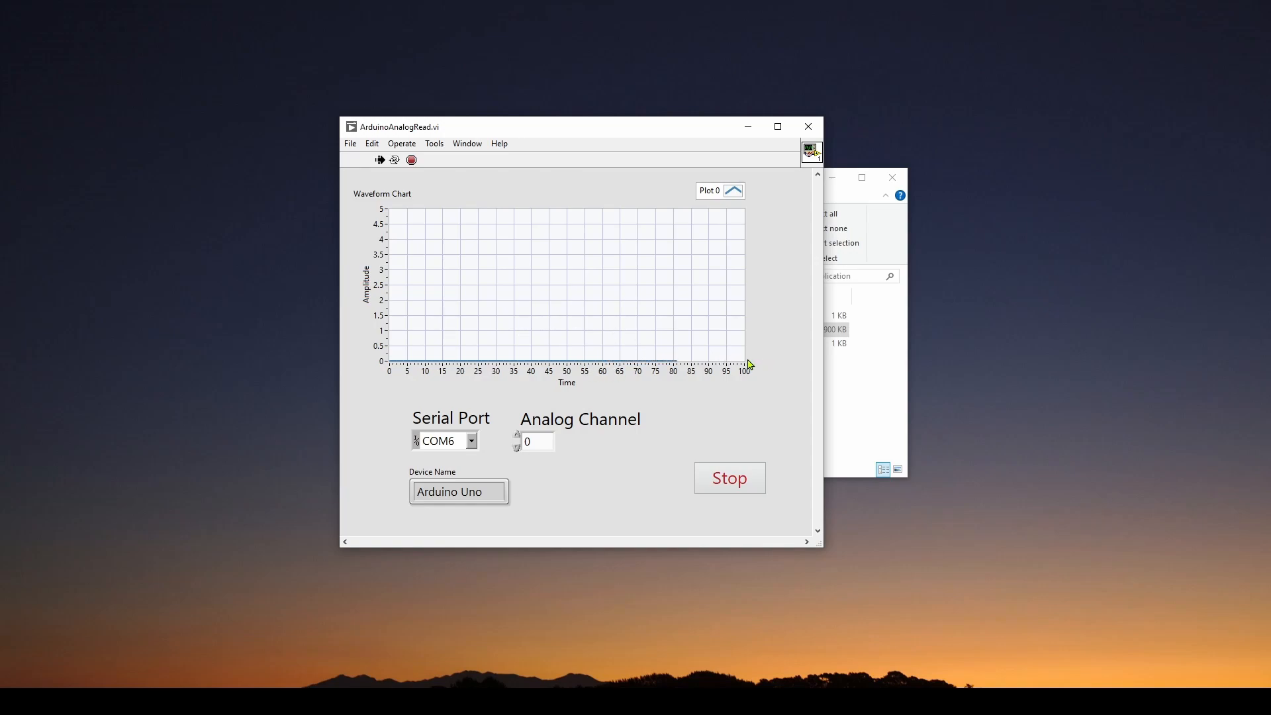